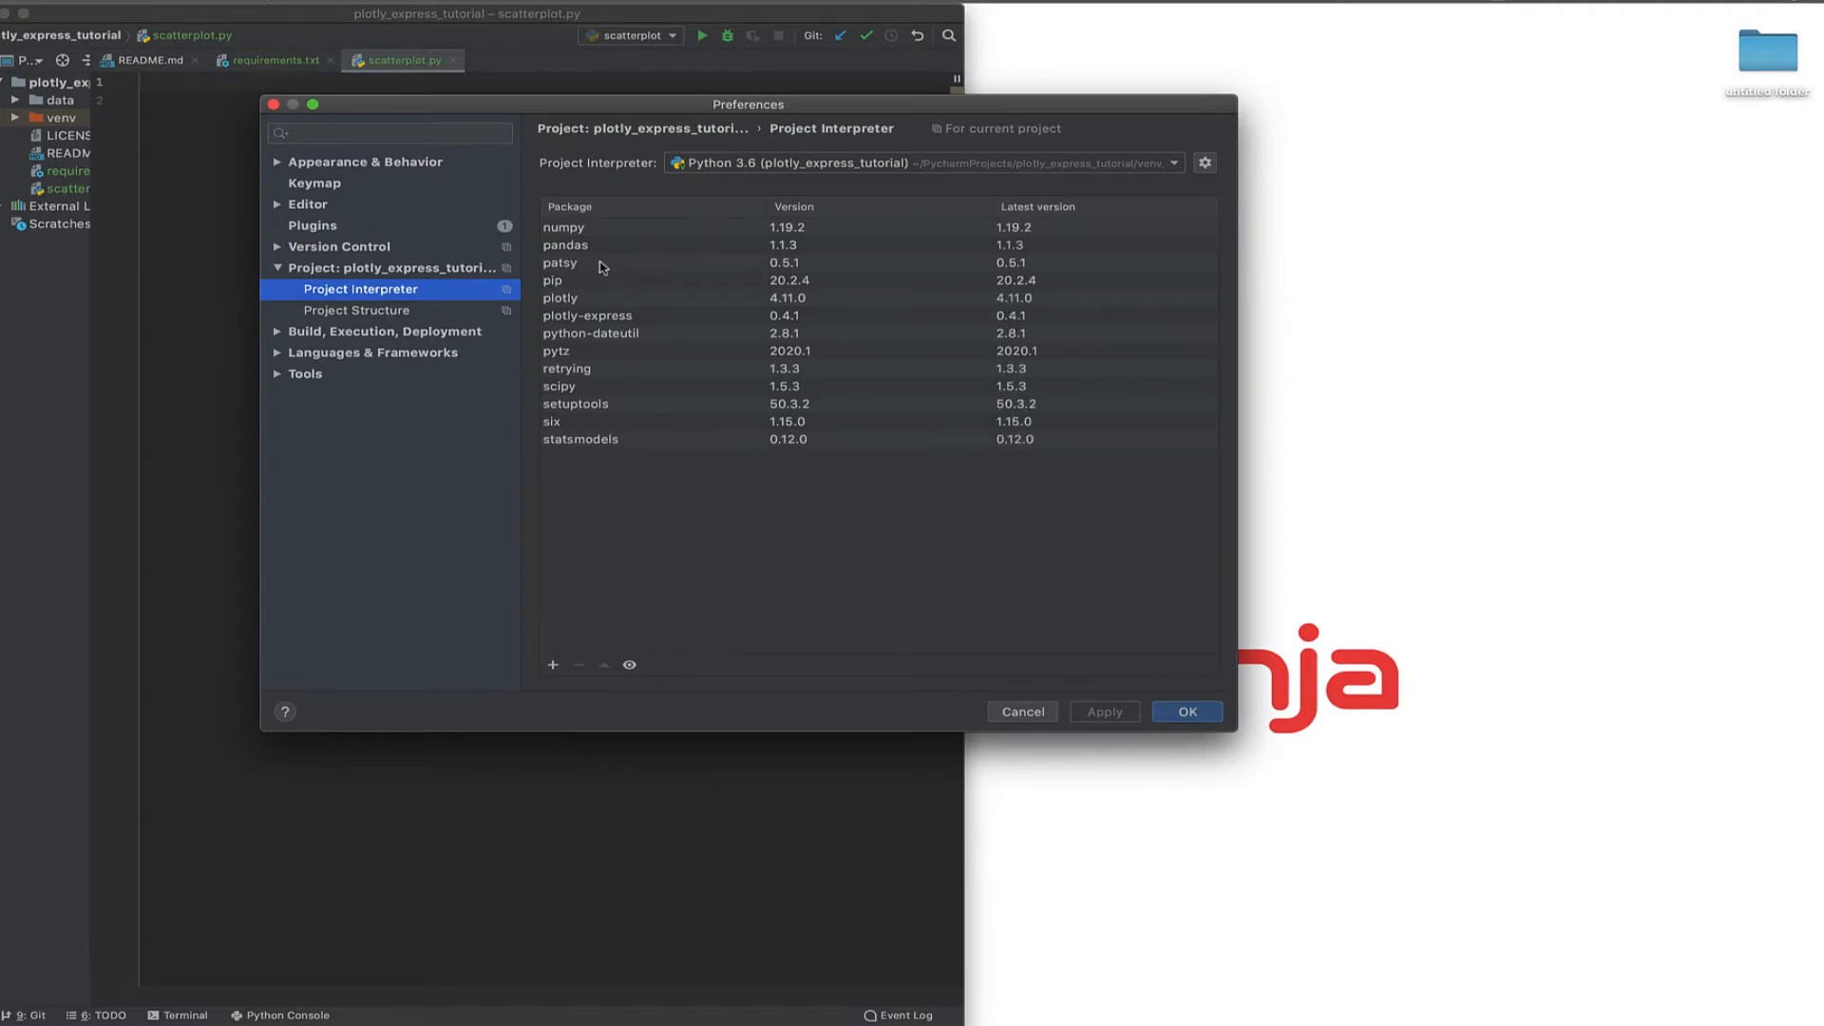
pyautogui.moveTo(572, 312)
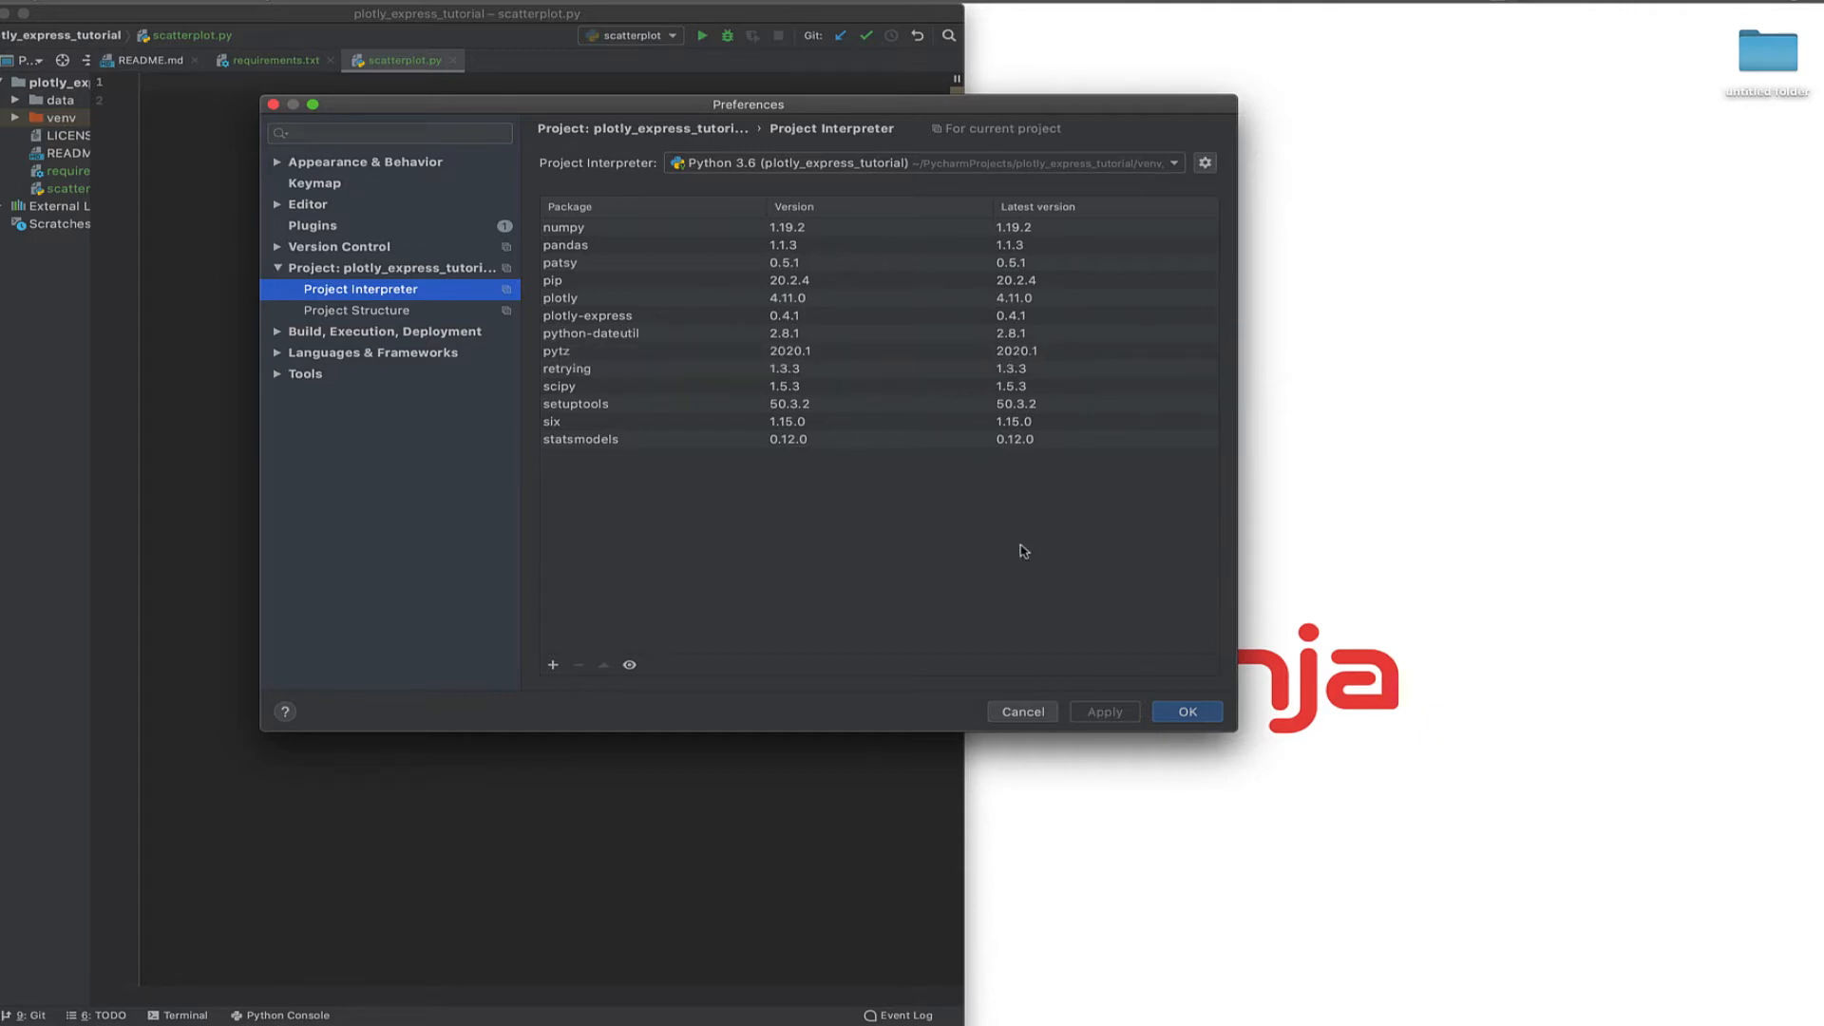
pyautogui.moveTo(1045, 559)
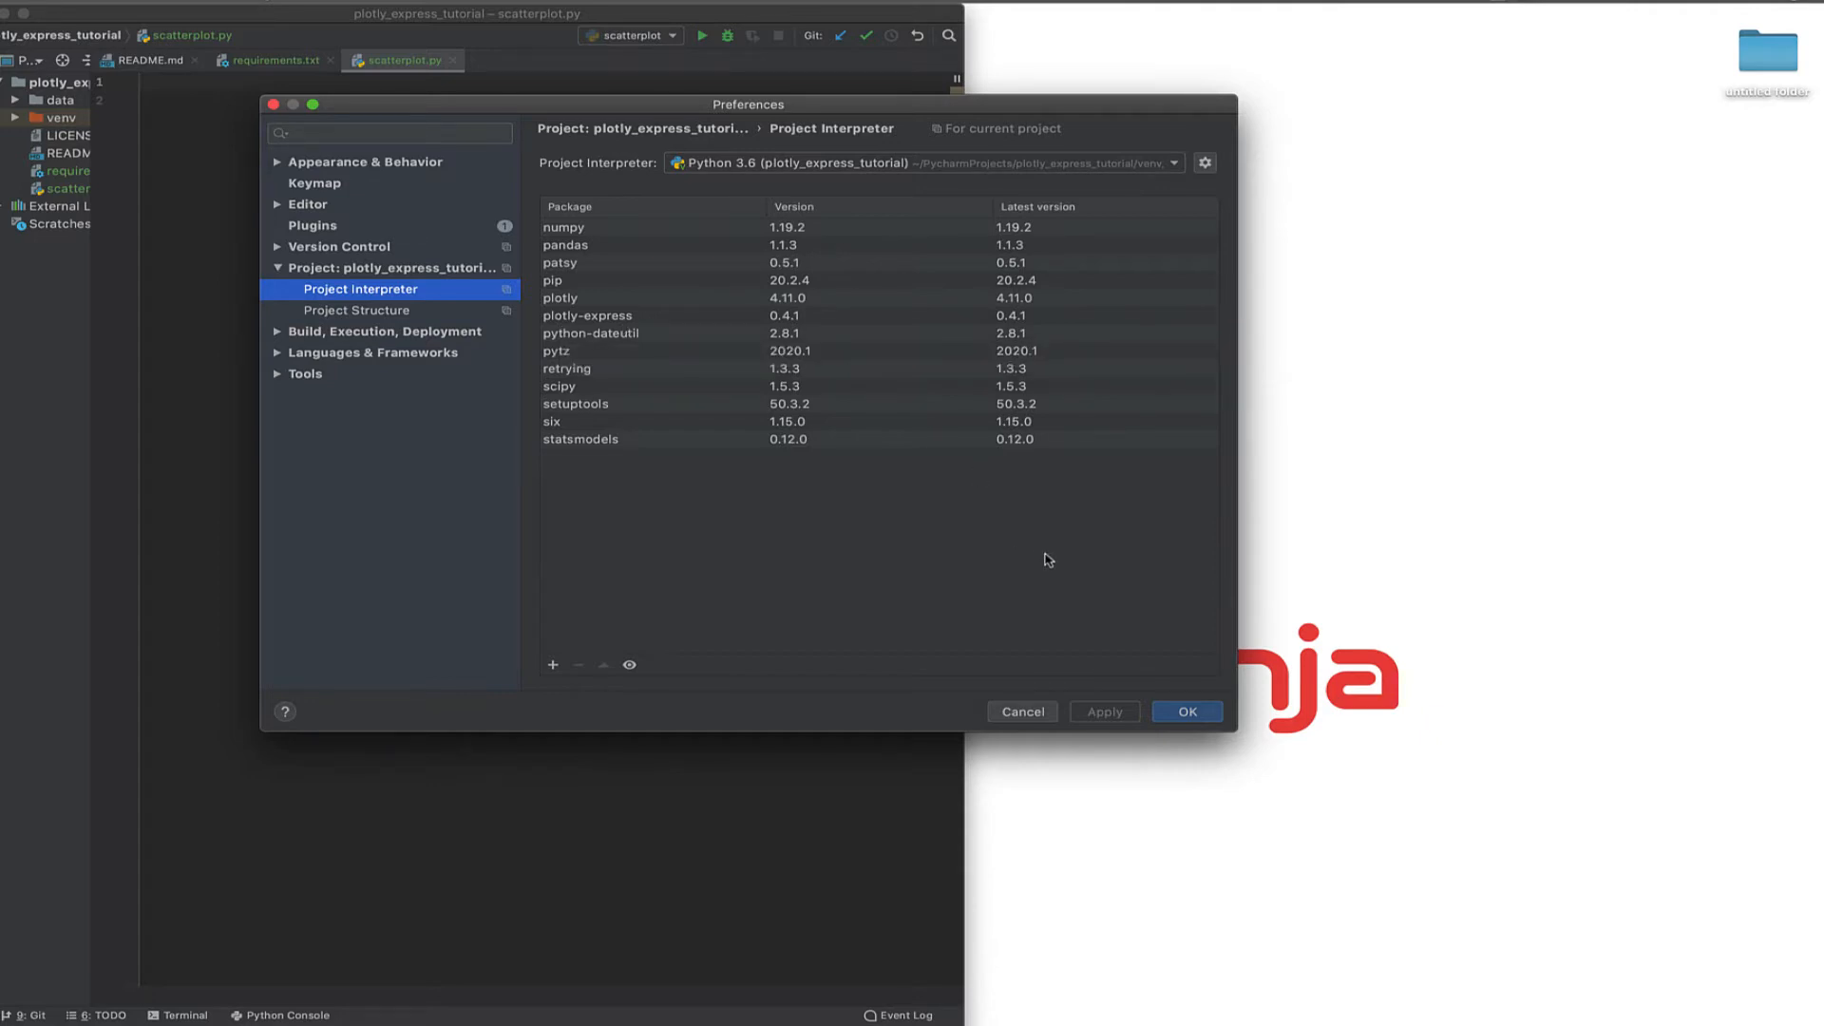
pyautogui.moveTo(625, 701)
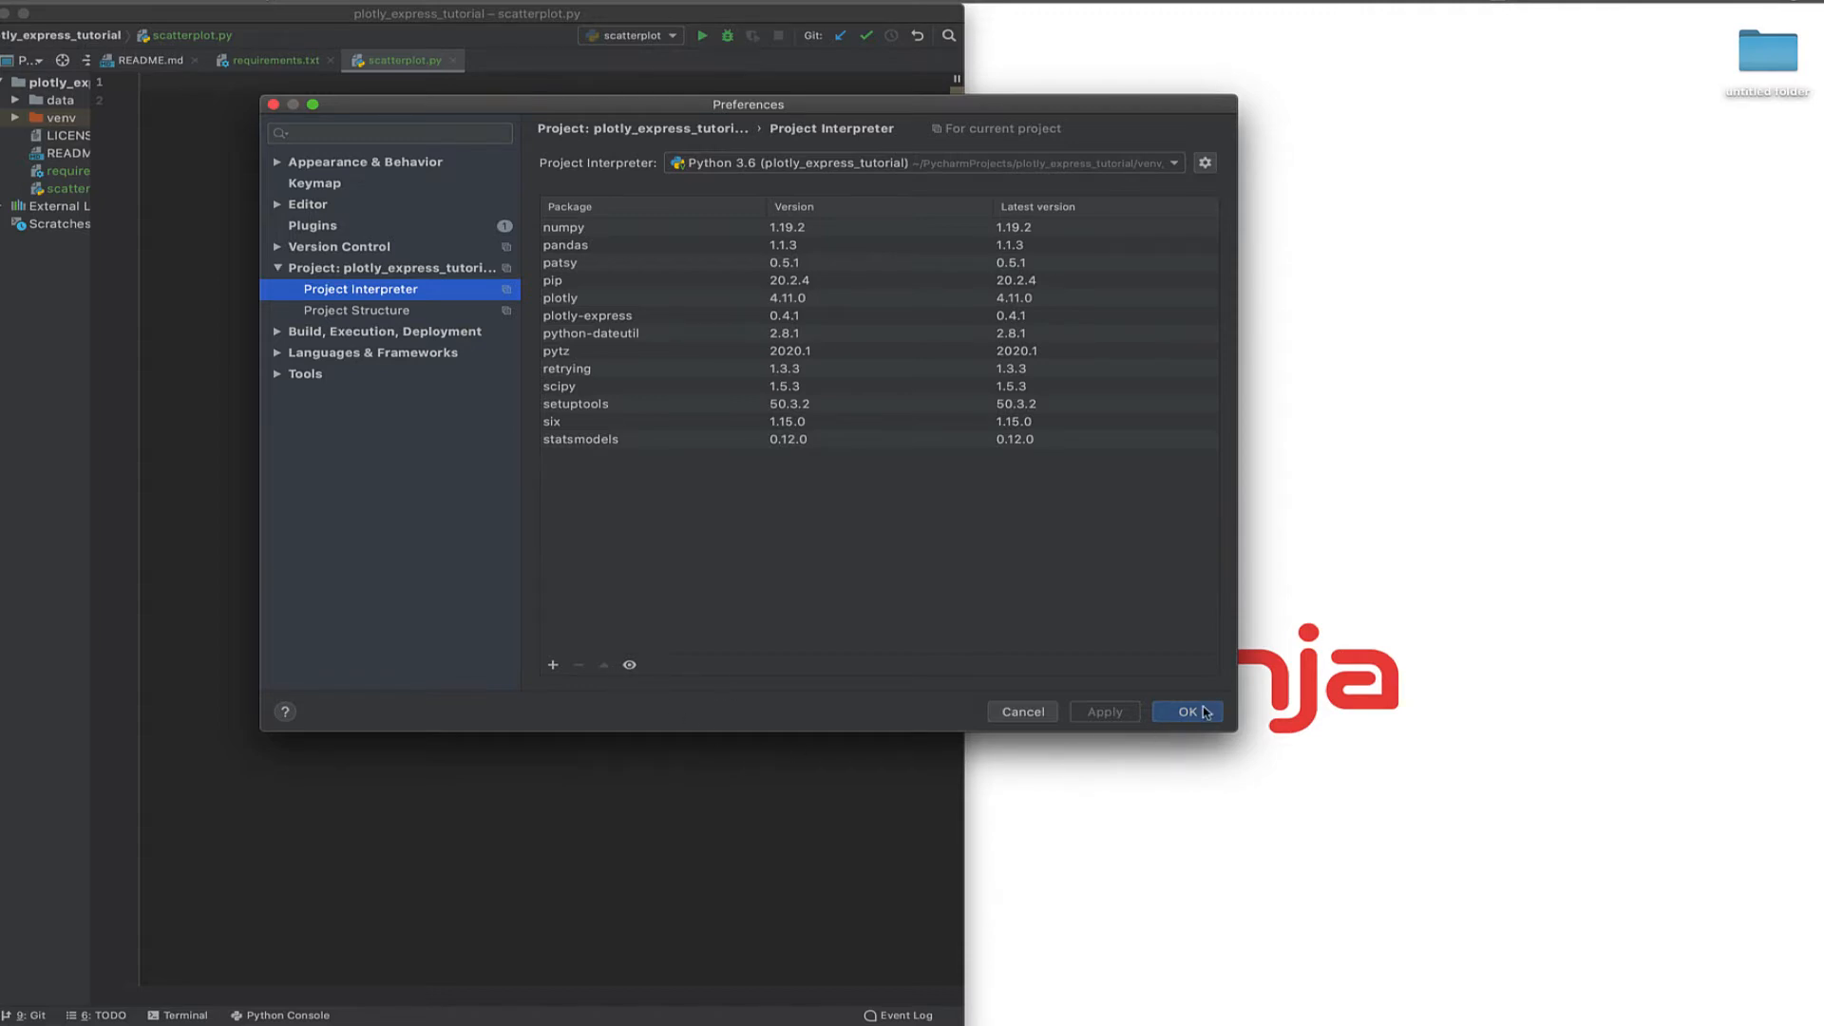
# Confirm the interpreter settings in Preferences and return to the editor
pyautogui.click(1185, 710)
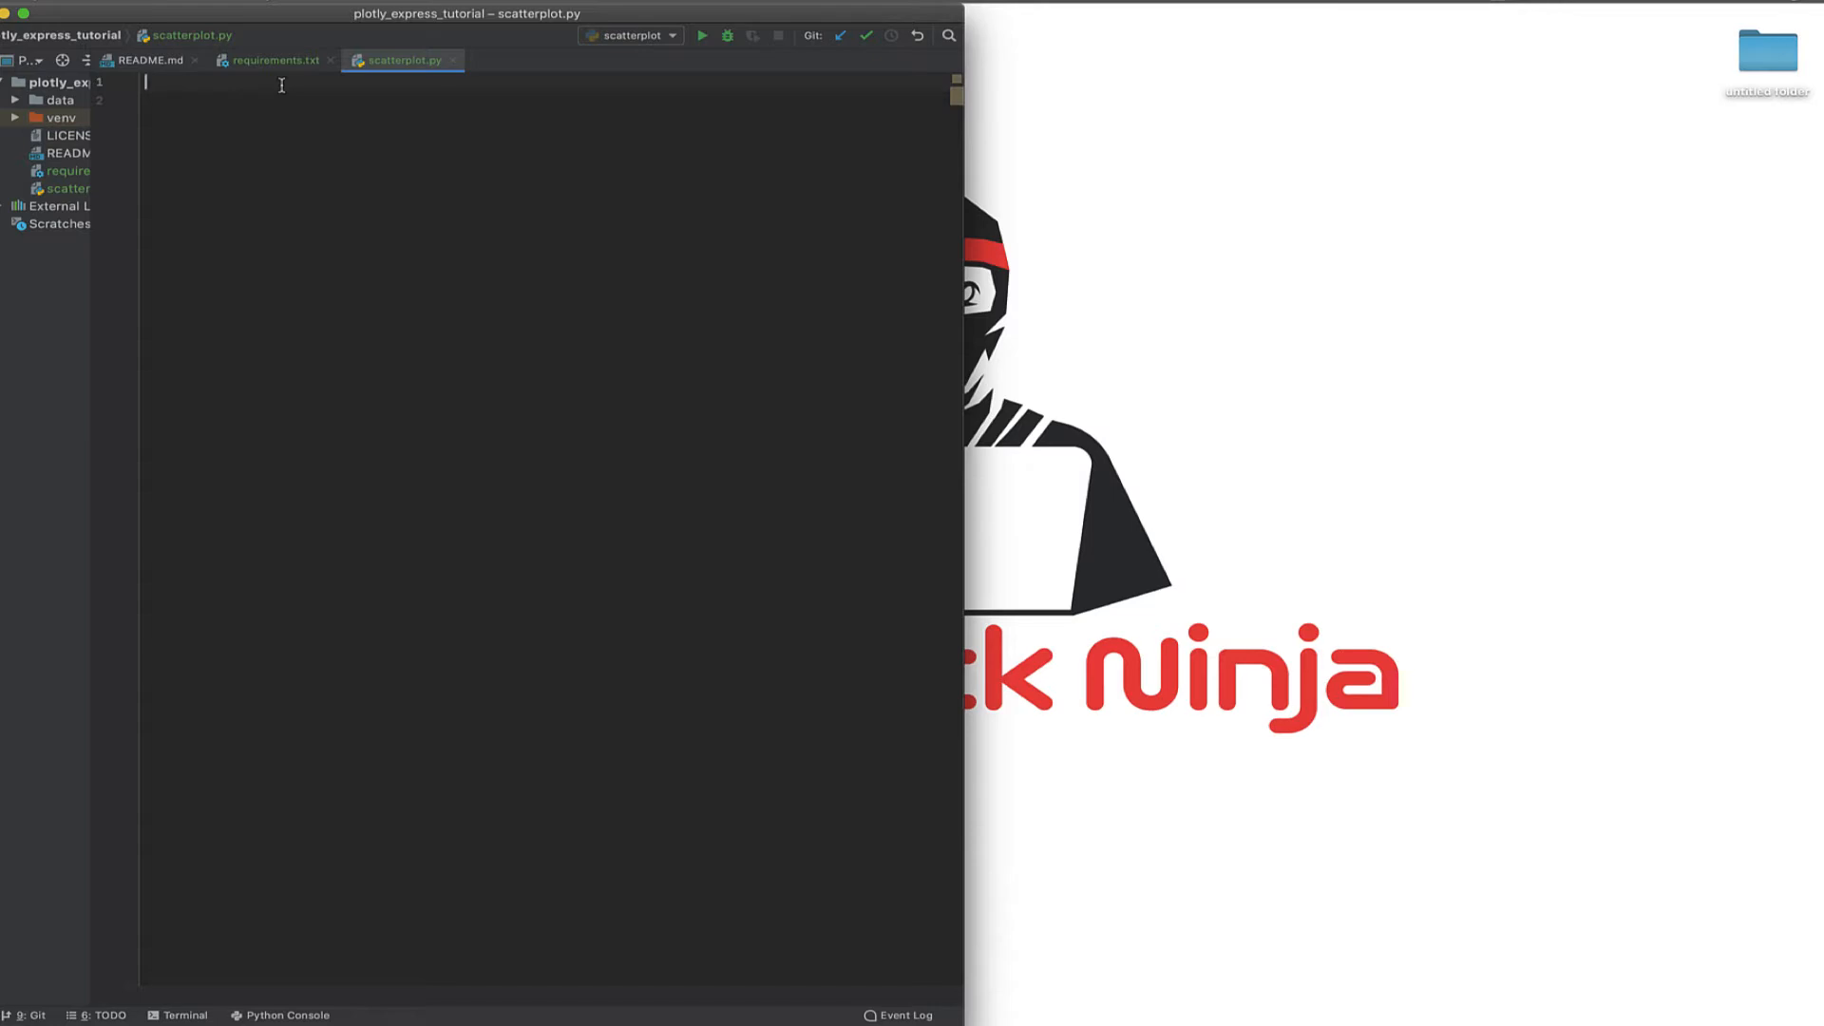
# Add 'import plotly_express as px' at the top of scatterplot.py
pyautogui.write('import')
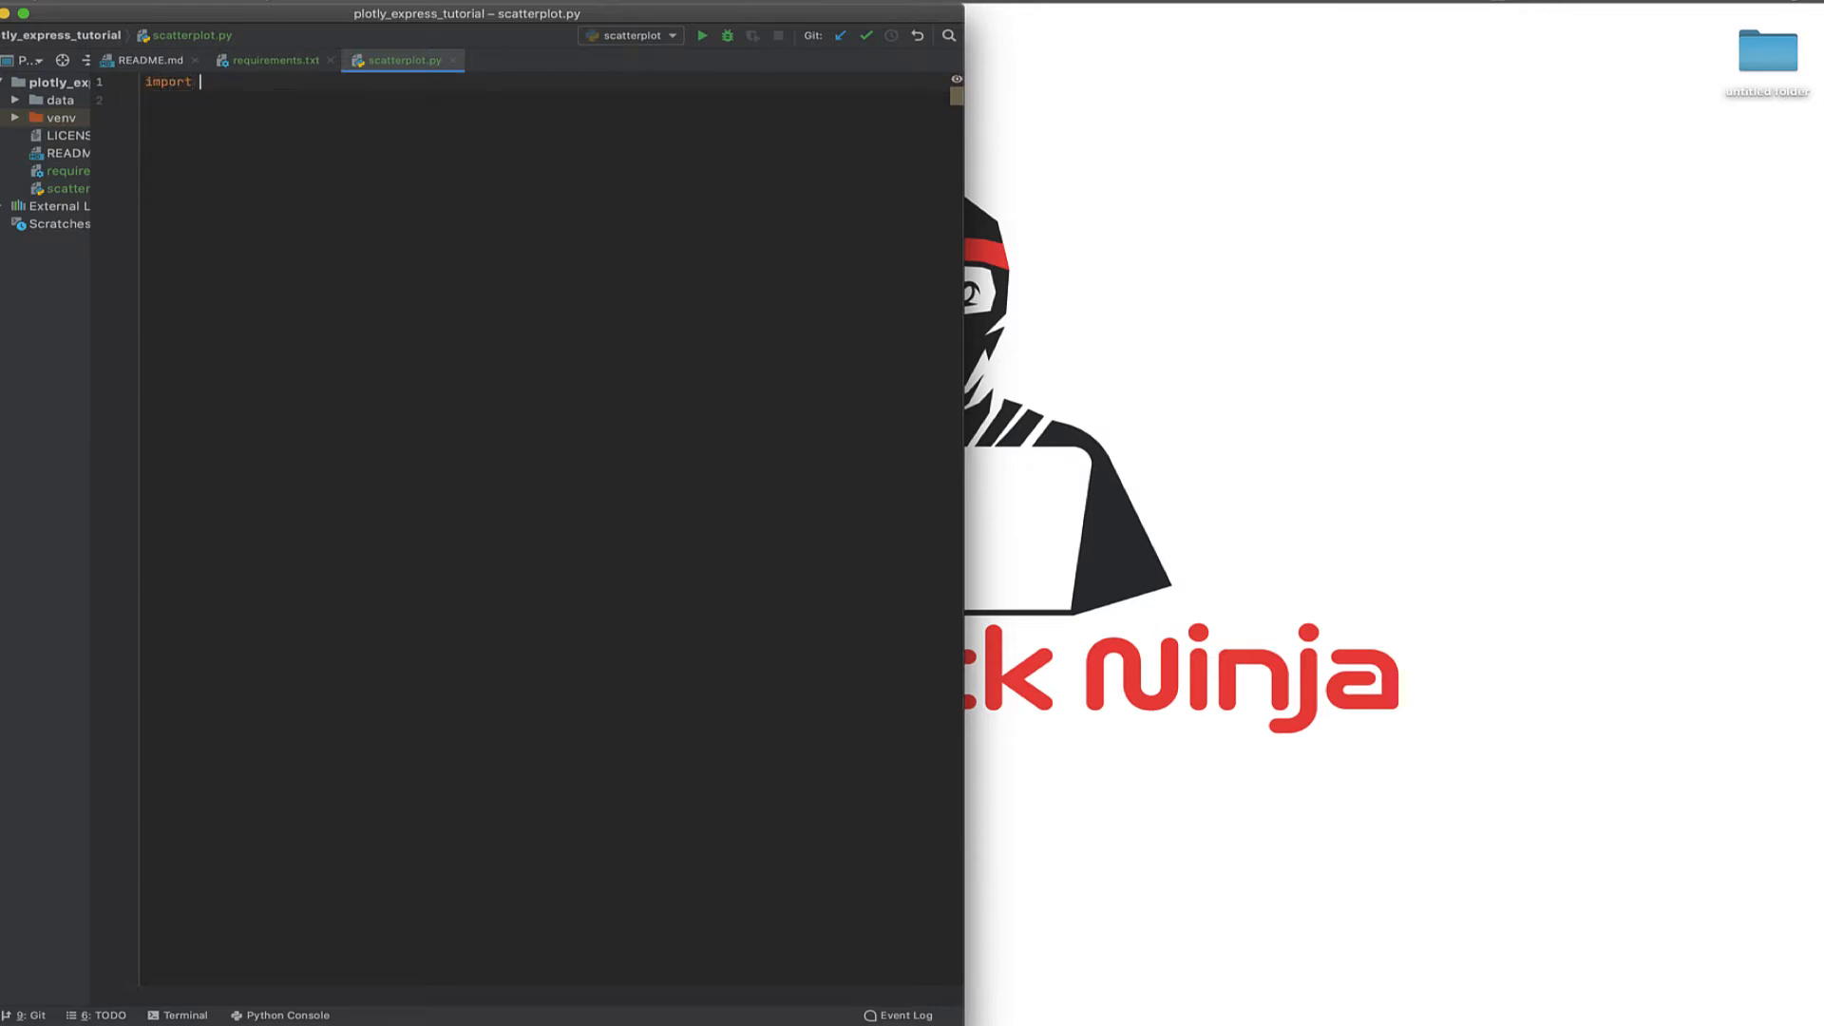
pyautogui.write('plotly_express')
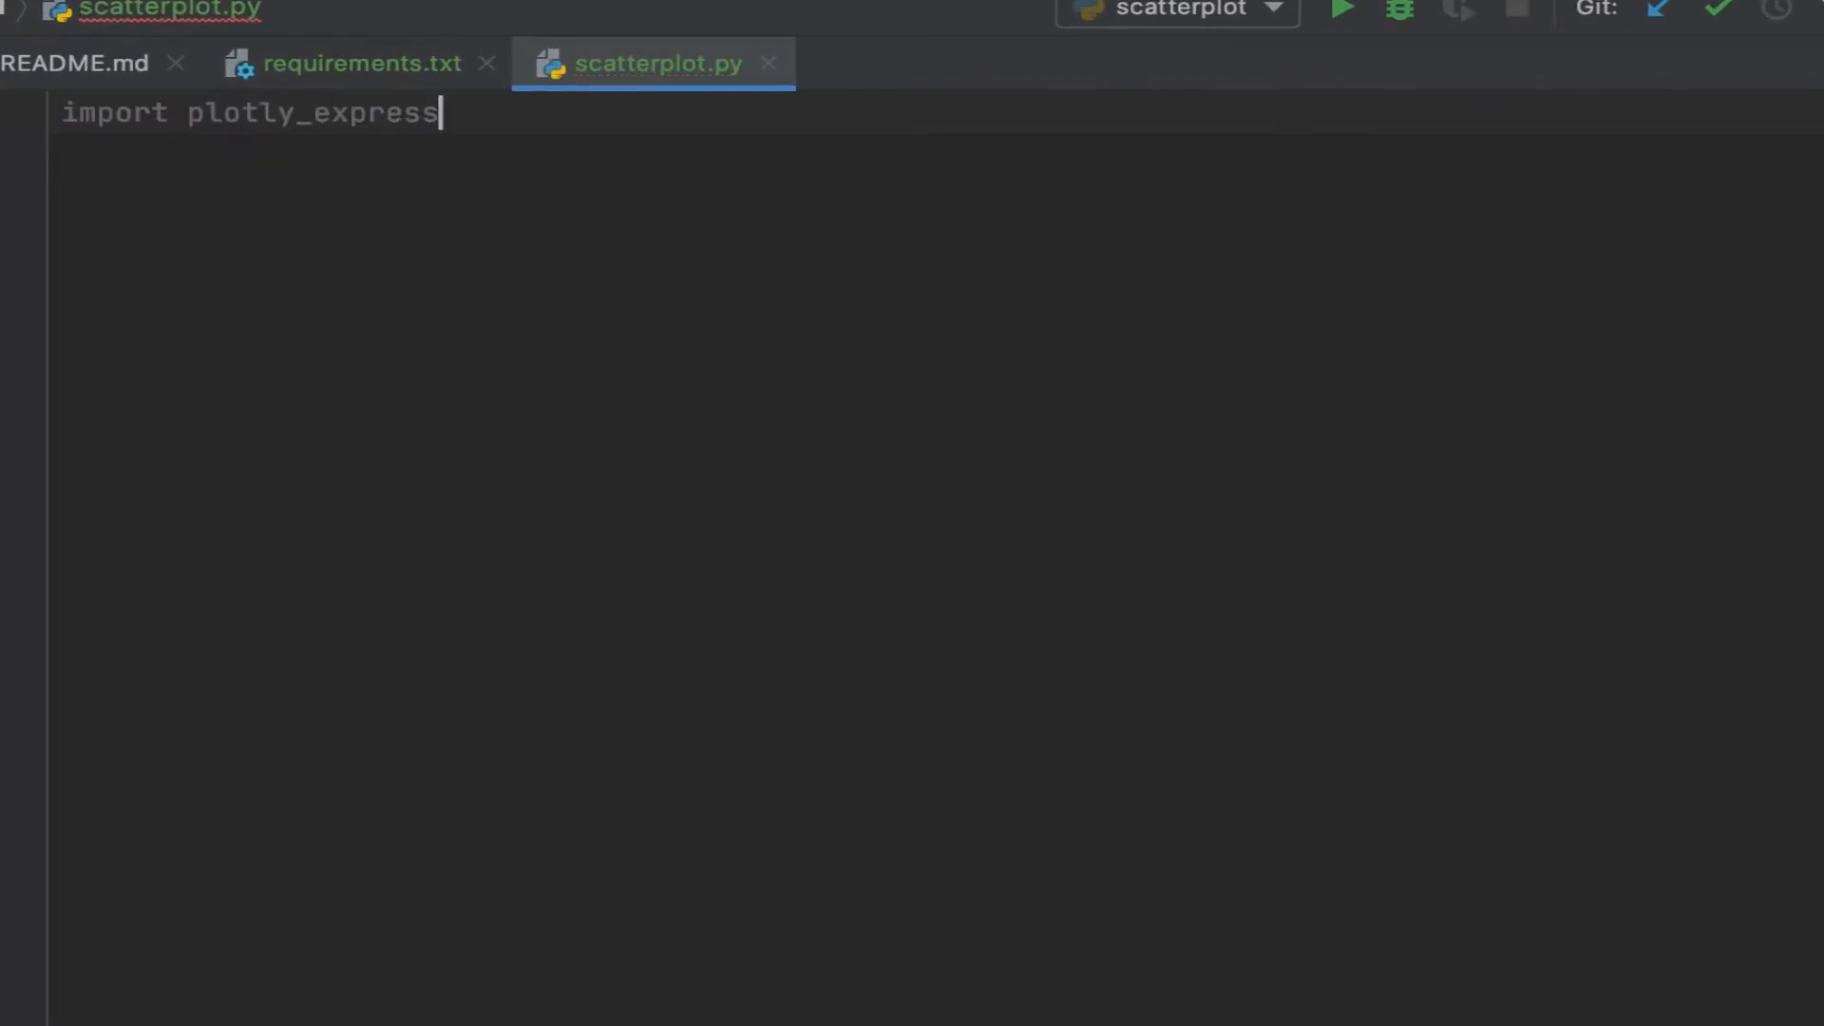
pyautogui.write('as')
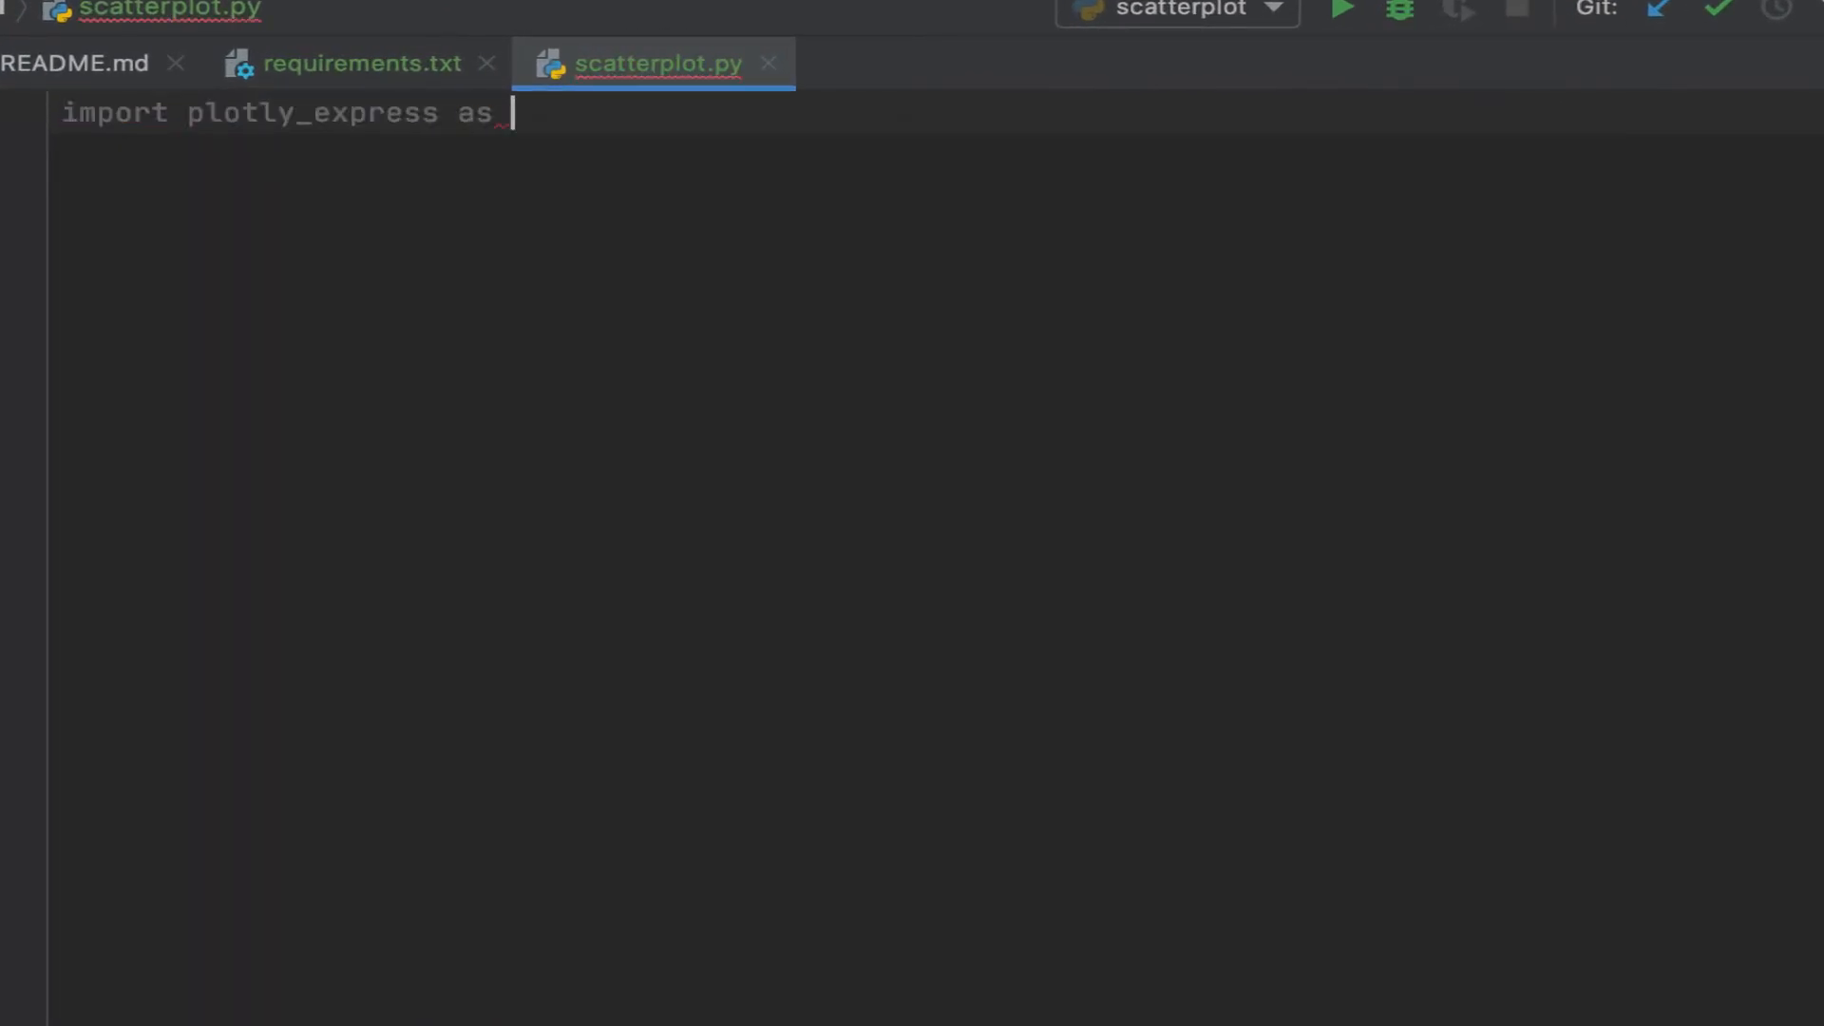
pyautogui.write('px')
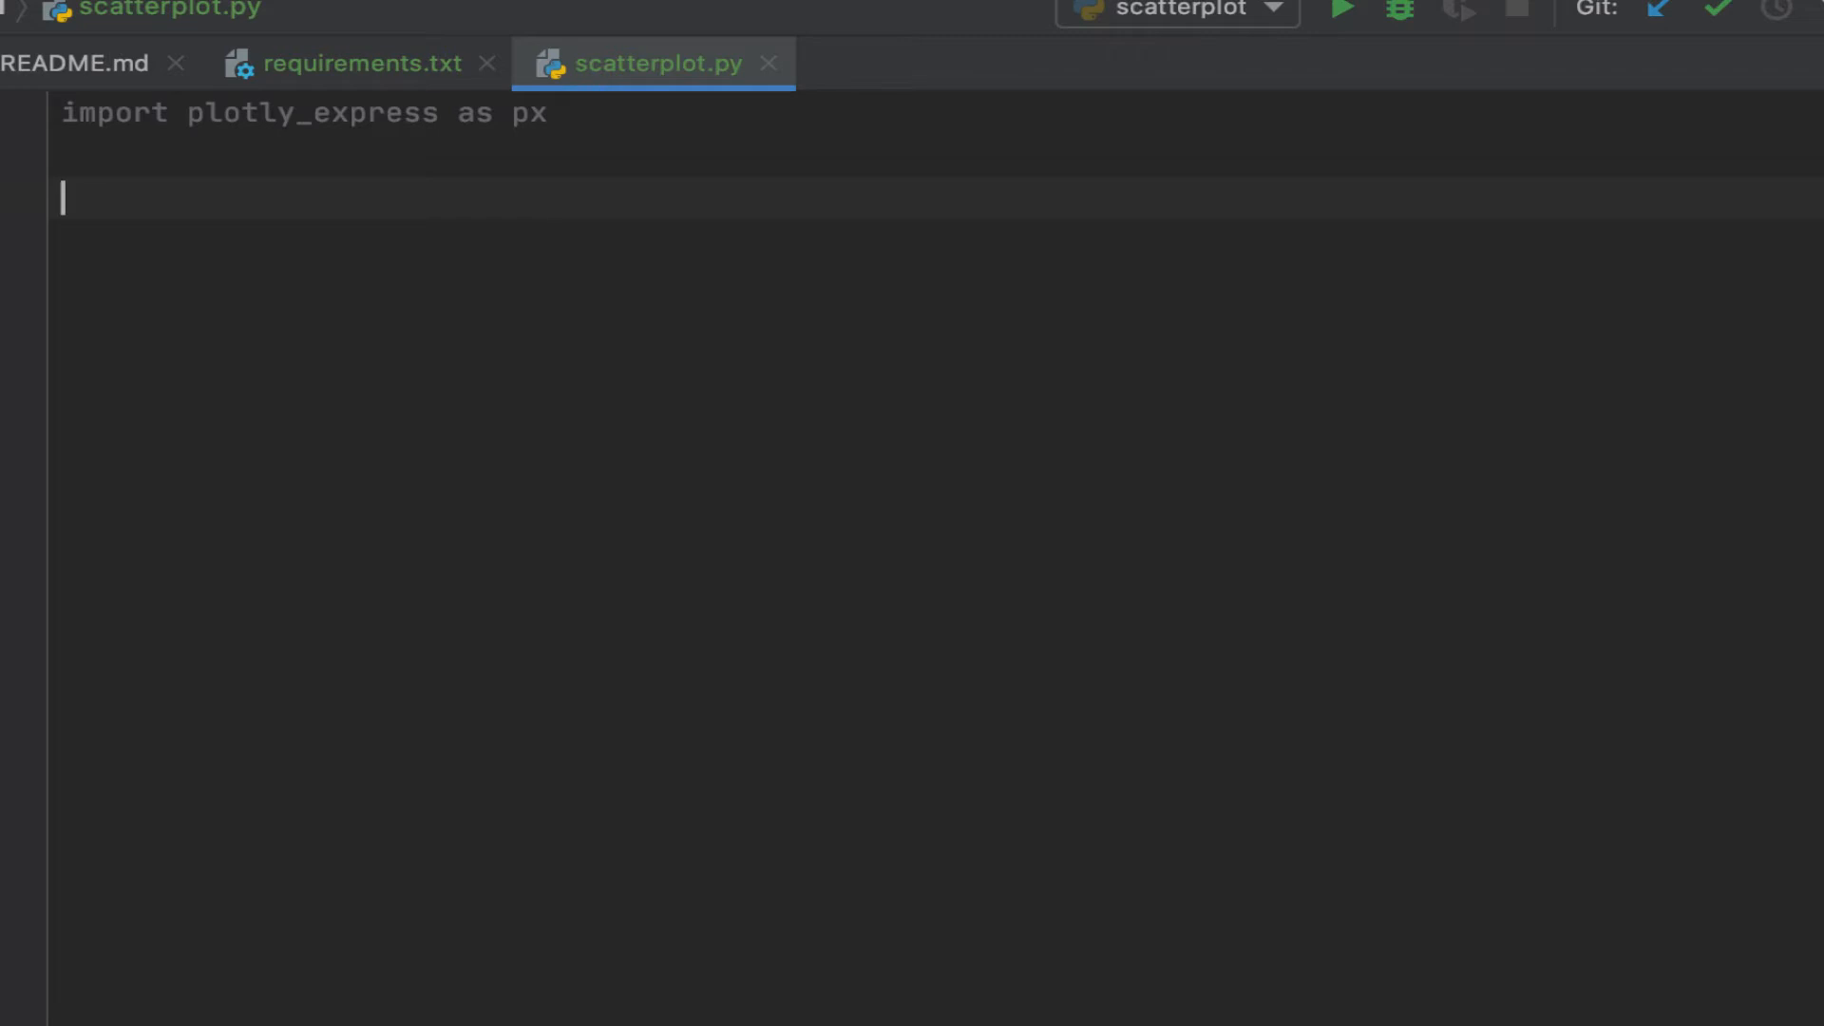
# Begin a 'scatterplot = px.scatter(' assignment below the import
pyautogui.write('sca')
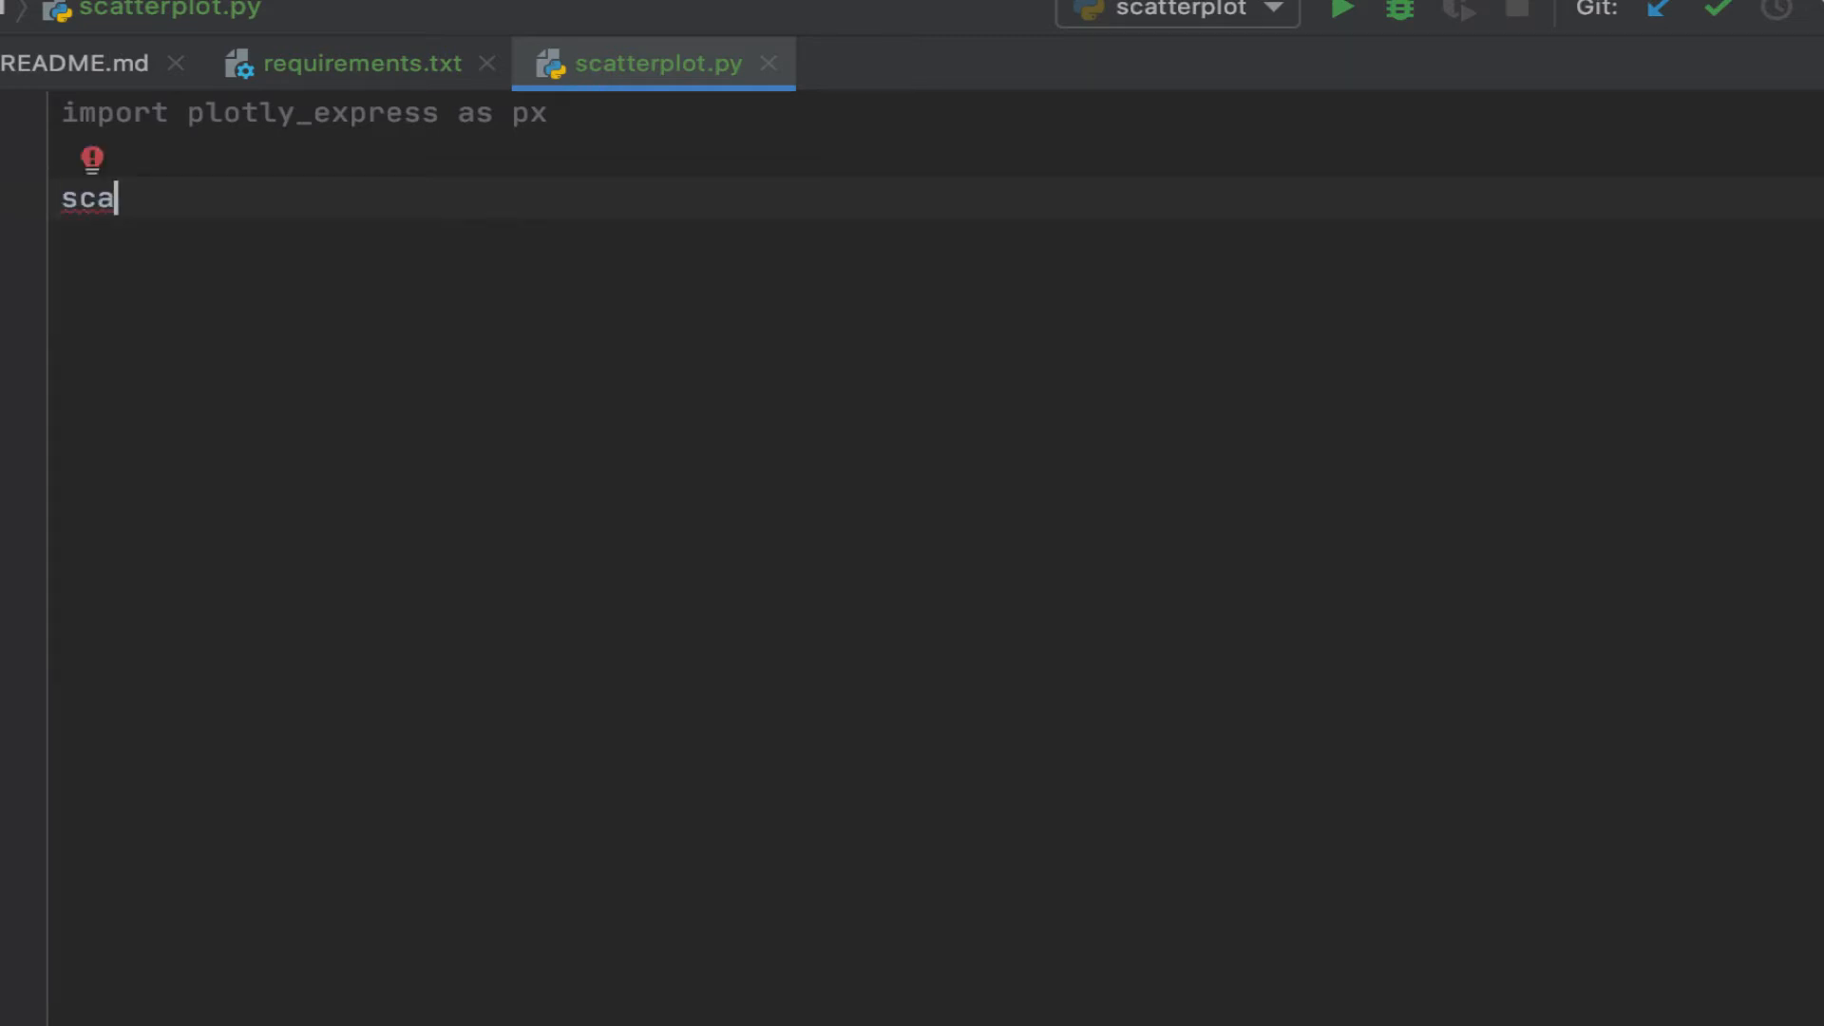
pyautogui.write('tterplot =')
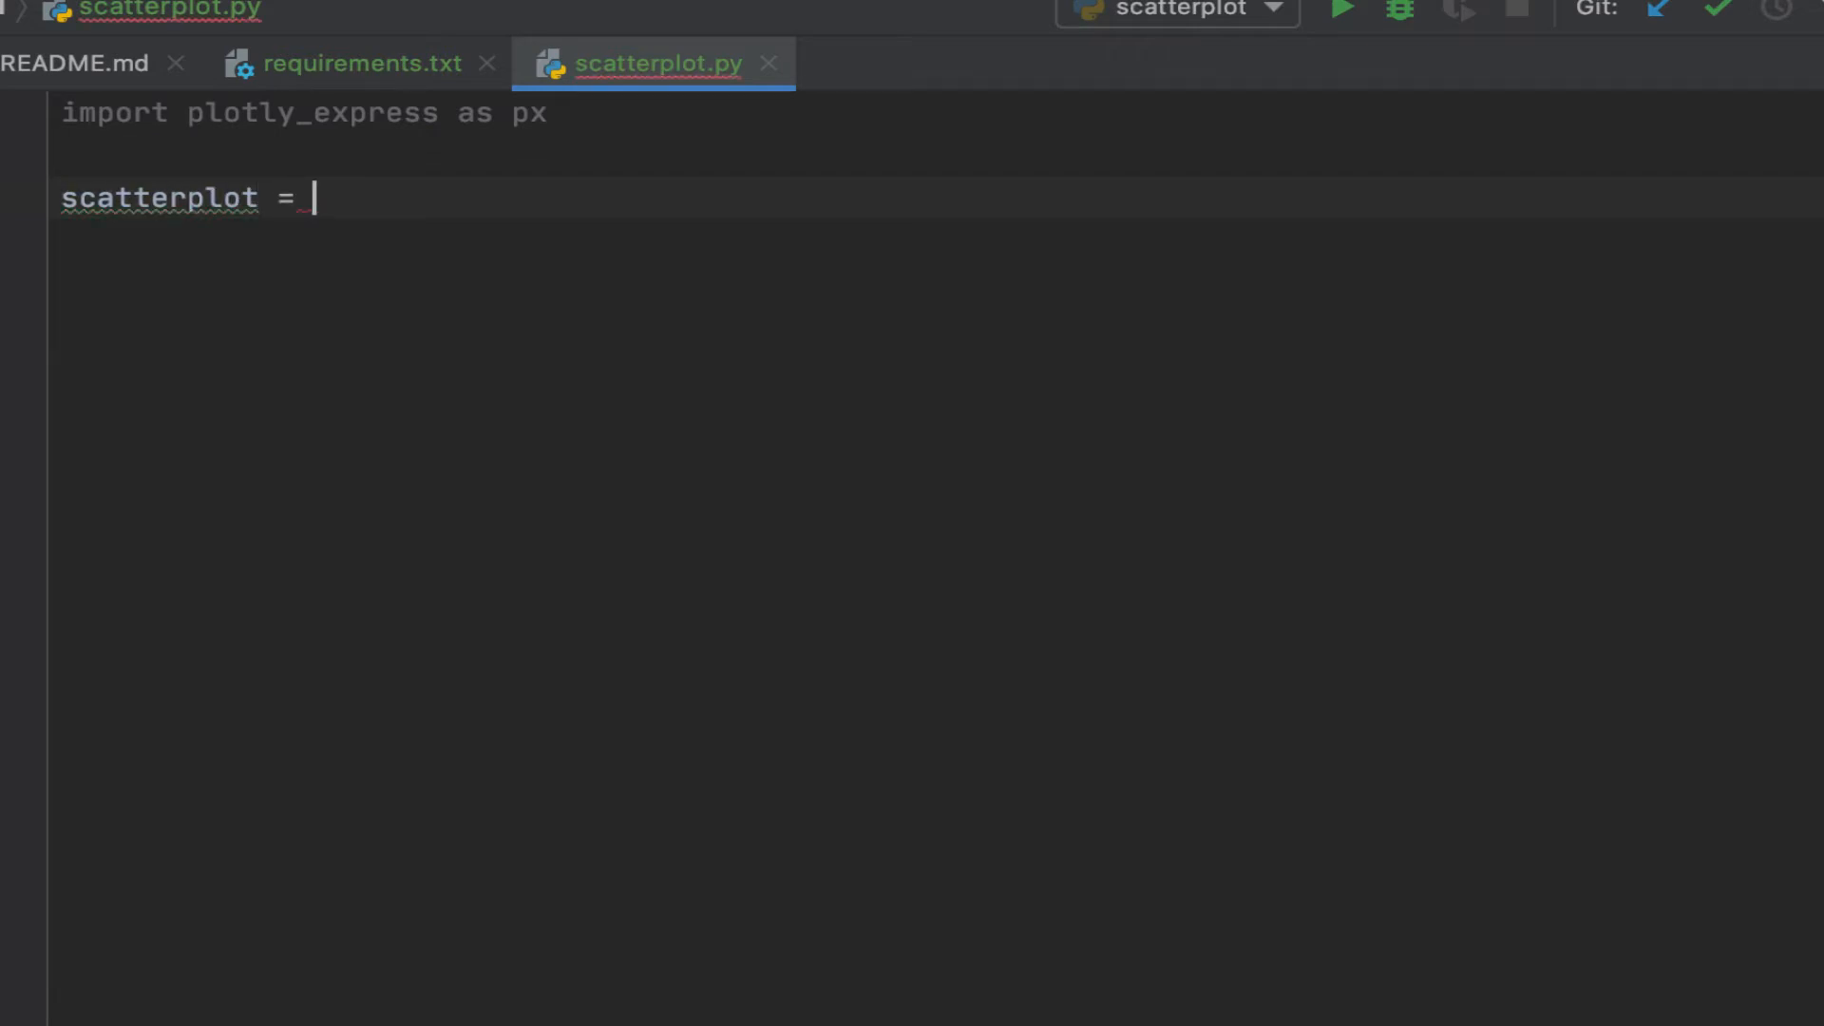
pyautogui.write('px')
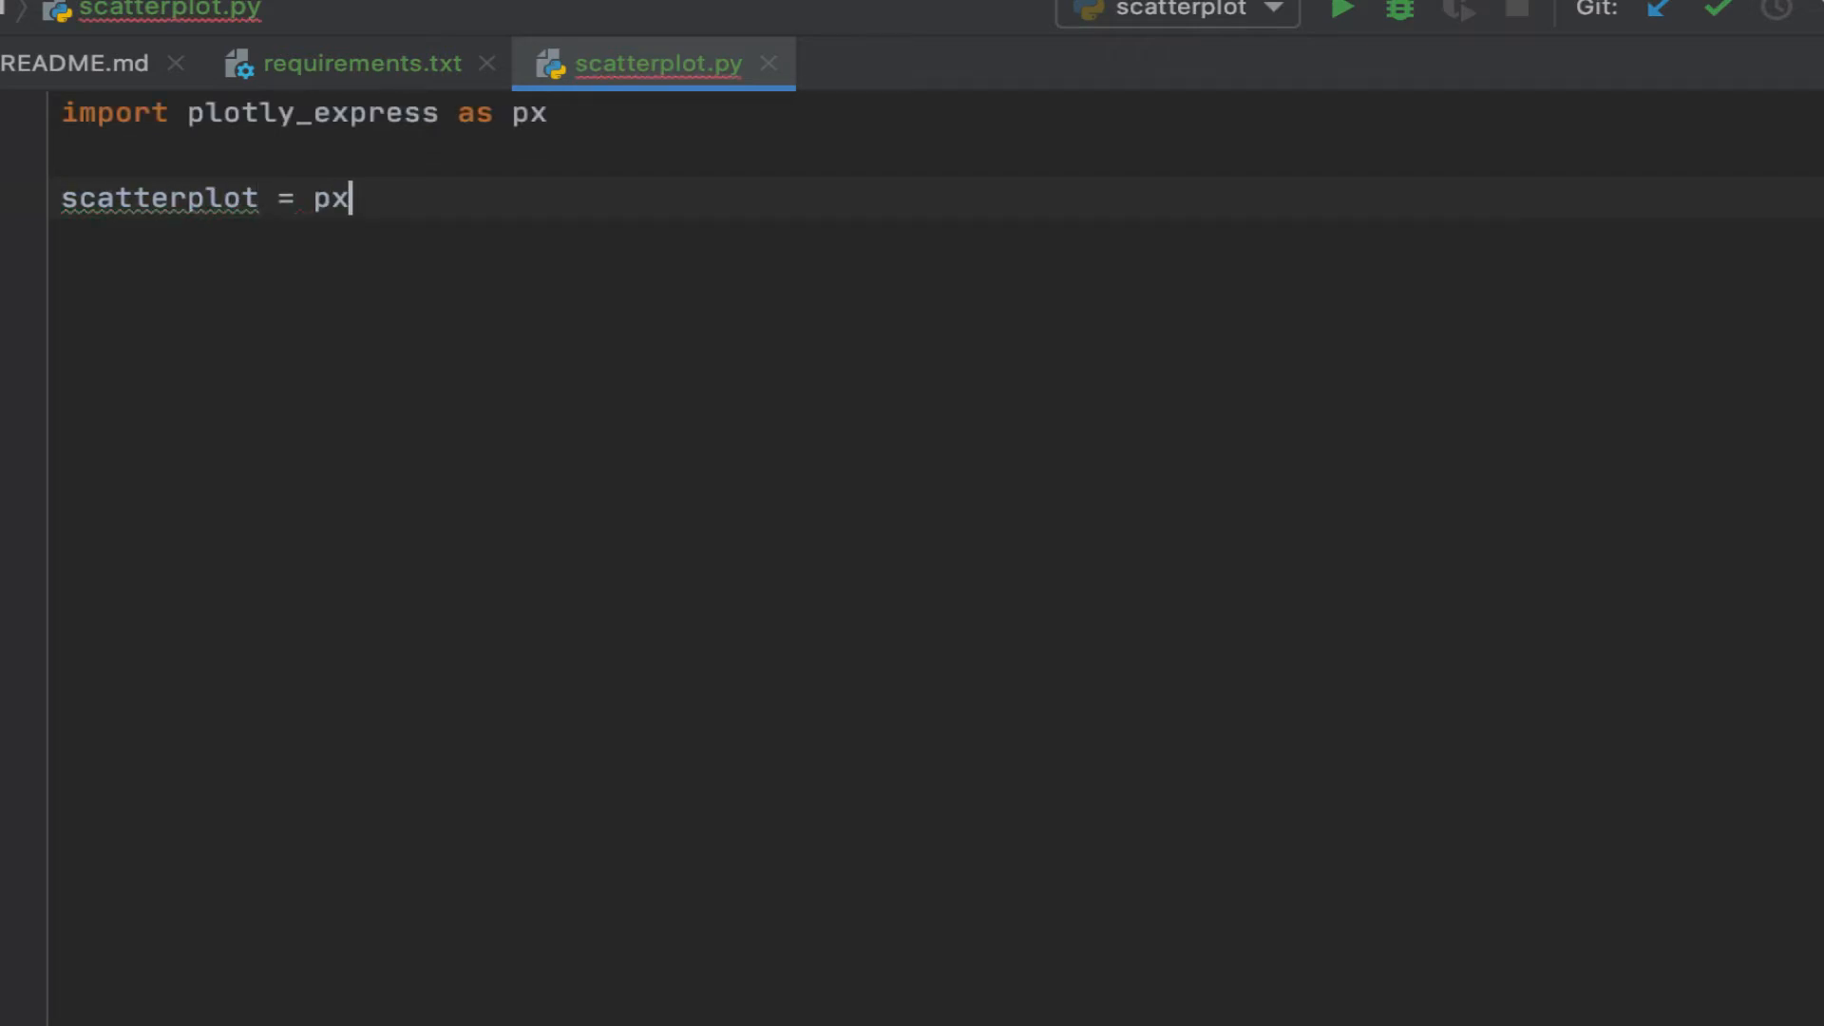
pyautogui.write('.scatter(')
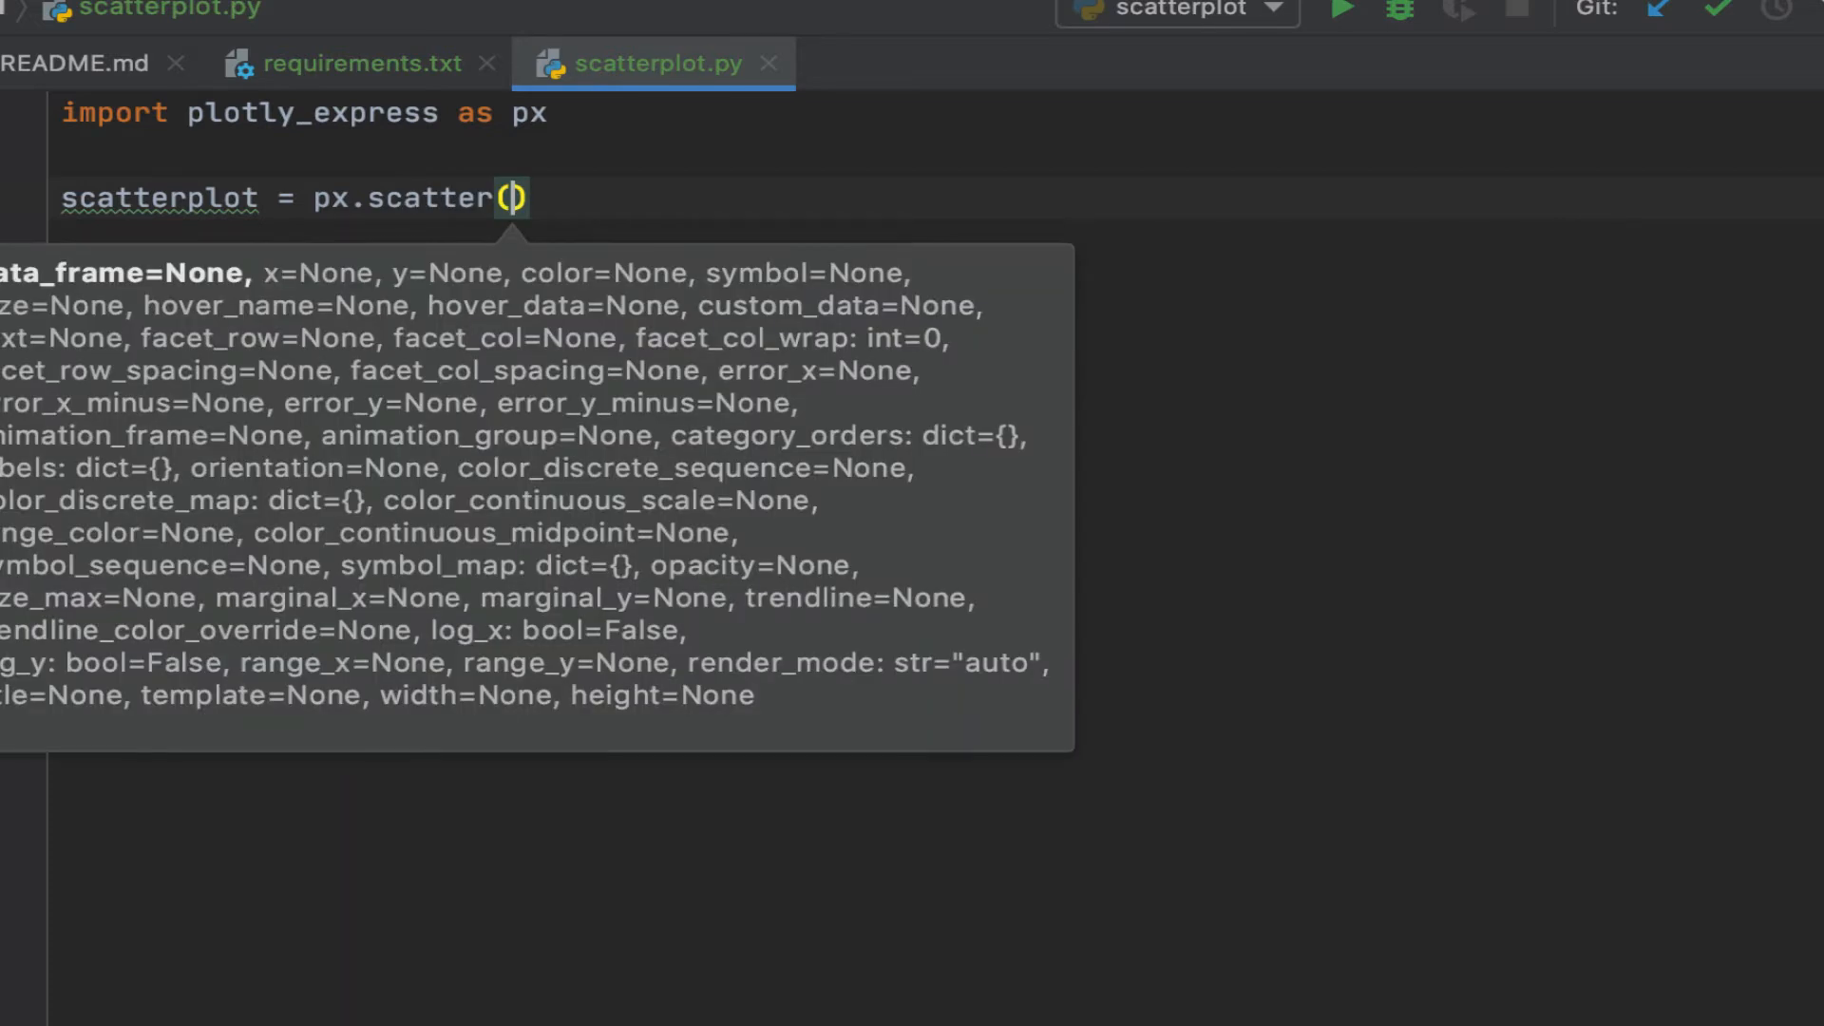
pyautogui.moveTo(488, 397)
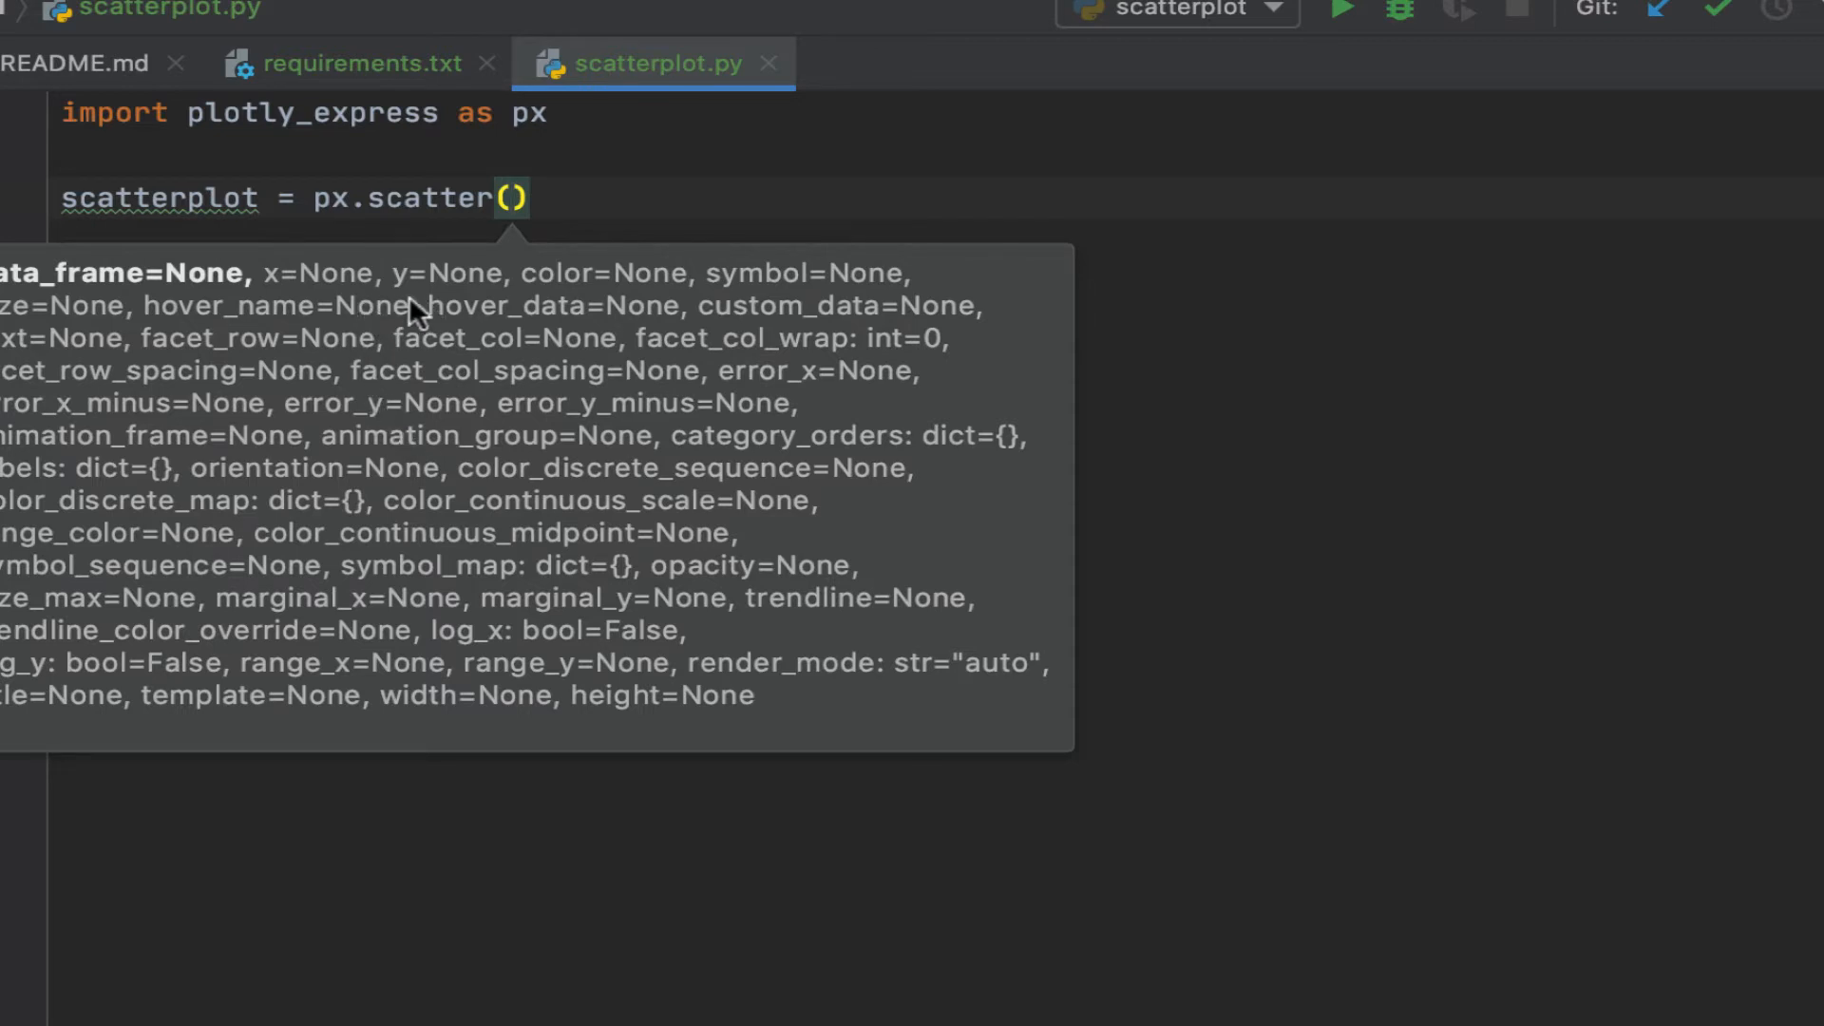
pyautogui.moveTo(338, 300)
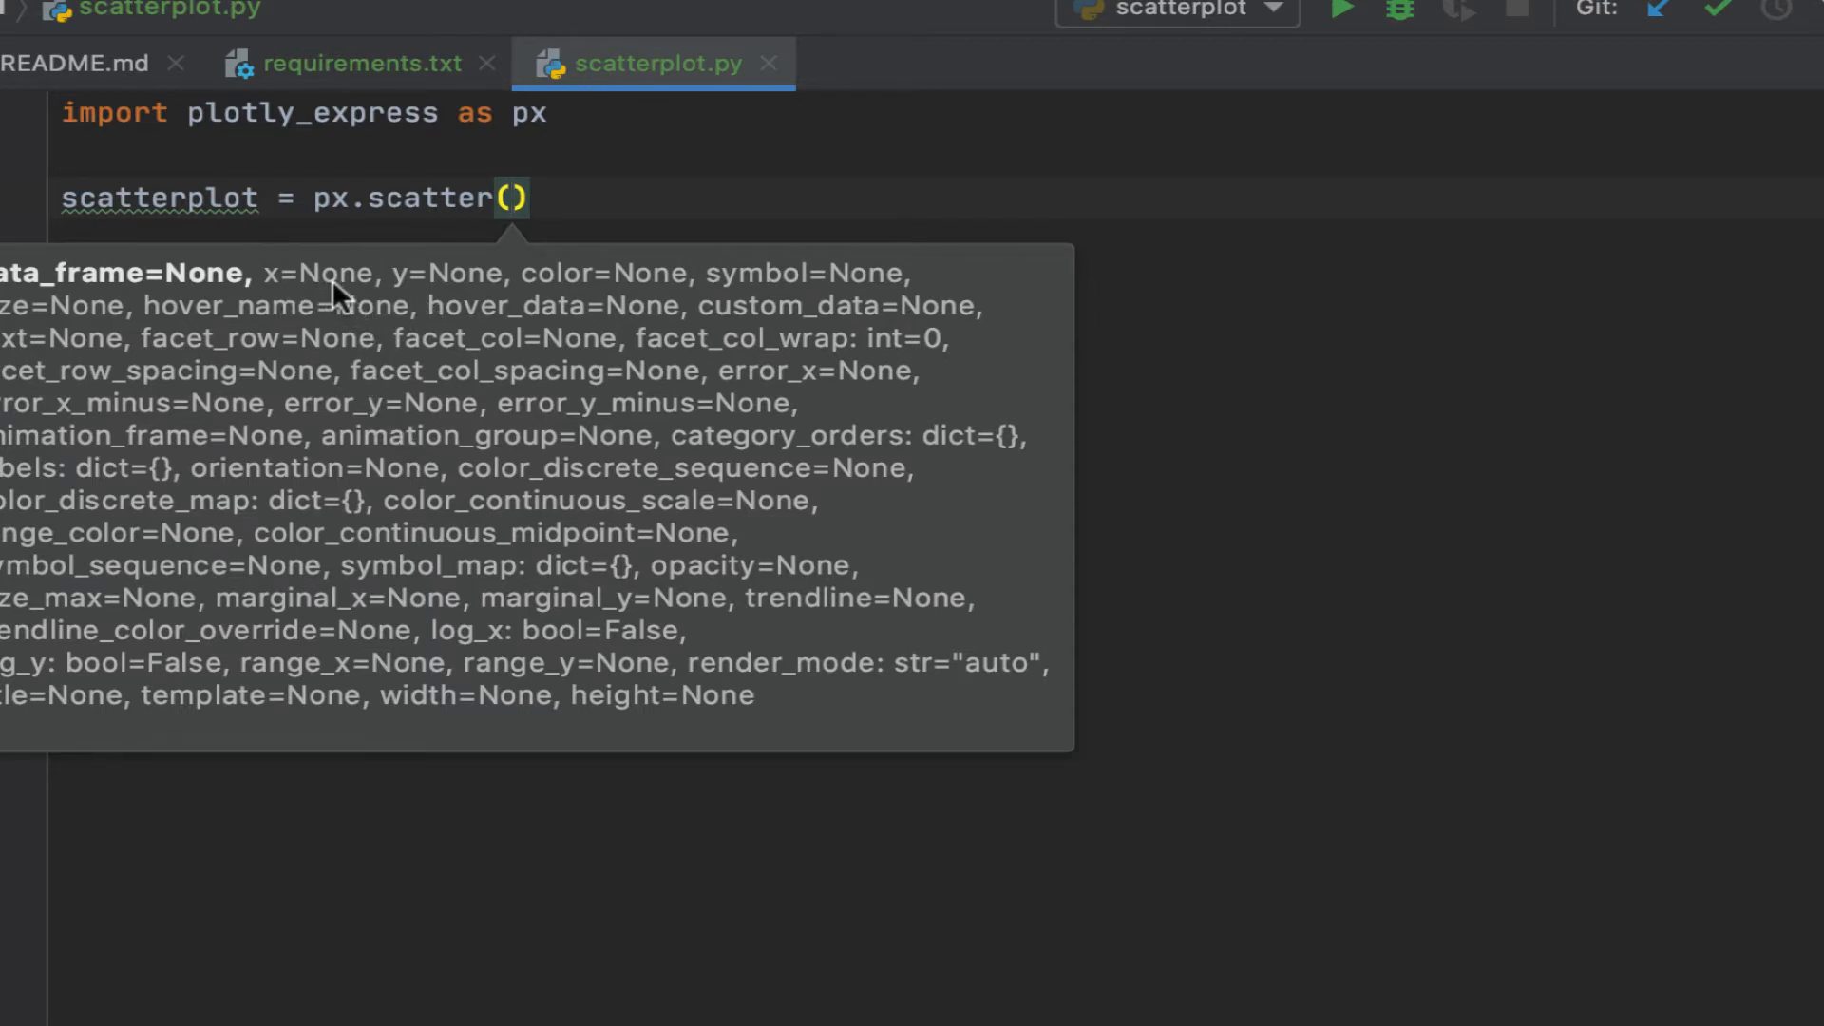
pyautogui.moveTo(99, 308)
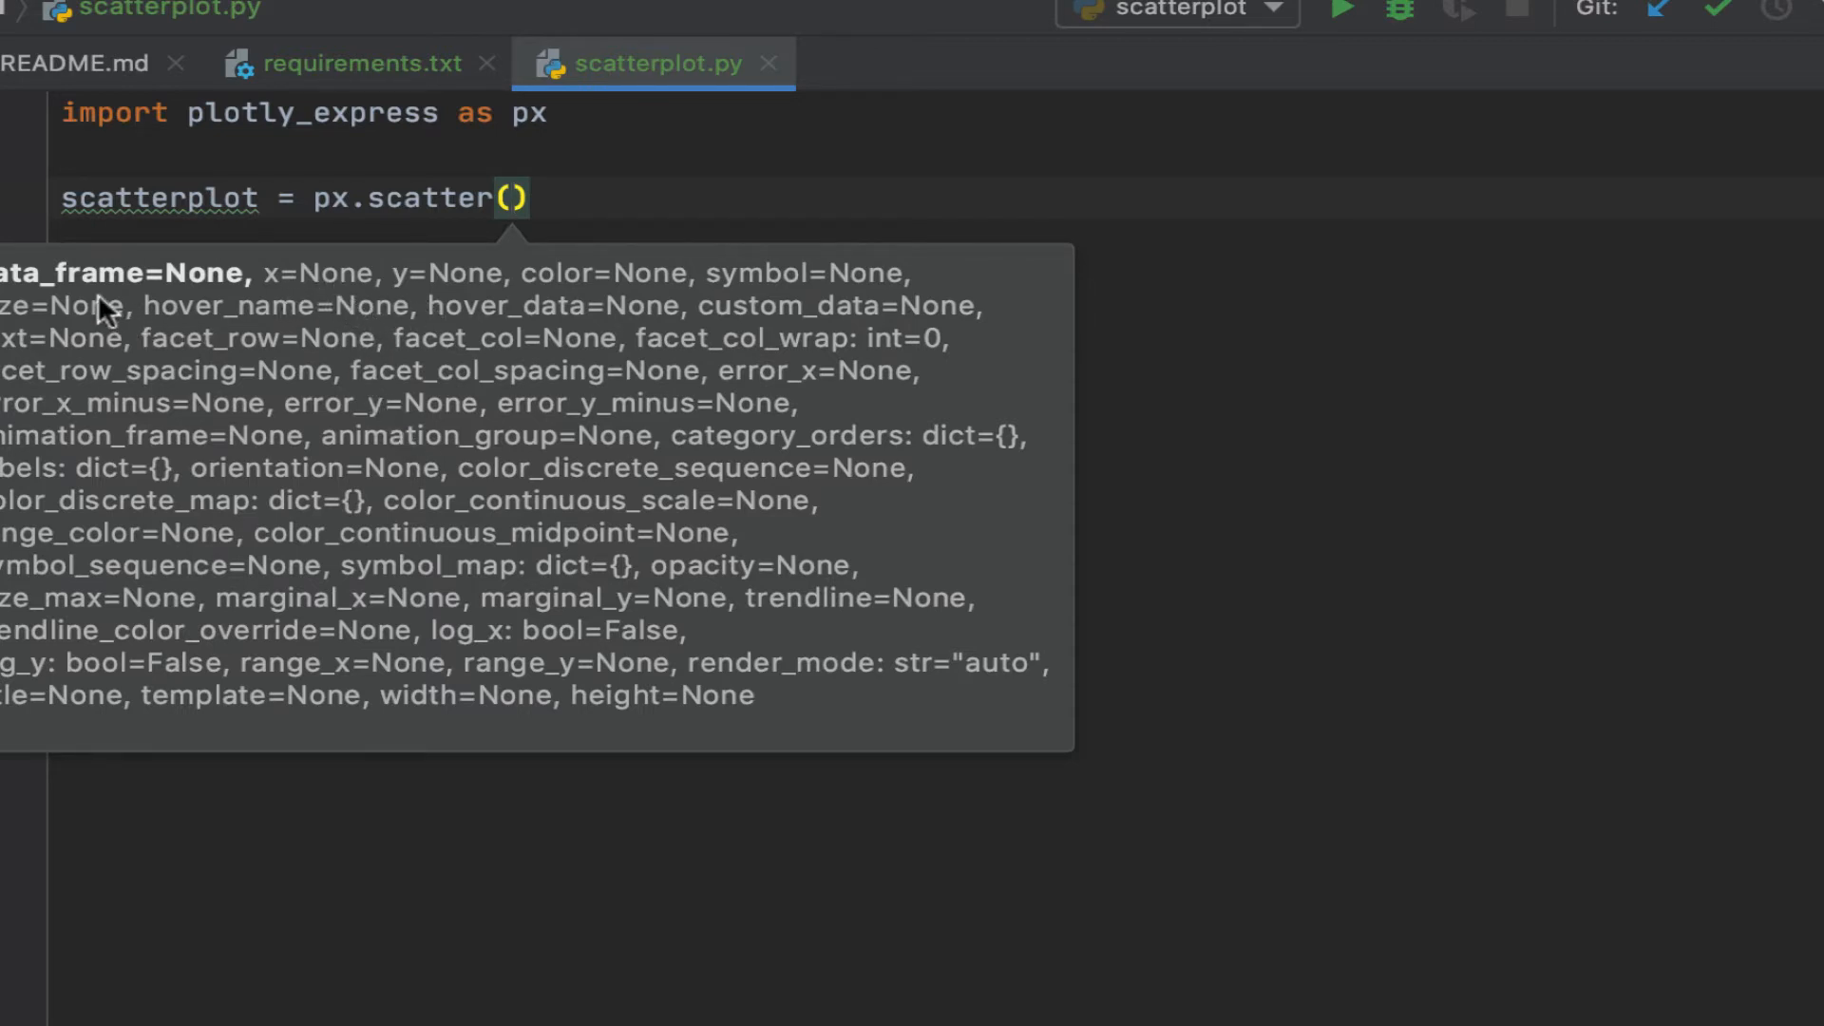
pyautogui.moveTo(338, 300)
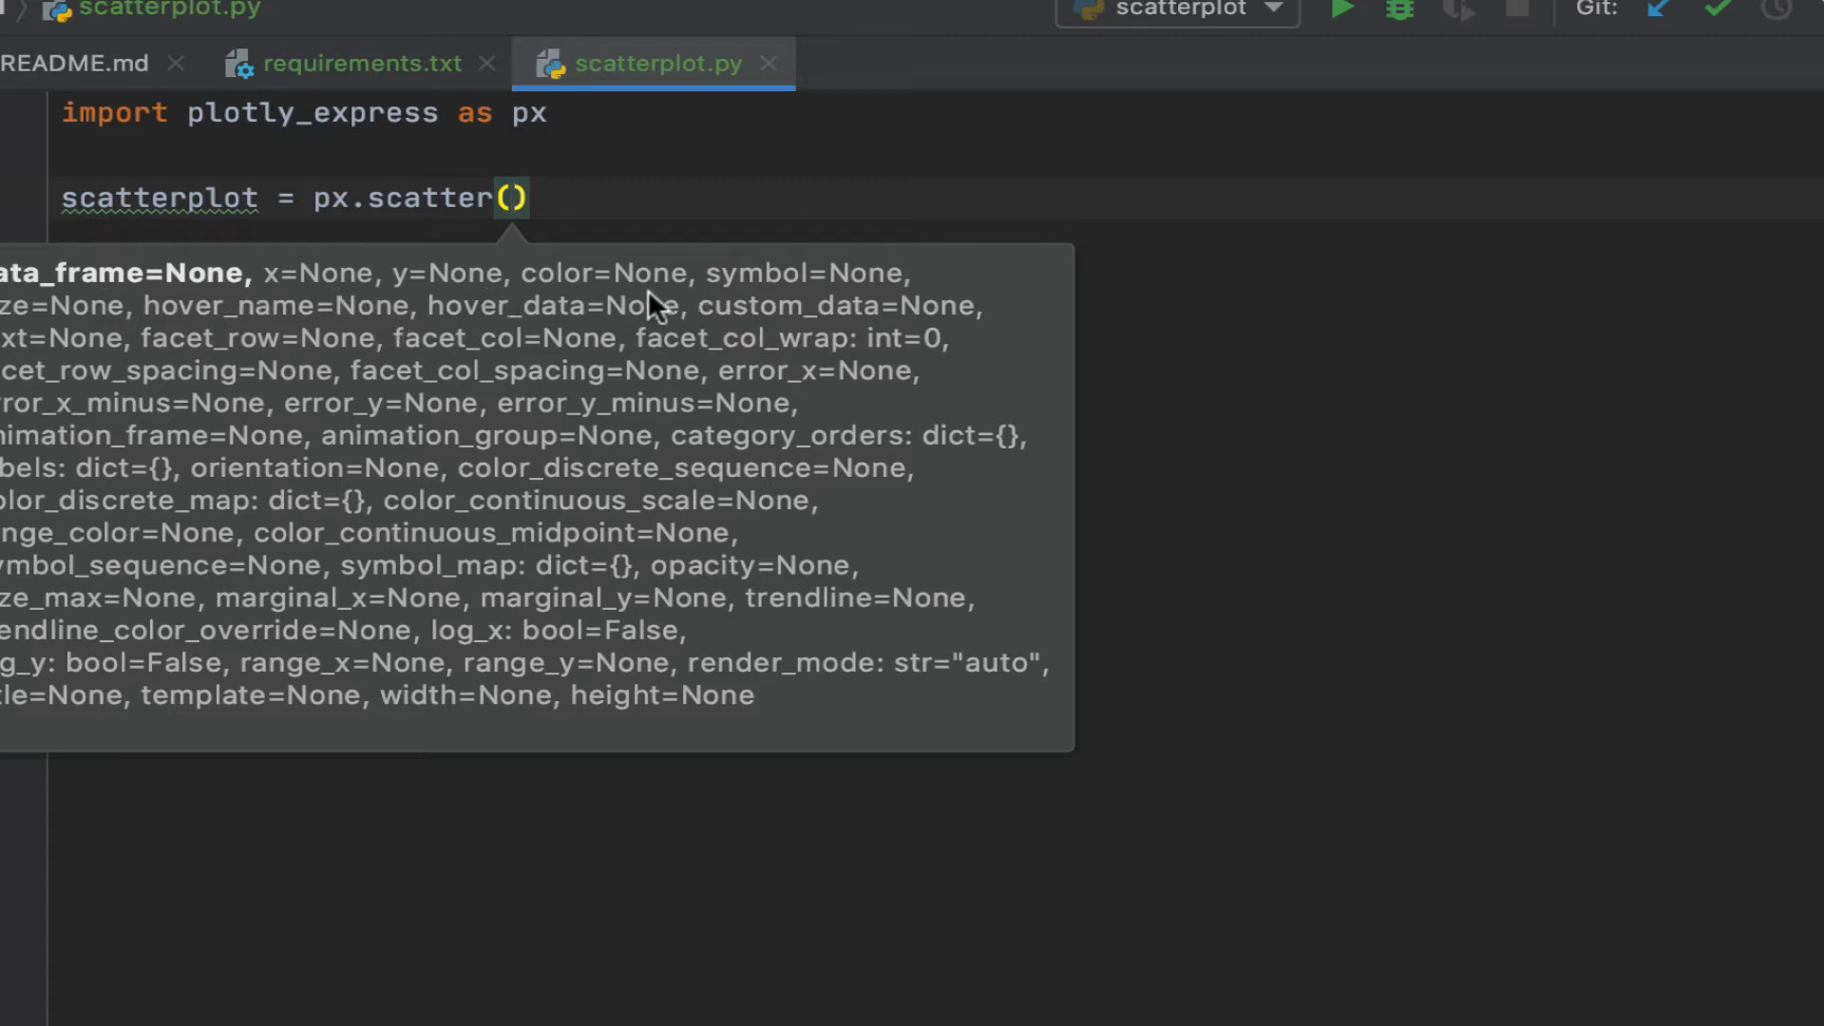
pyautogui.moveTo(196, 469)
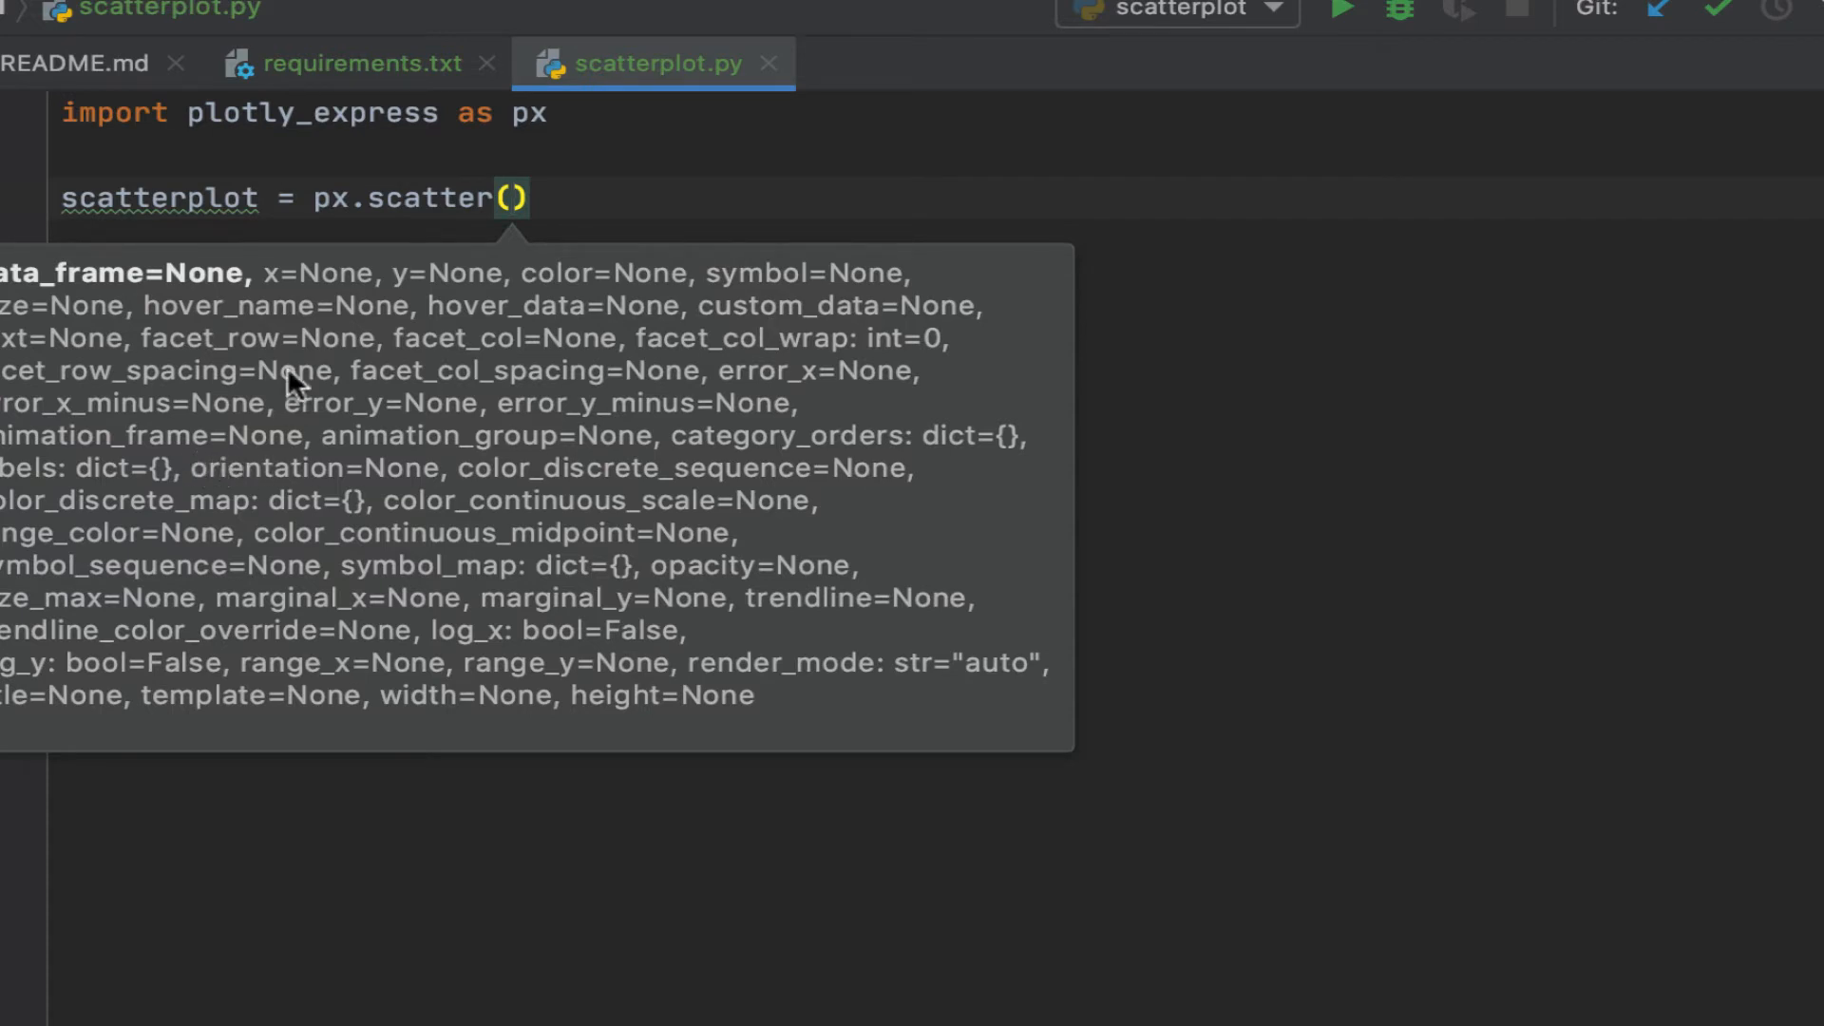
pyautogui.moveTo(511, 197)
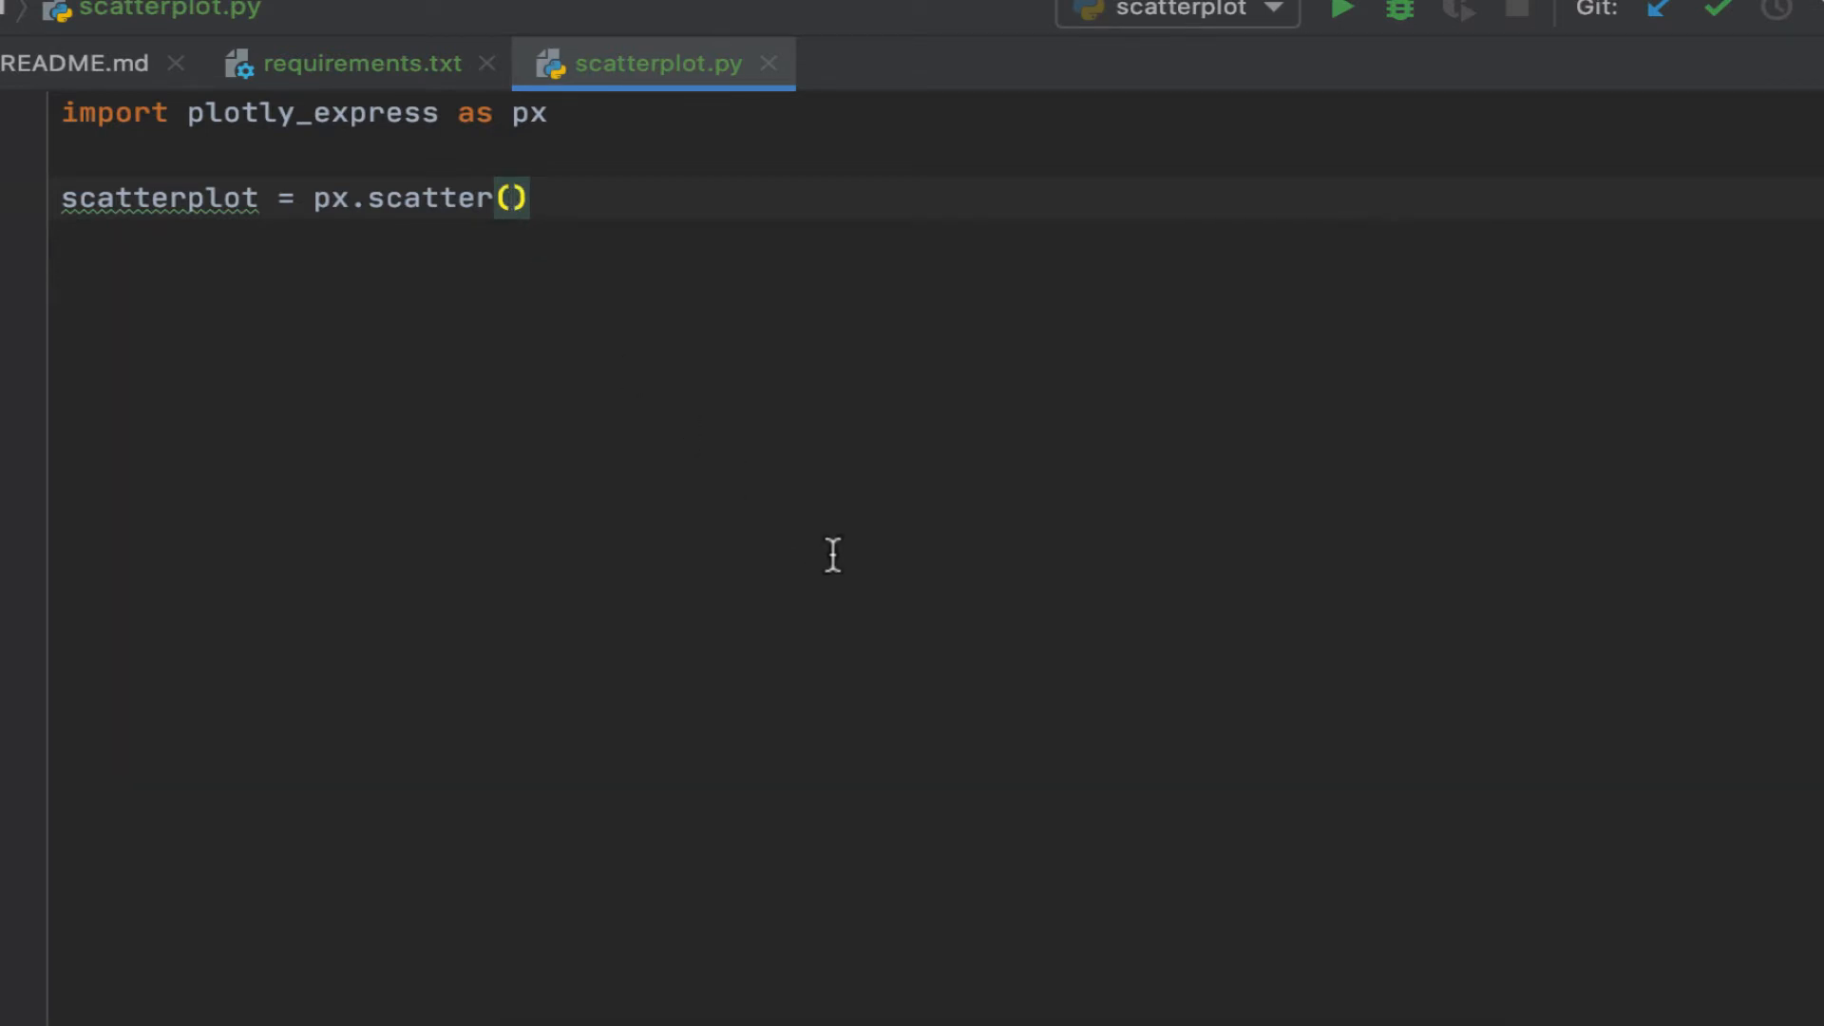
# Pass x=[1,2,3] and y=[4,5,6] to the px.scatter call
pyautogui.write('x')
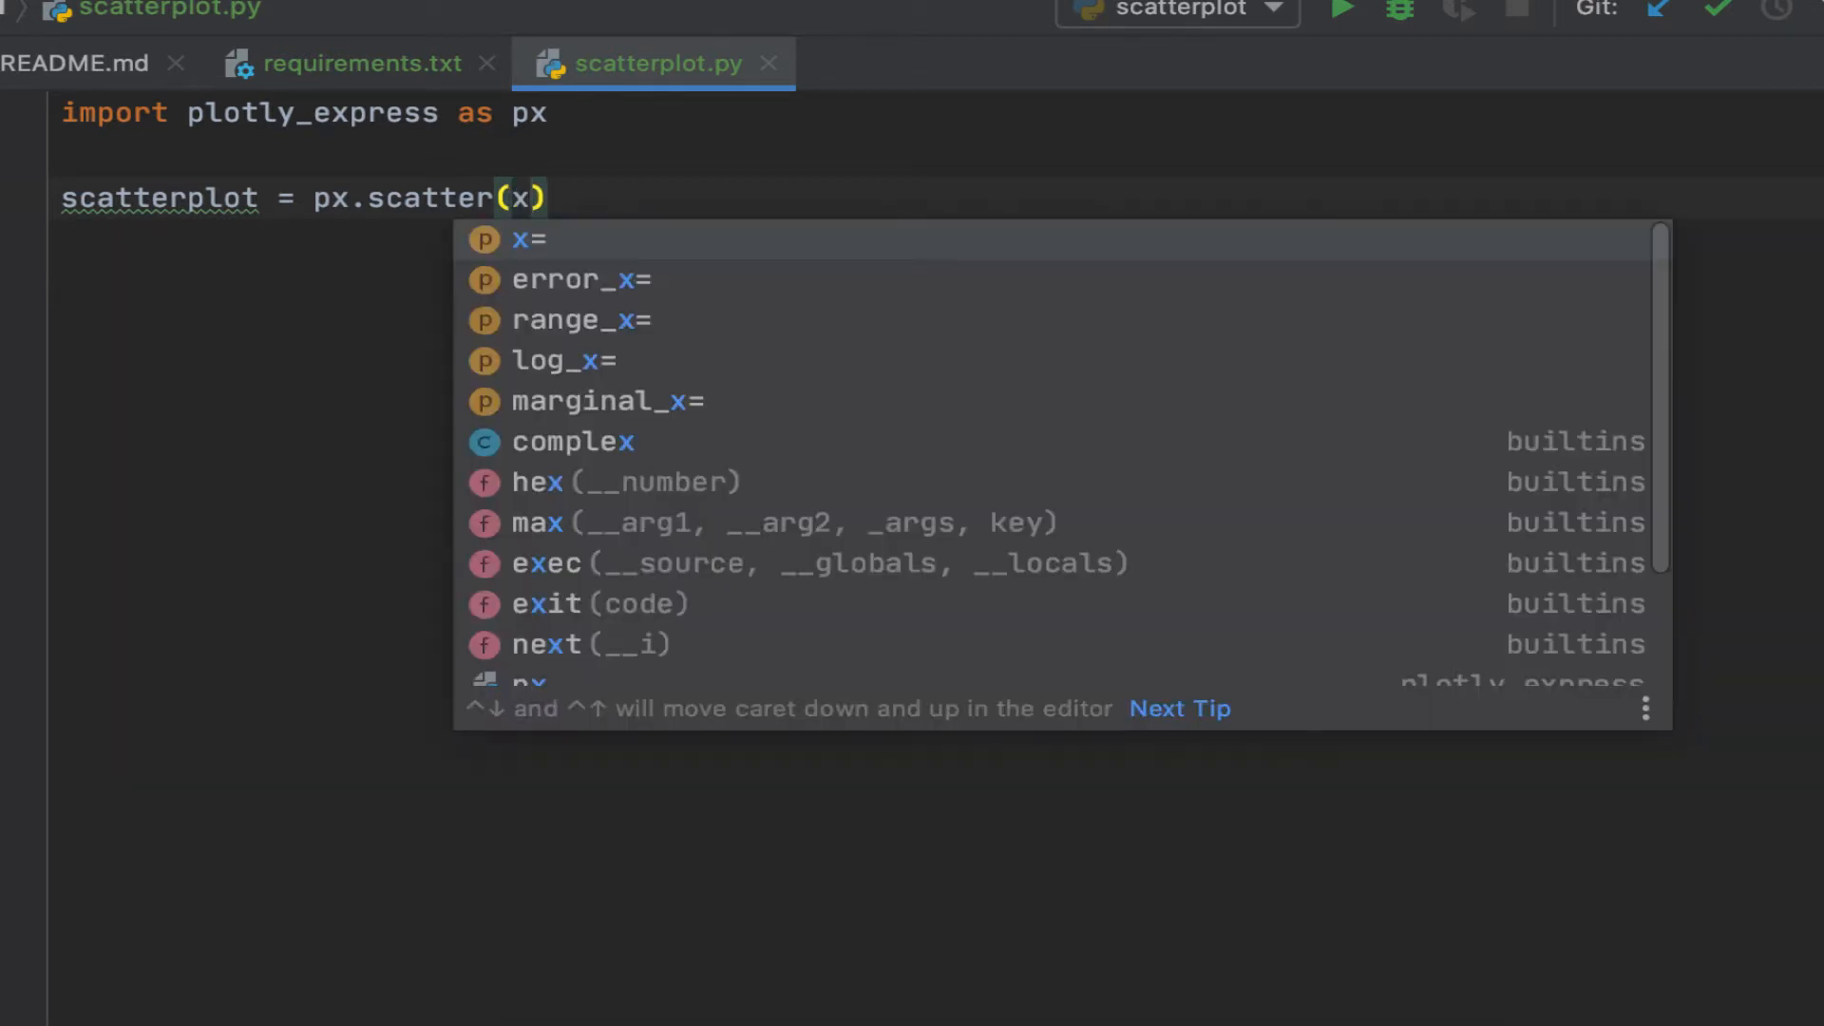
pyautogui.click(528, 239)
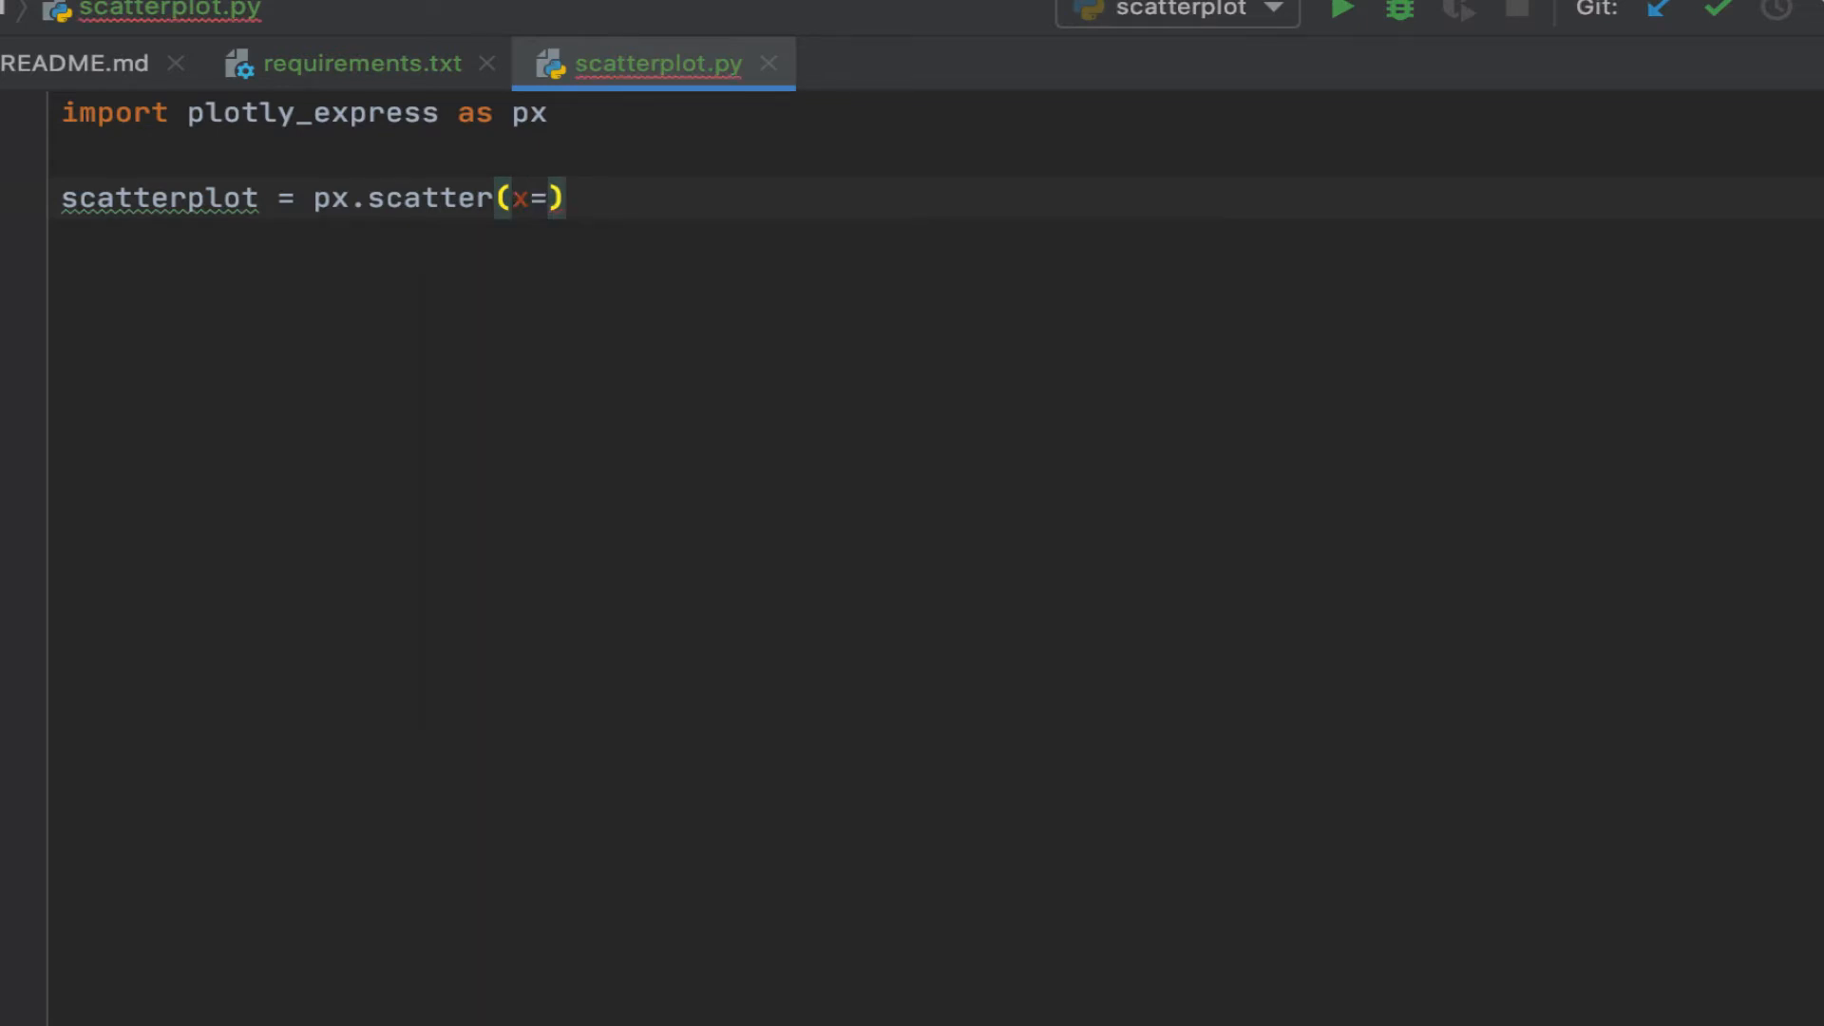
pyautogui.write('[')
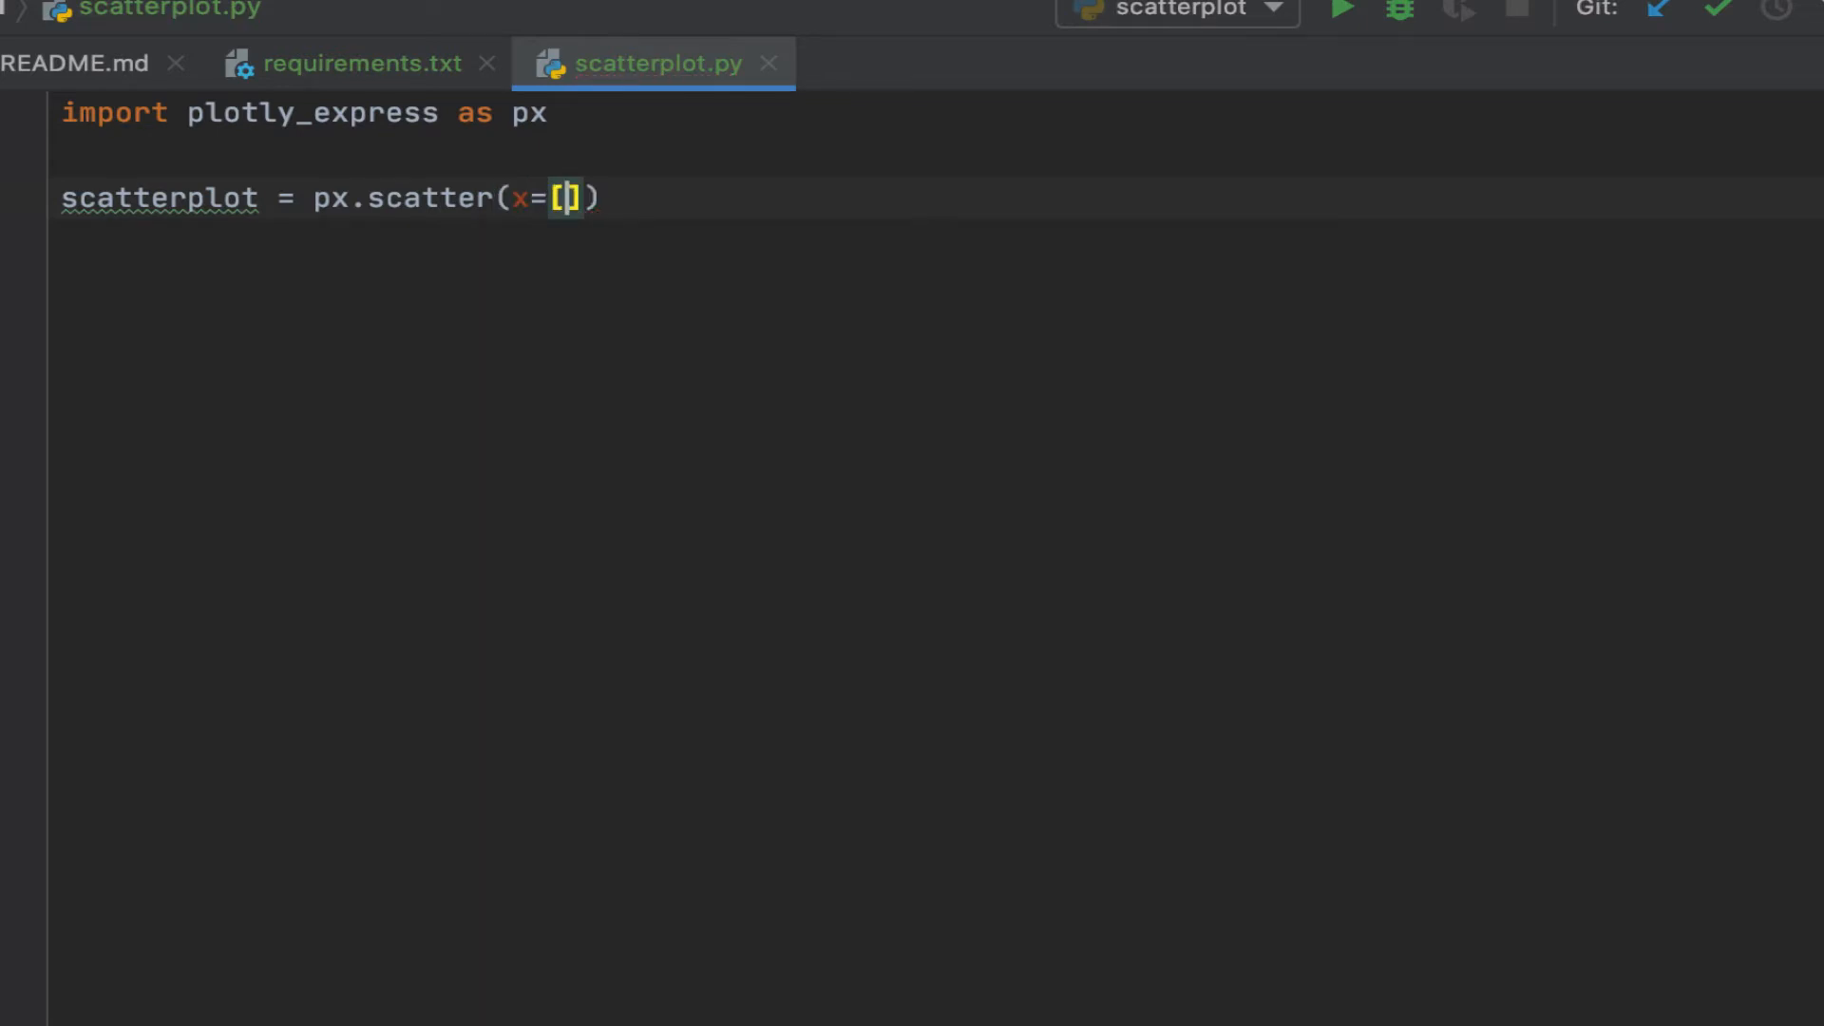
pyautogui.write('1,')
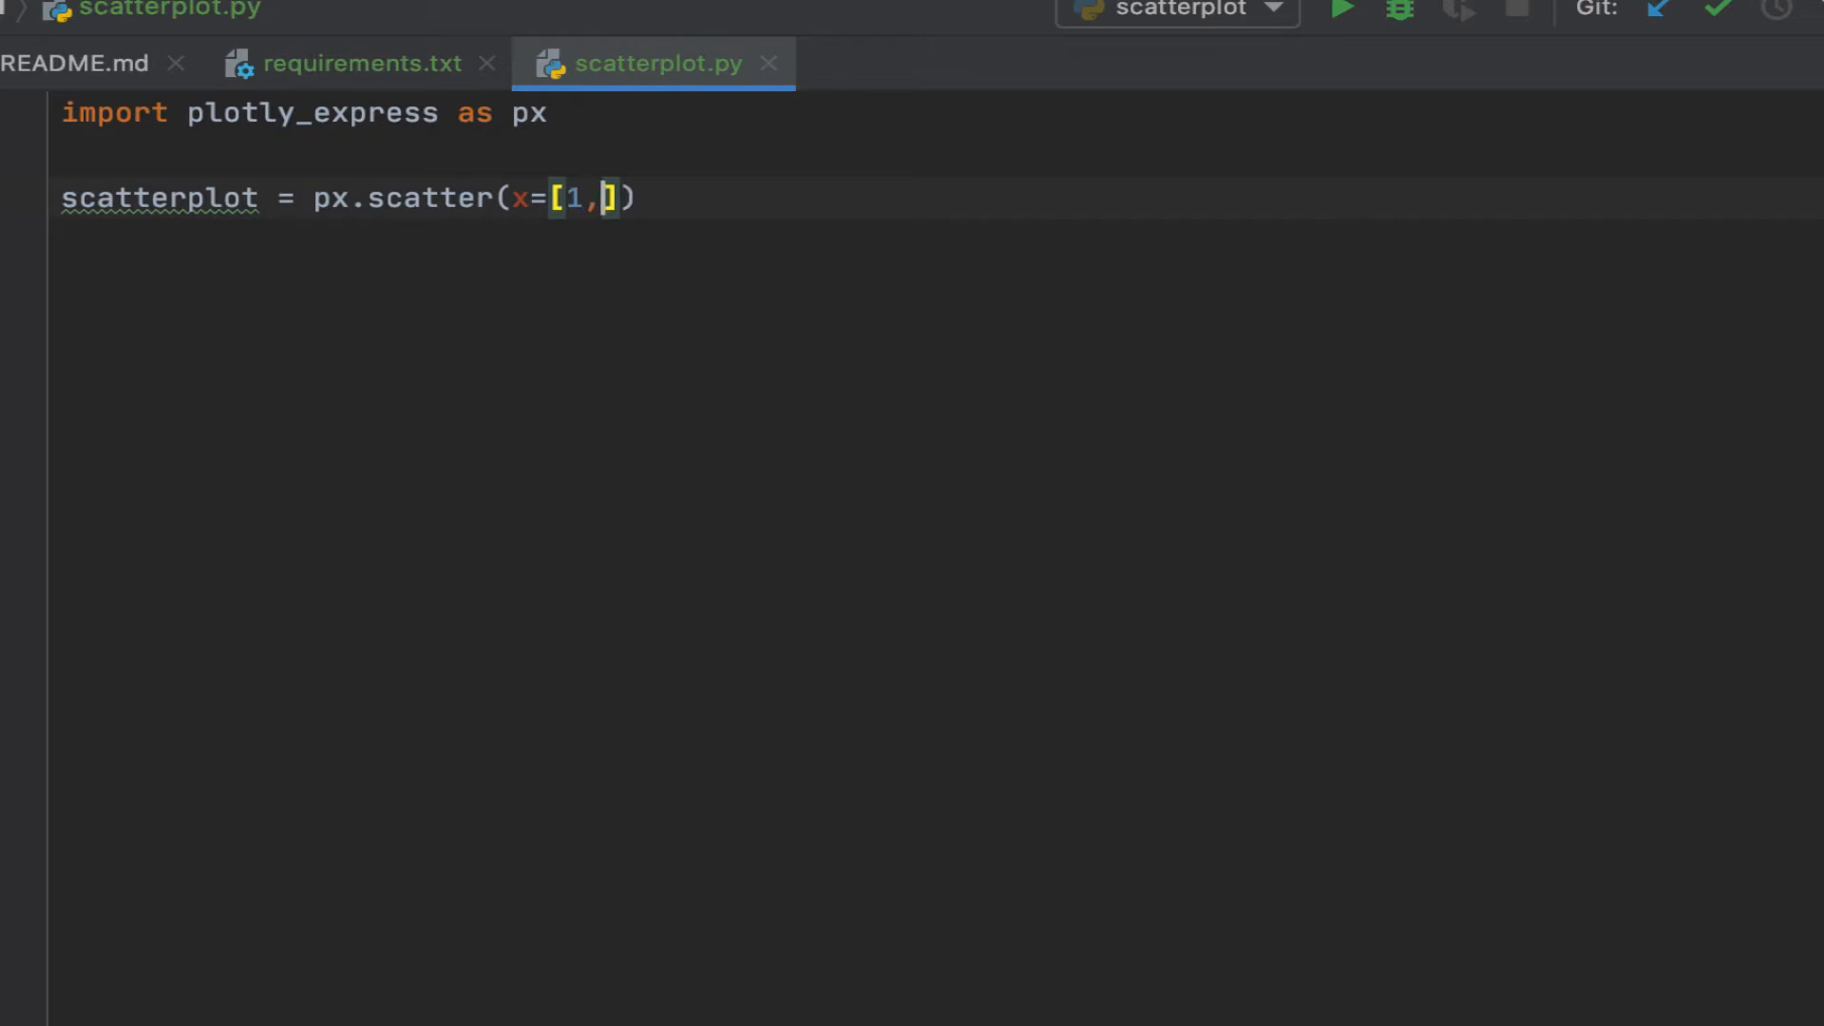
pyautogui.write('2,3')
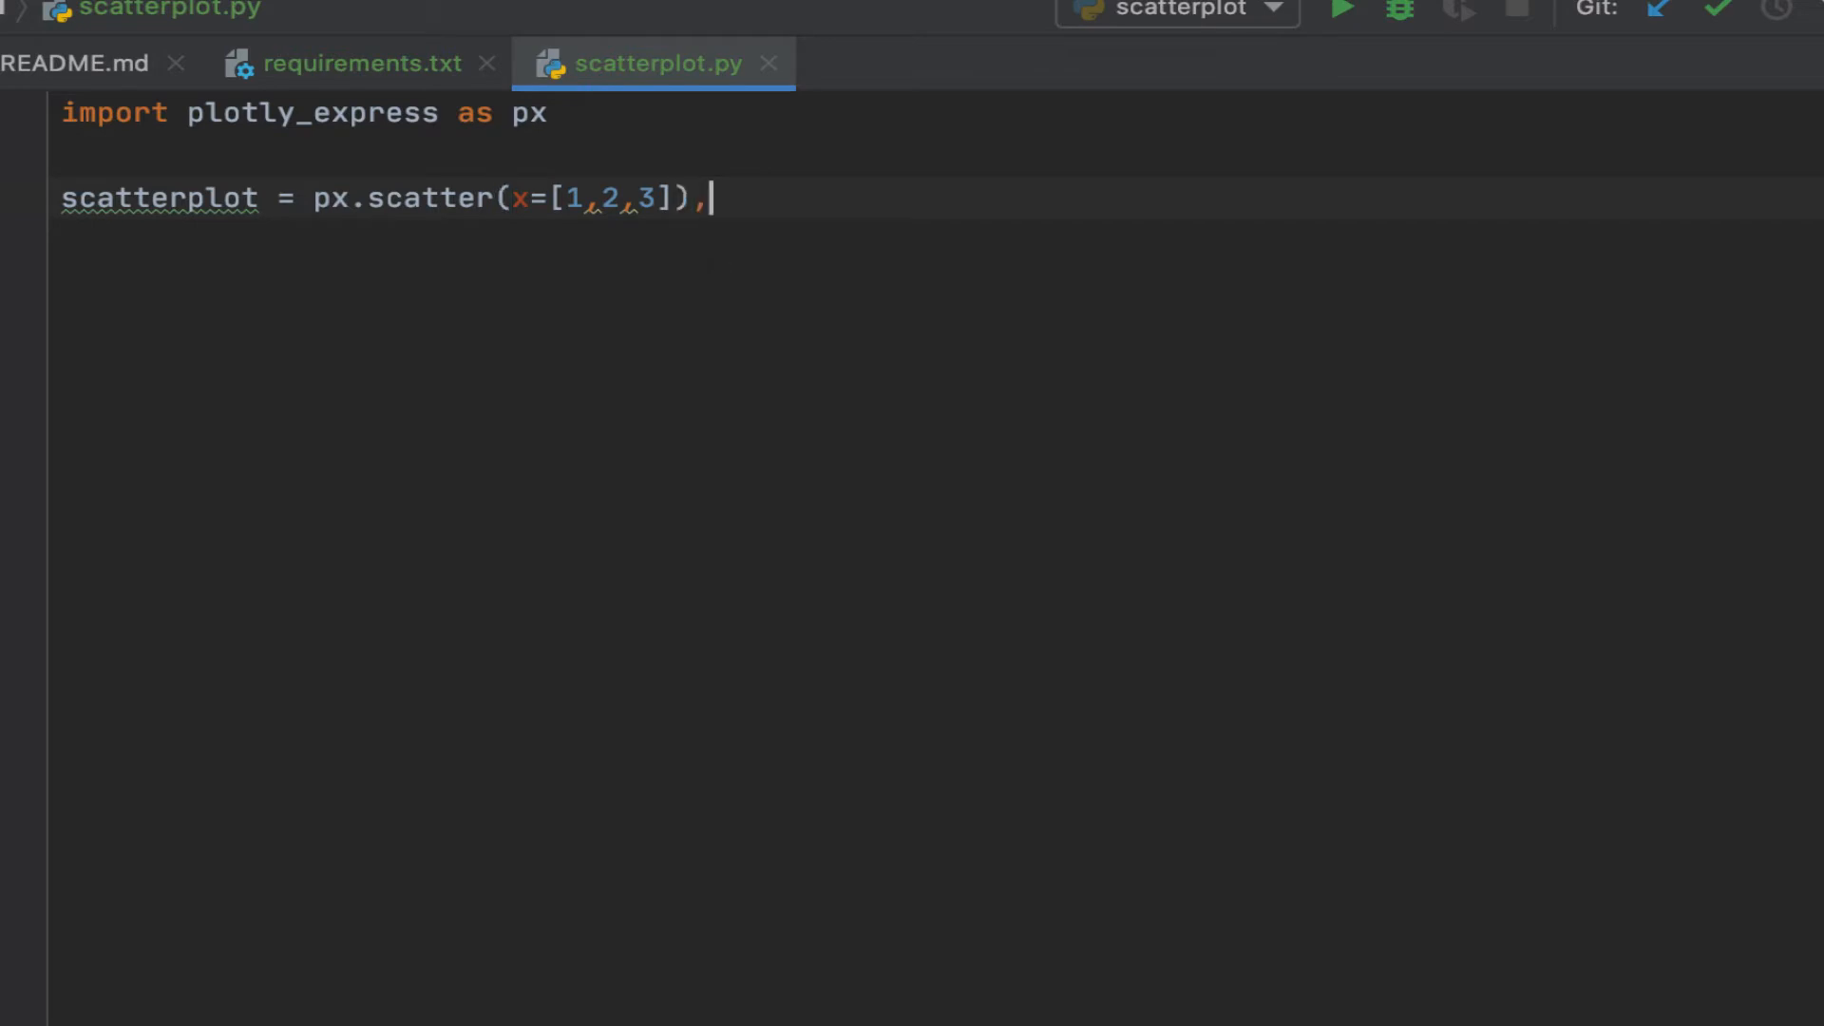
pyautogui.press('Backspace')
pyautogui.write(', ')
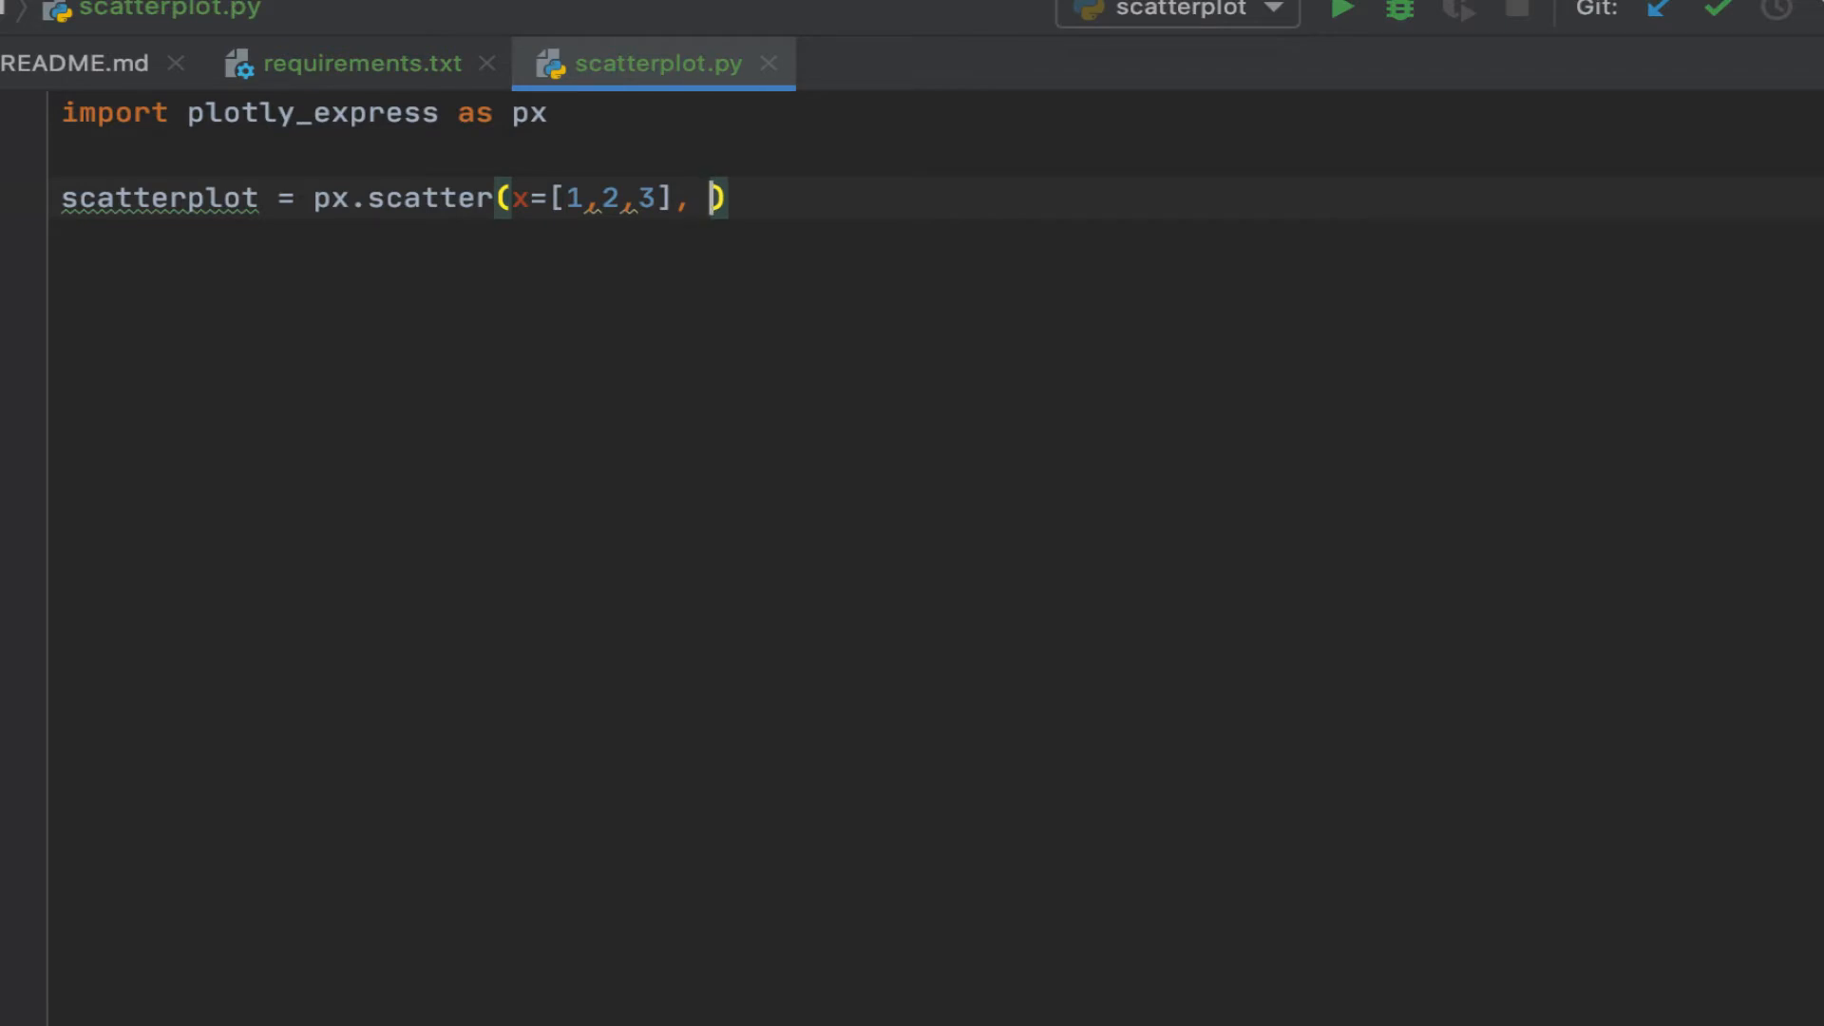
pyautogui.write('y=[]')
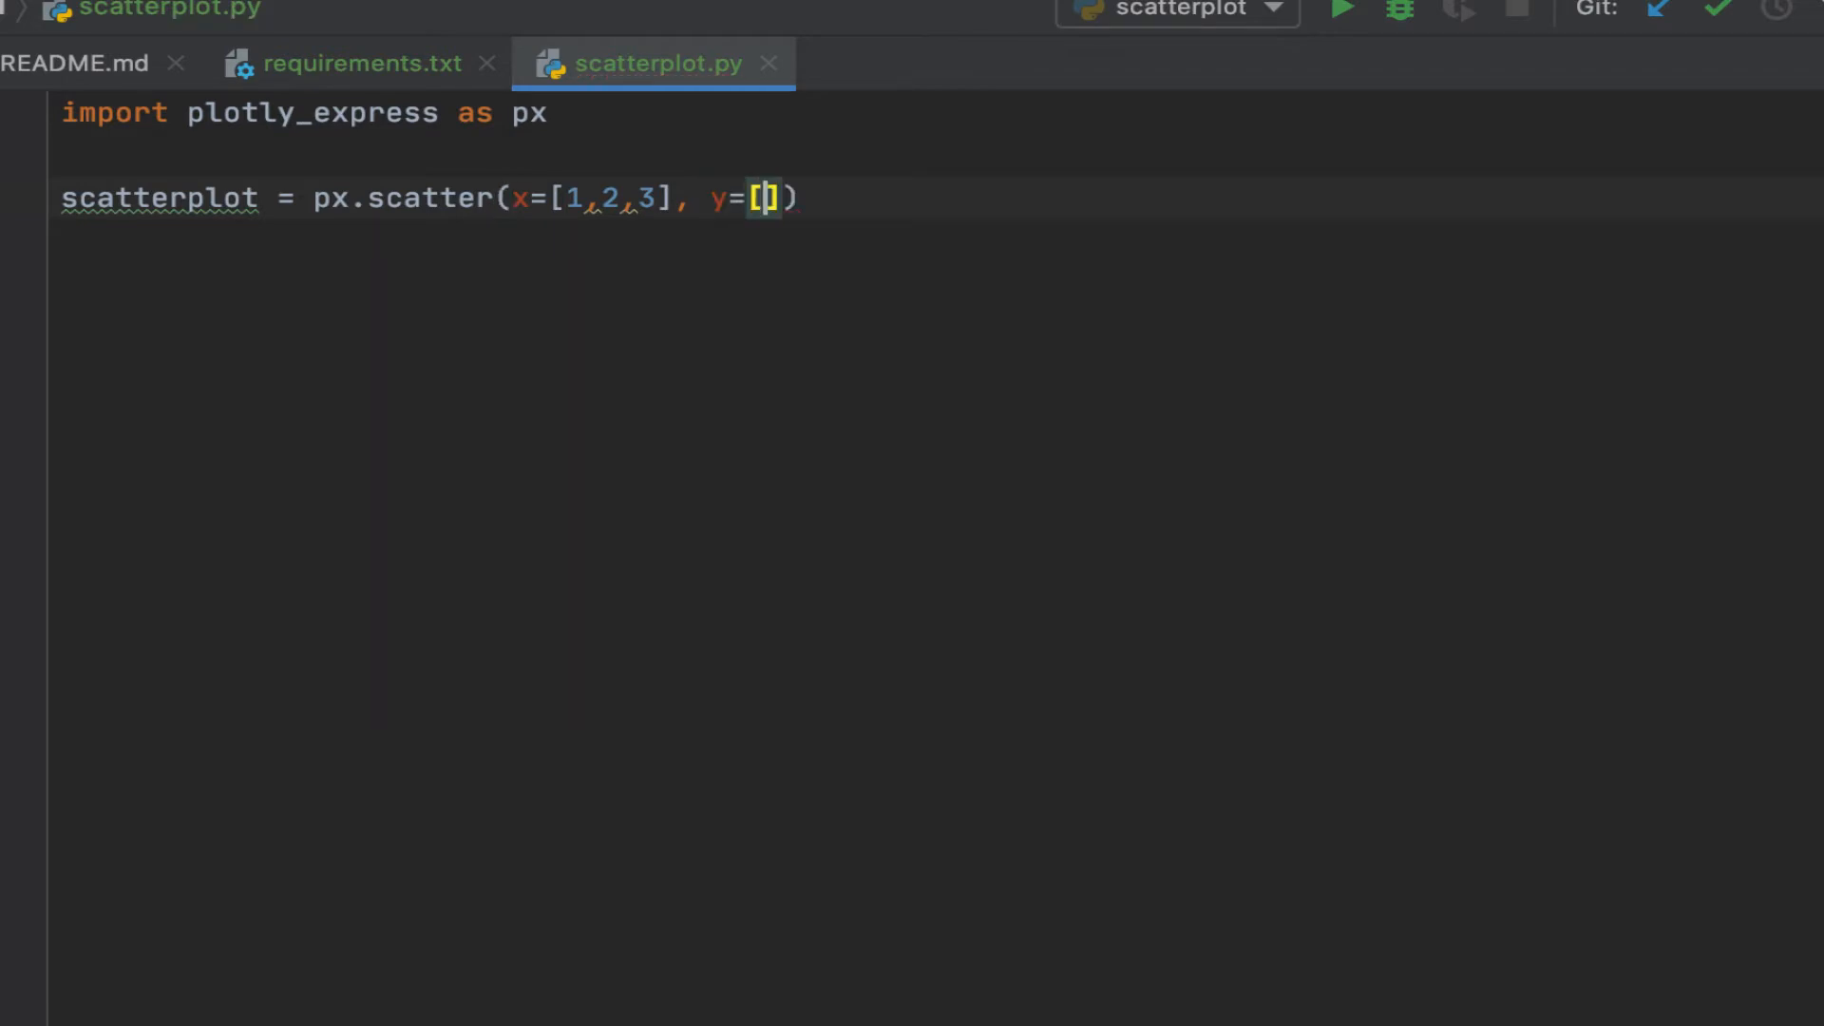
pyautogui.write('4,5,6')
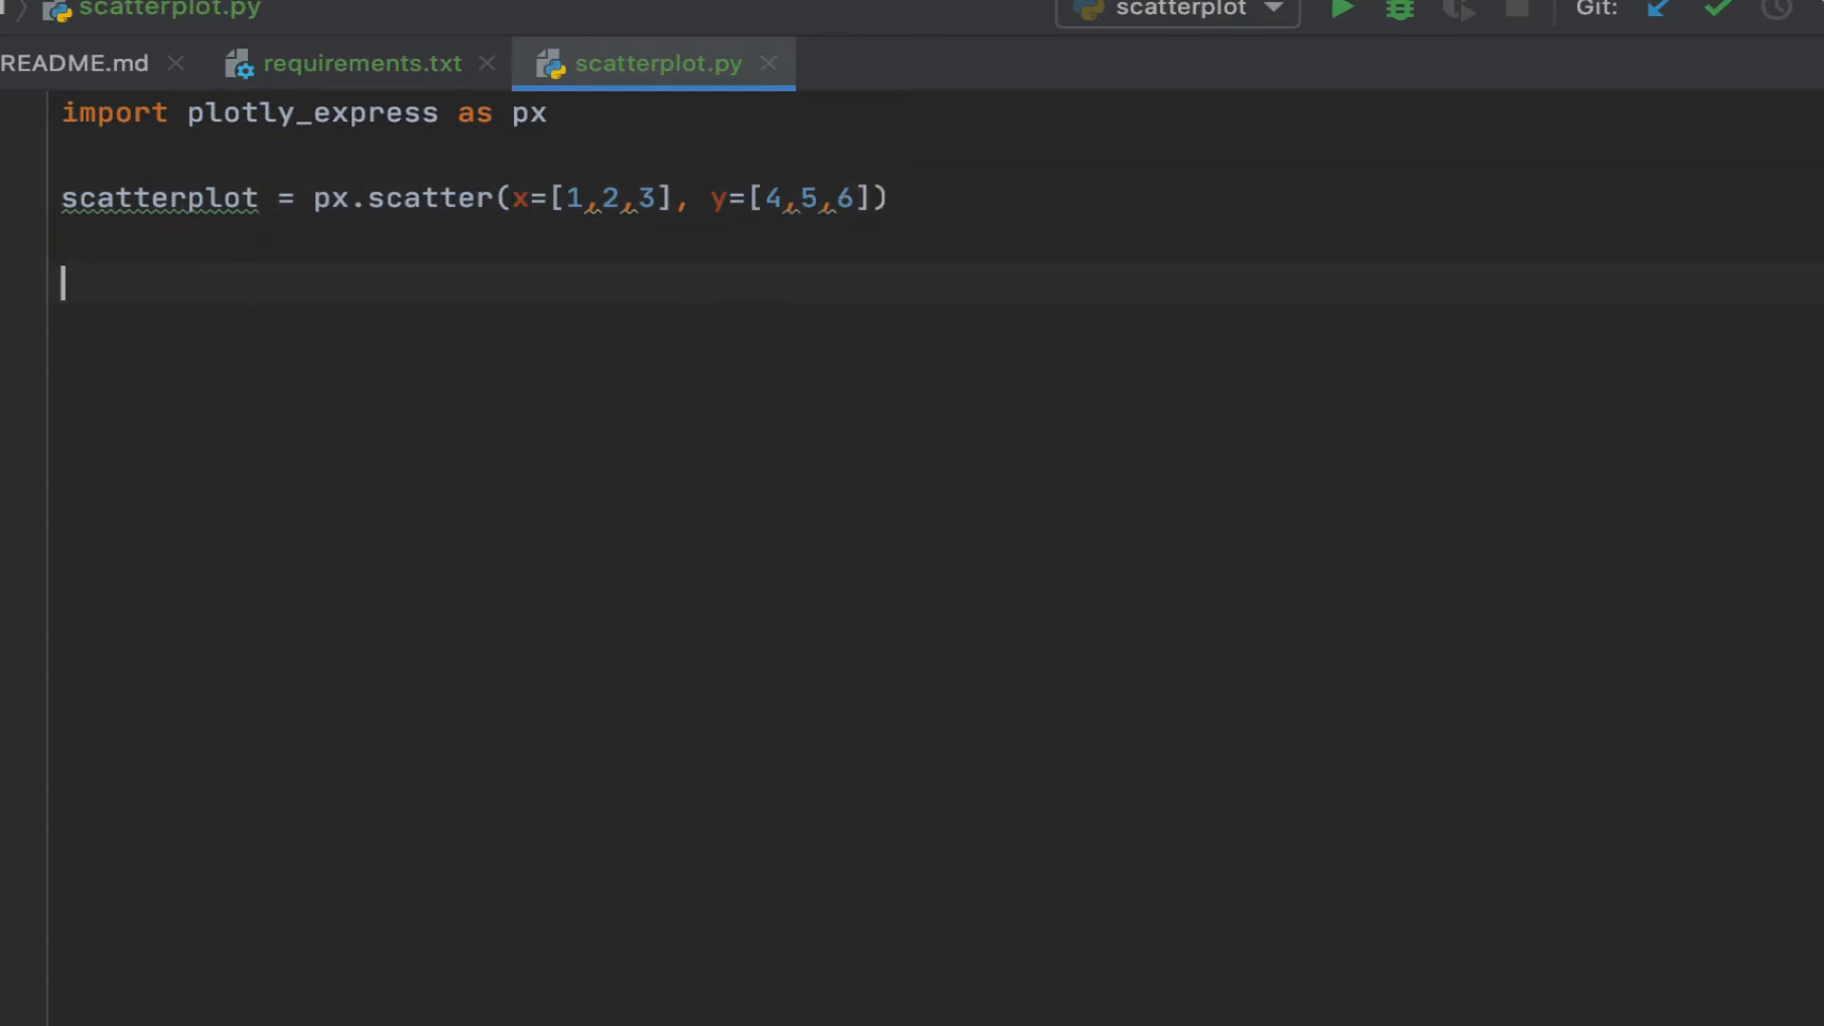
# Add a scatterplot.show() line to display the plot
pyautogui.write('scatterplot')
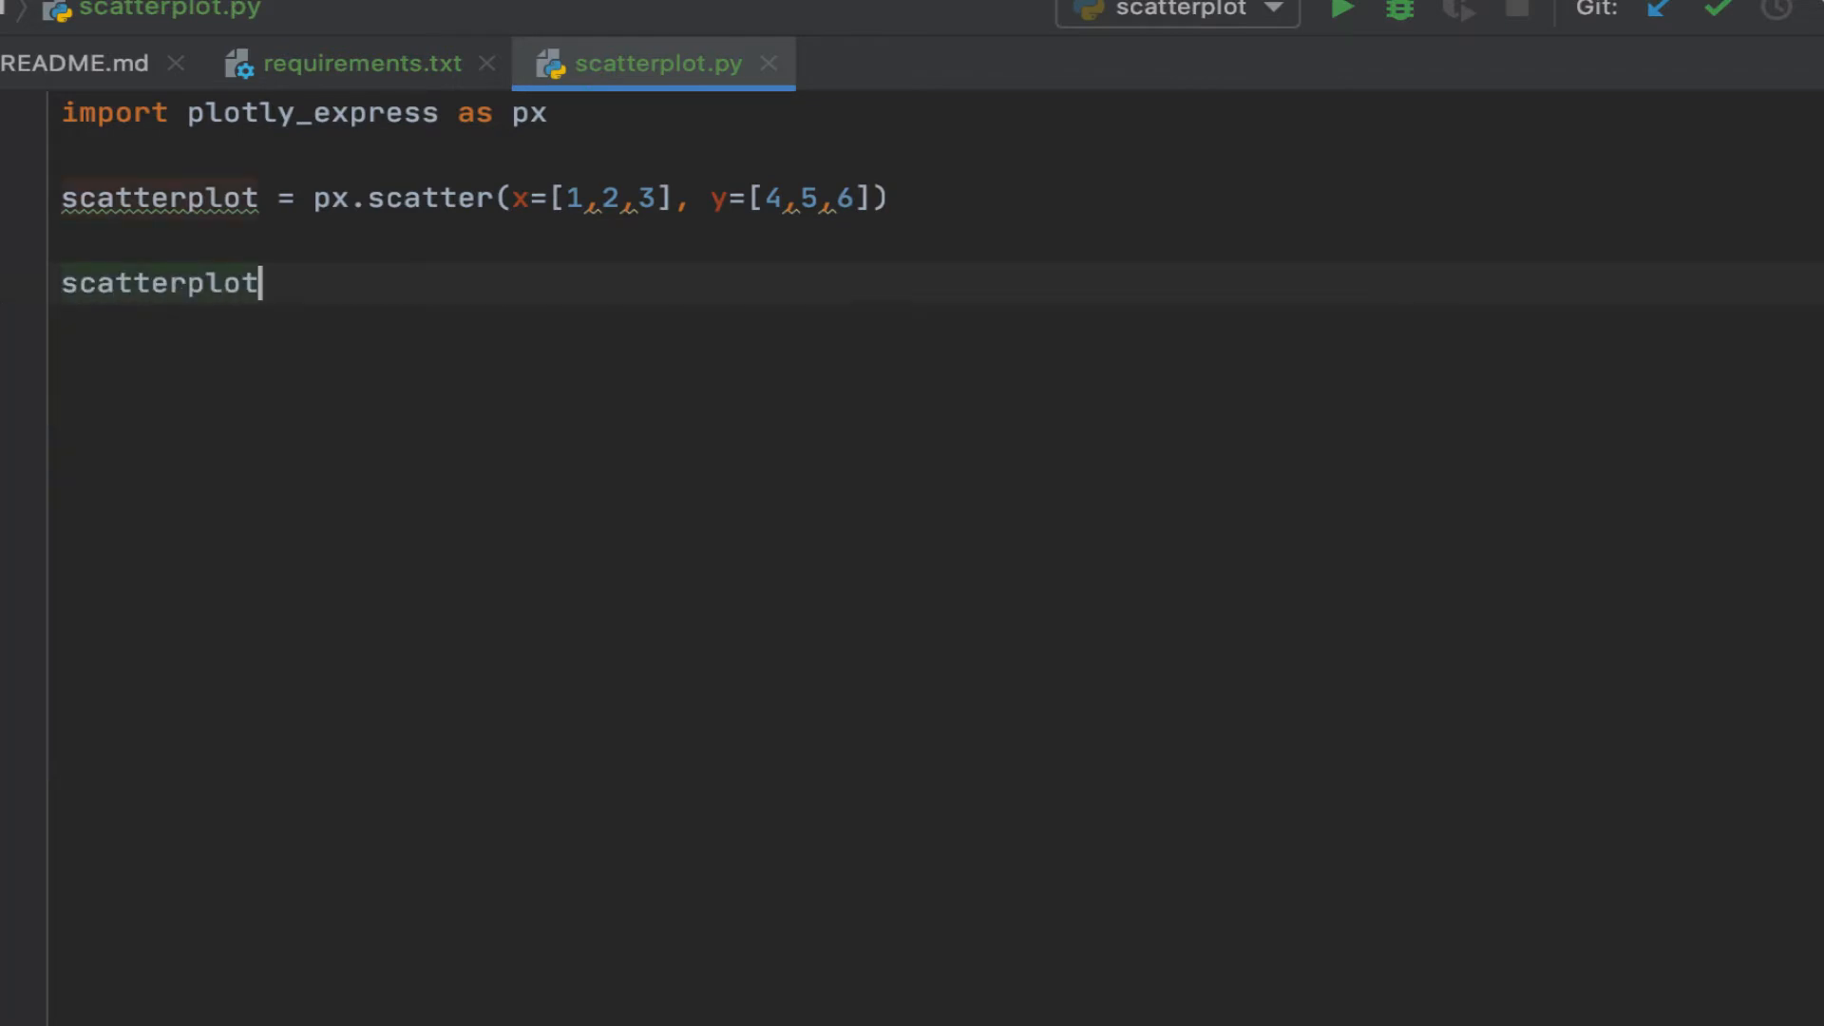
pyautogui.write('.show')
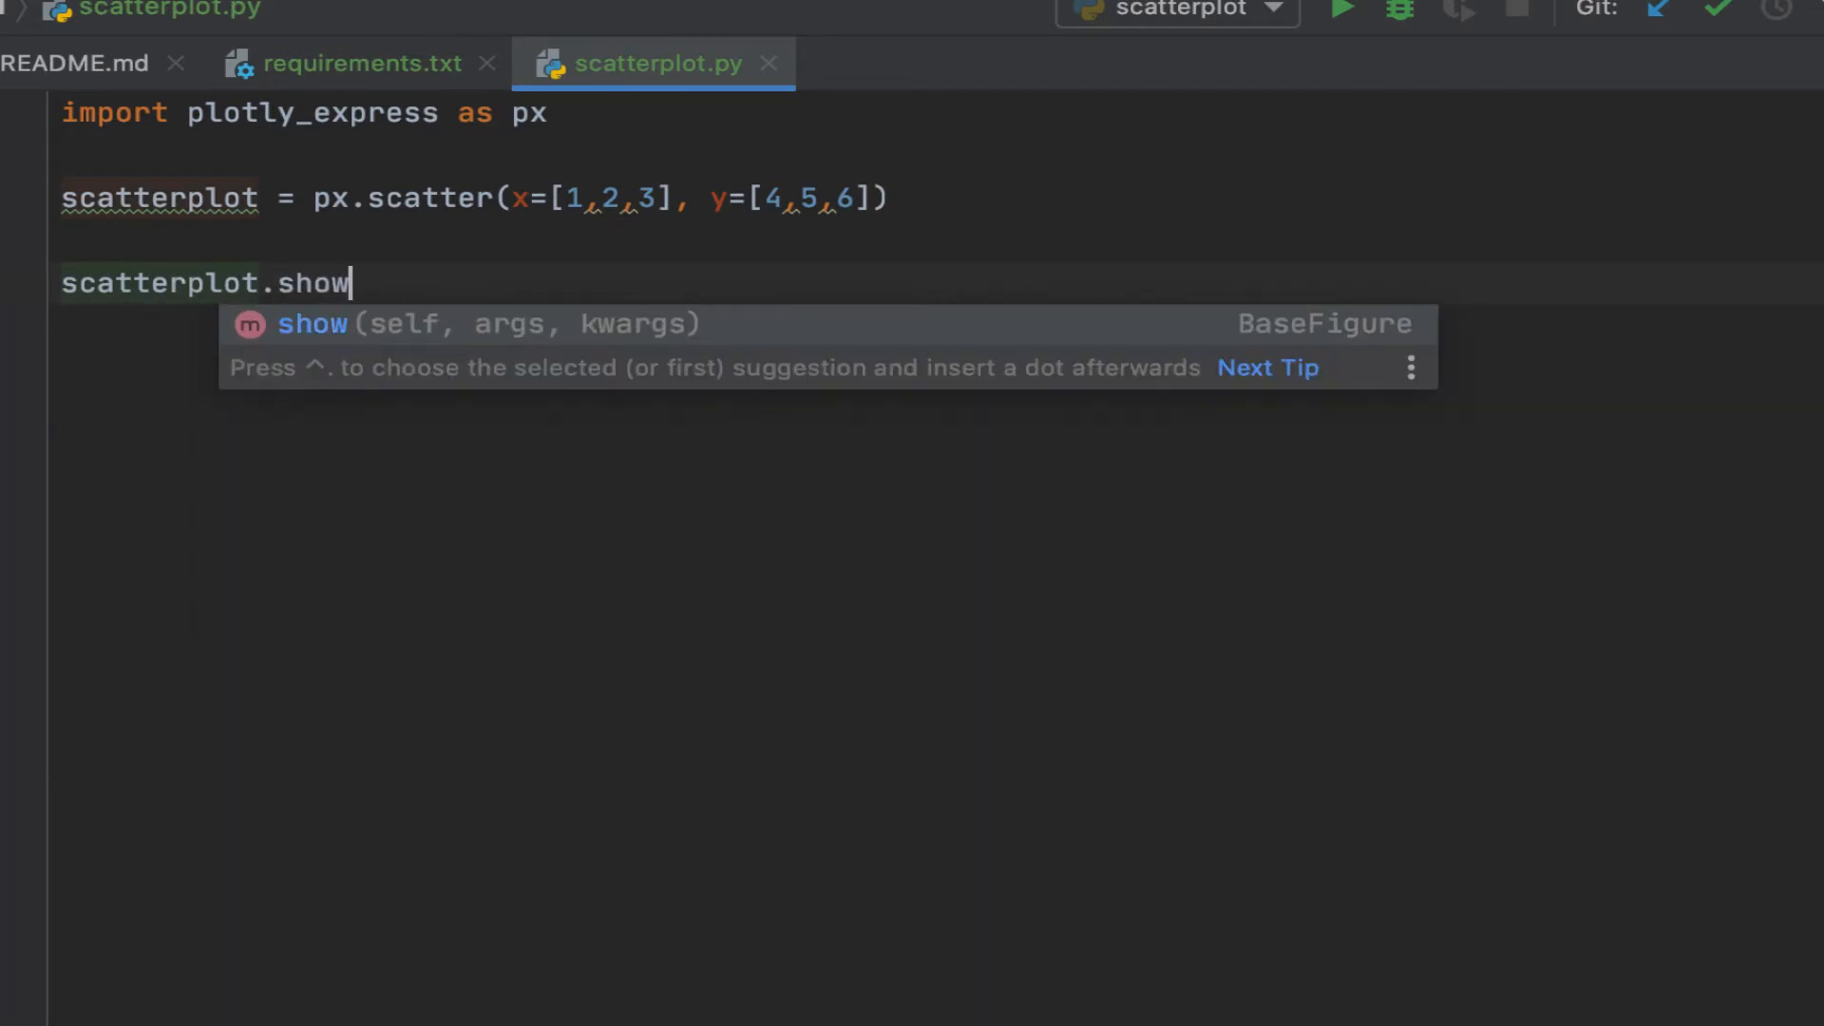
pyautogui.write('()')
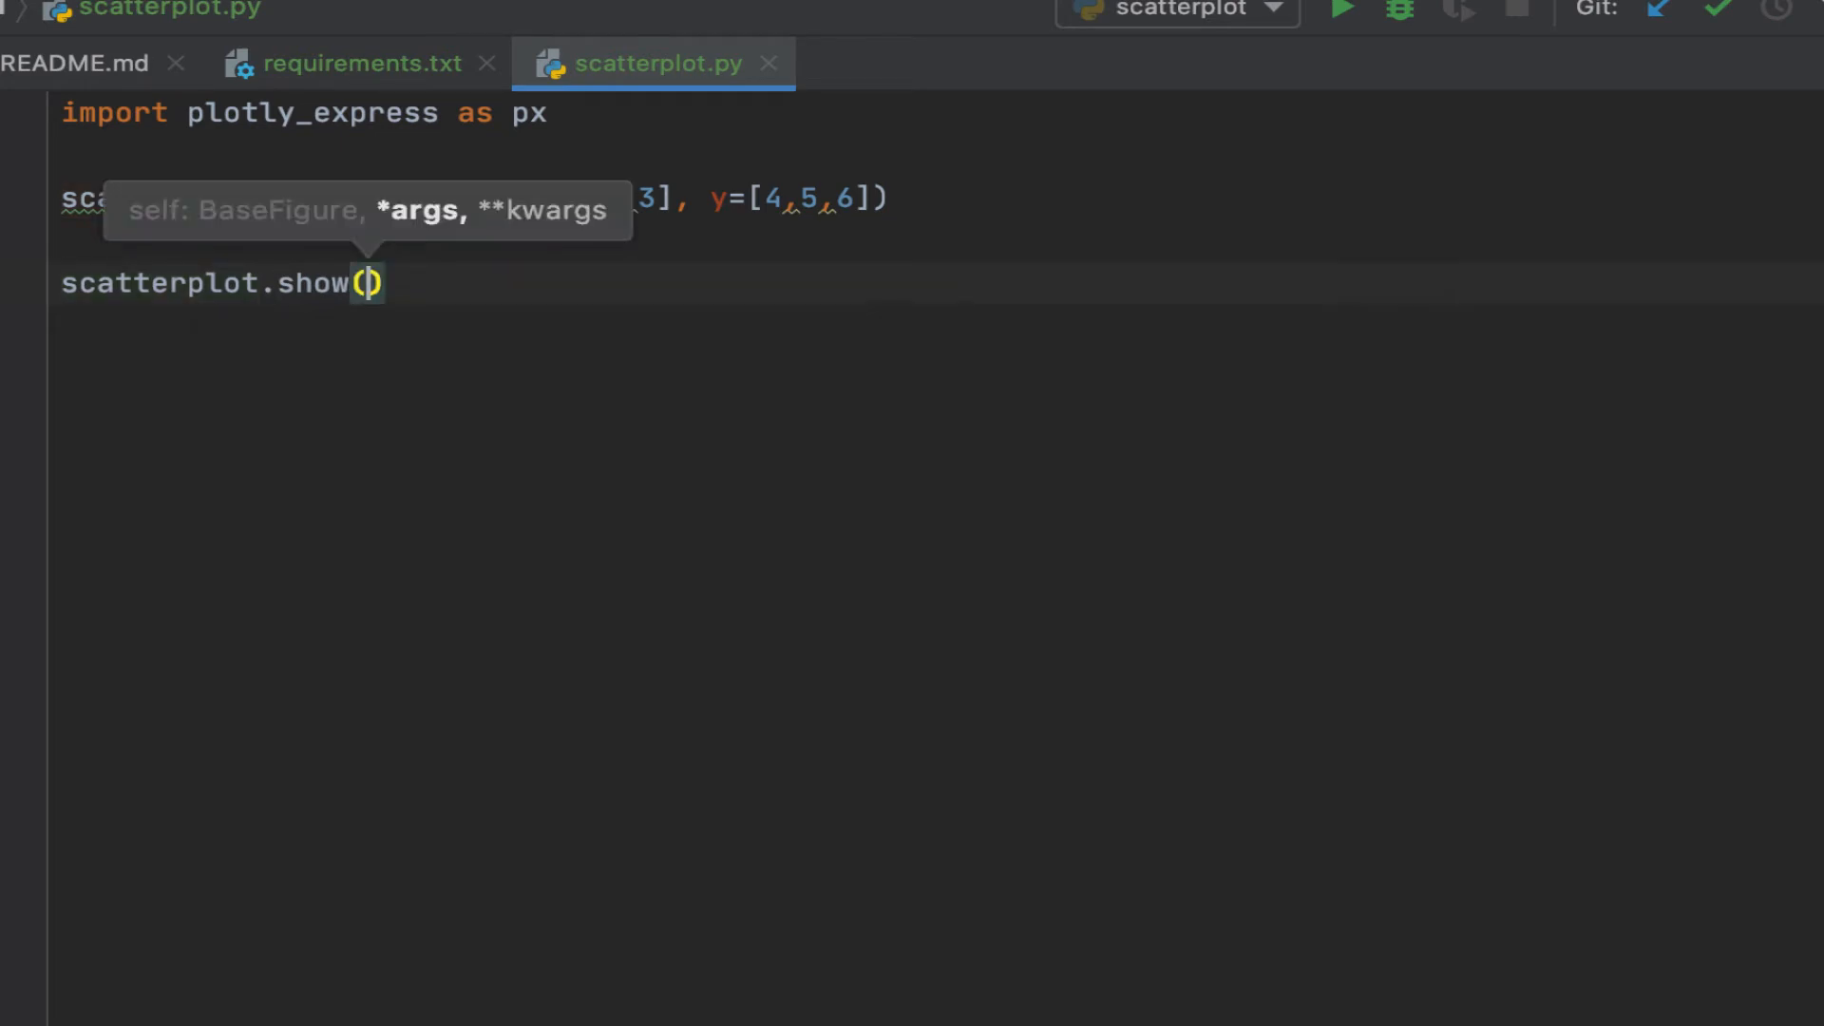
pyautogui.moveTo(961, 498)
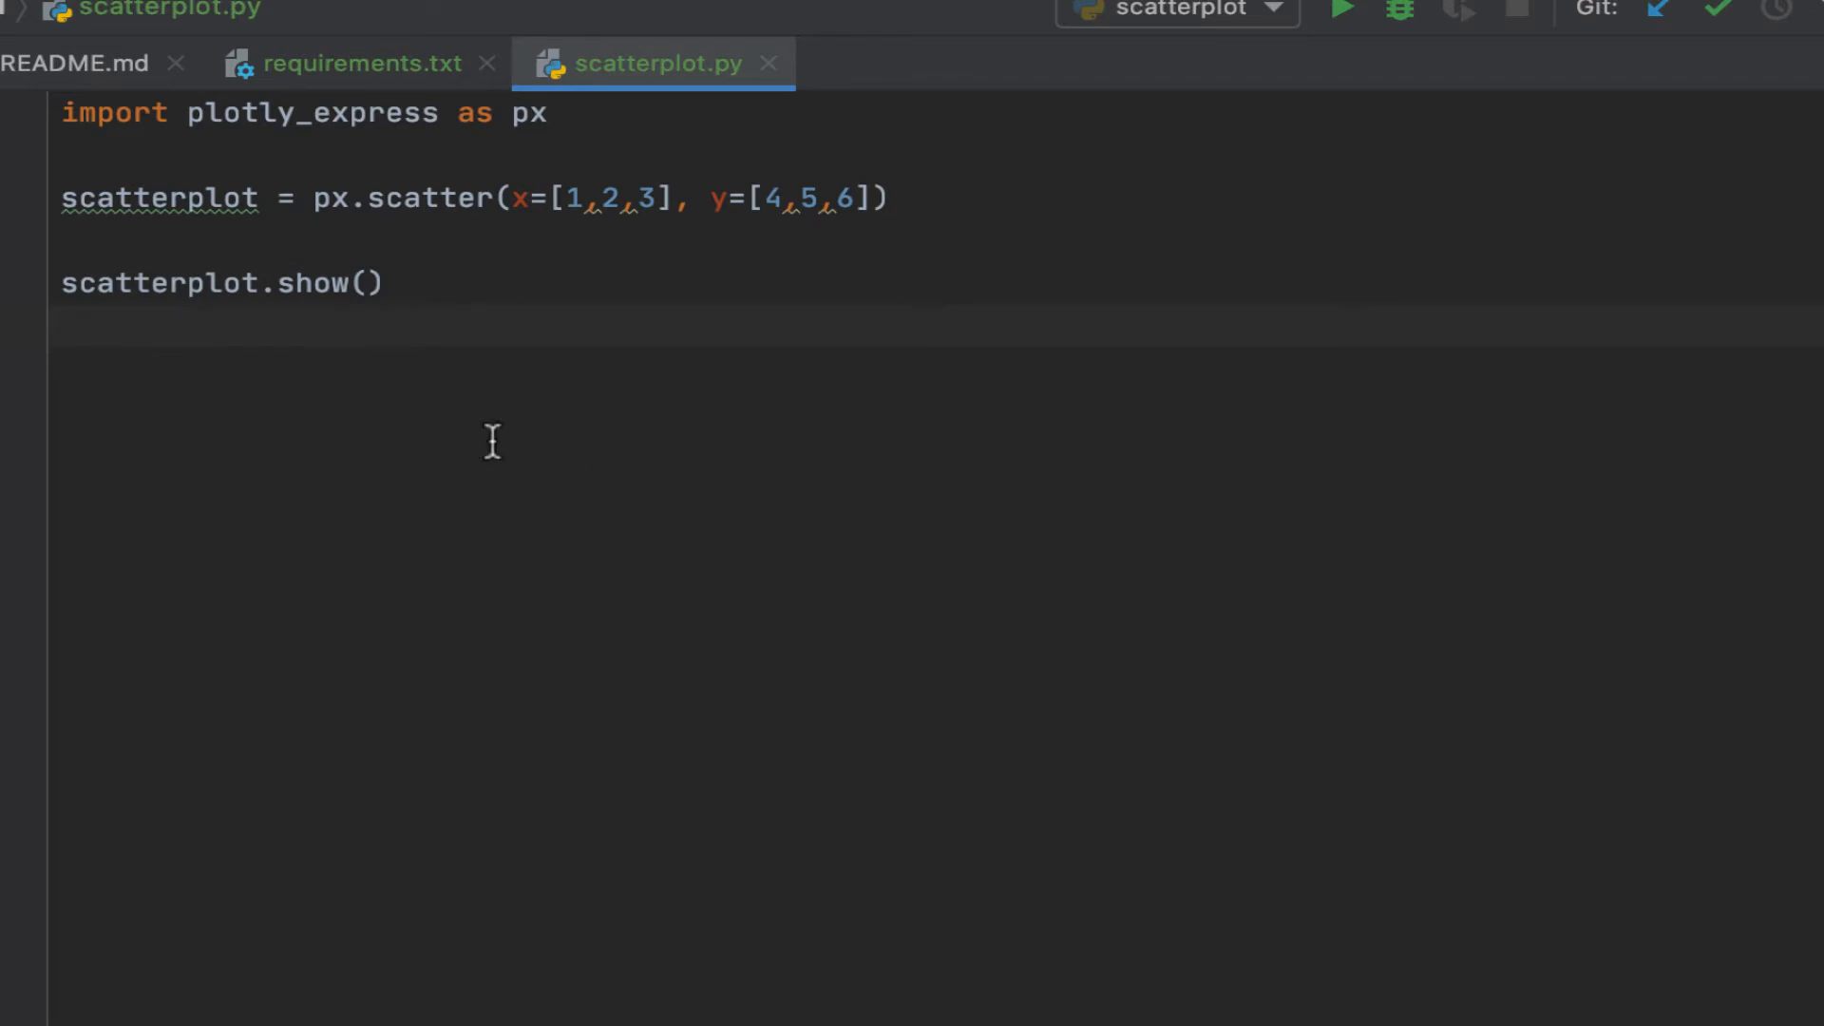
# Run scatterplot.py and size the Chrome plot window beside the editor
pyautogui.rightClick(490, 443)
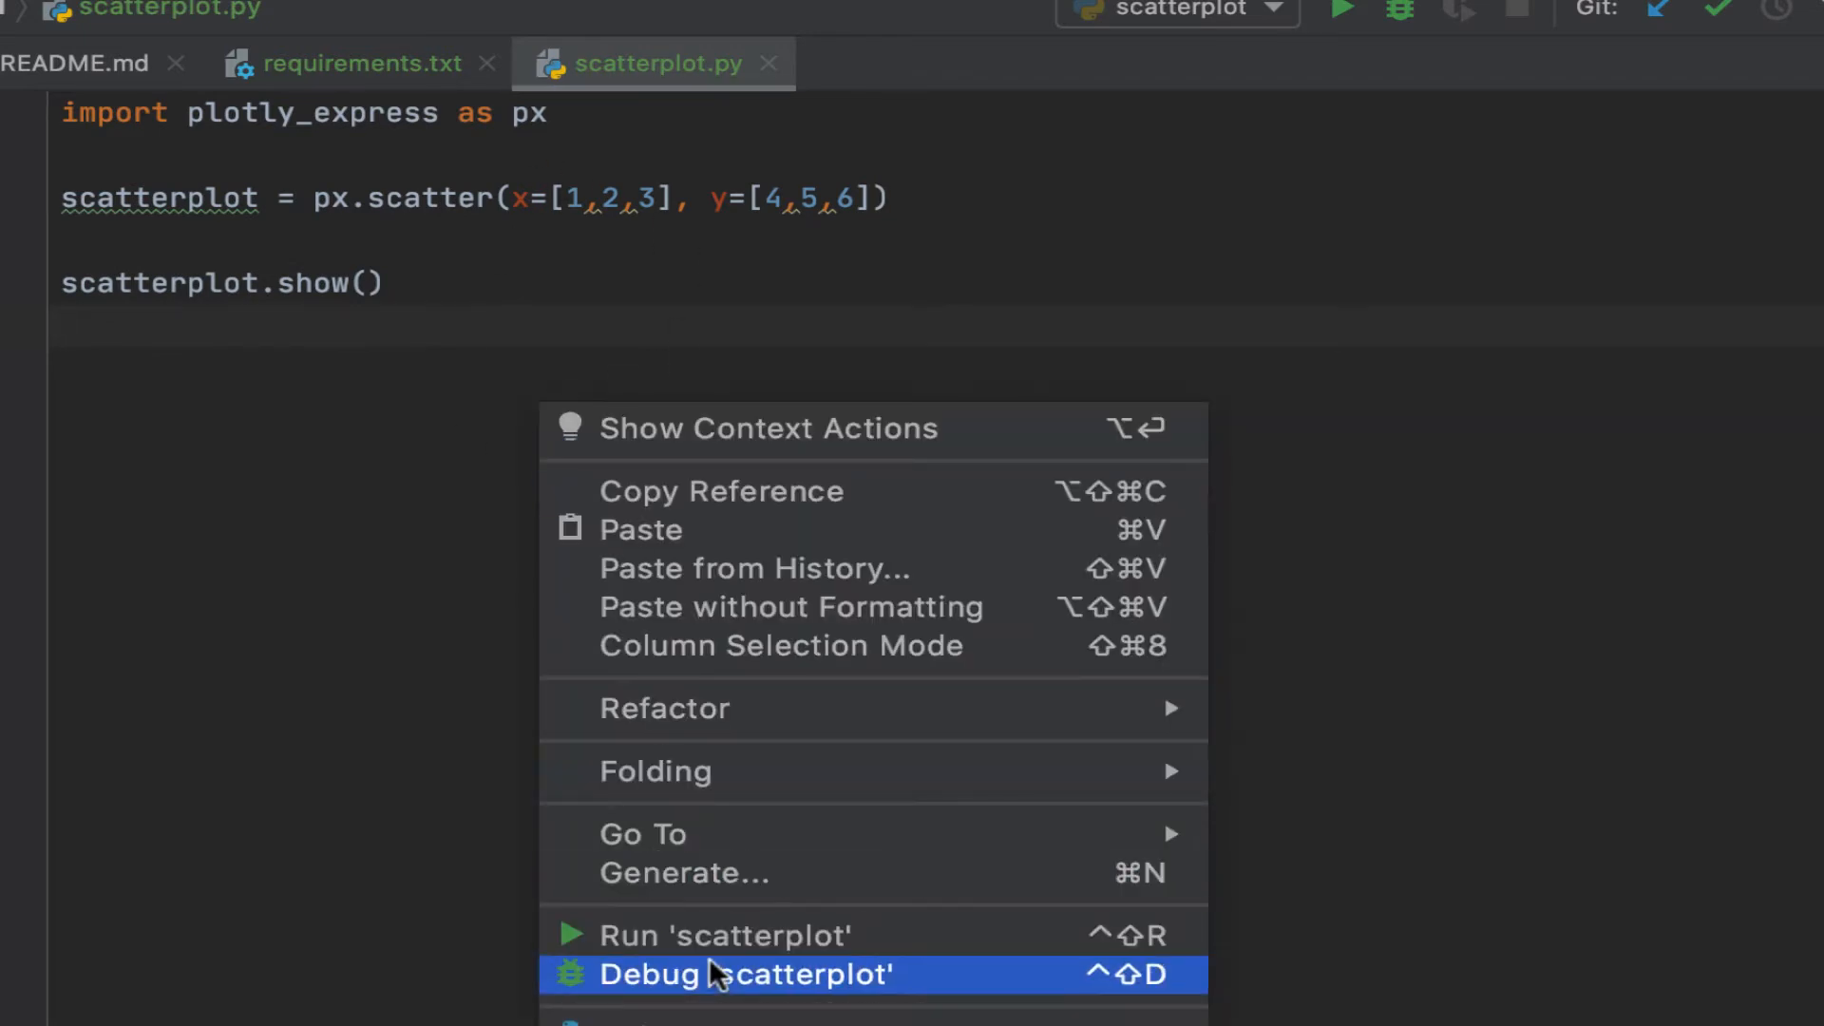
pyautogui.click(745, 973)
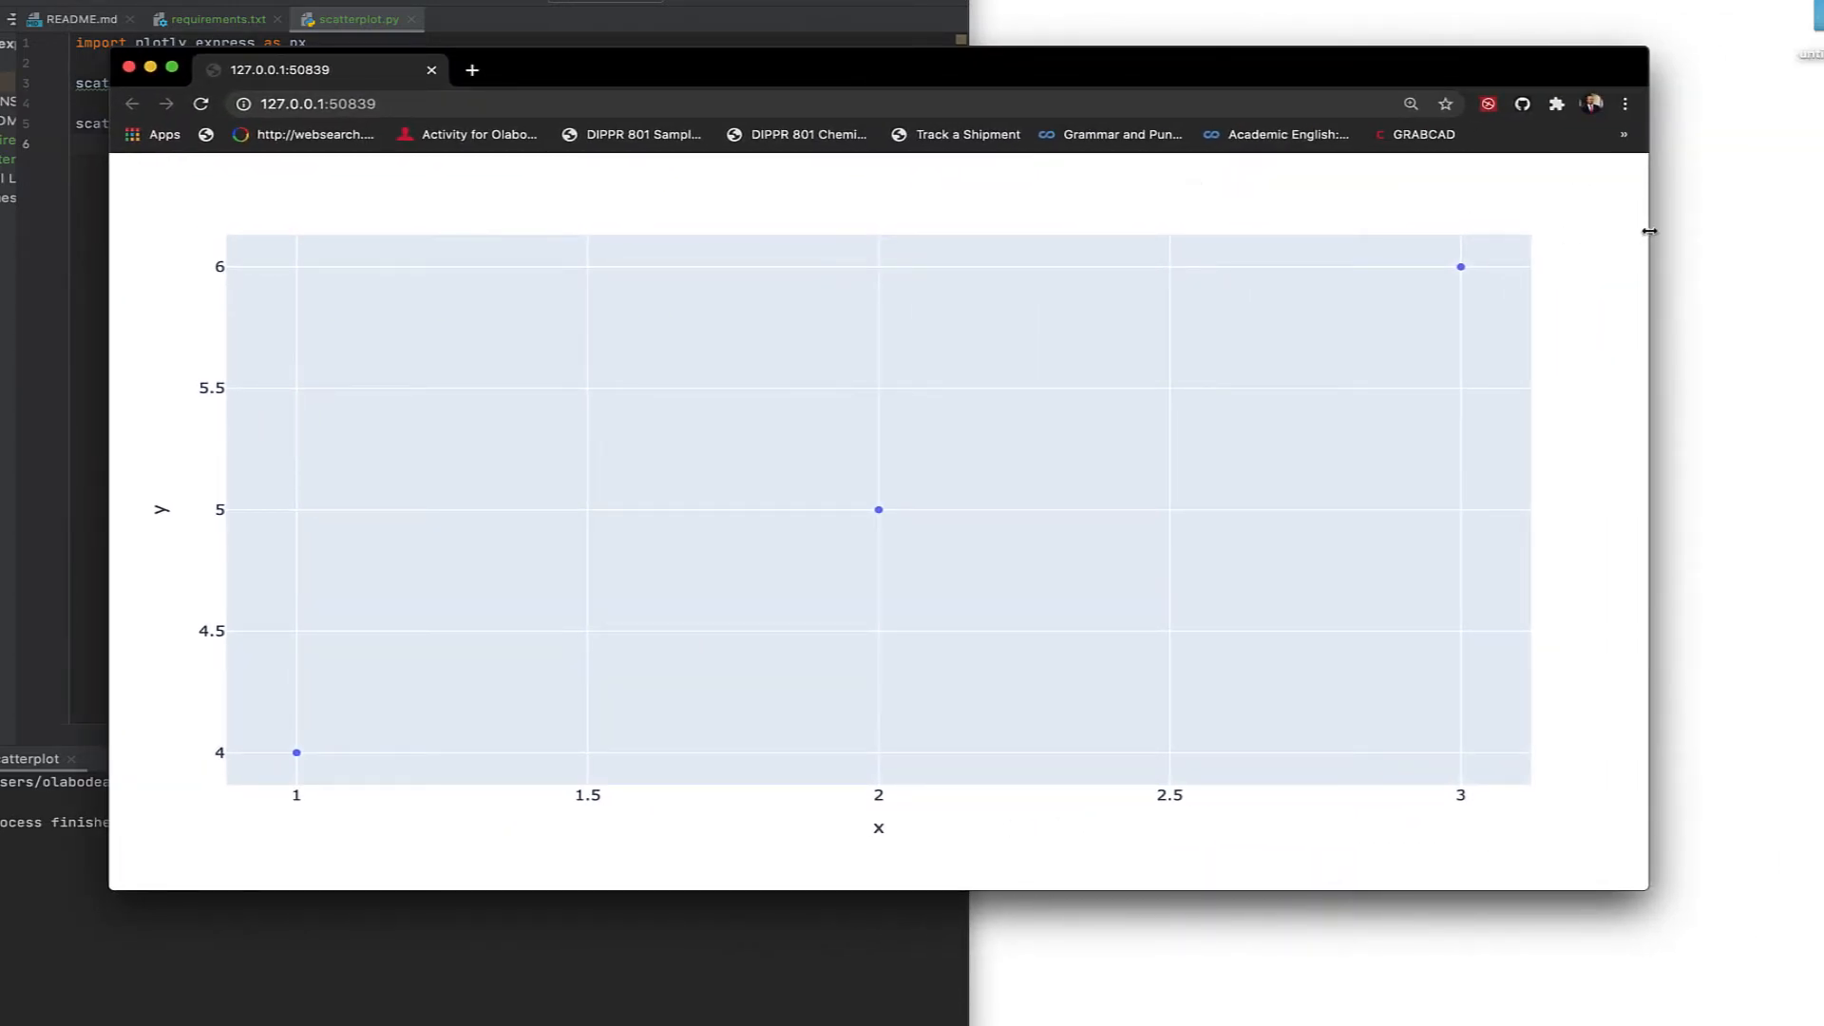
pyautogui.moveTo(1649, 230); pyautogui.dragTo(967, 230)
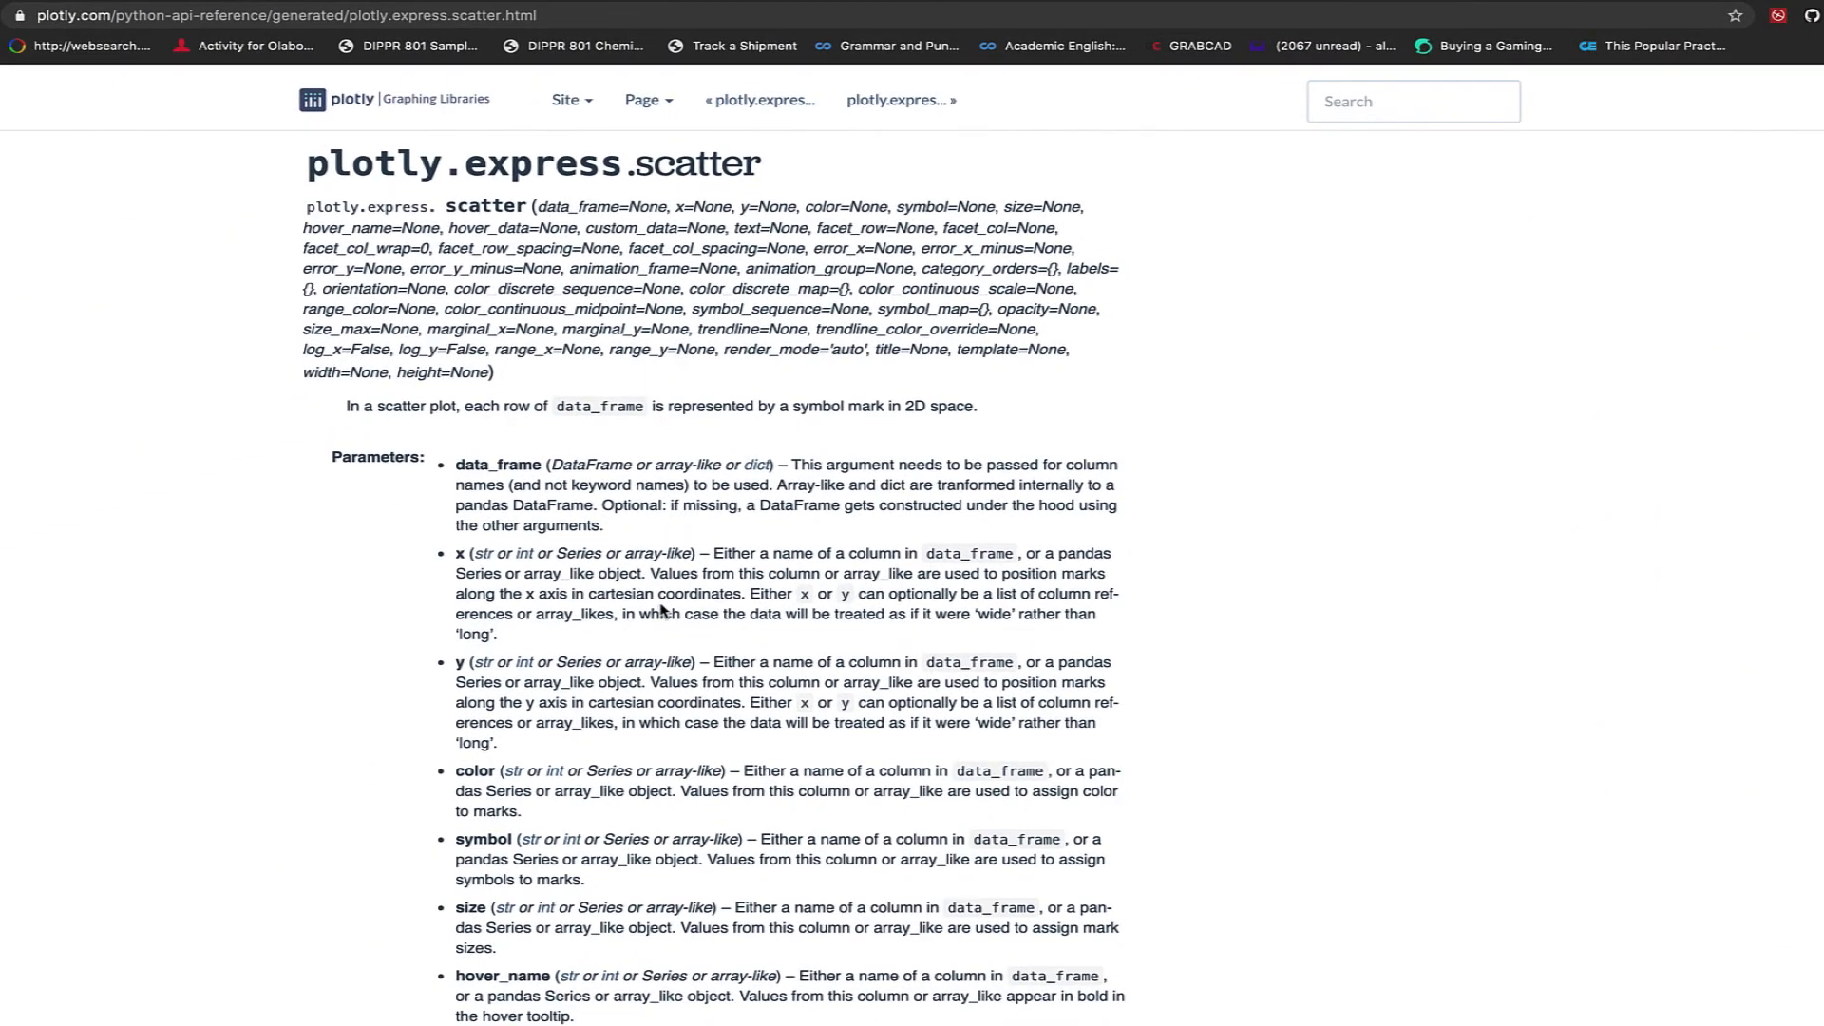
# Scroll down the plotly.express.scatter parameter list to the facet and error-bar arguments
pyautogui.scroll(-3)
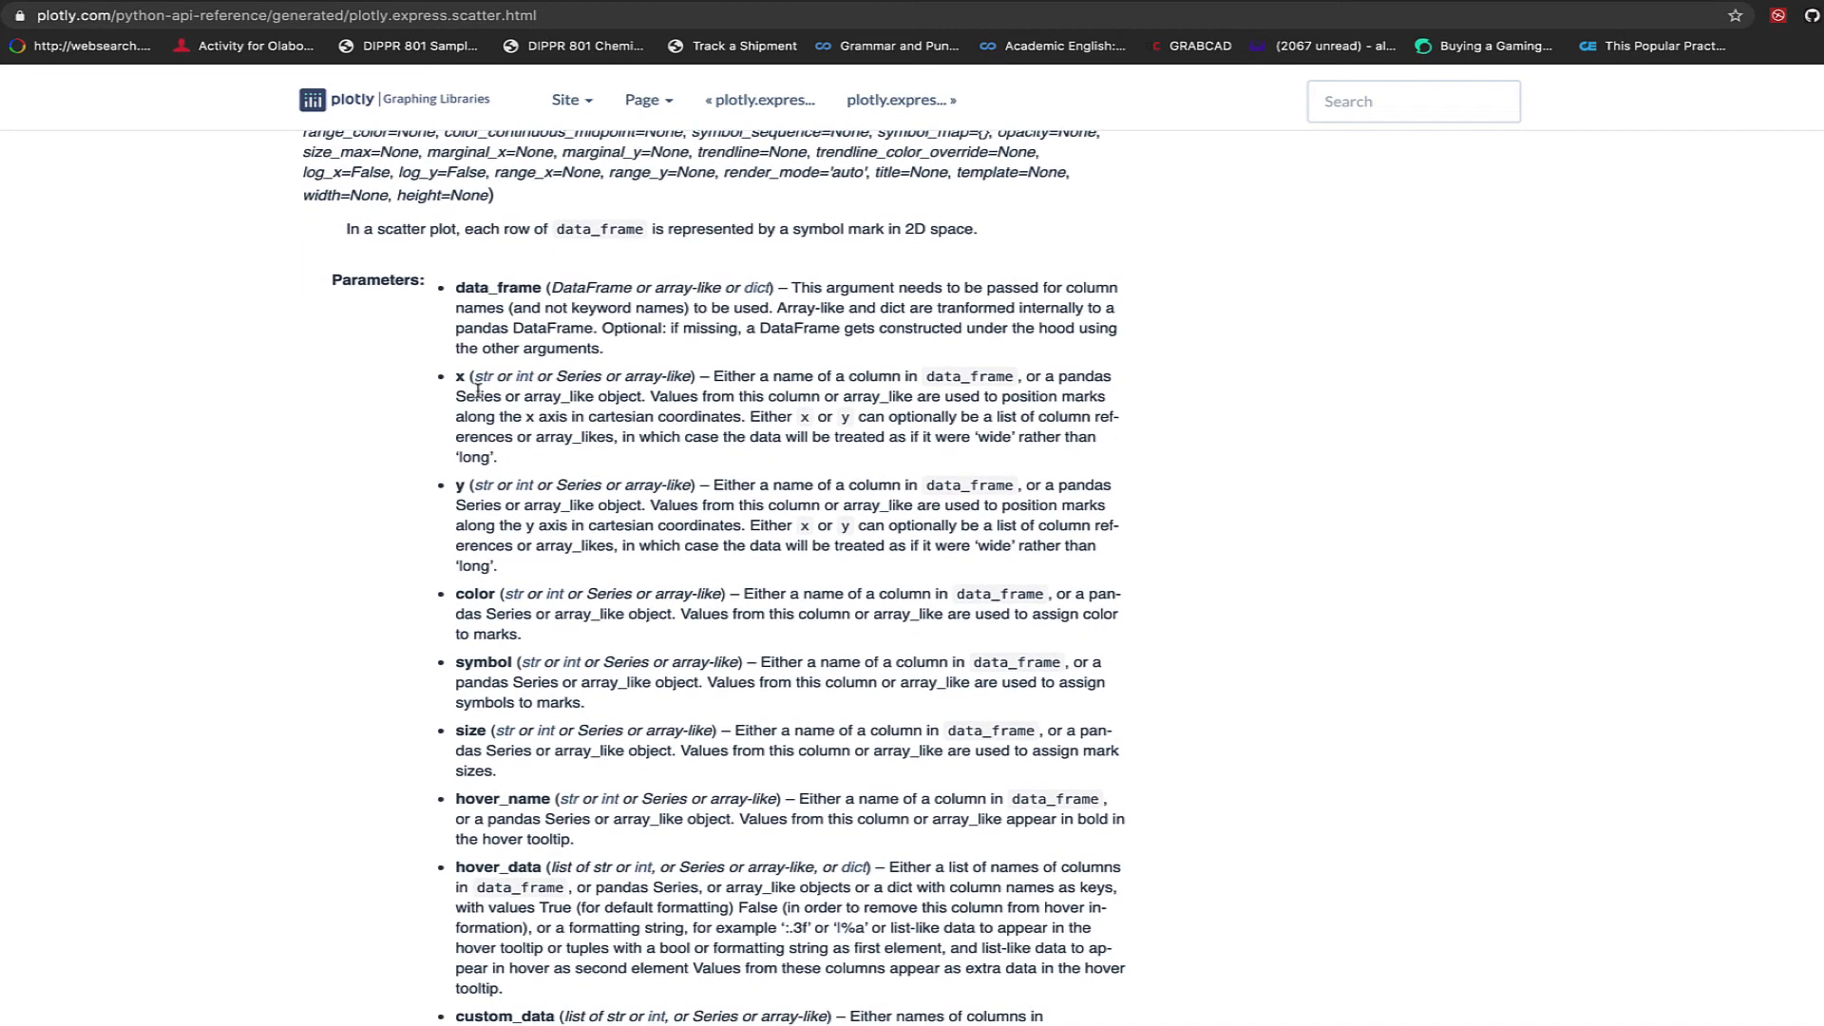
pyautogui.scroll(-3)
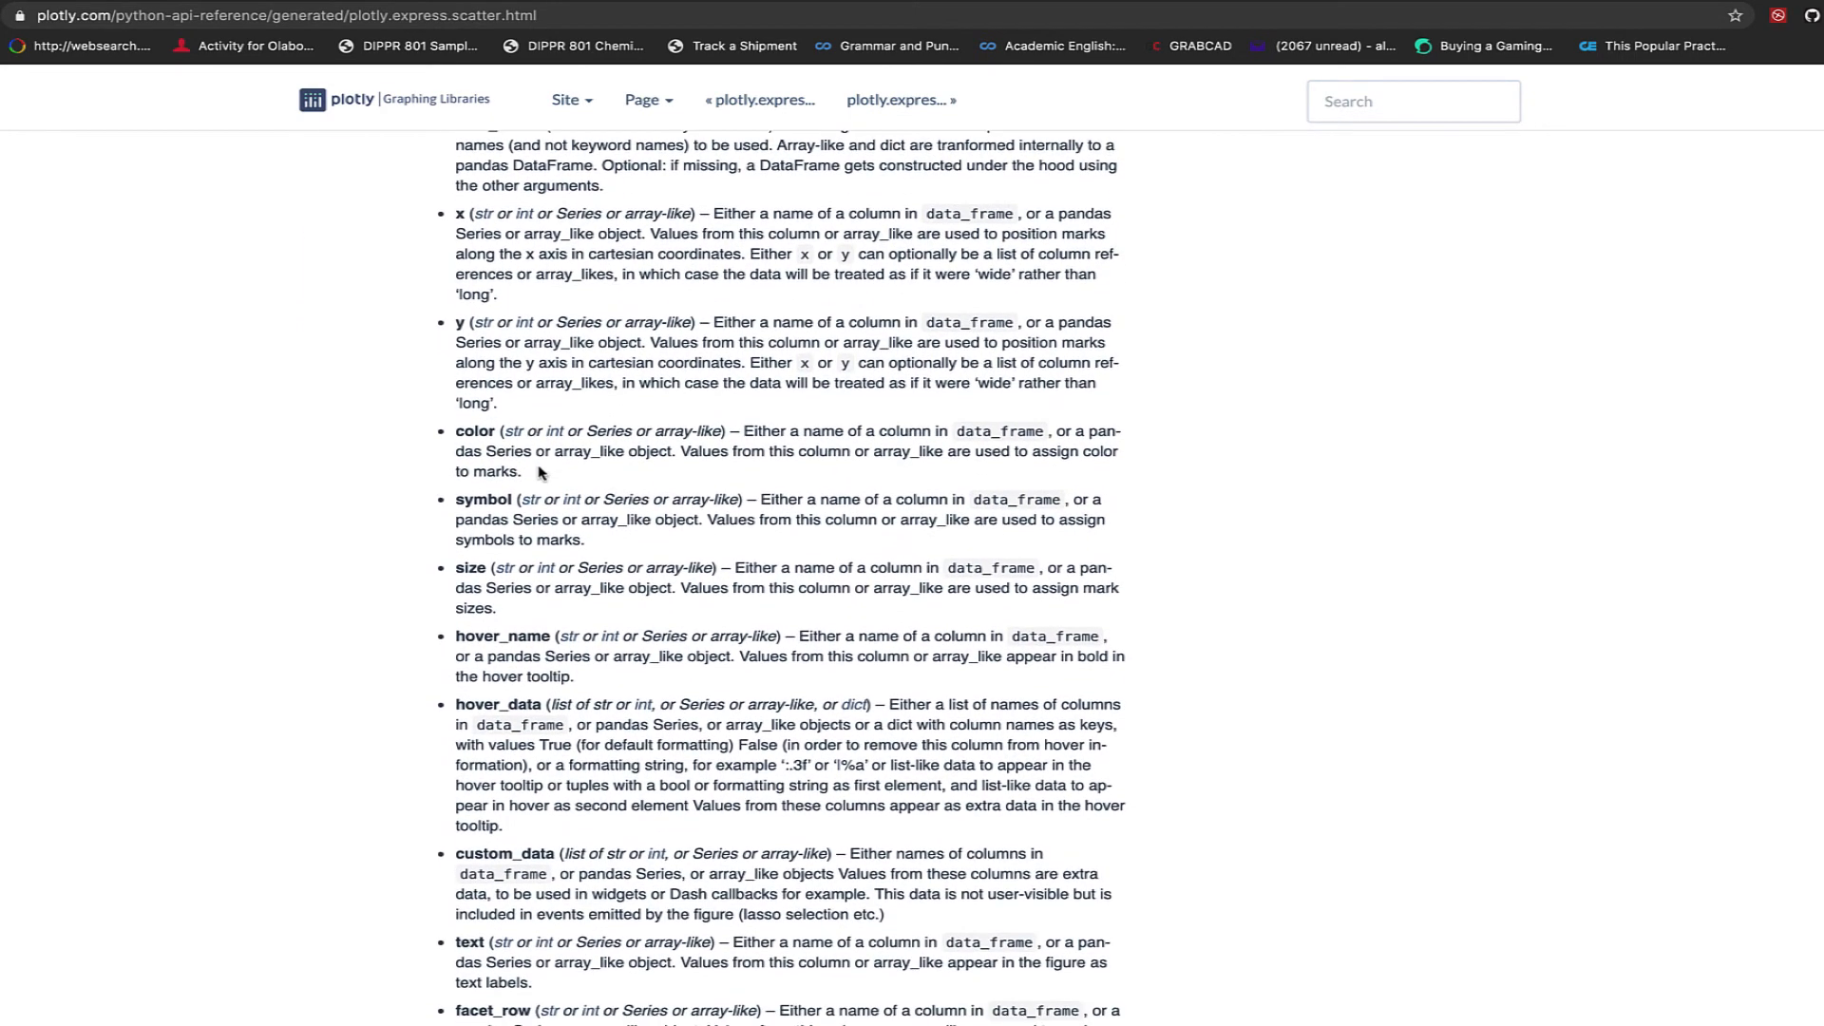
pyautogui.scroll(-3)
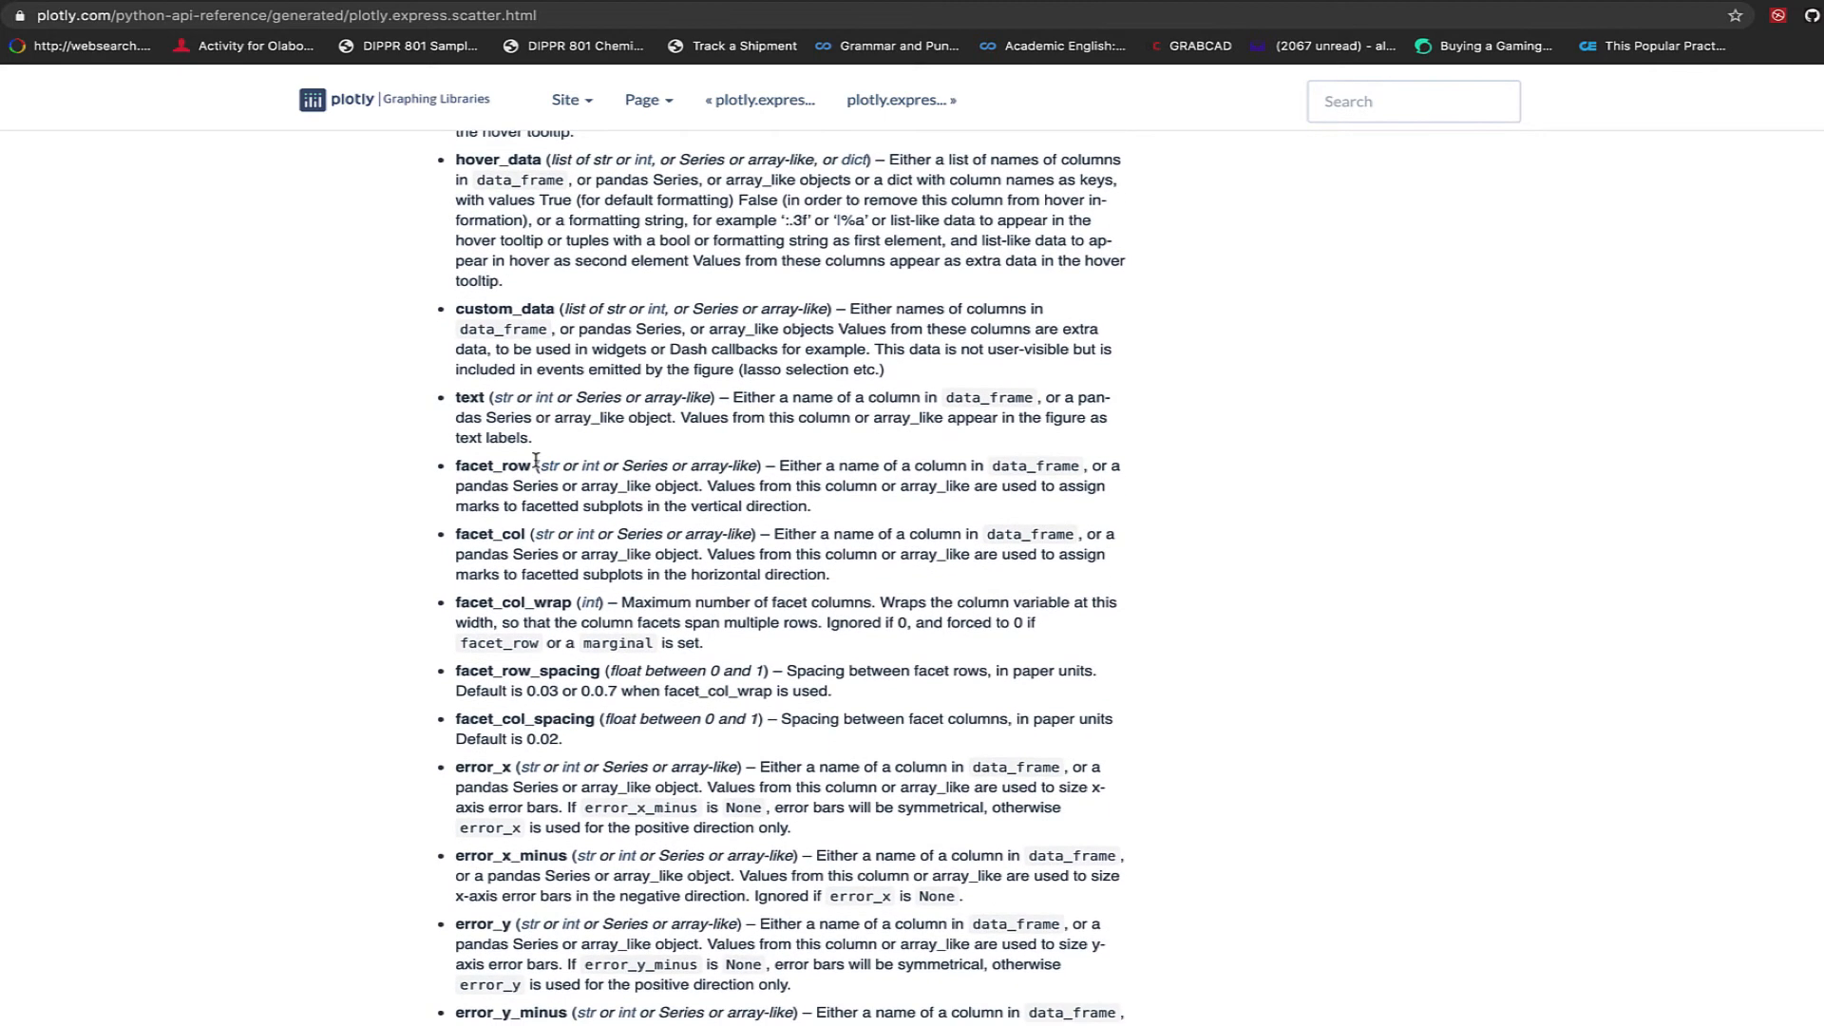
pyautogui.moveTo(1079, 422)
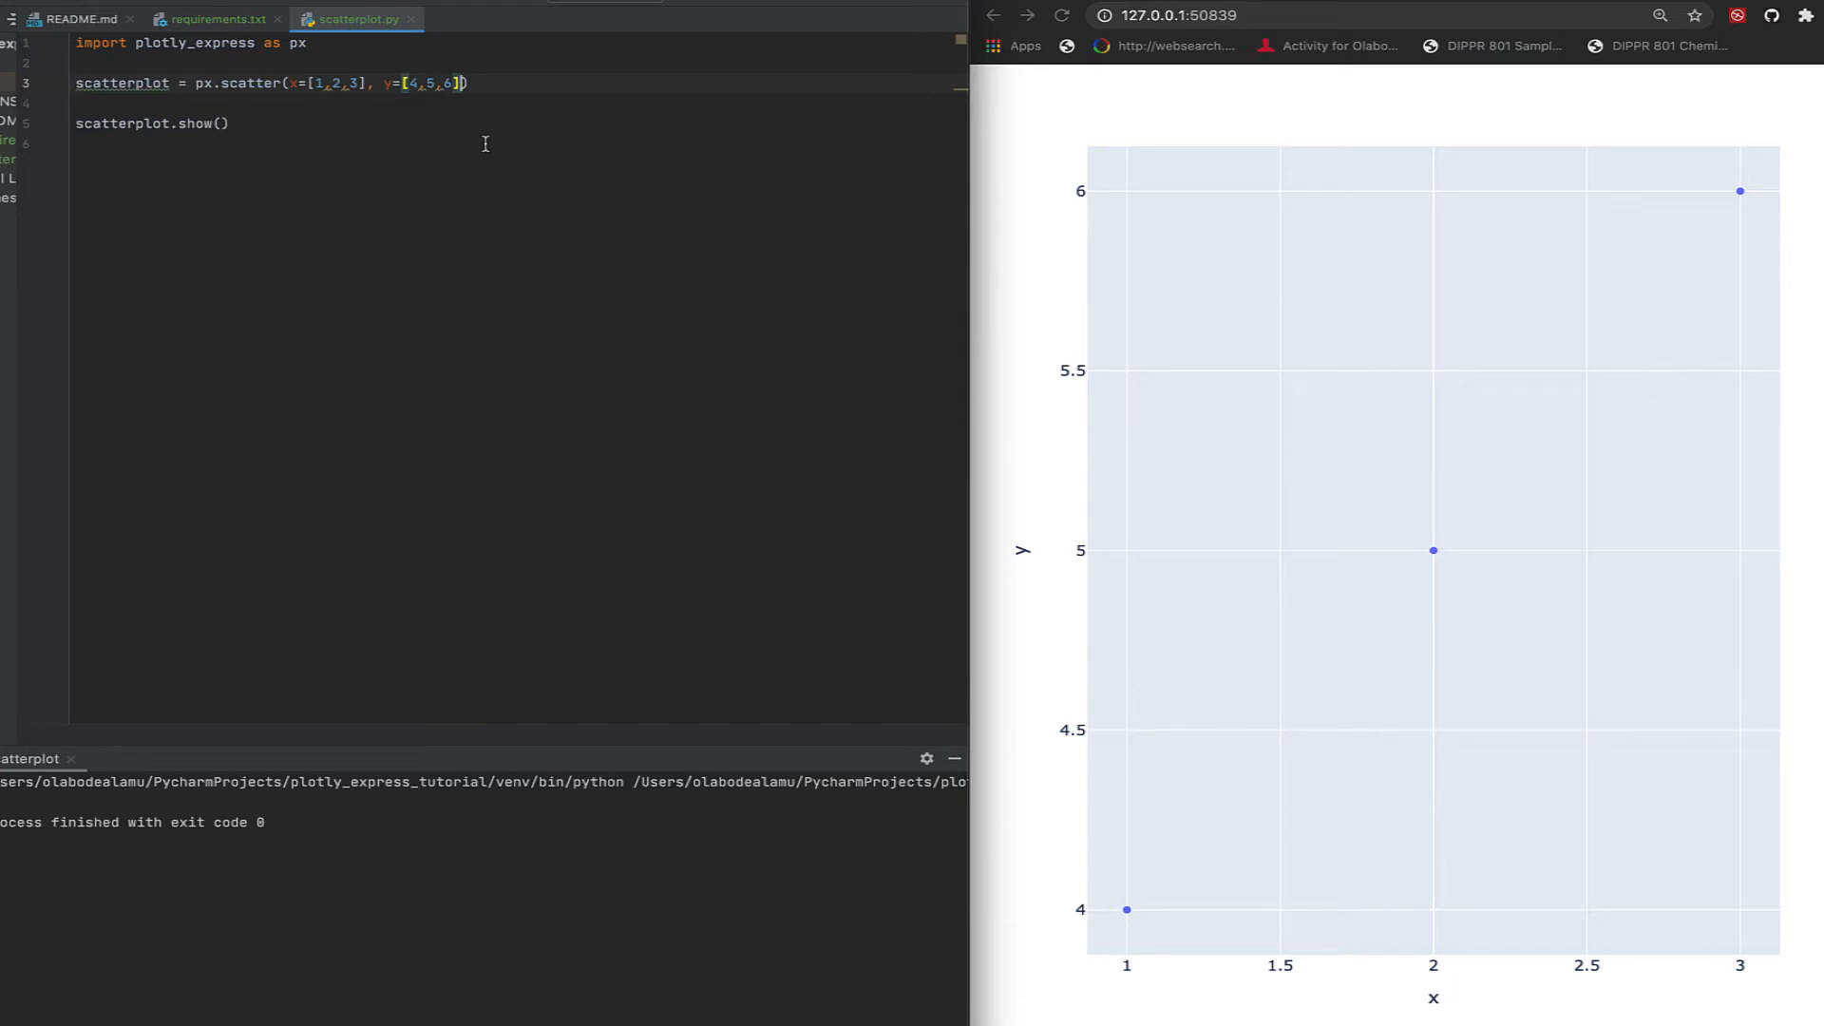
# Add title="Basic plot" to px.scatter and rerun so the heading shows above the points
pyautogui.write(',5,6],')
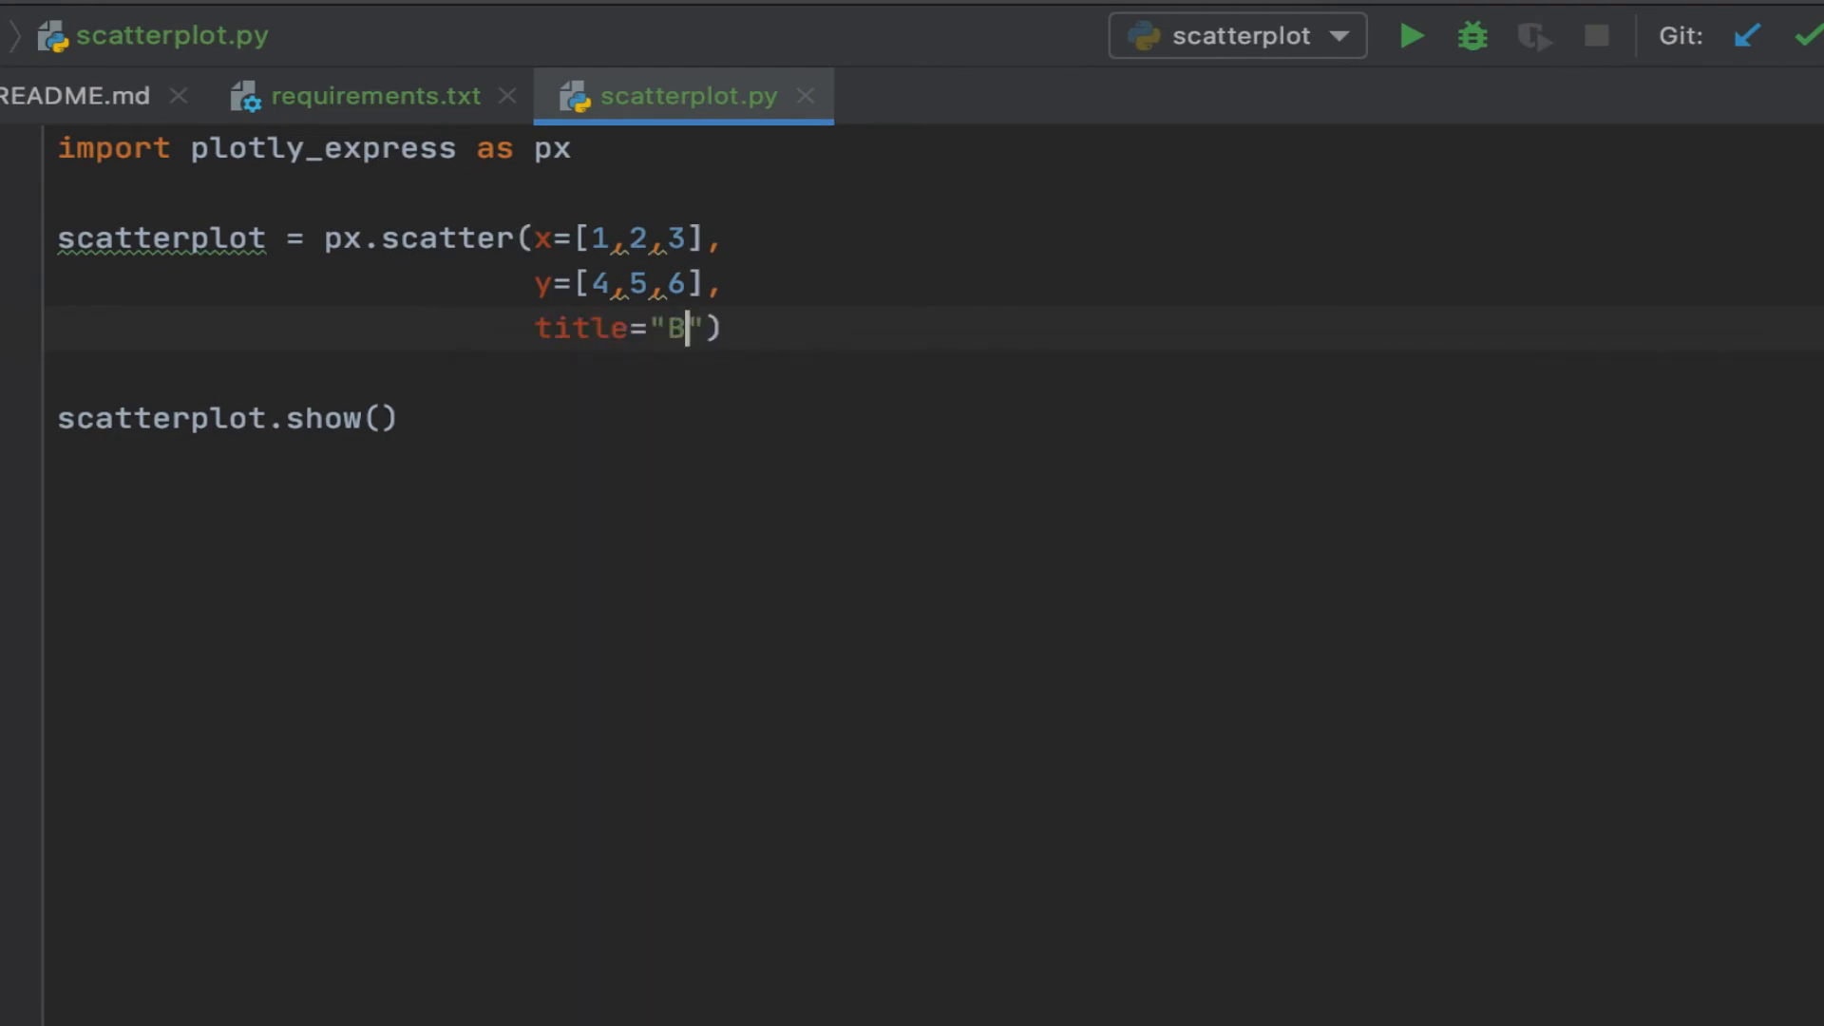
pyautogui.write('asic p')
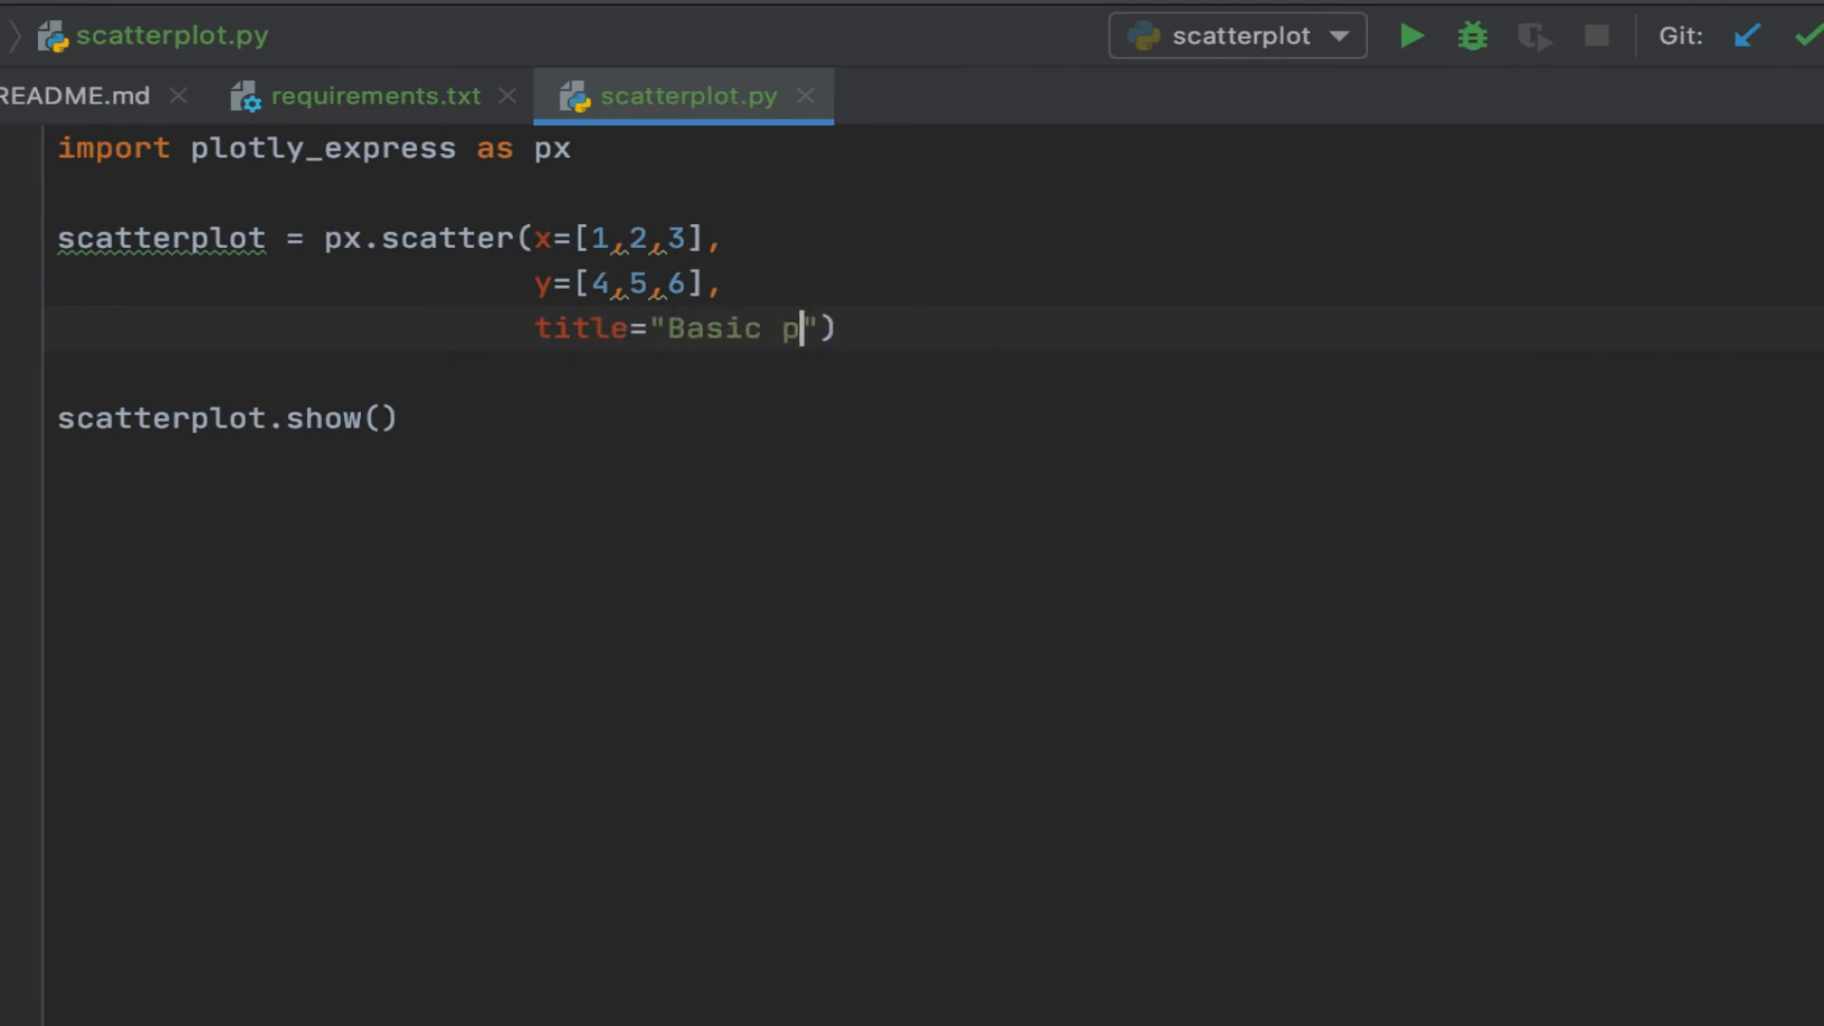
pyautogui.write('lot')
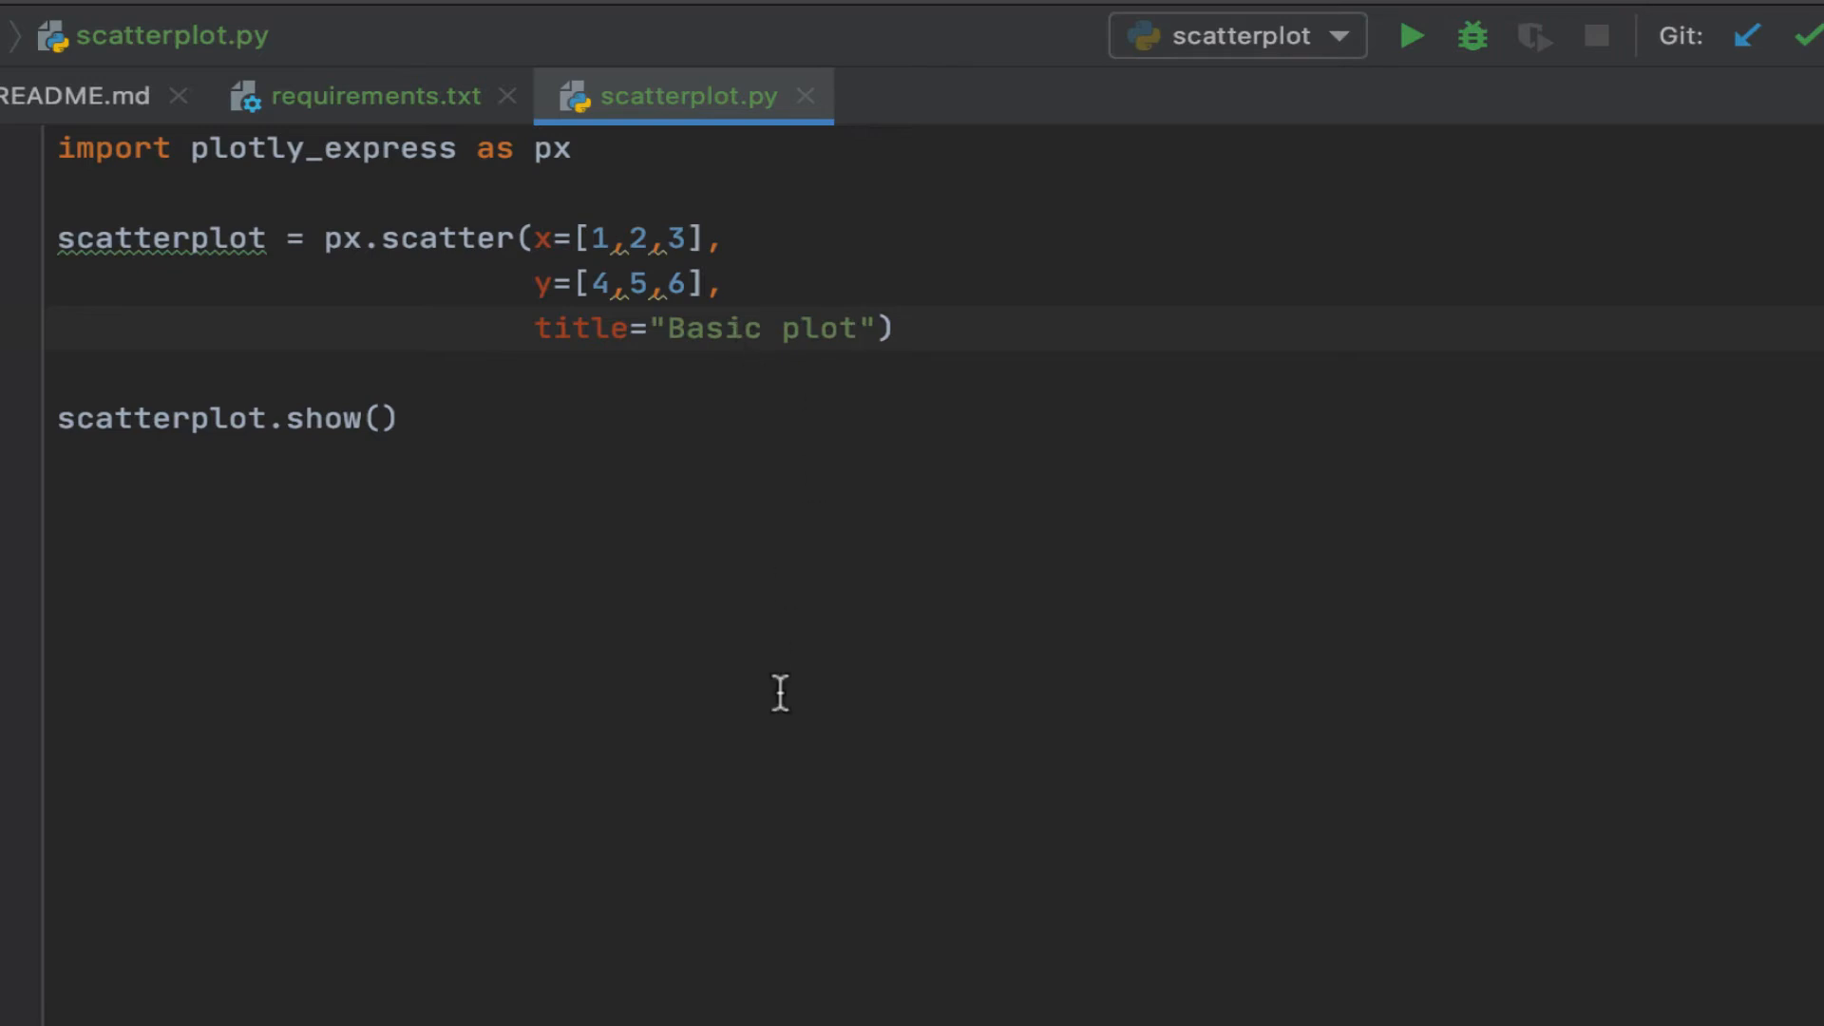
pyautogui.click(1408, 34)
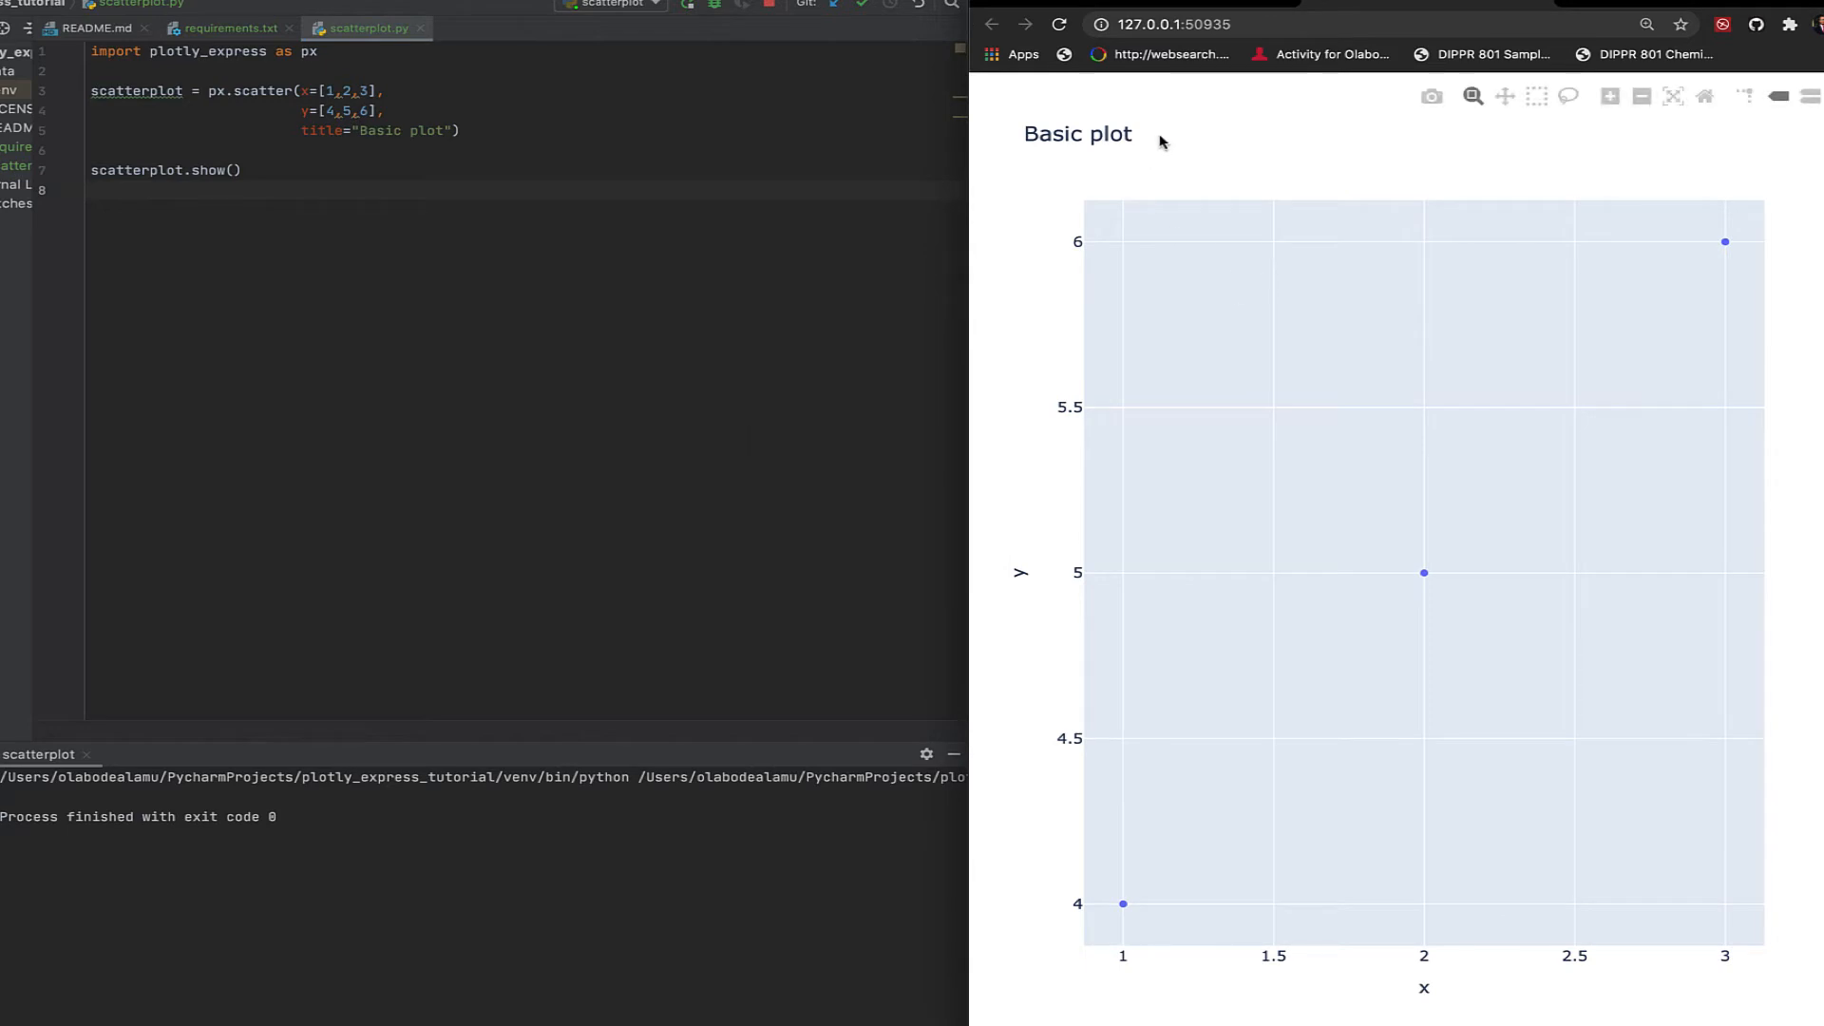
pyautogui.moveTo(1423, 572)
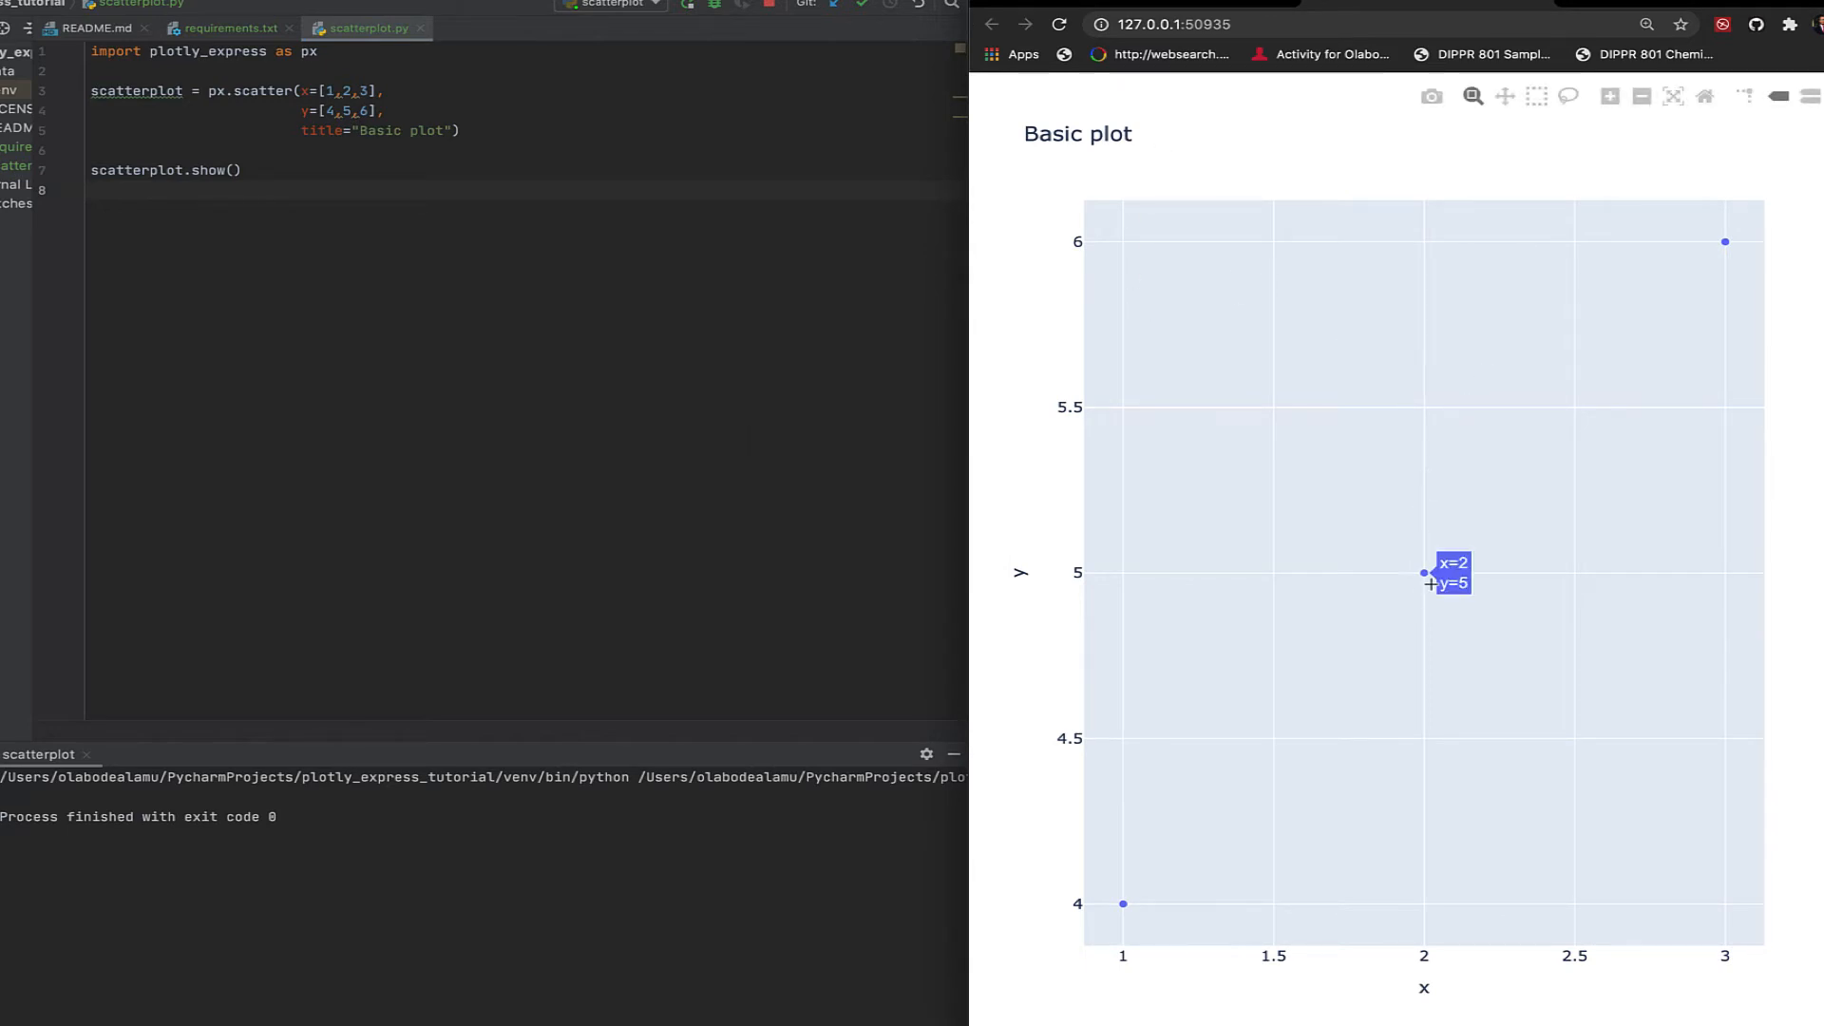
pyautogui.moveTo(1541, 454)
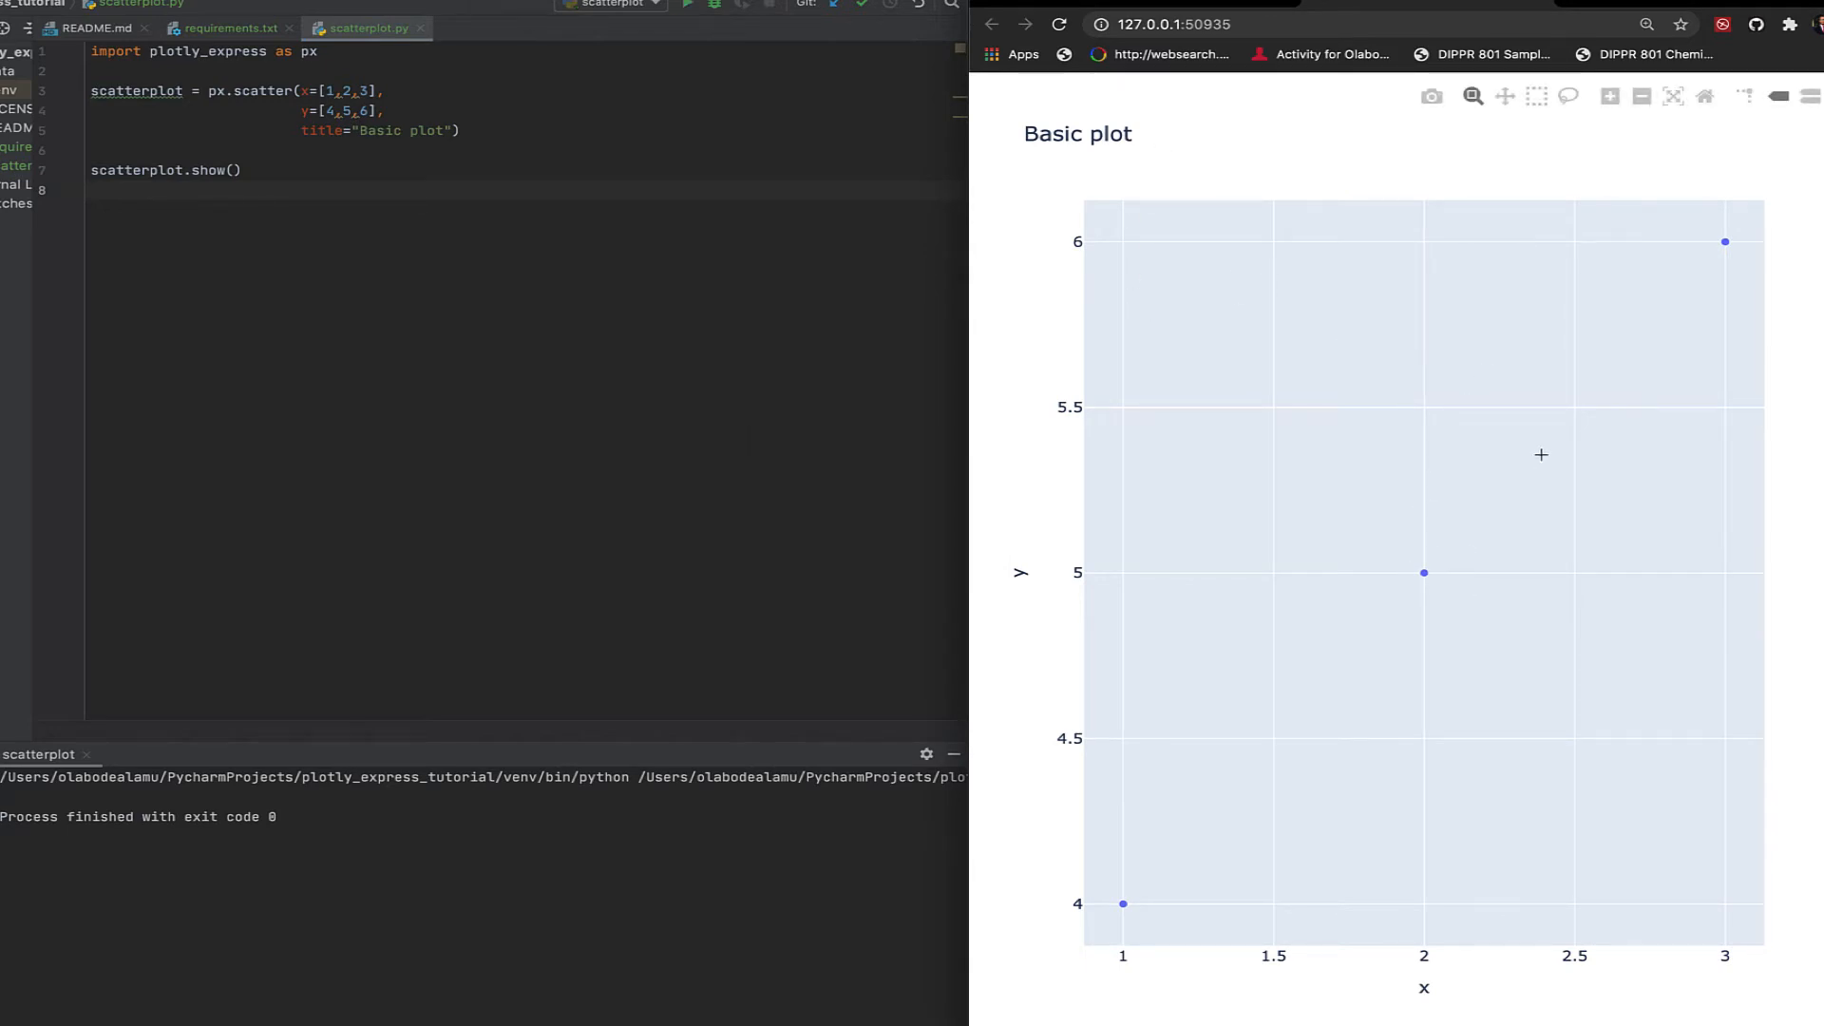
pyautogui.moveTo(1266, 779)
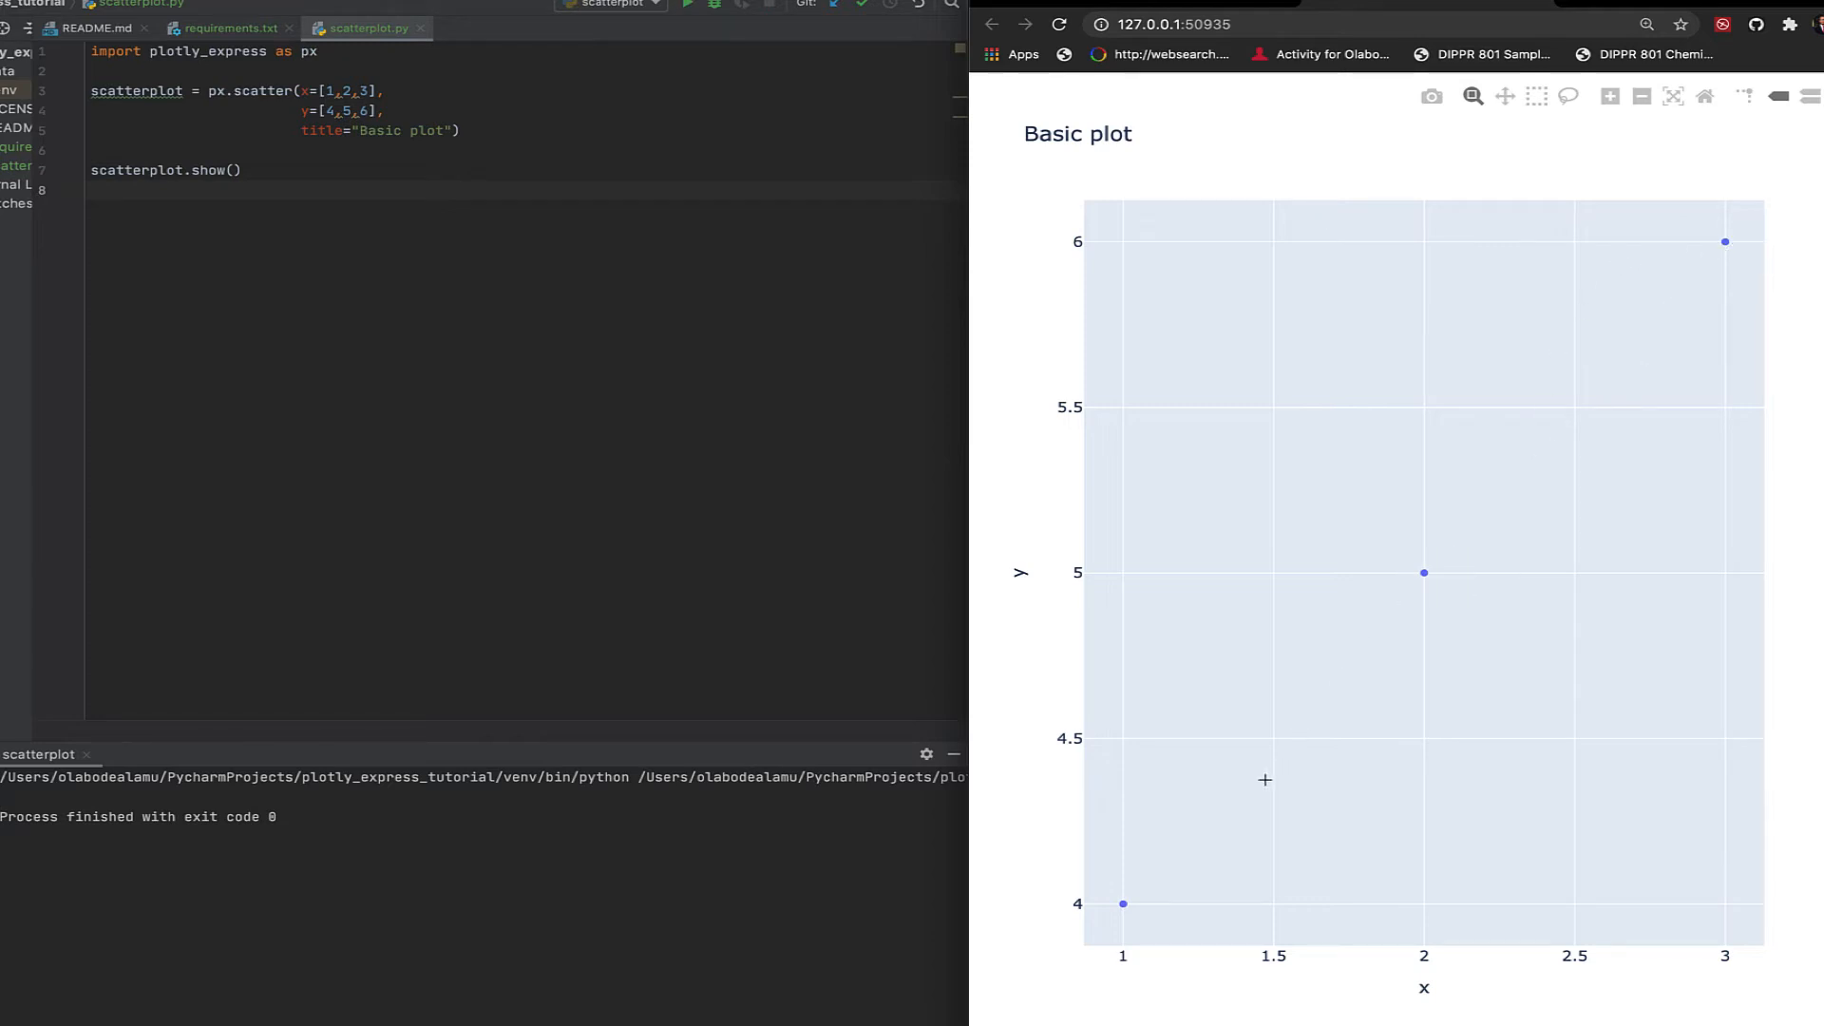
pyautogui.moveTo(1423, 572)
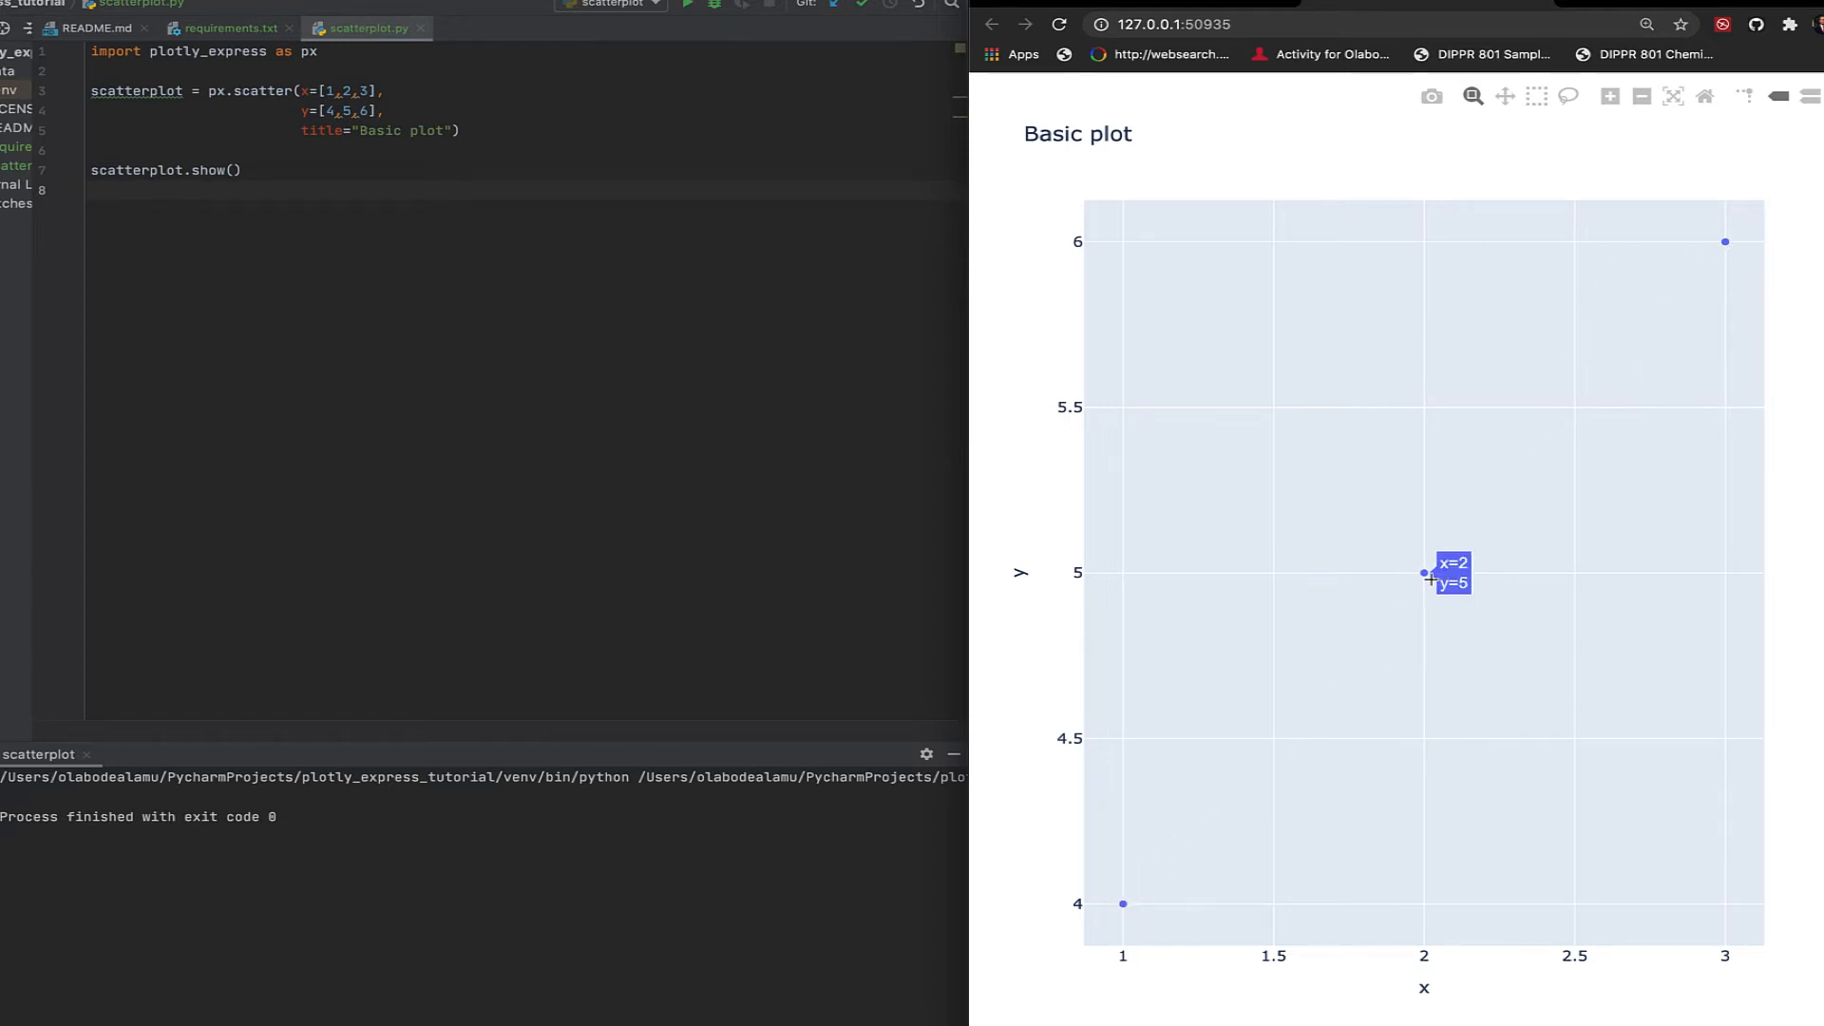
pyautogui.moveTo(1428, 577)
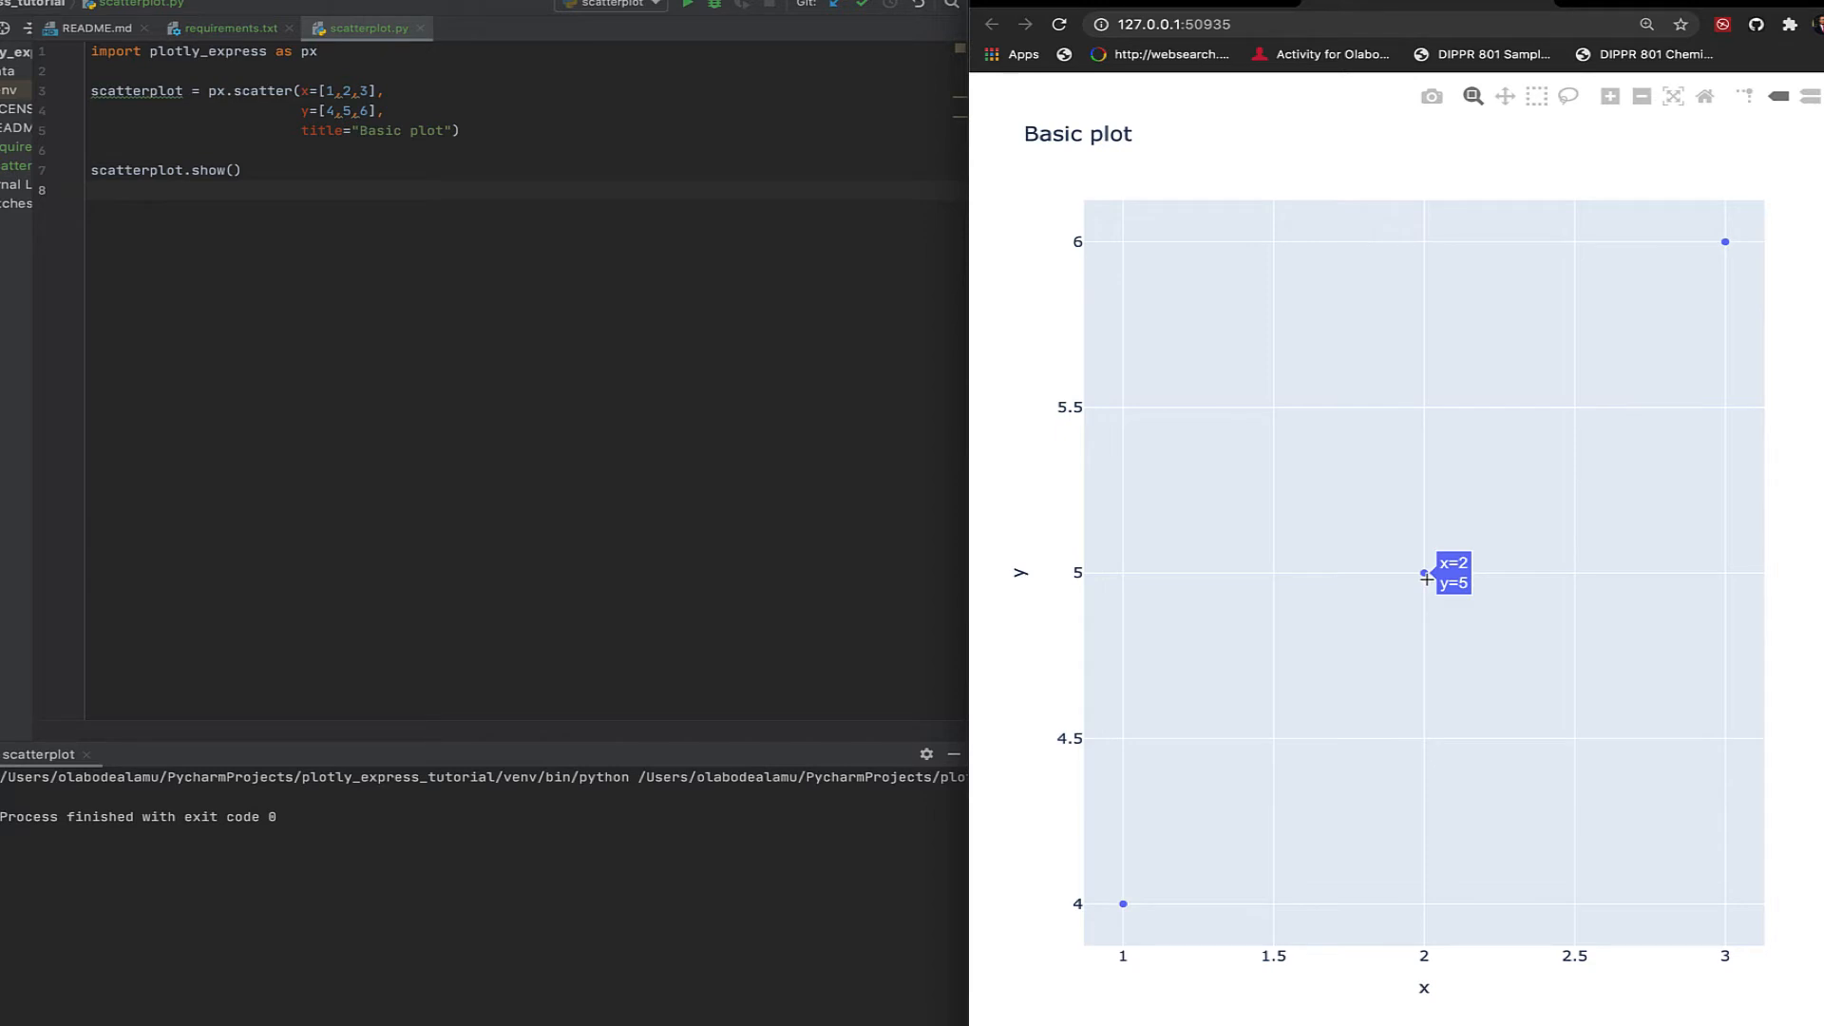
pyautogui.moveTo(1718, 371)
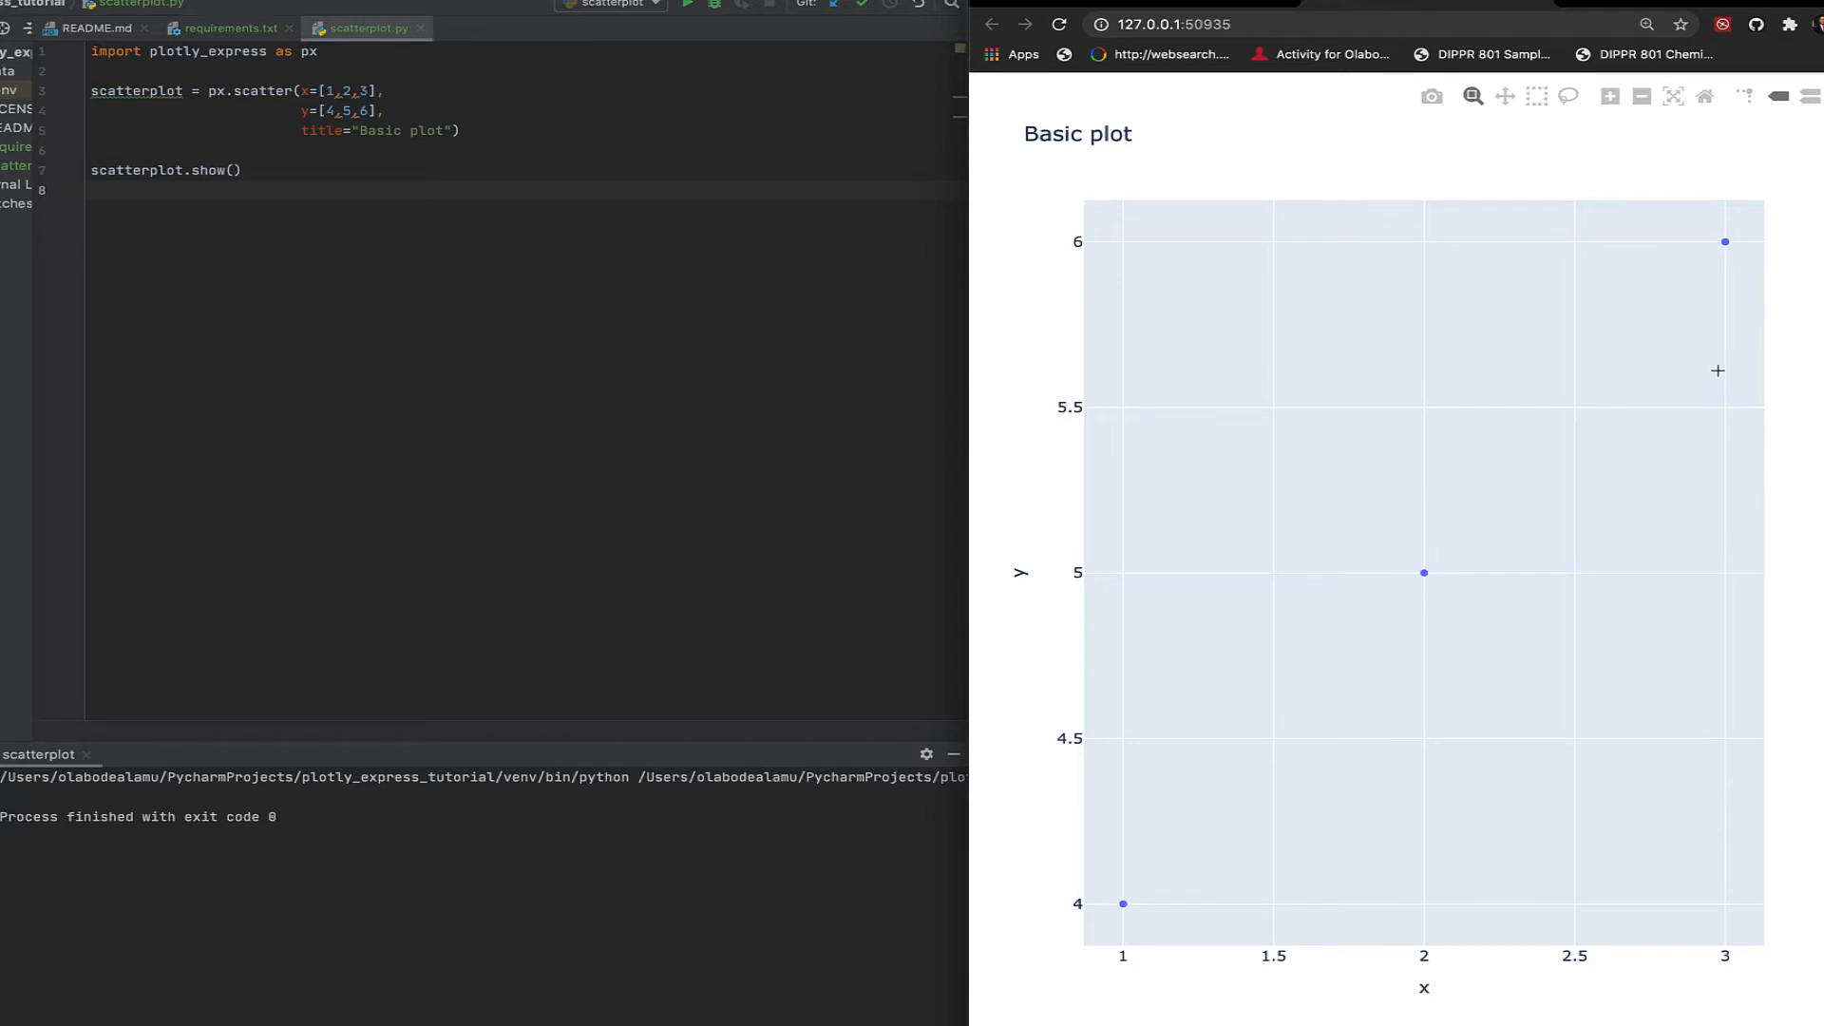
pyautogui.moveTo(1323, 699)
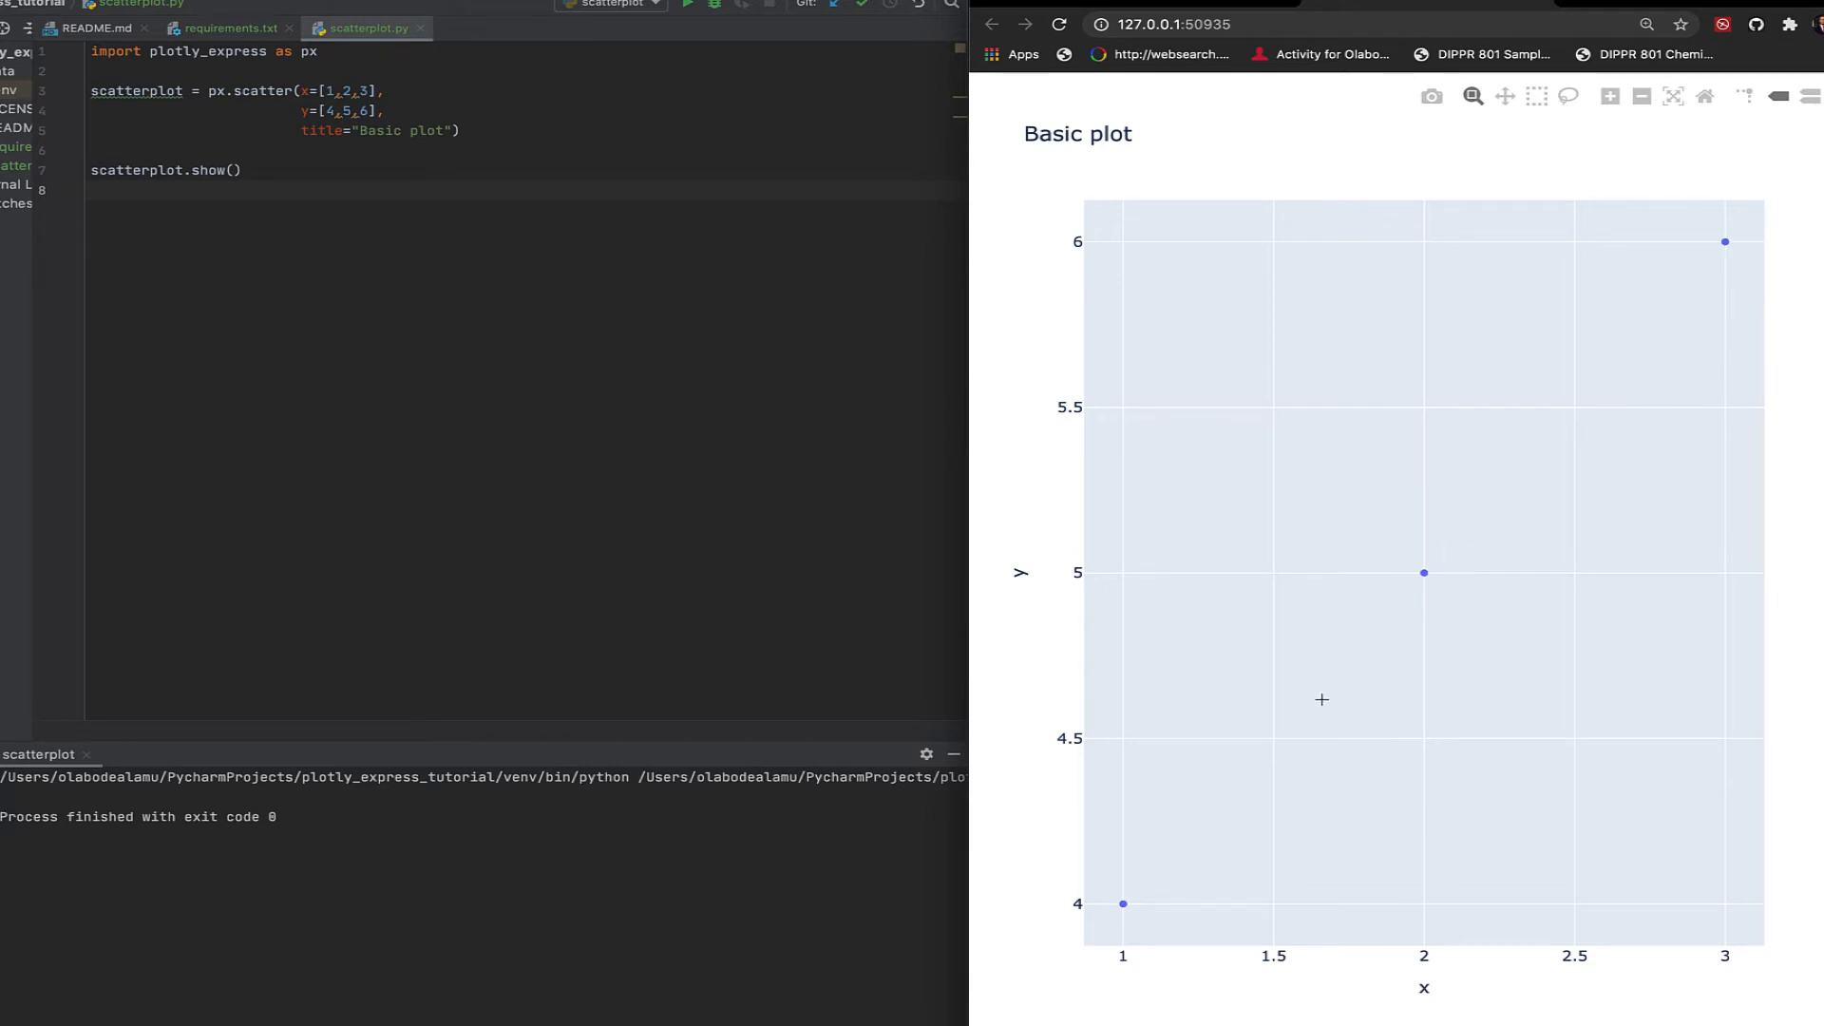
pyautogui.moveTo(1479, 466)
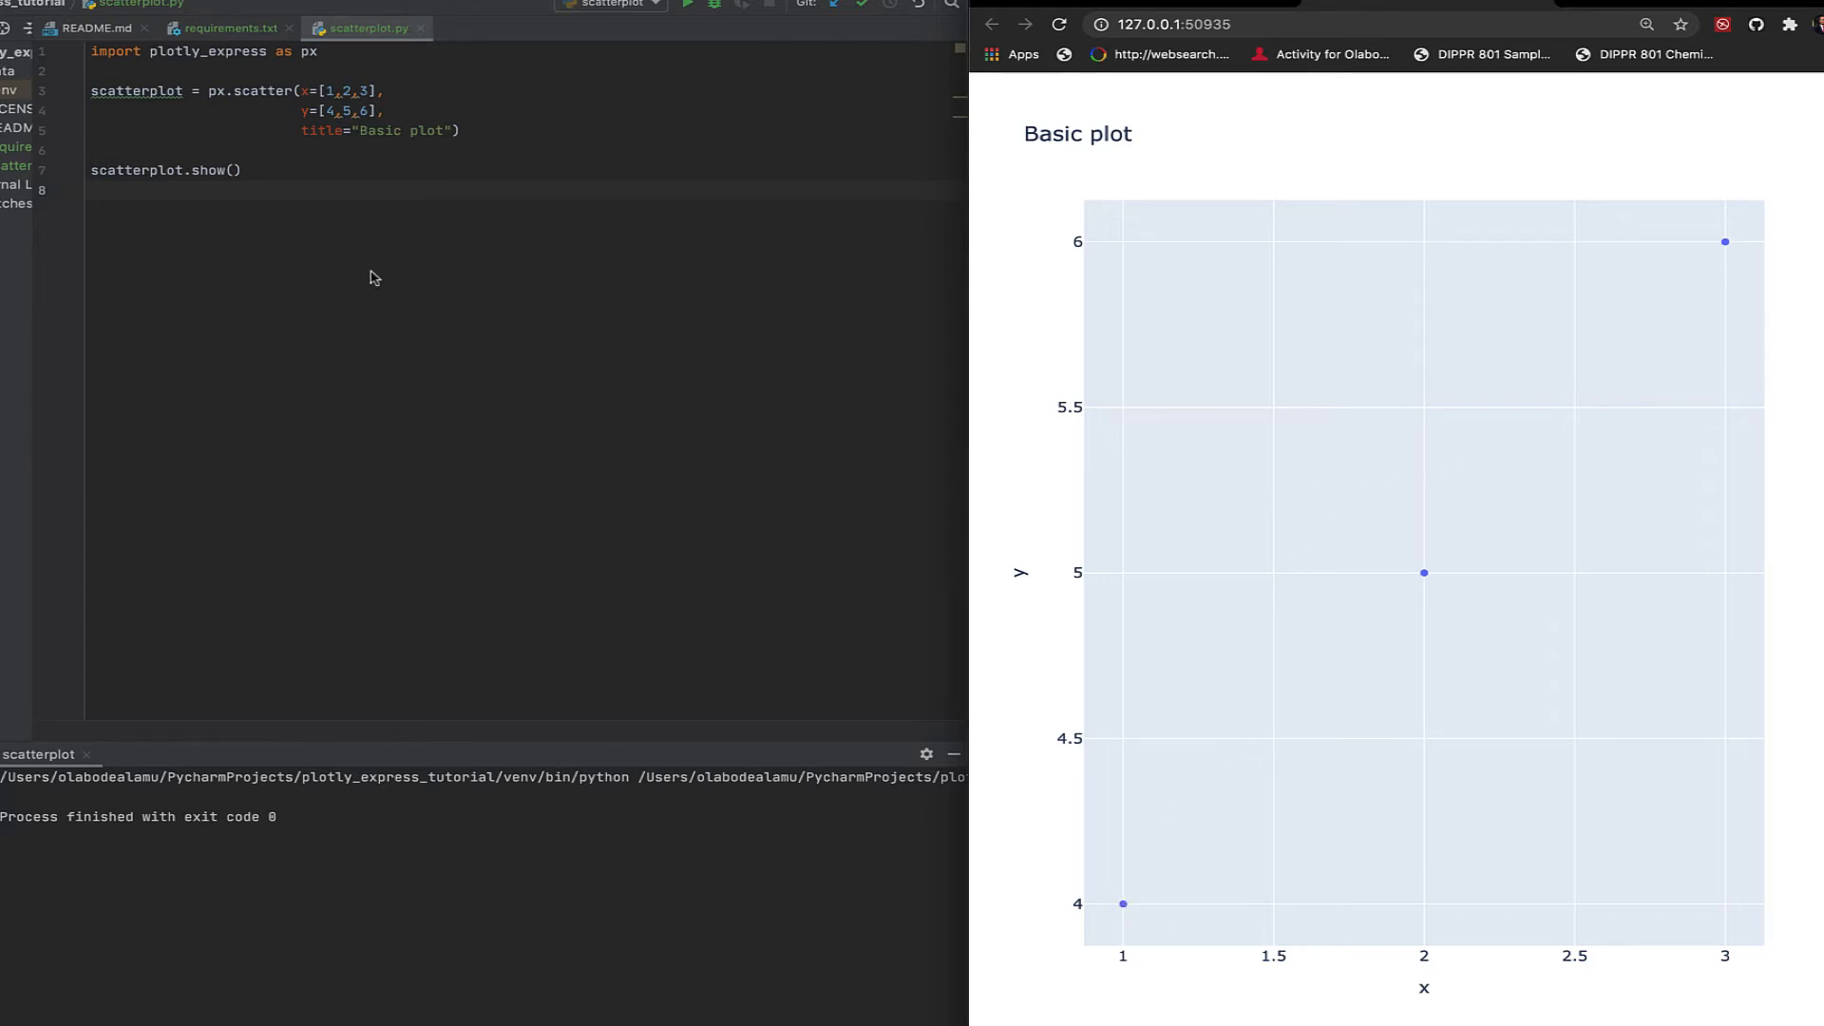
pyautogui.moveTo(380, 196)
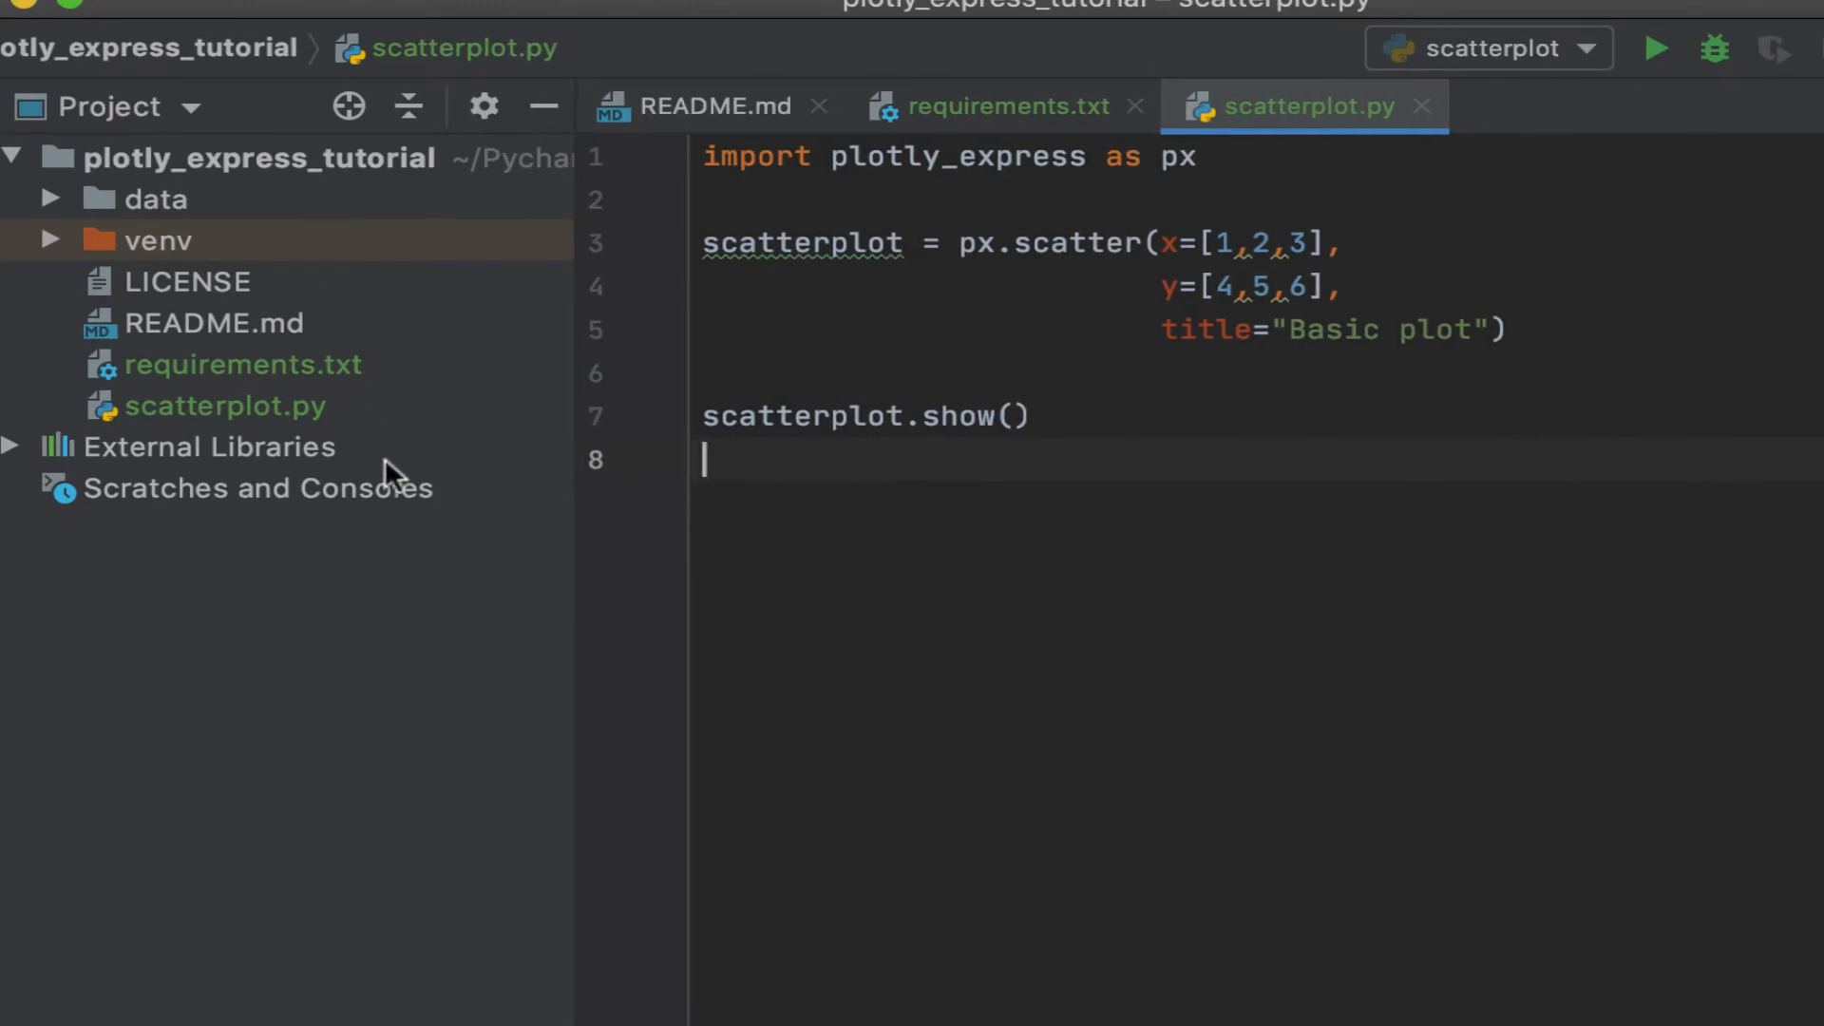
# Create scatterplot_iris.py and import plotly_express as px at the top
pyautogui.rightClick(256, 159)
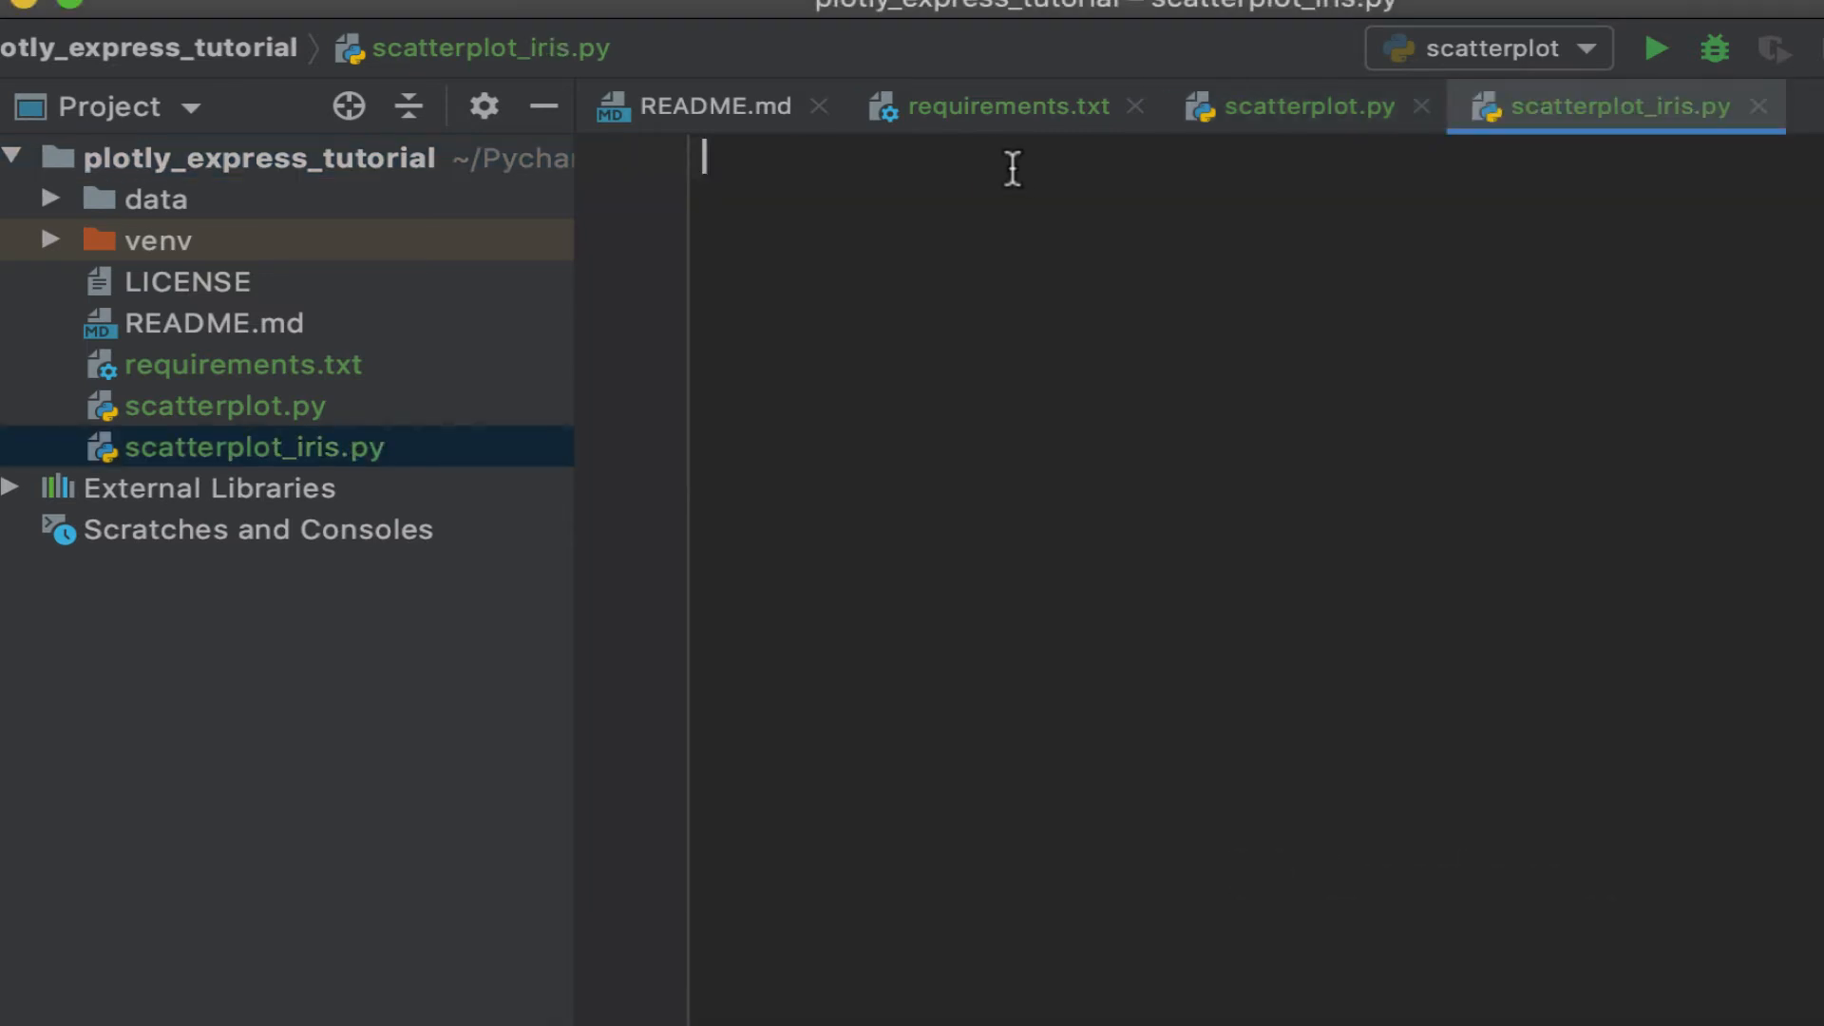
pyautogui.write('import plotly_expressas')
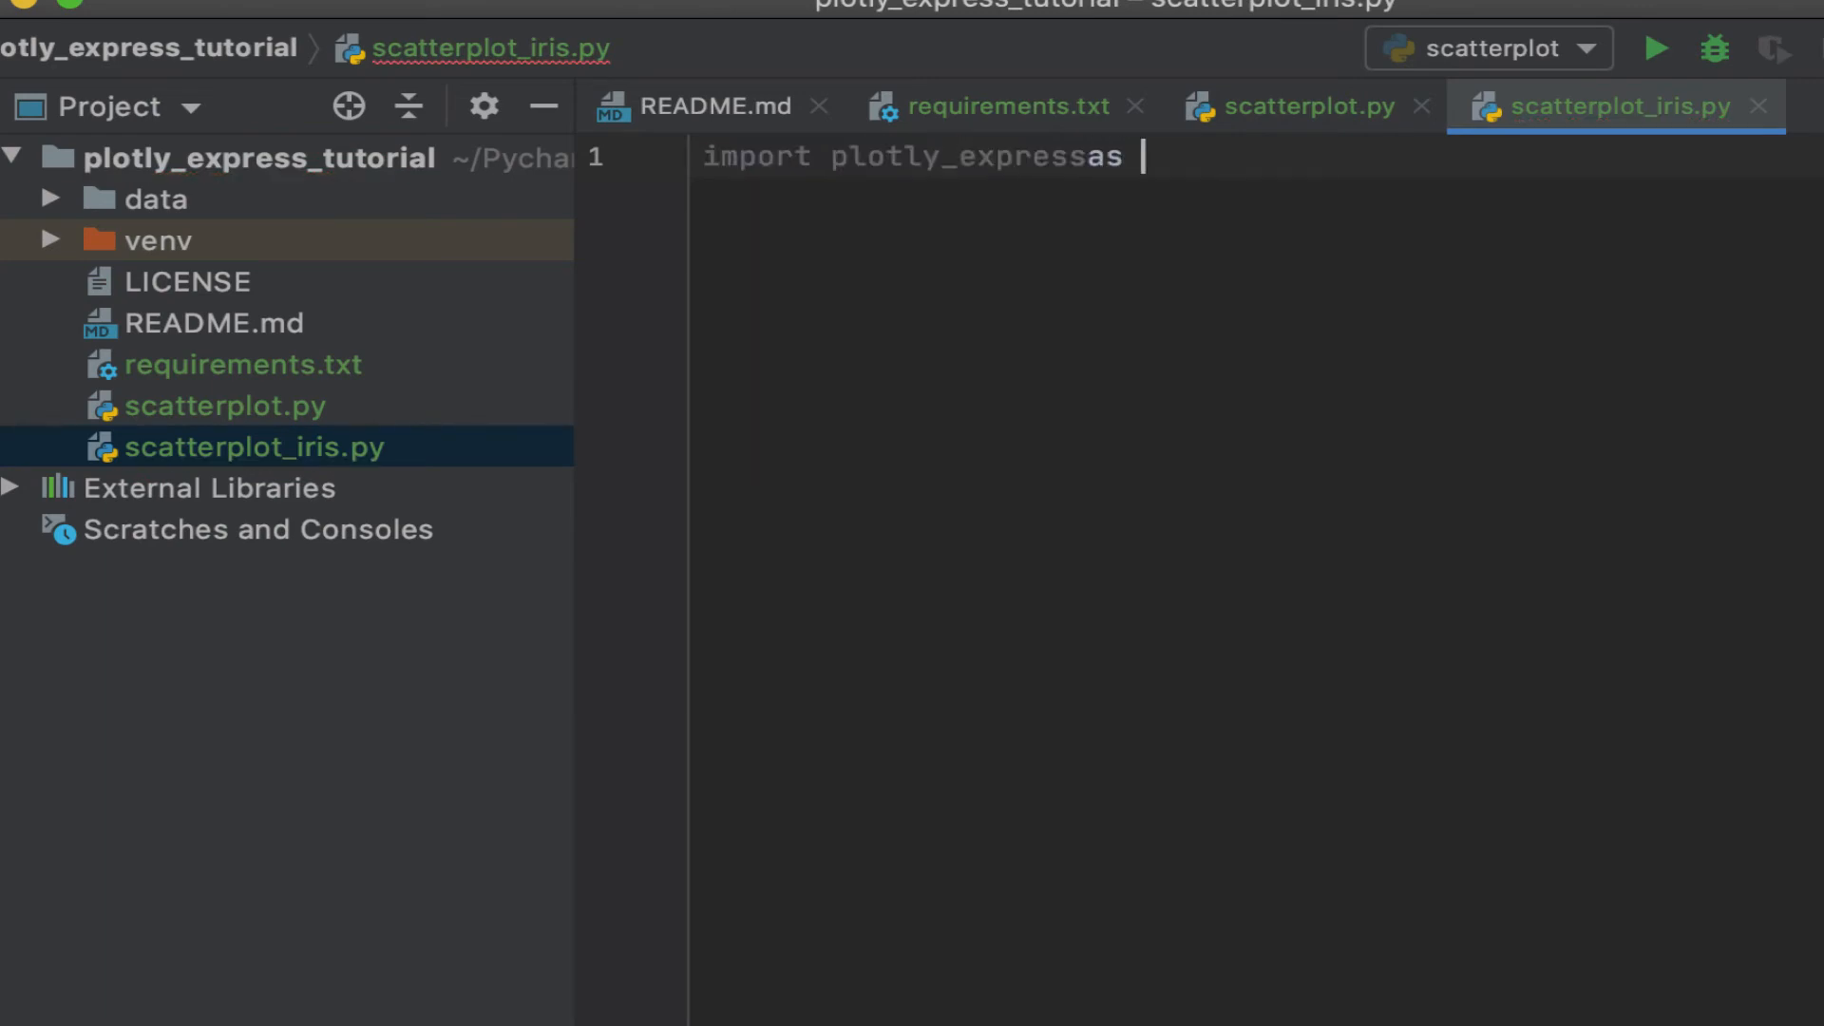
pyautogui.press('BackSpace')
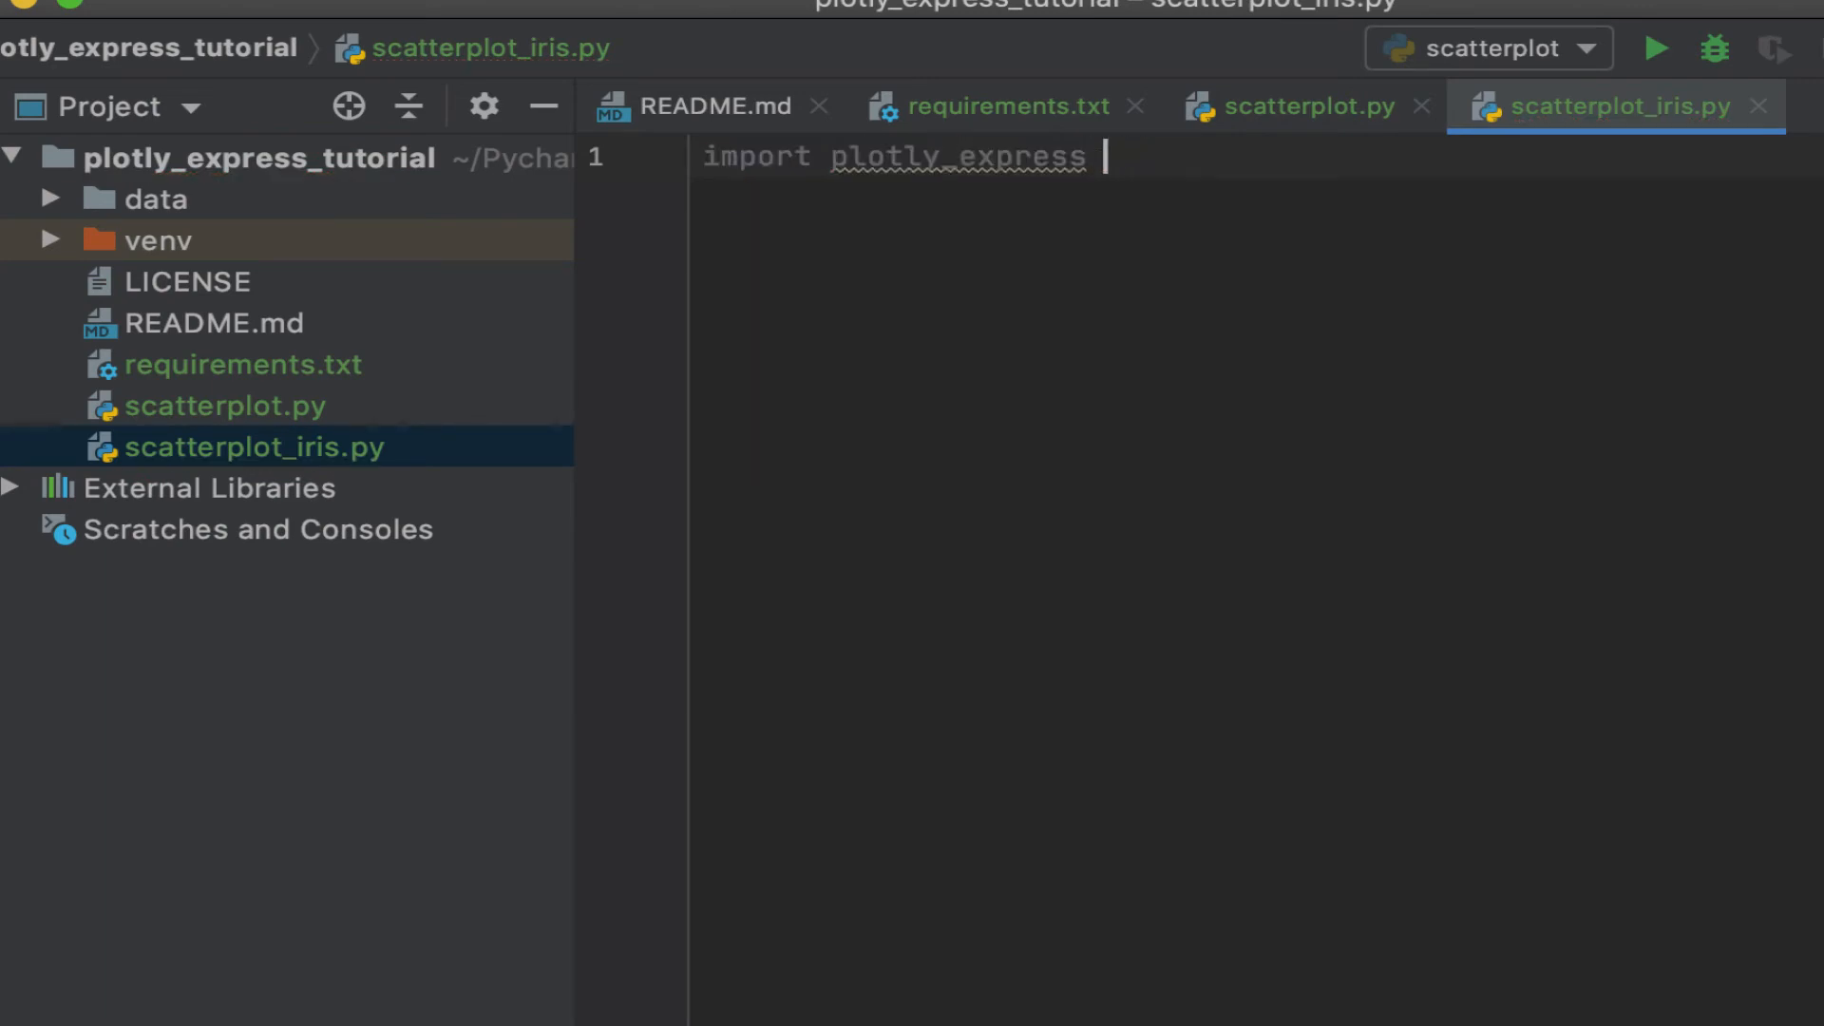
pyautogui.write('as px')
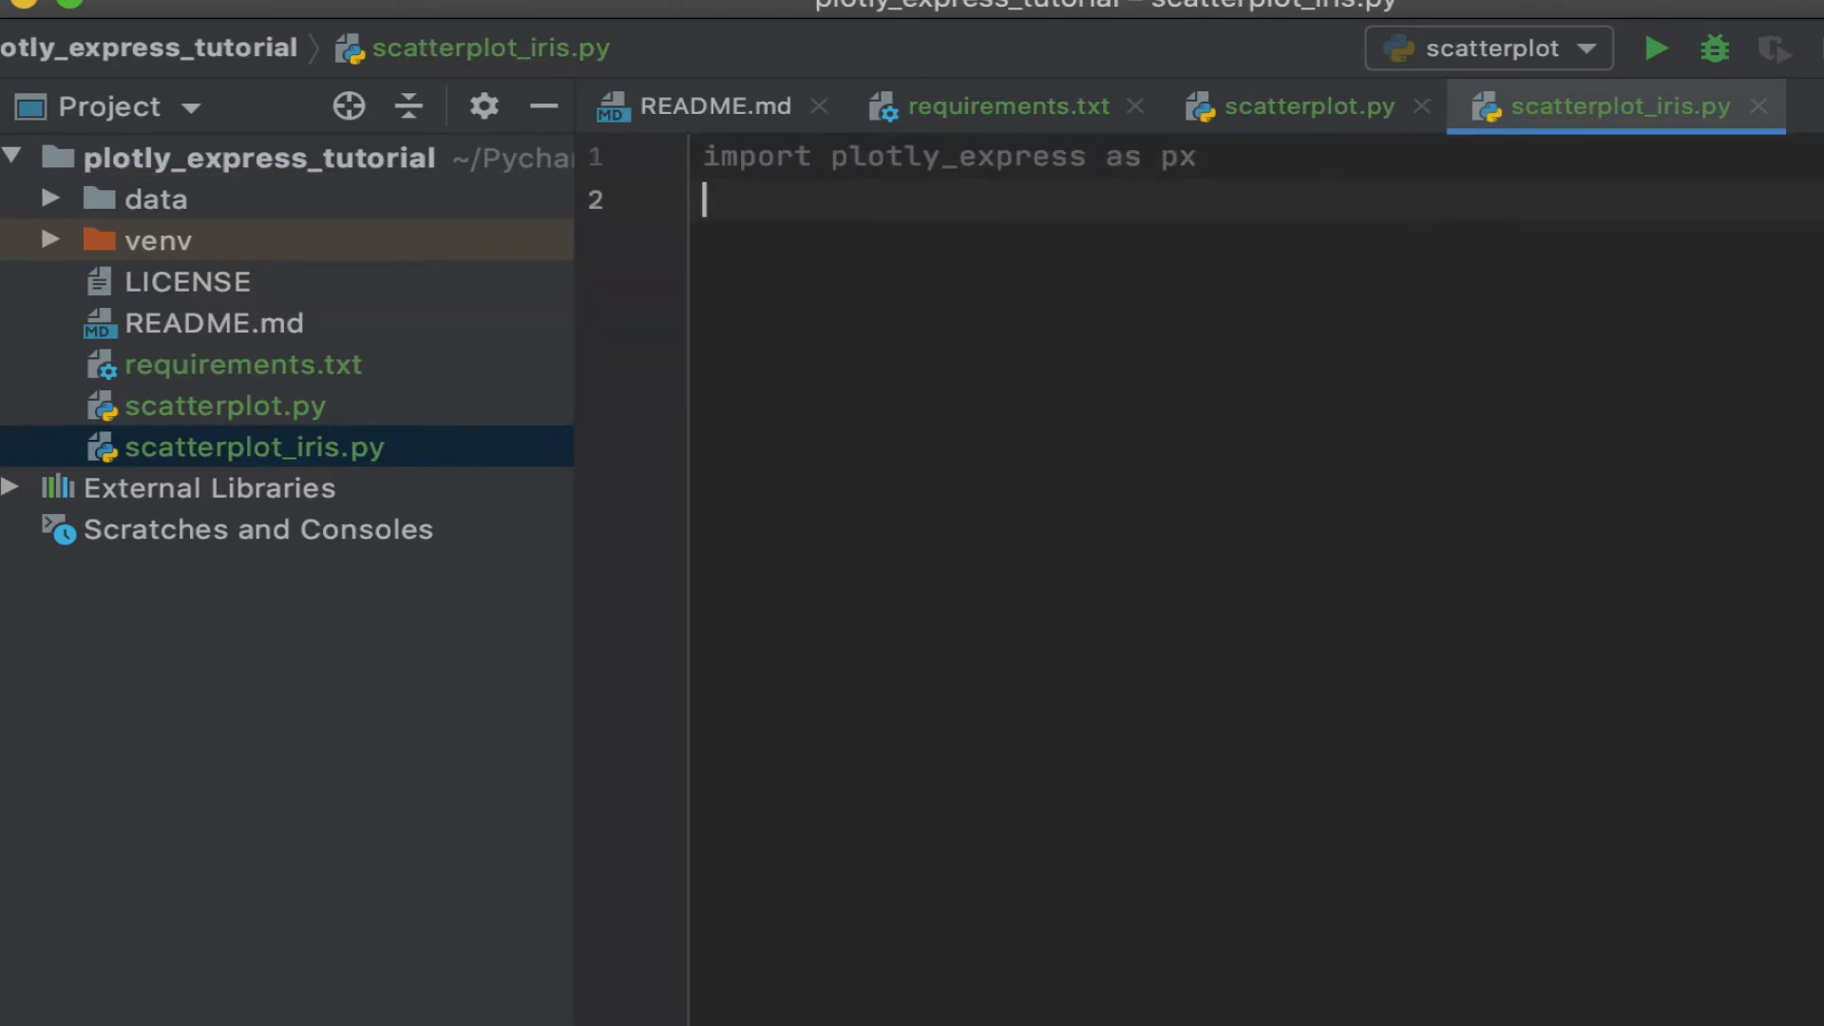
# Add 'import pandas as pd' on the next line below it
pyautogui.write('import')
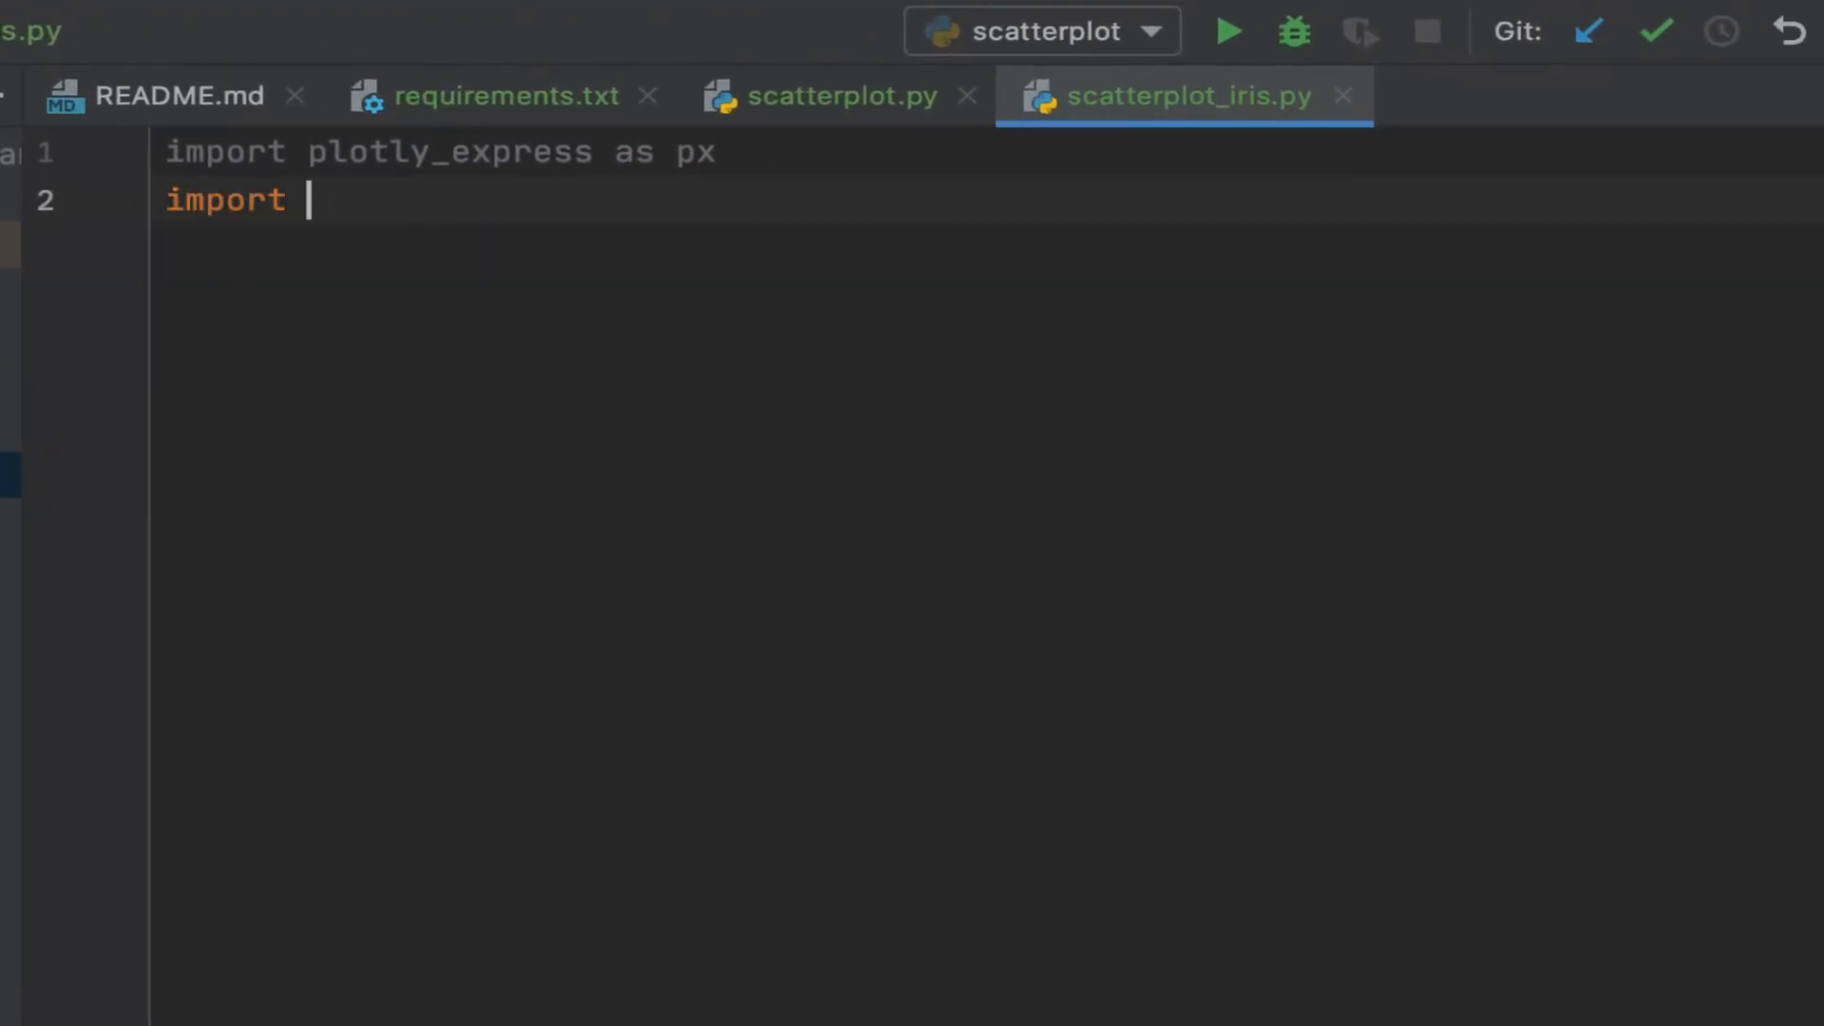
pyautogui.write('pandas as pd')
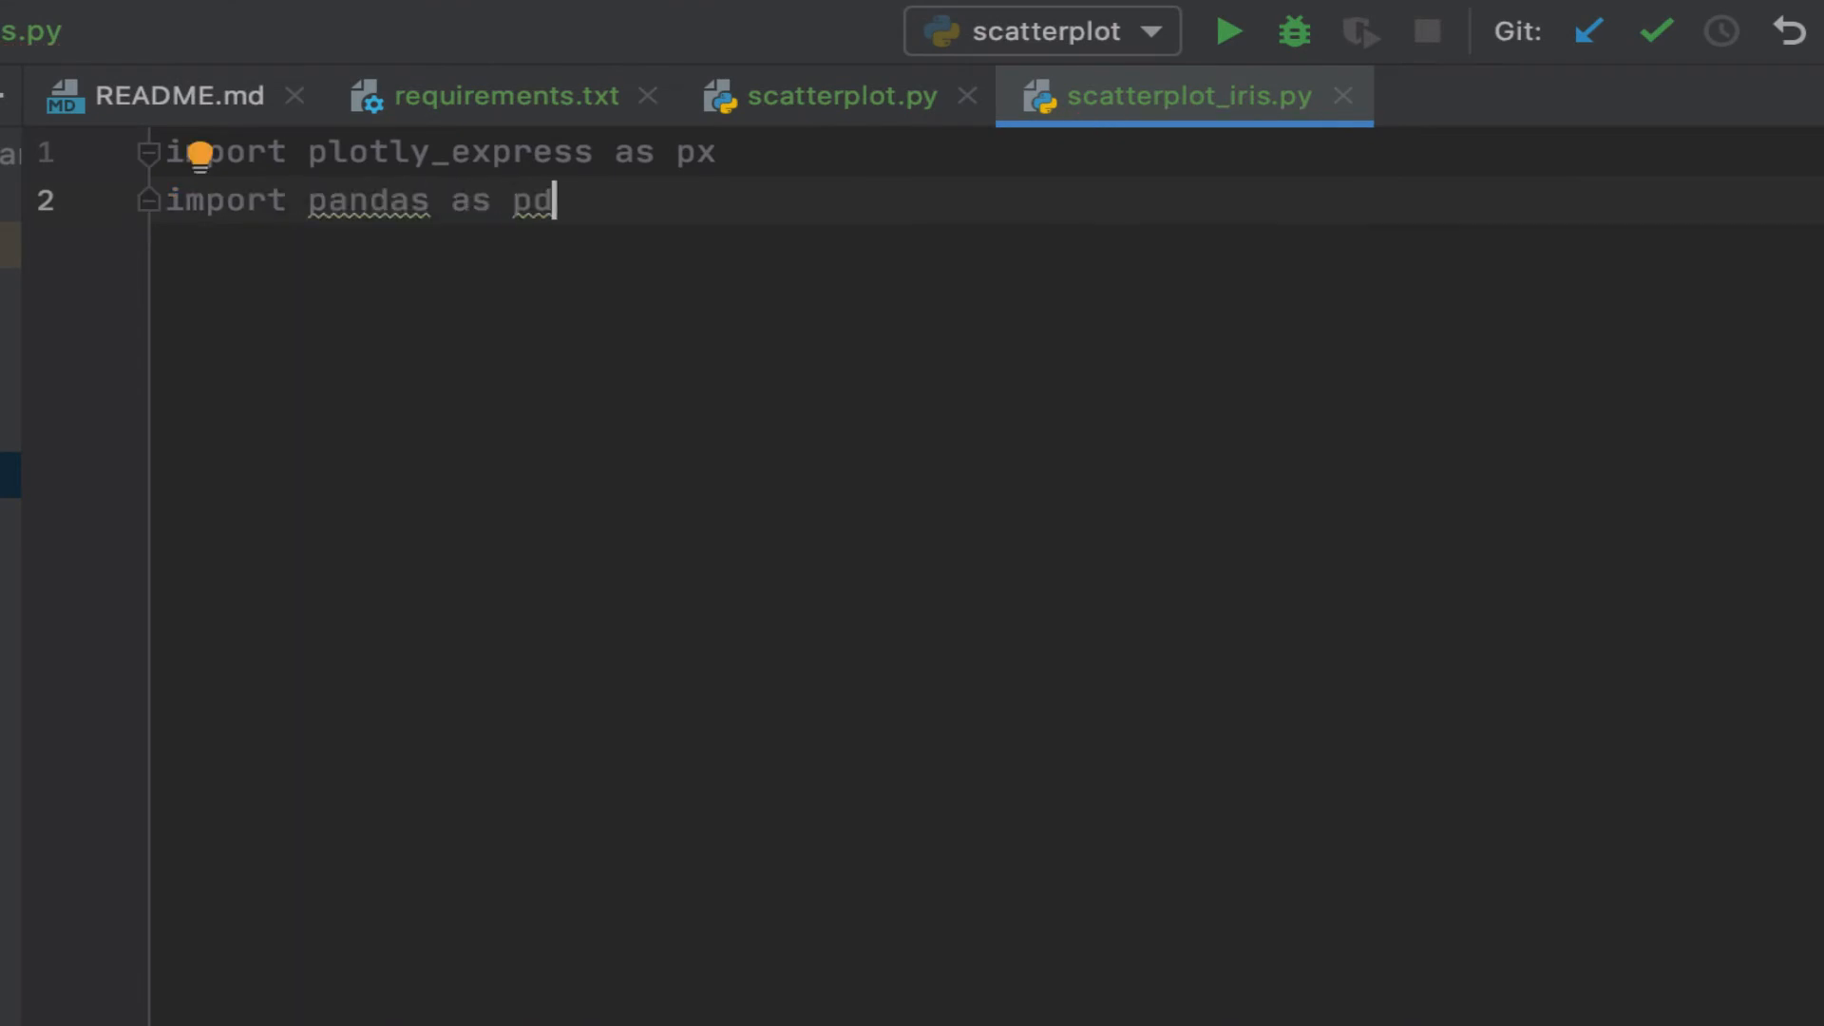
pyautogui.press('enter')
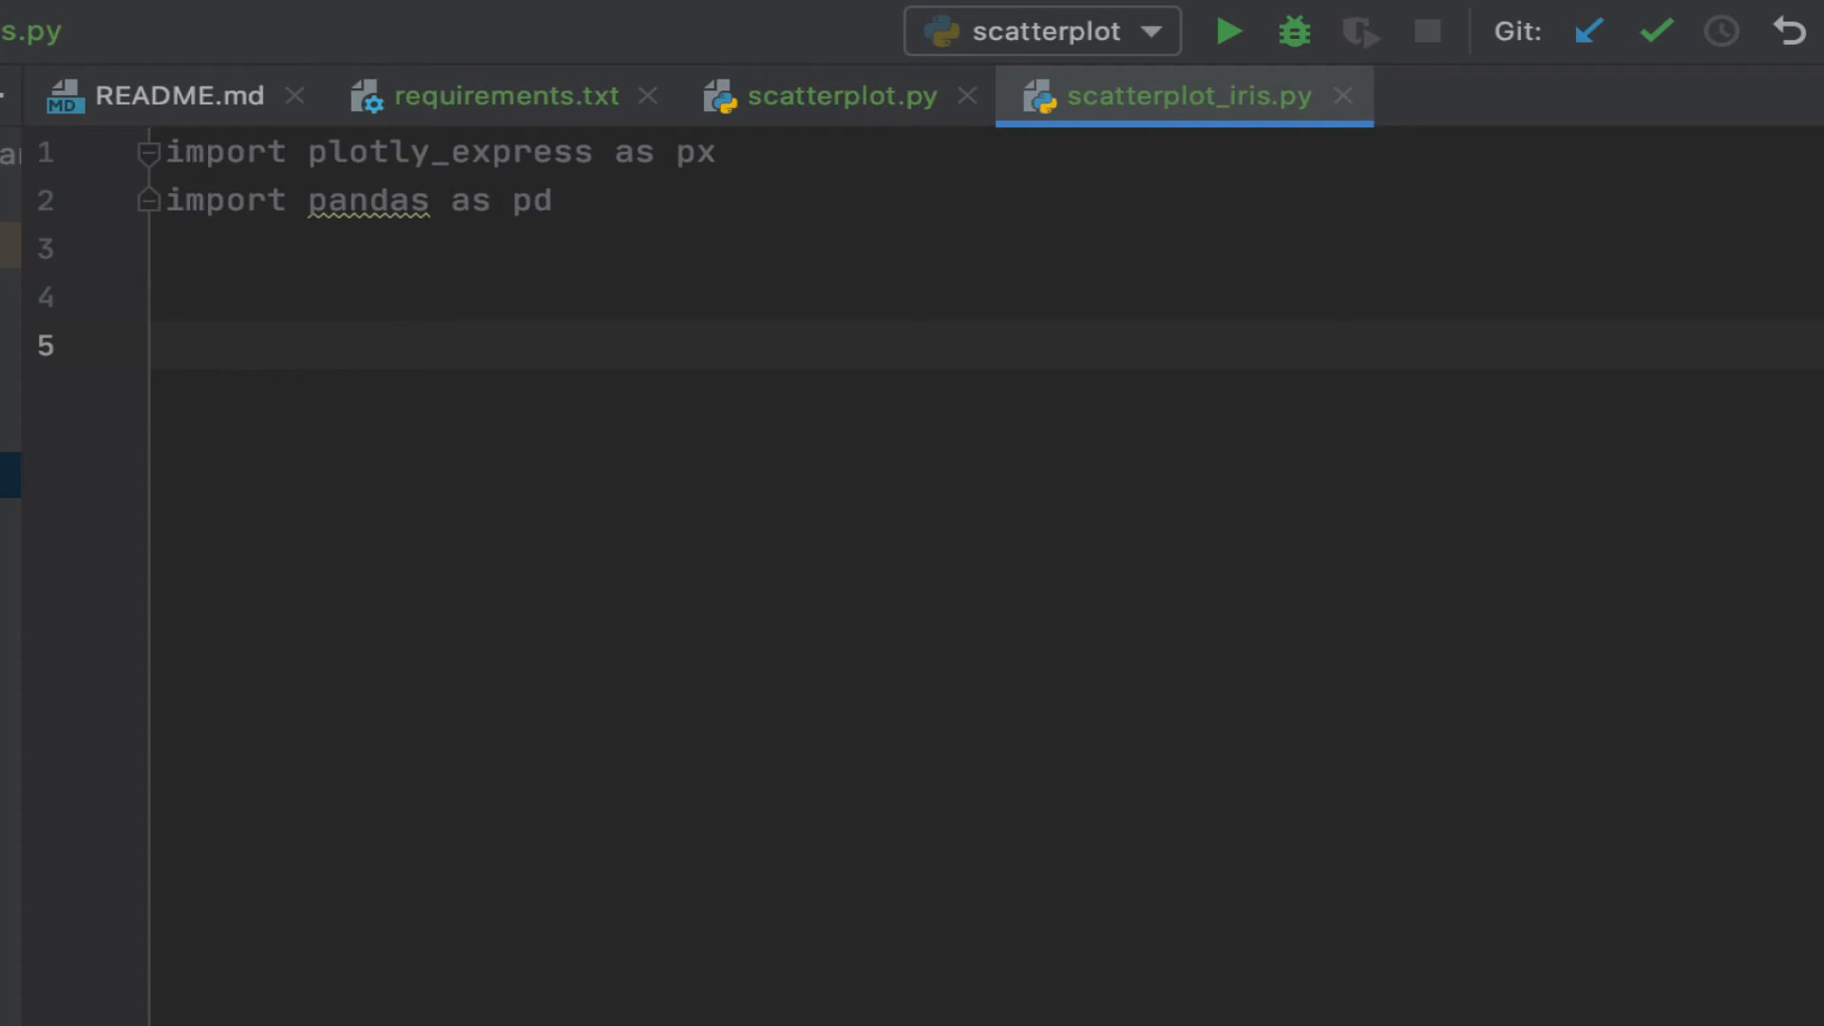
# Load the data with df = pd.read_csv("data/iris.csv")
pyautogui.write('df =')
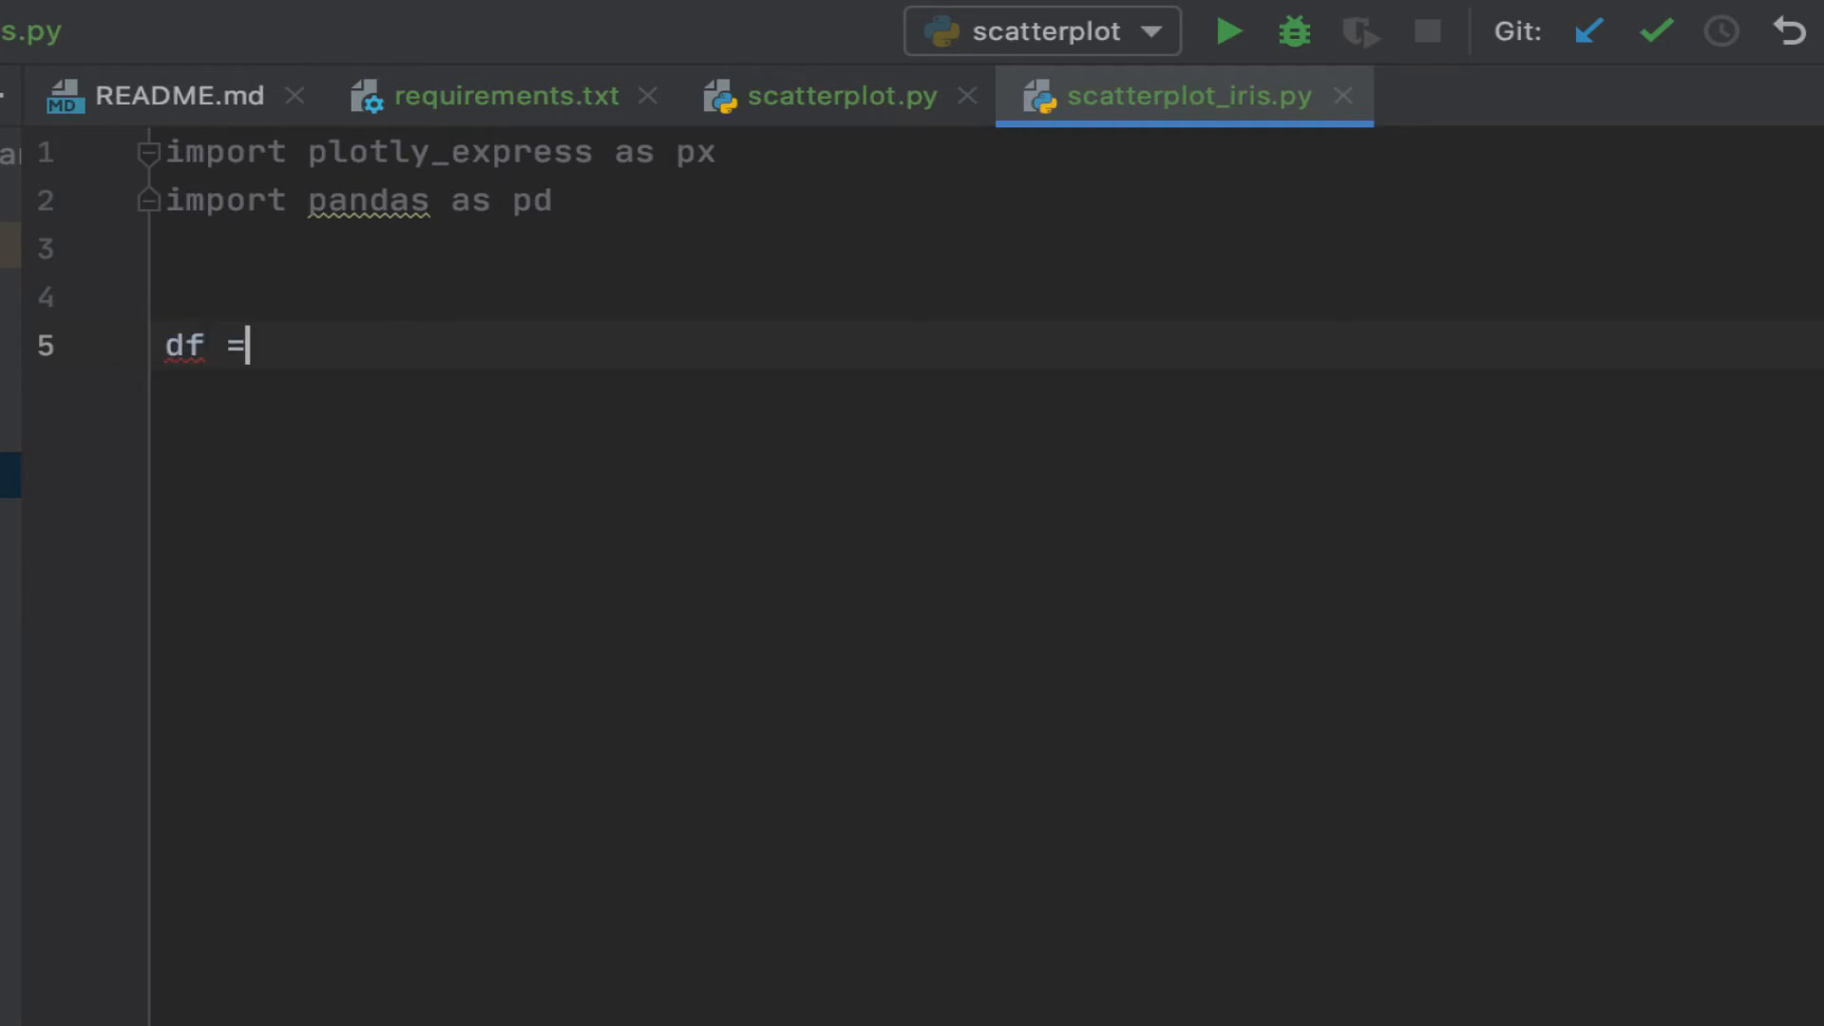
pyautogui.write('p')
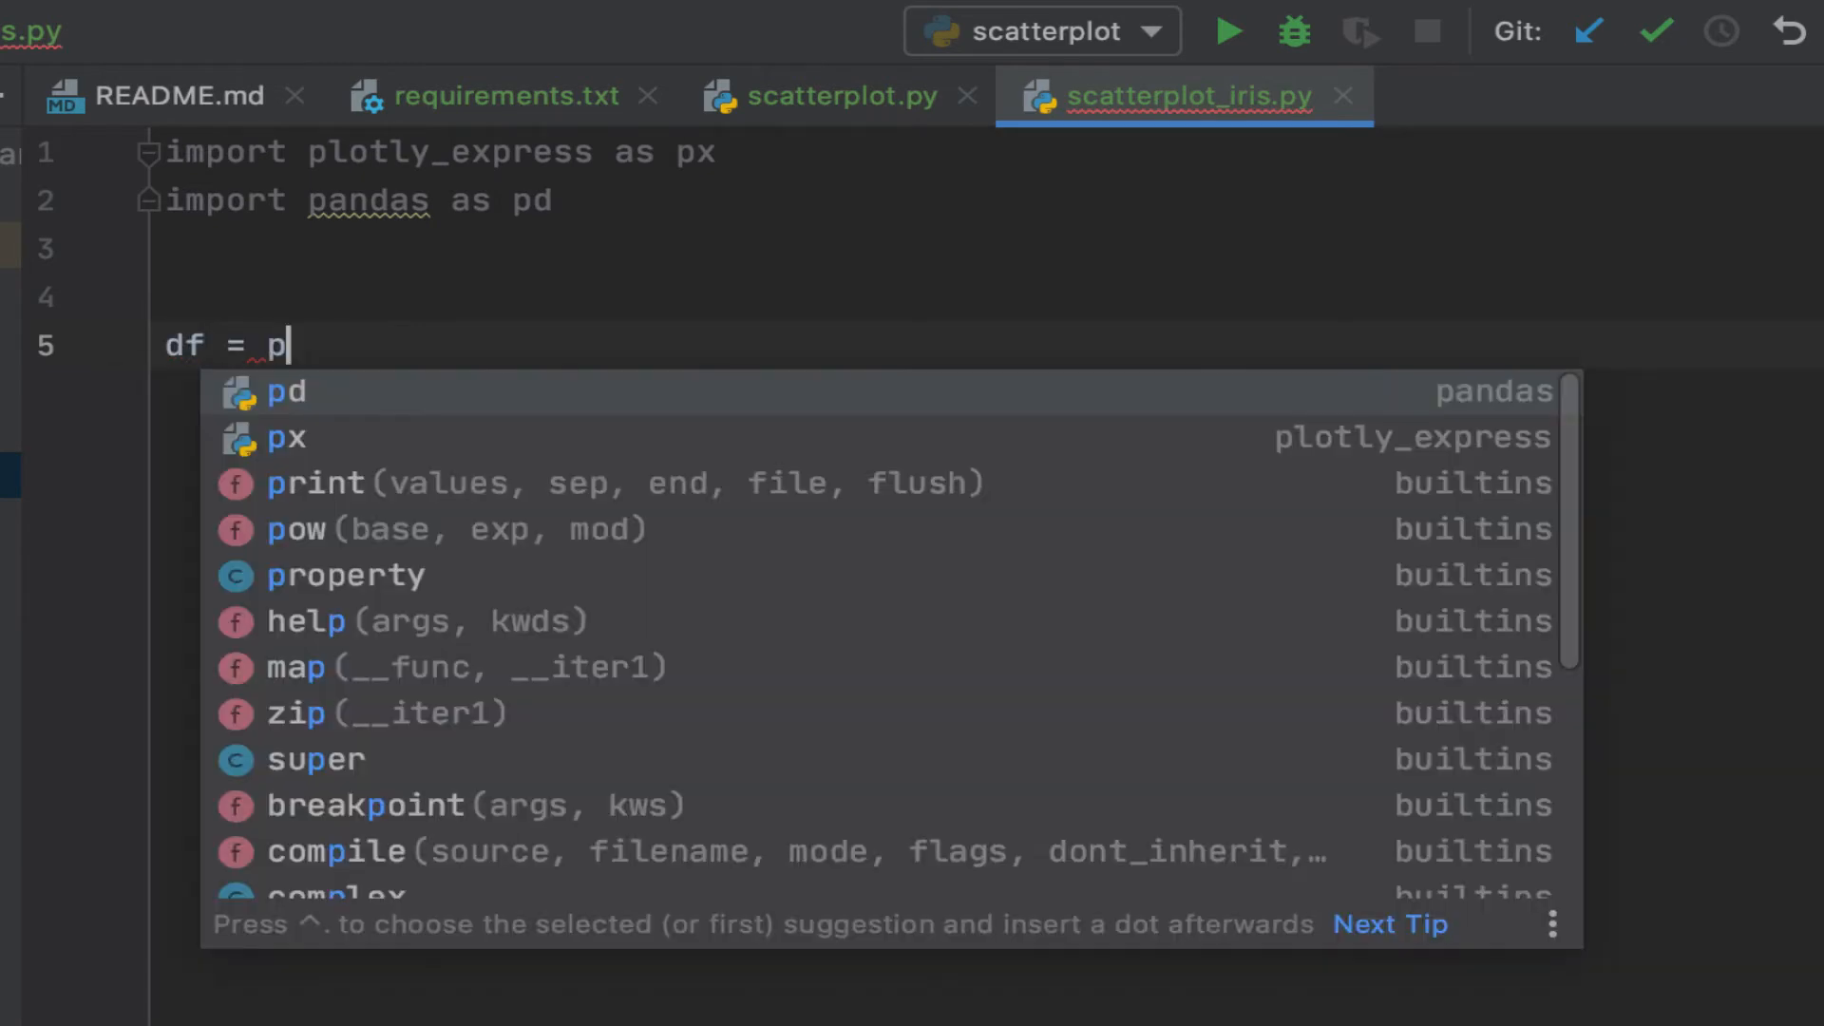
pyautogui.write('d.read_csv')
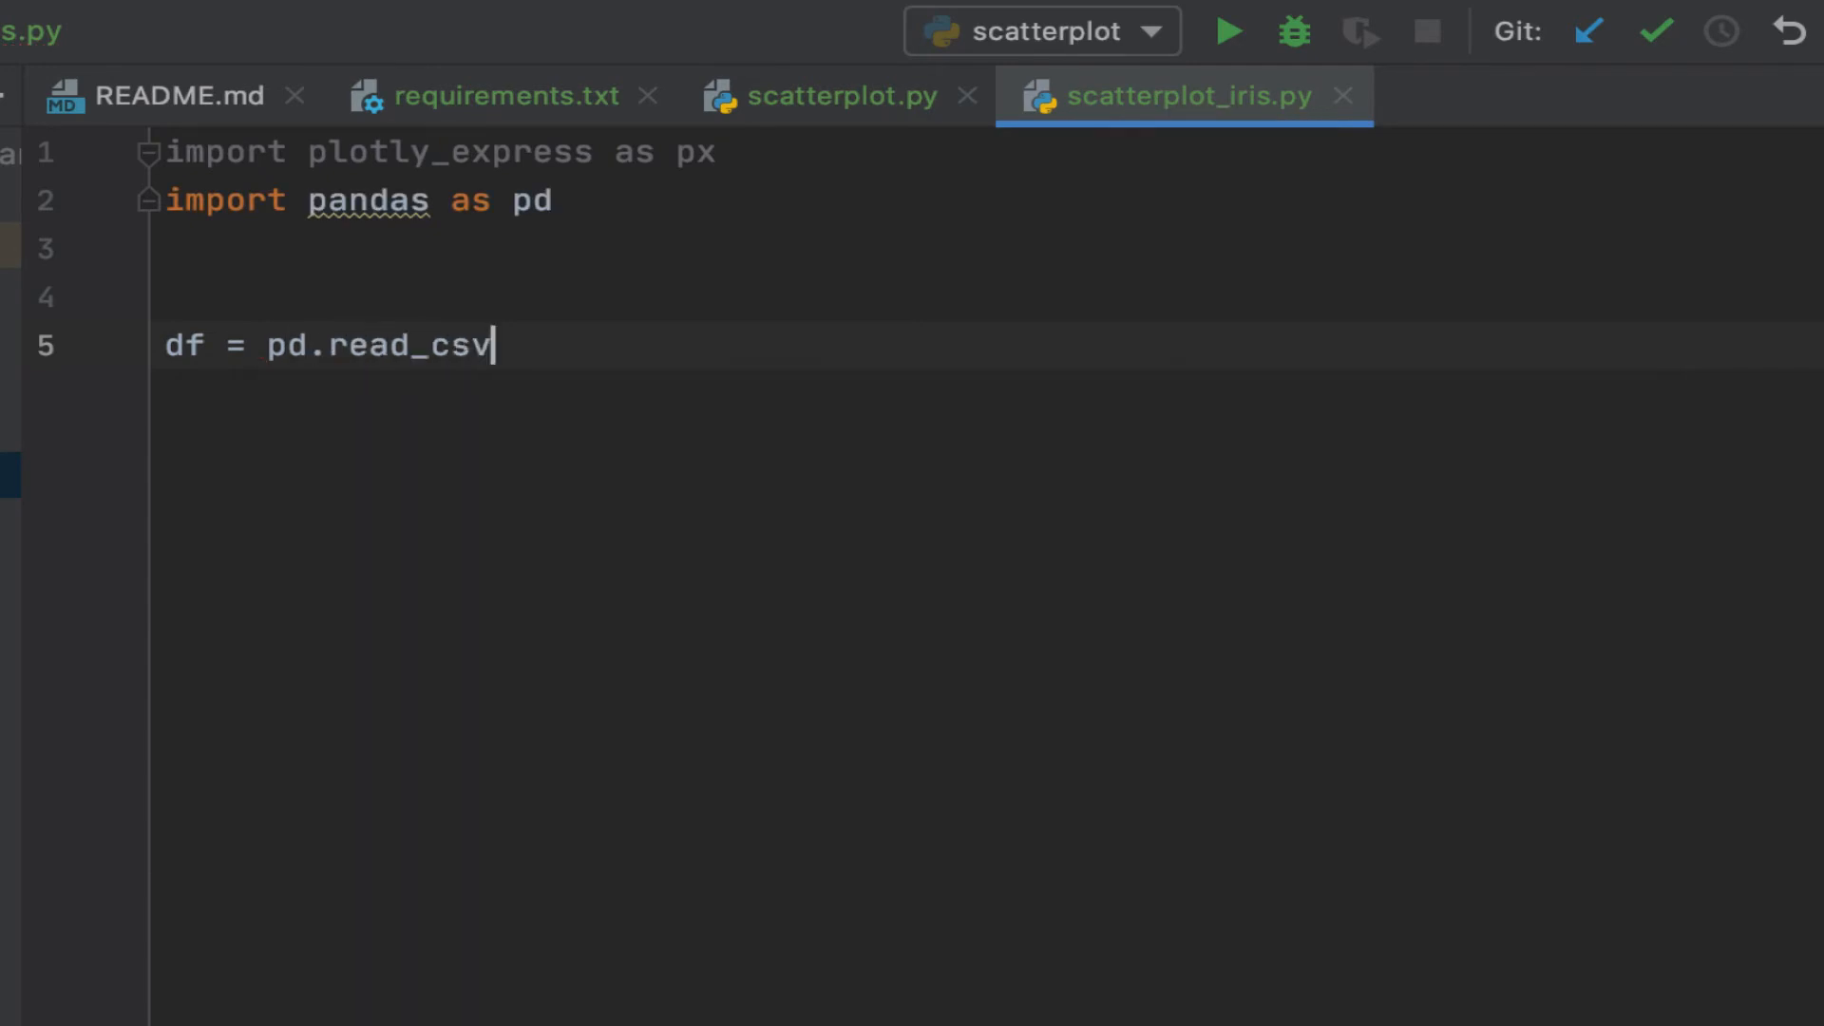
pyautogui.write('(')
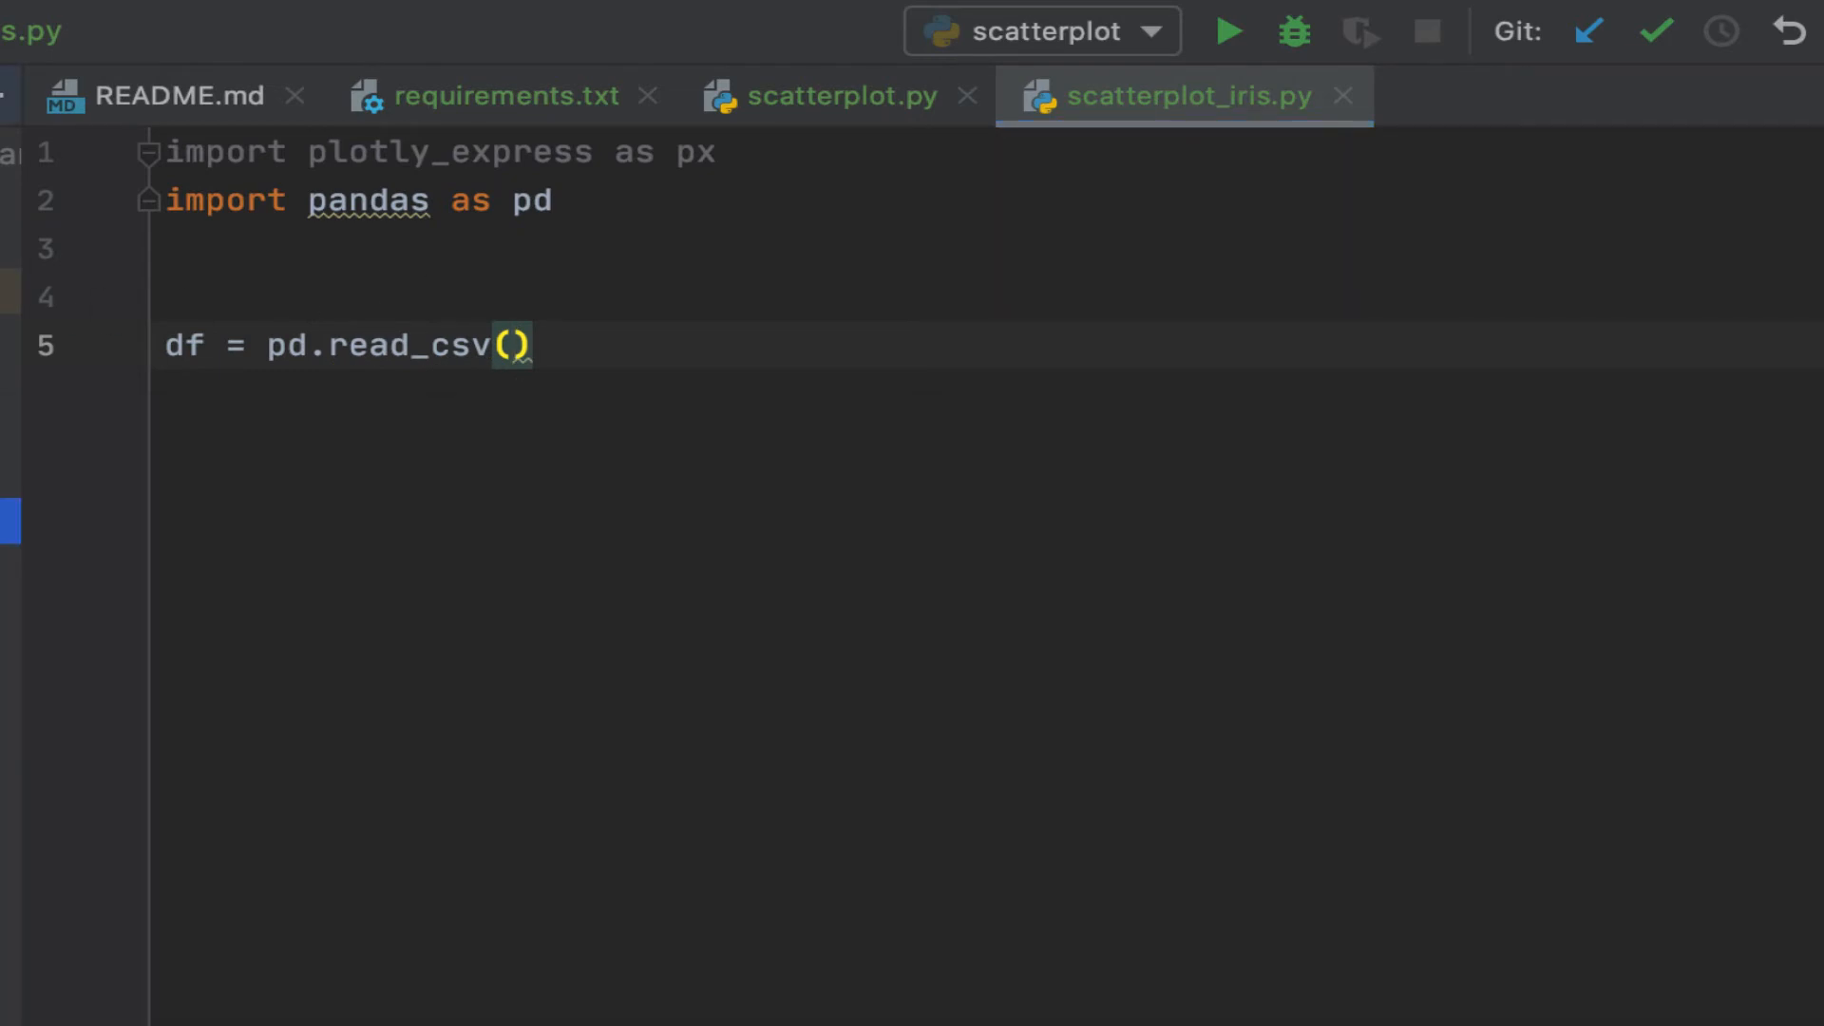
pyautogui.moveTo(501, 372)
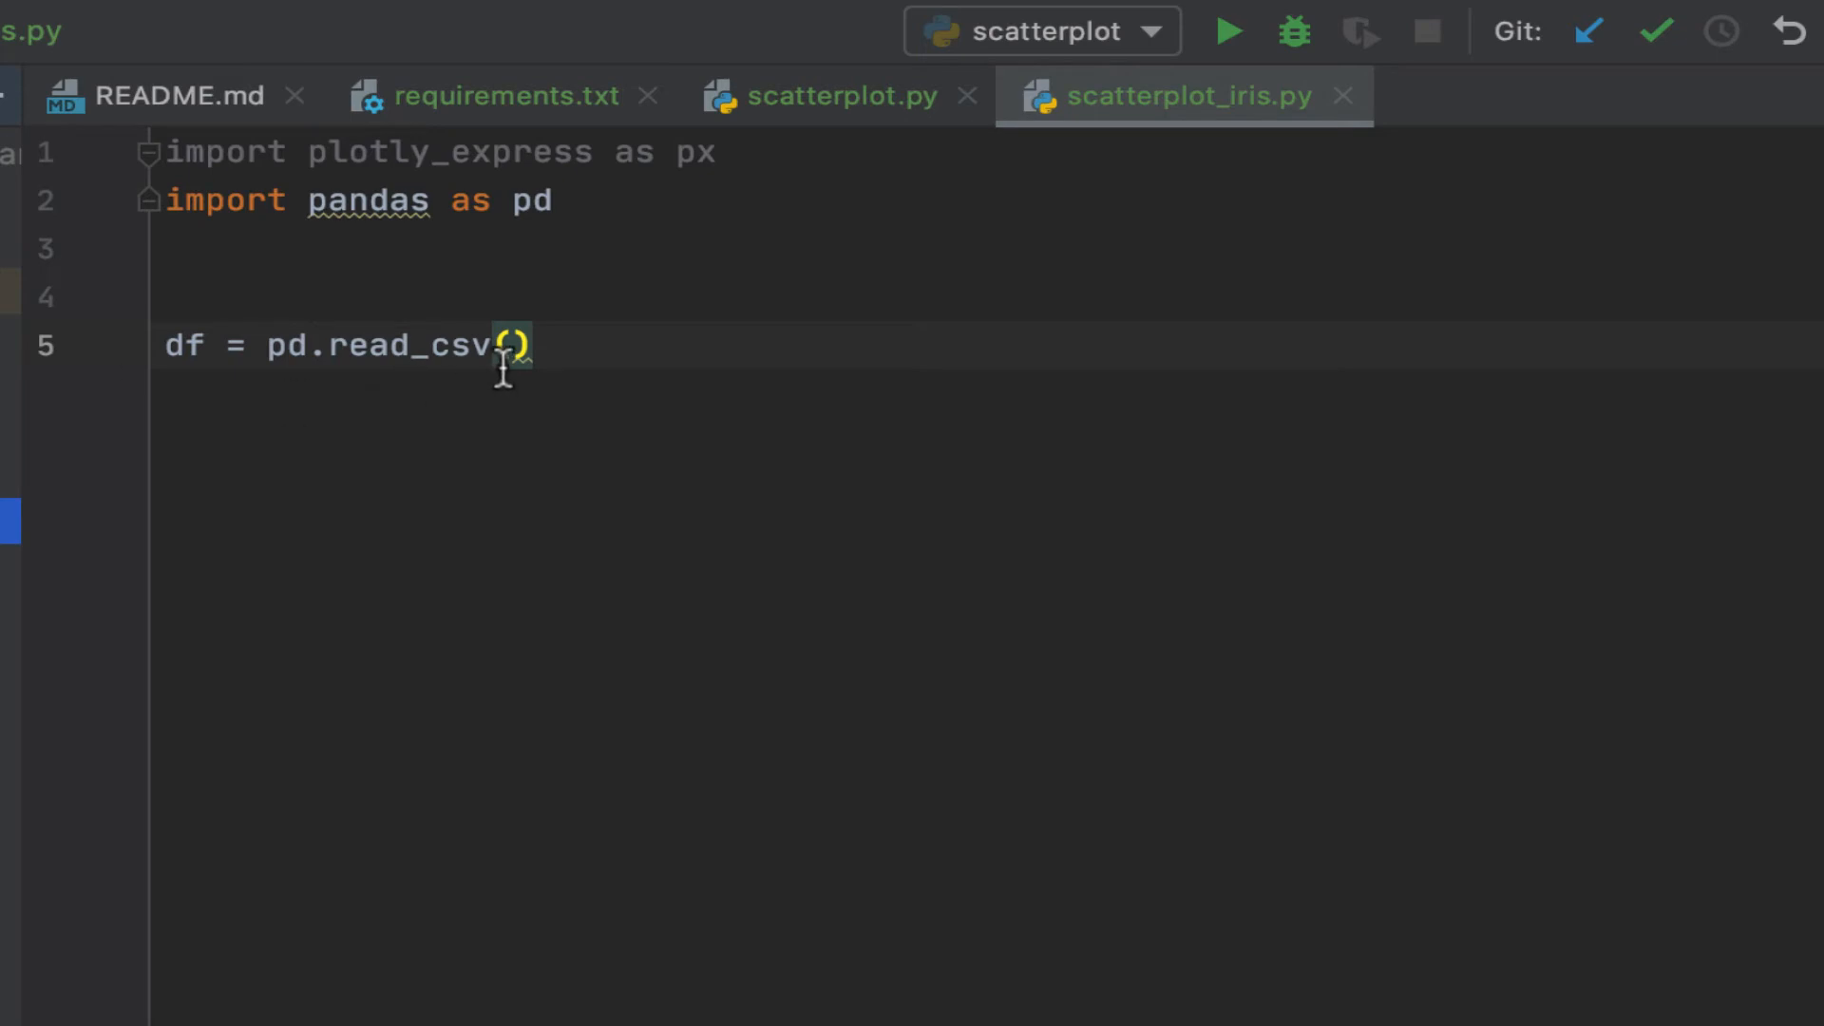
pyautogui.write('""')
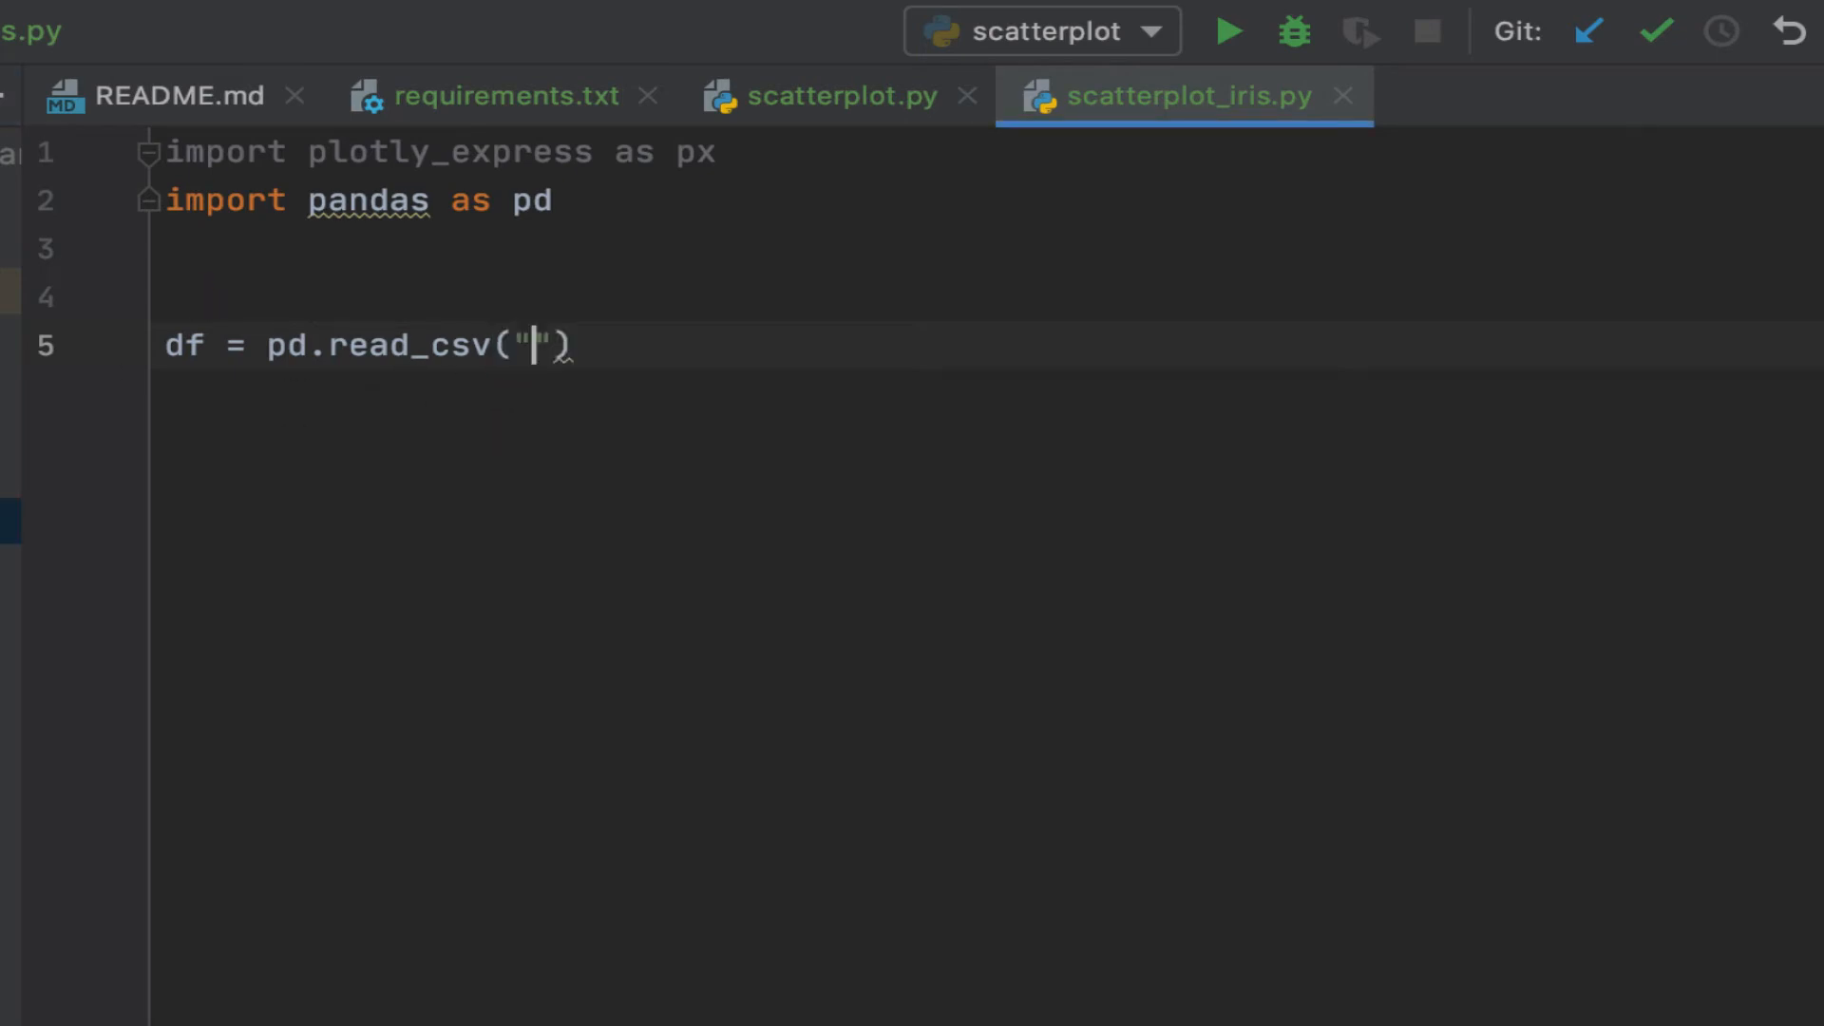
pyautogui.write('data')
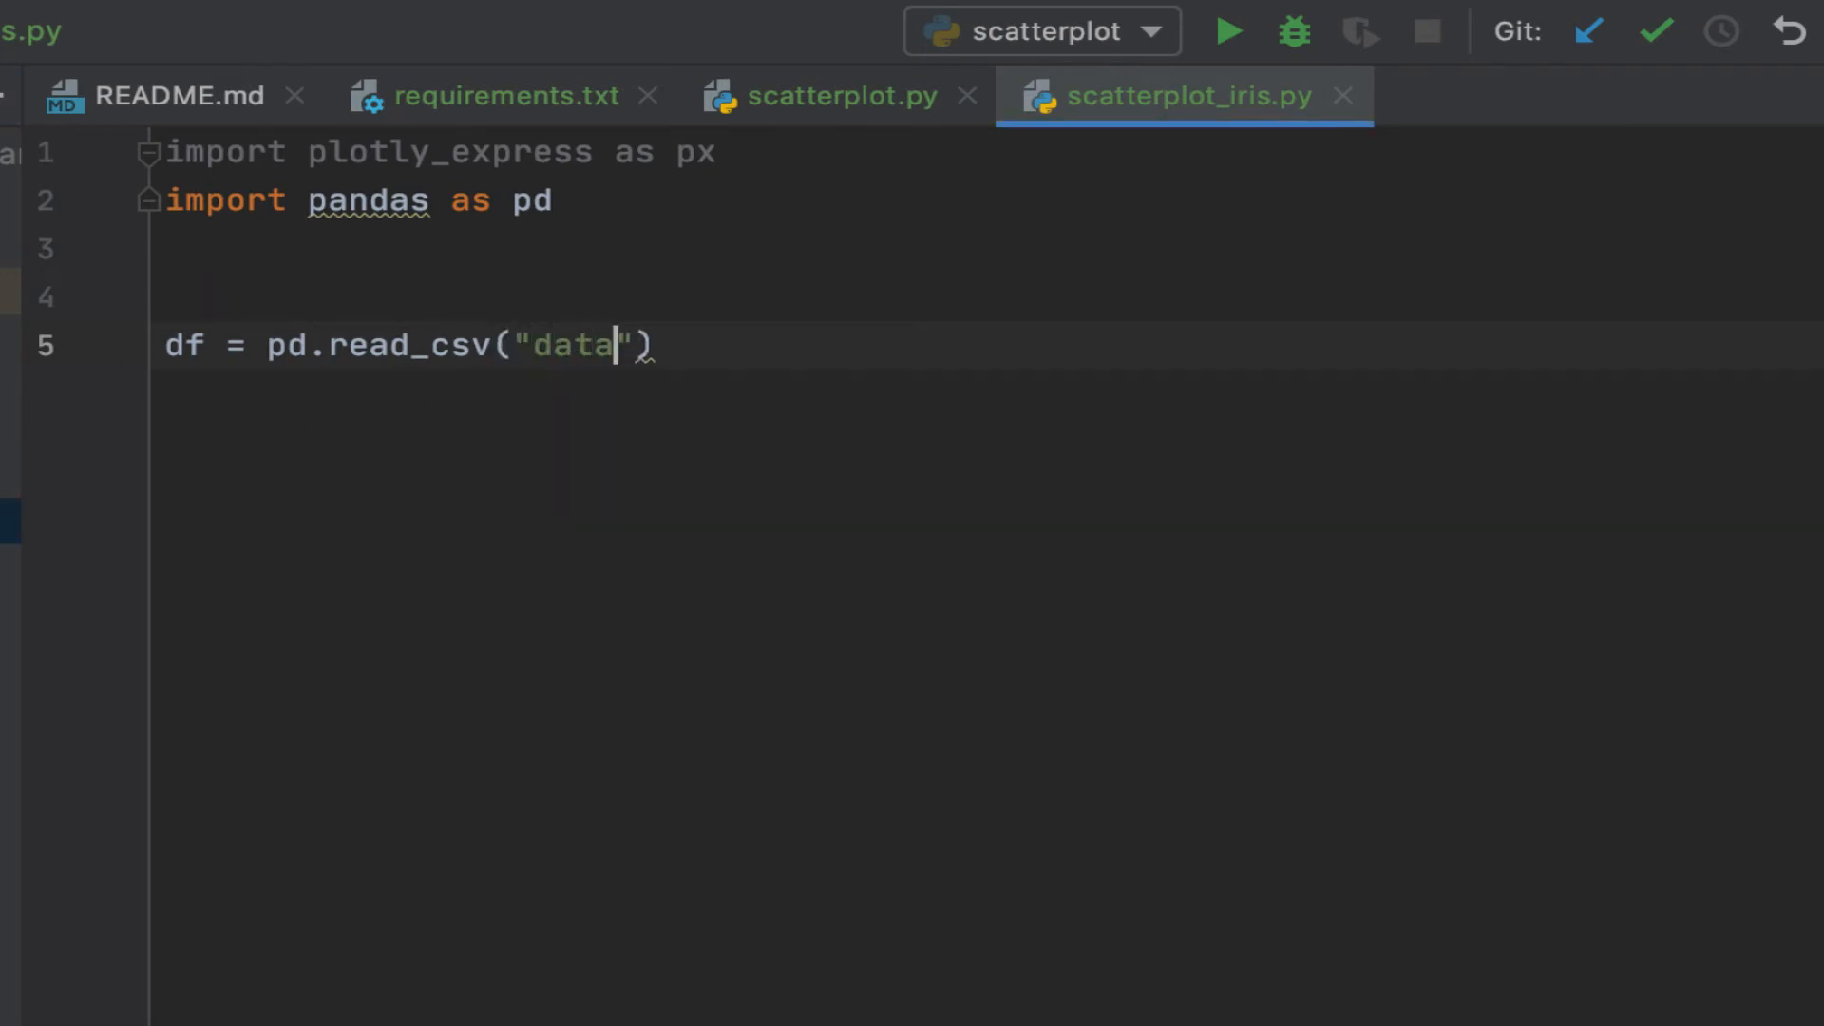
pyautogui.write('/iris')
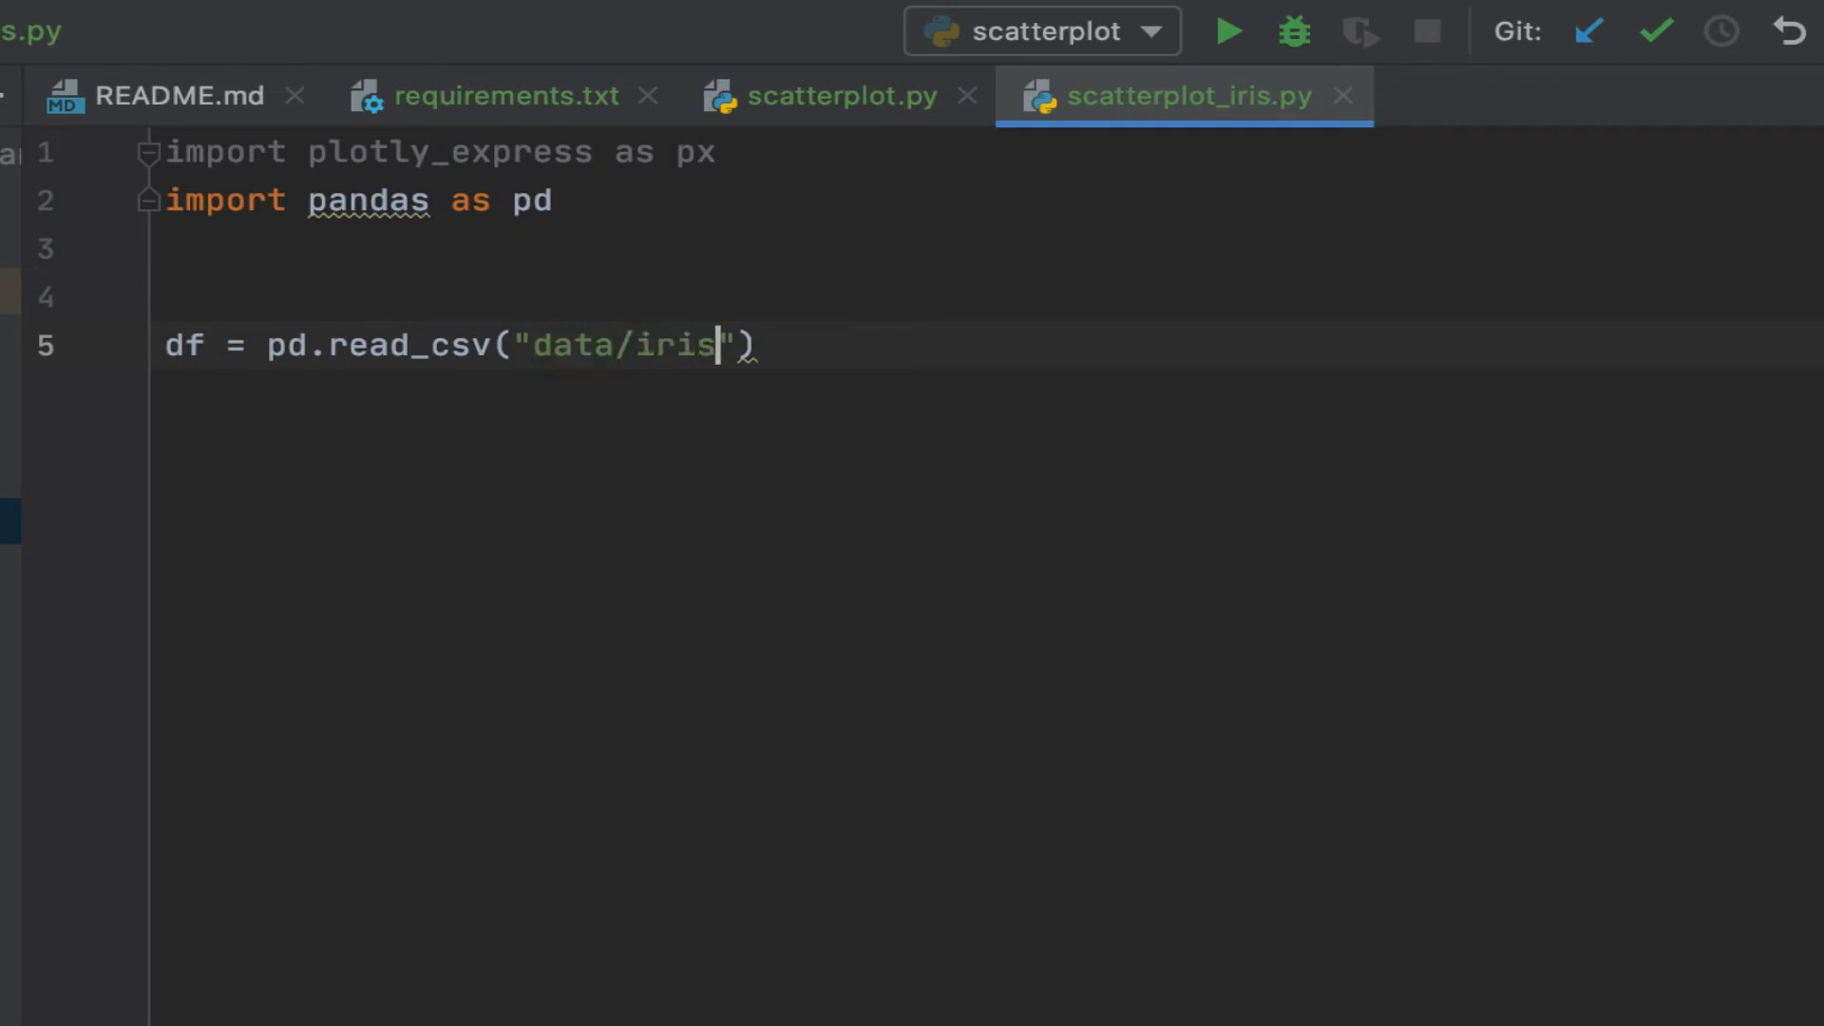
pyautogui.write('.csv')
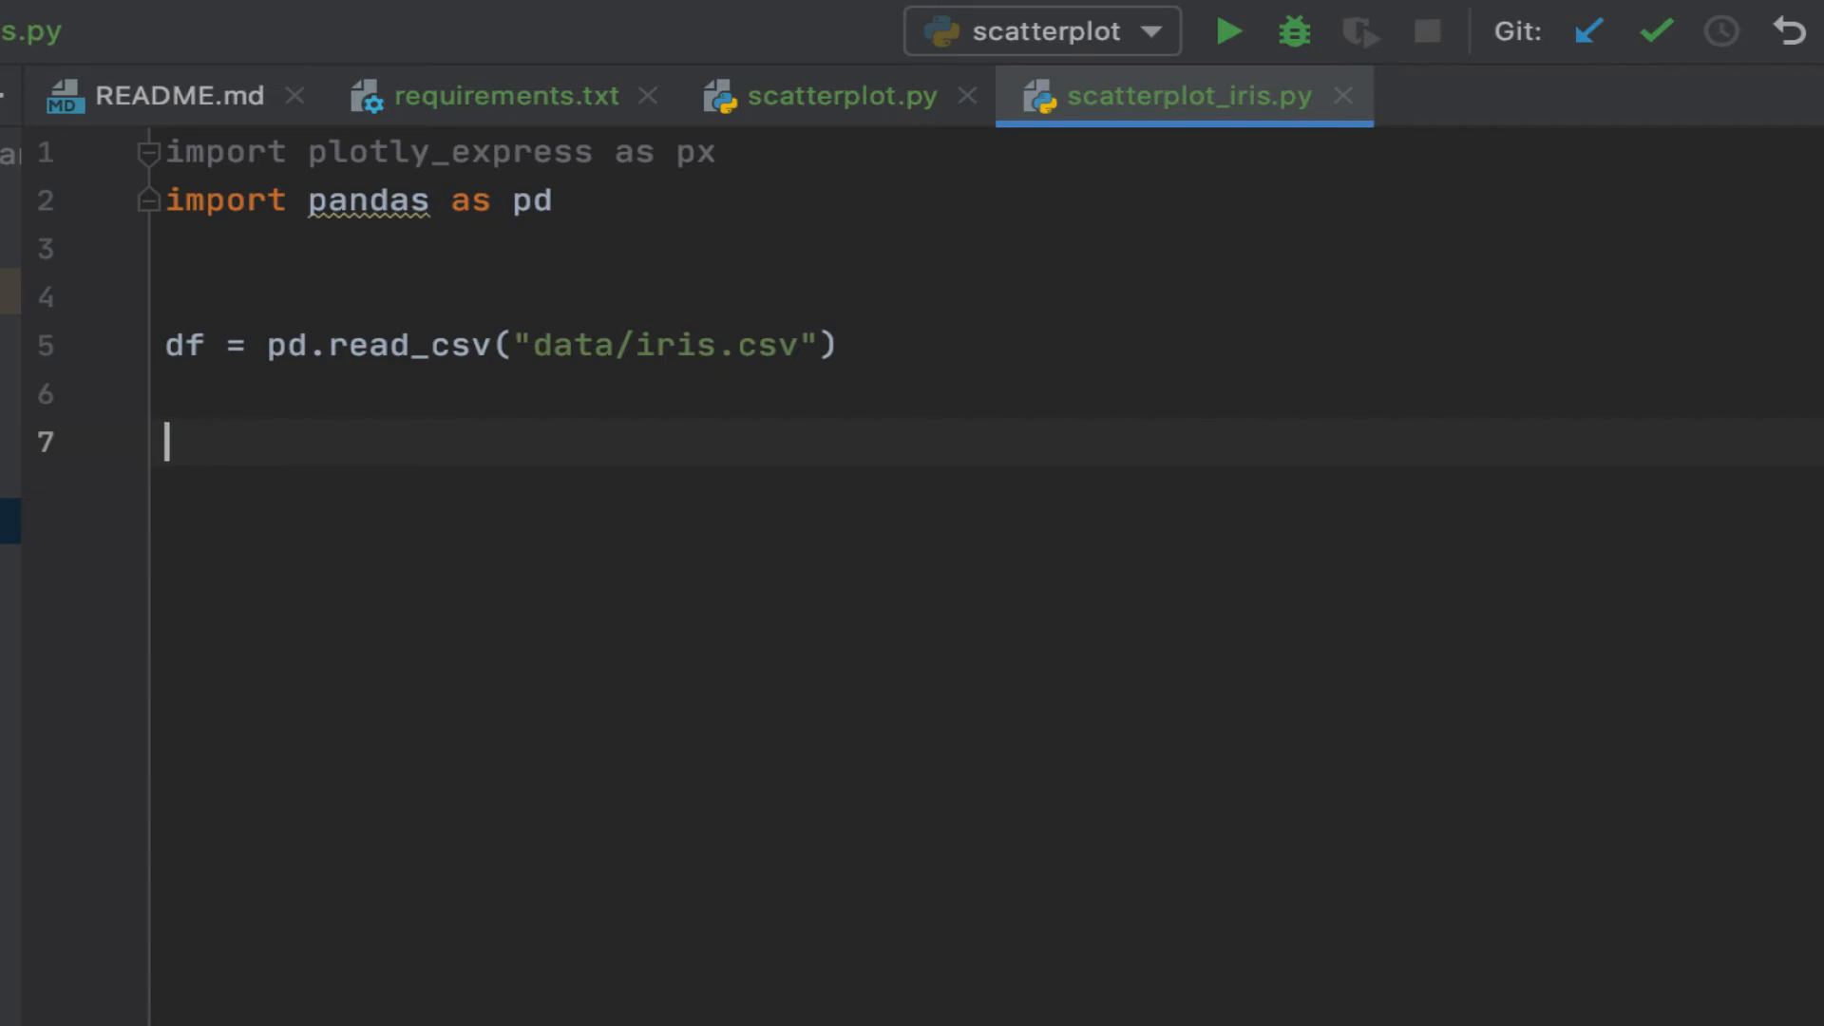
# Add print(df.head()) and run the script to show the first five iris rows
pyautogui.write('print(')
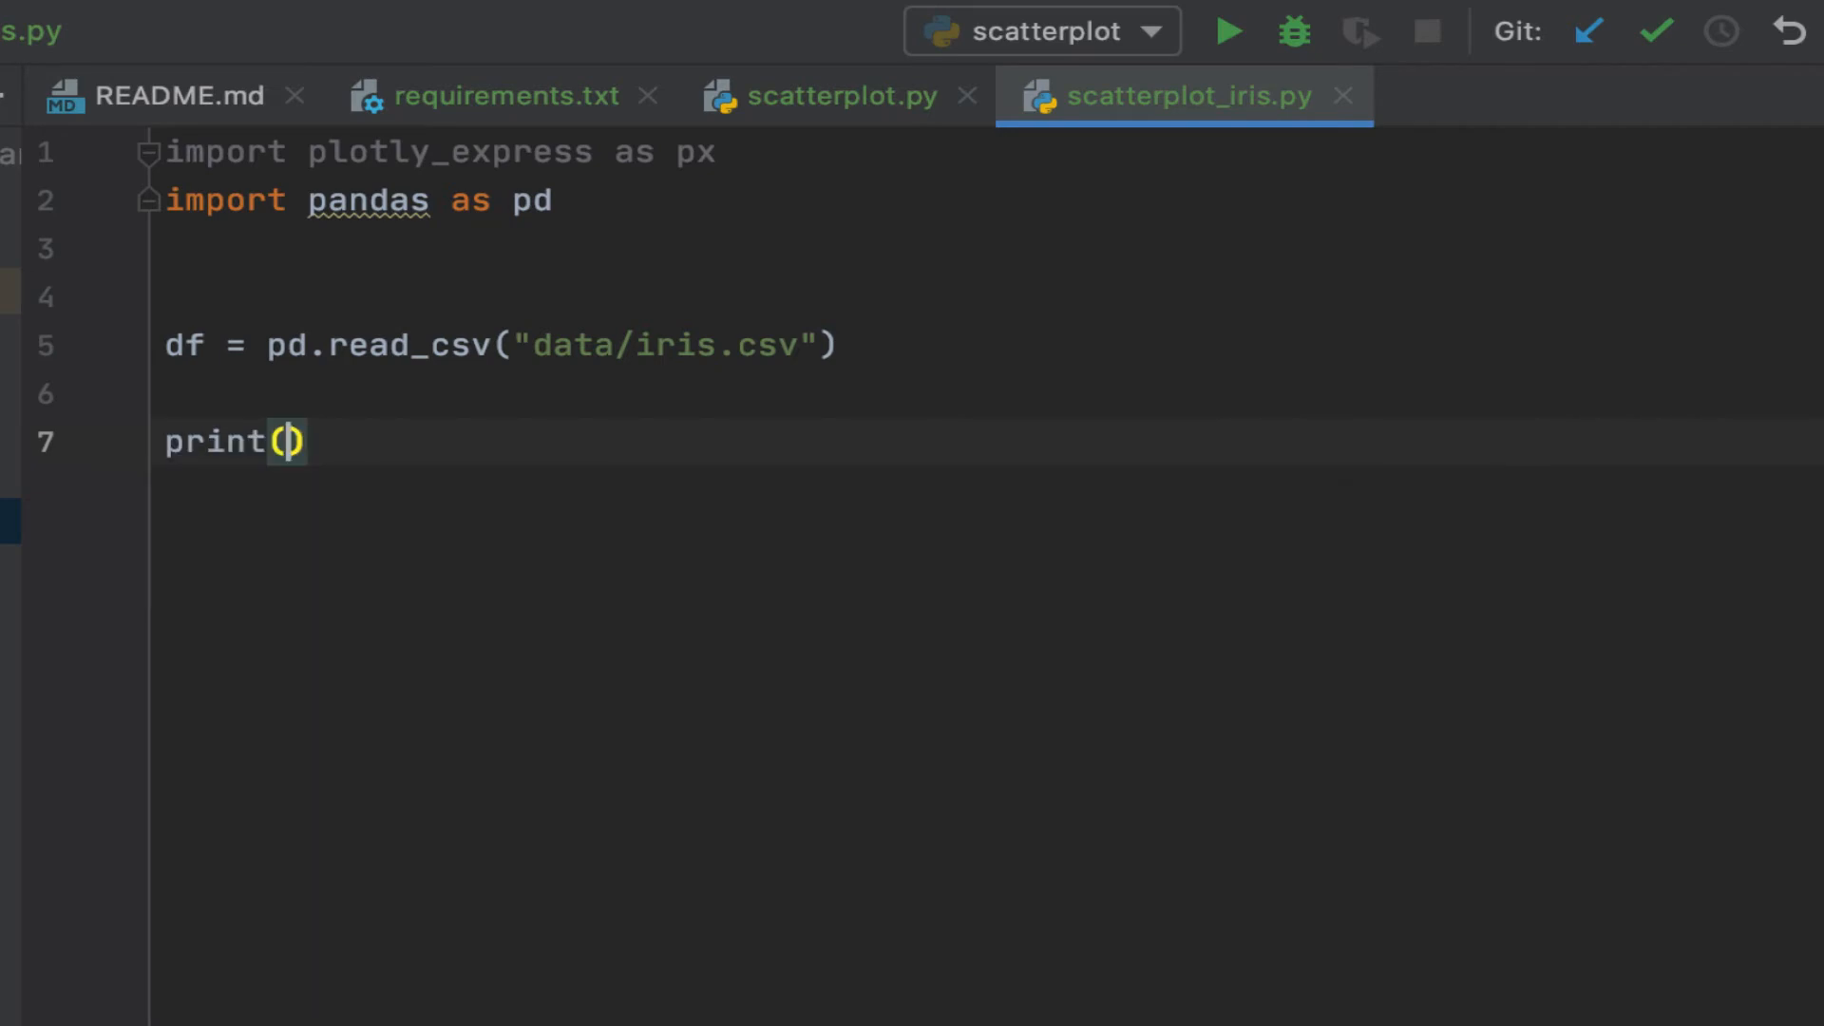
pyautogui.write('df.he')
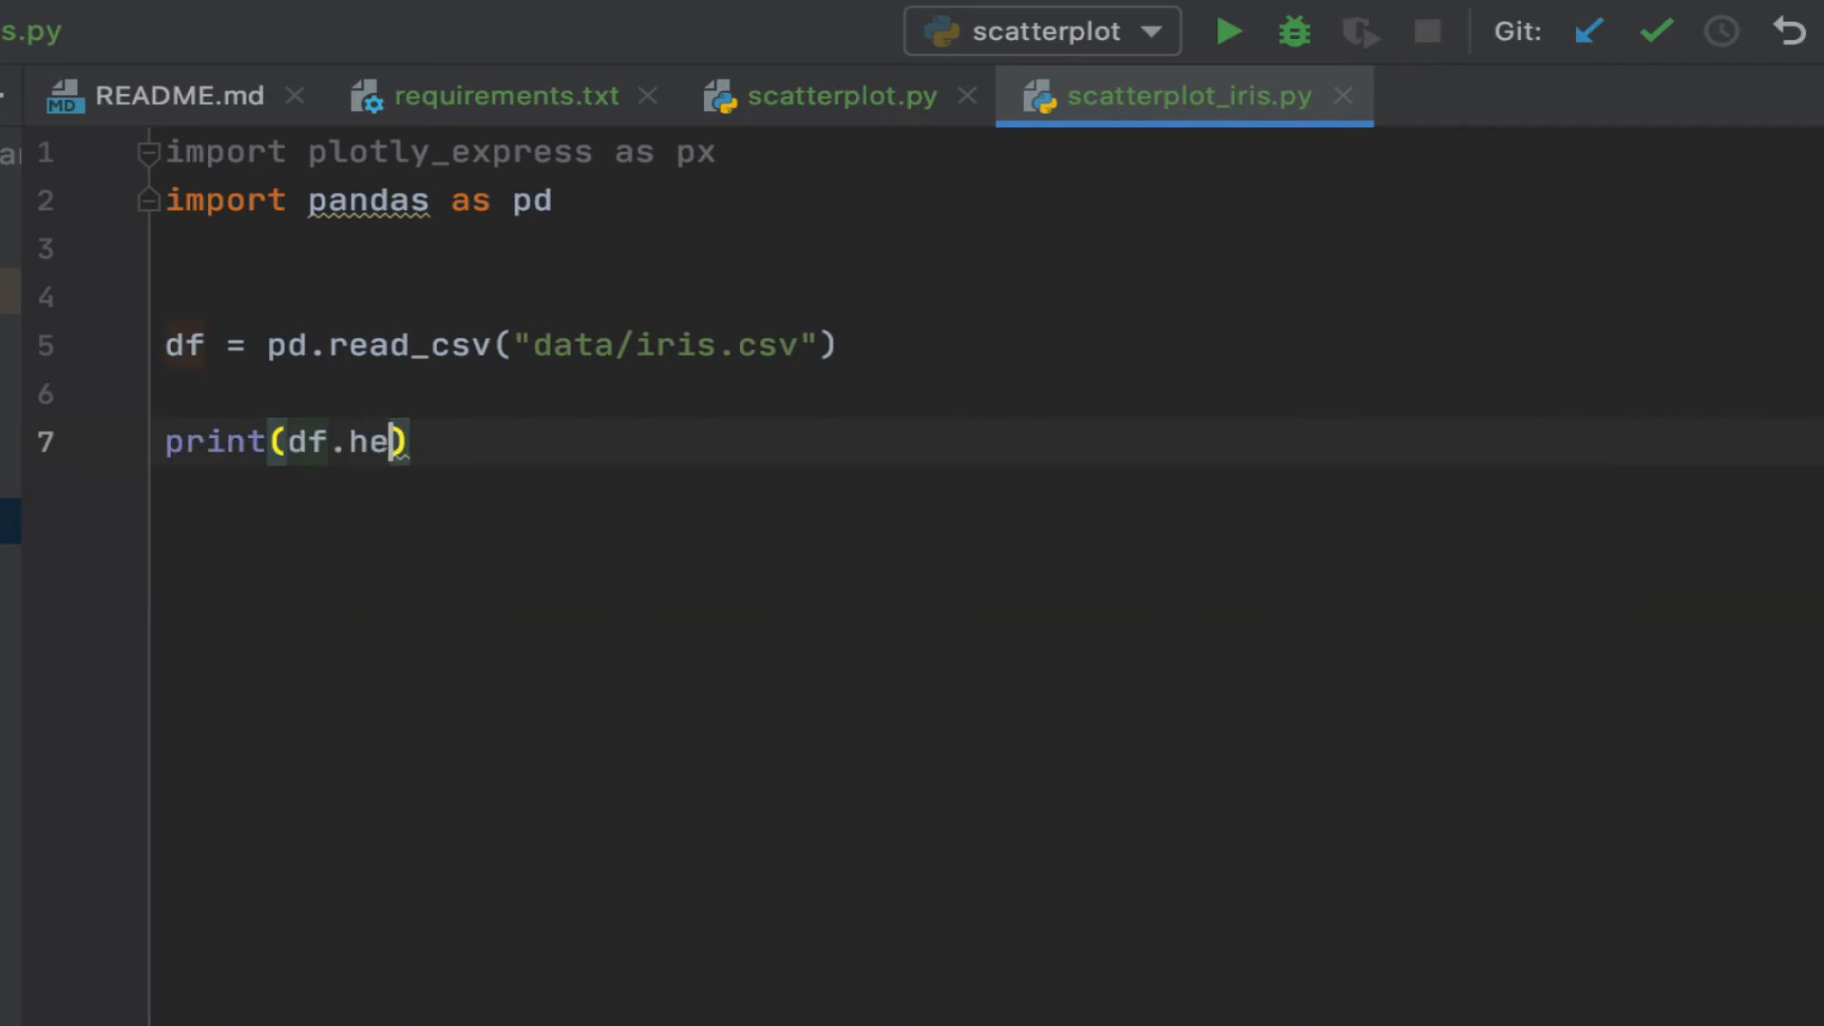
pyautogui.write('ad()')
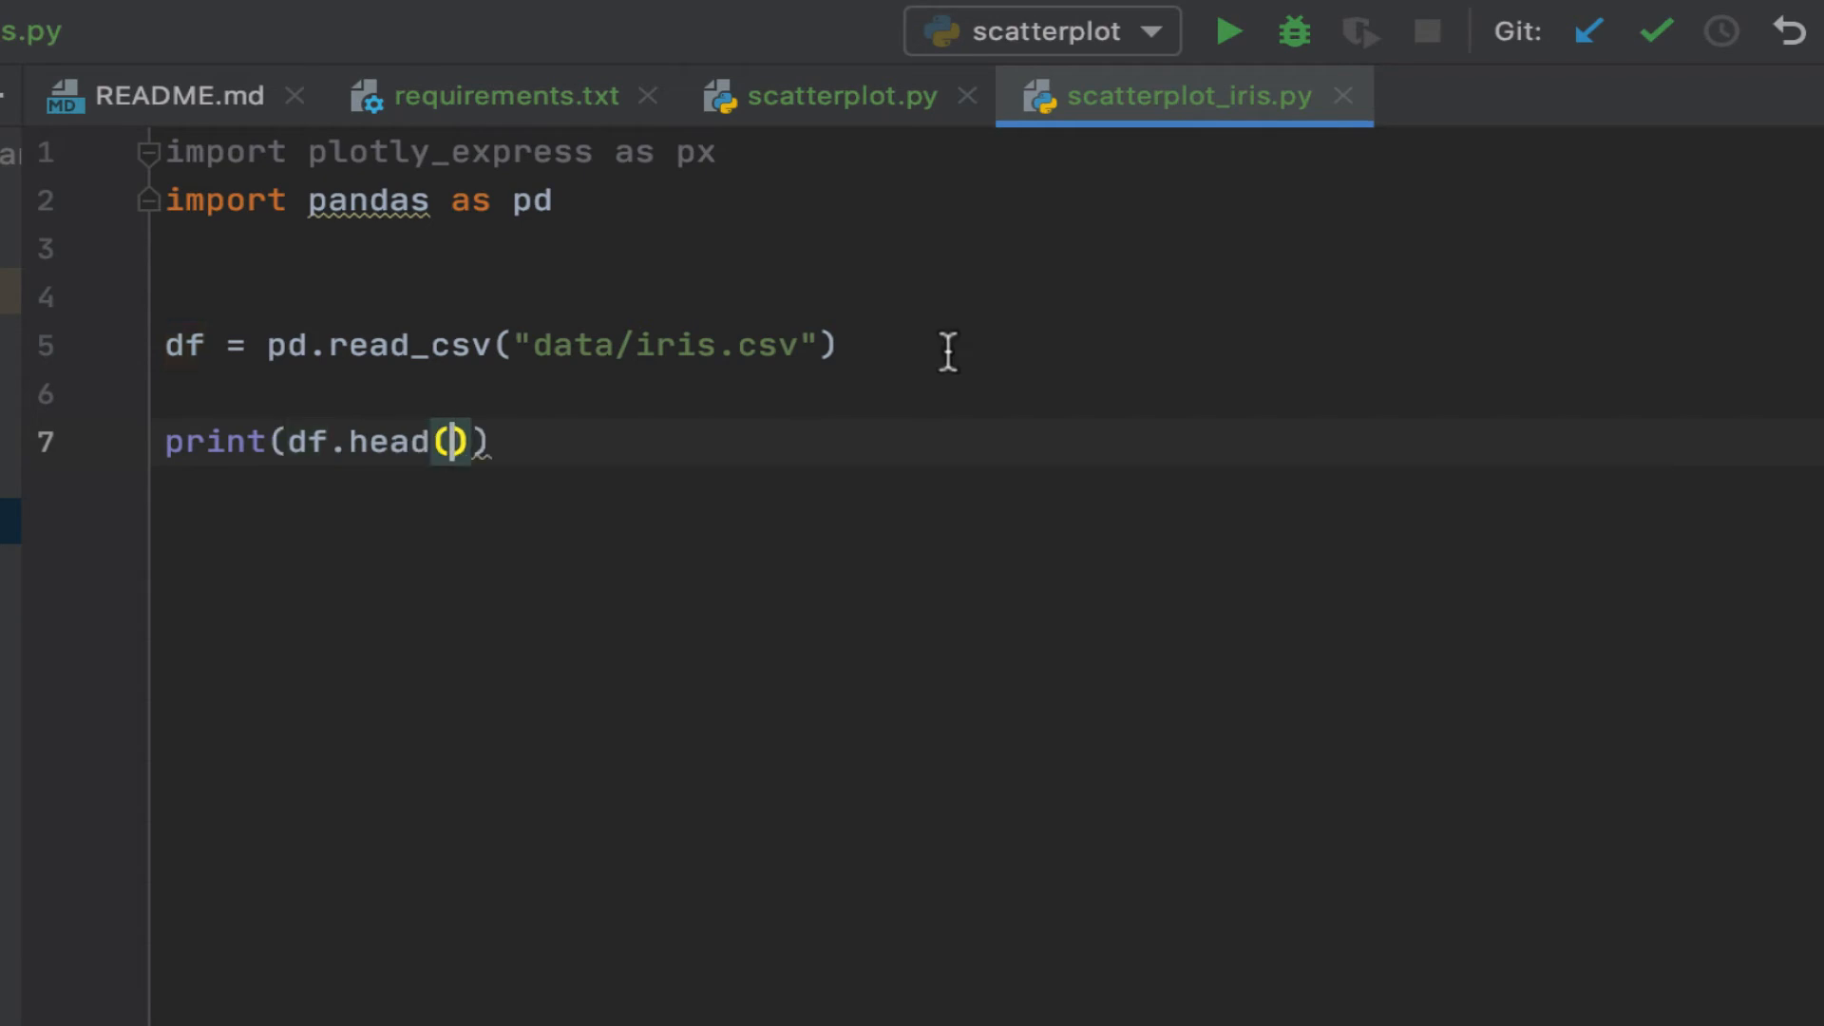
pyautogui.rightClick(947, 353)
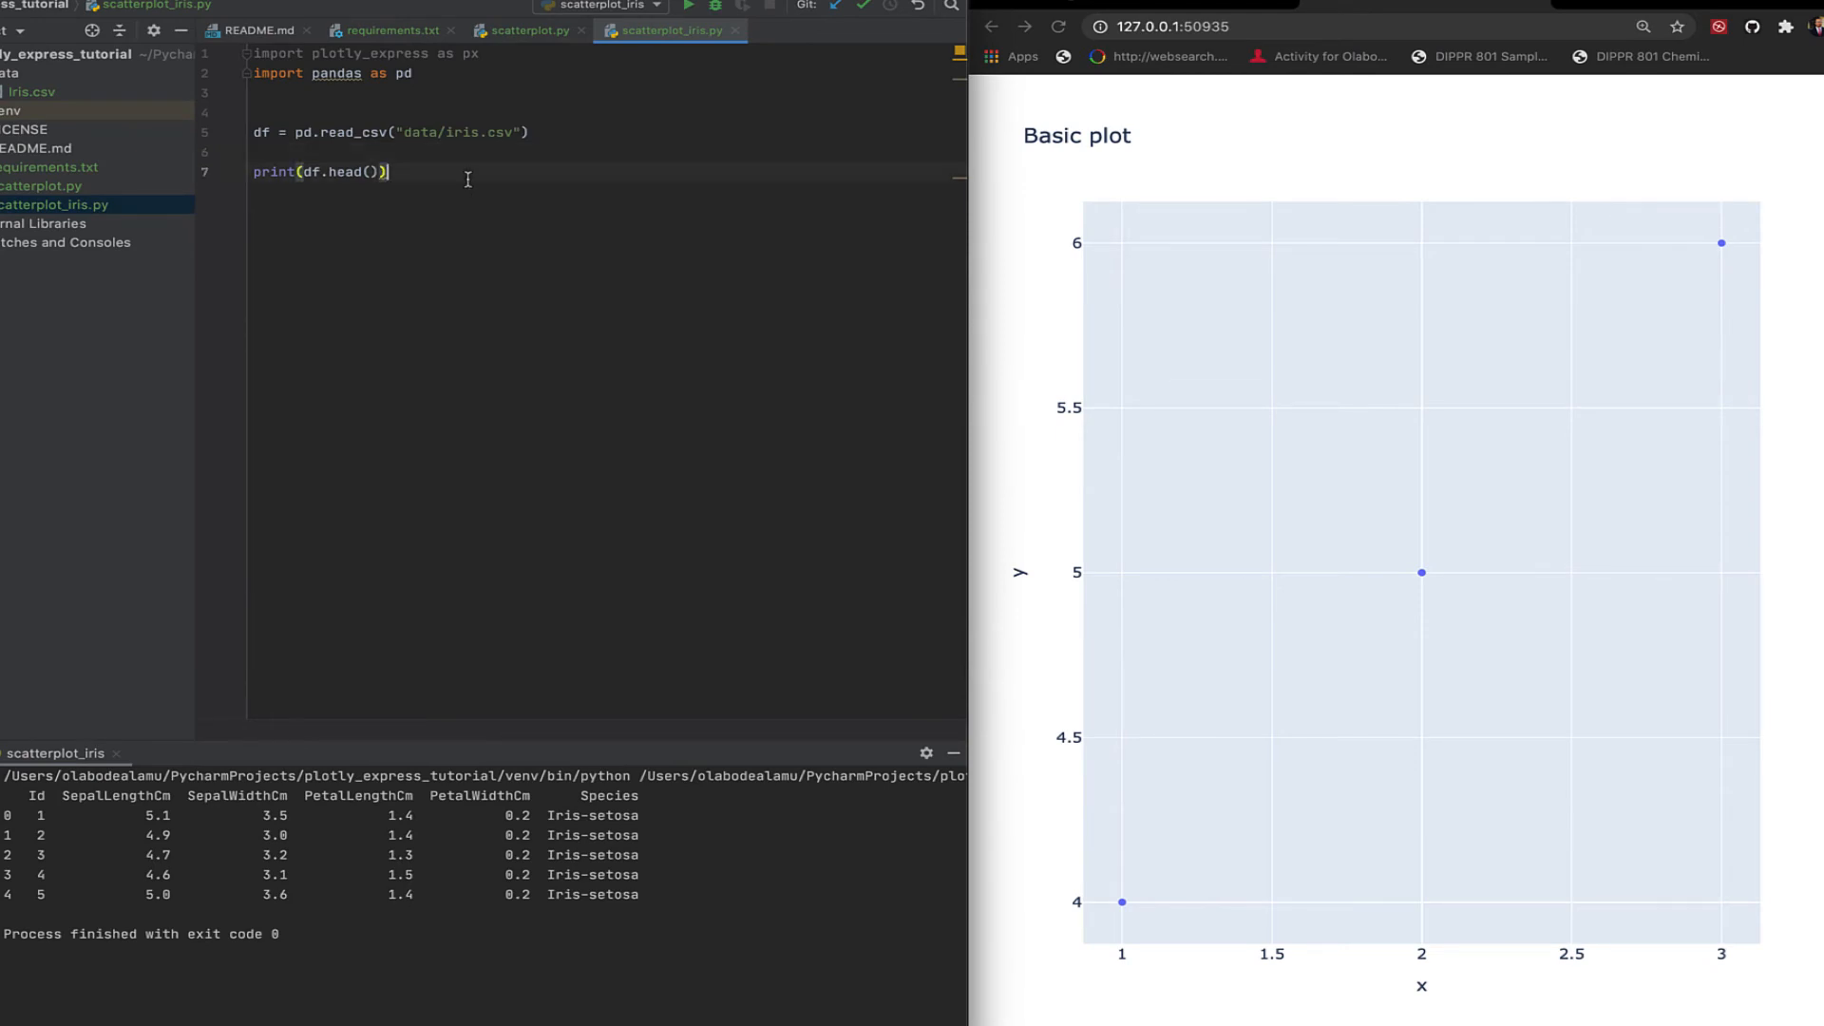
pyautogui.press('Enter')
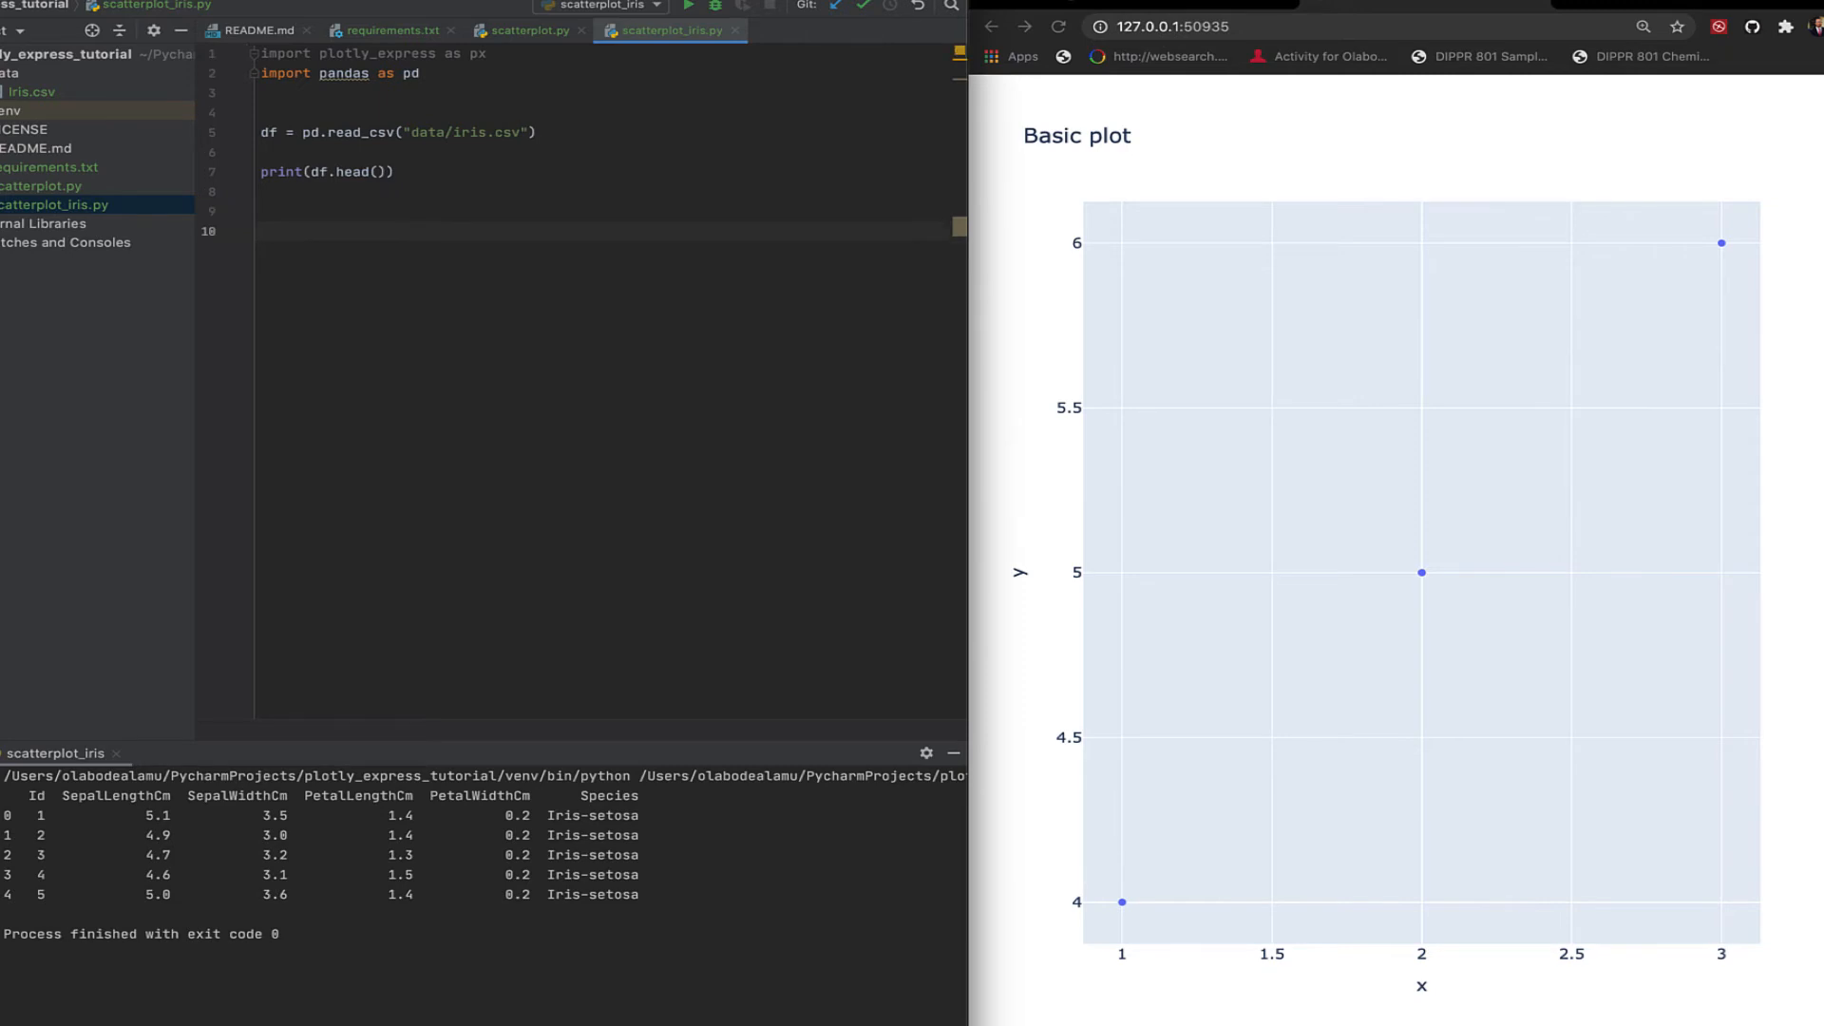
# Assign iris_scatterplot to a px.scatter call on the df dataframe
pyautogui.write('iris_')
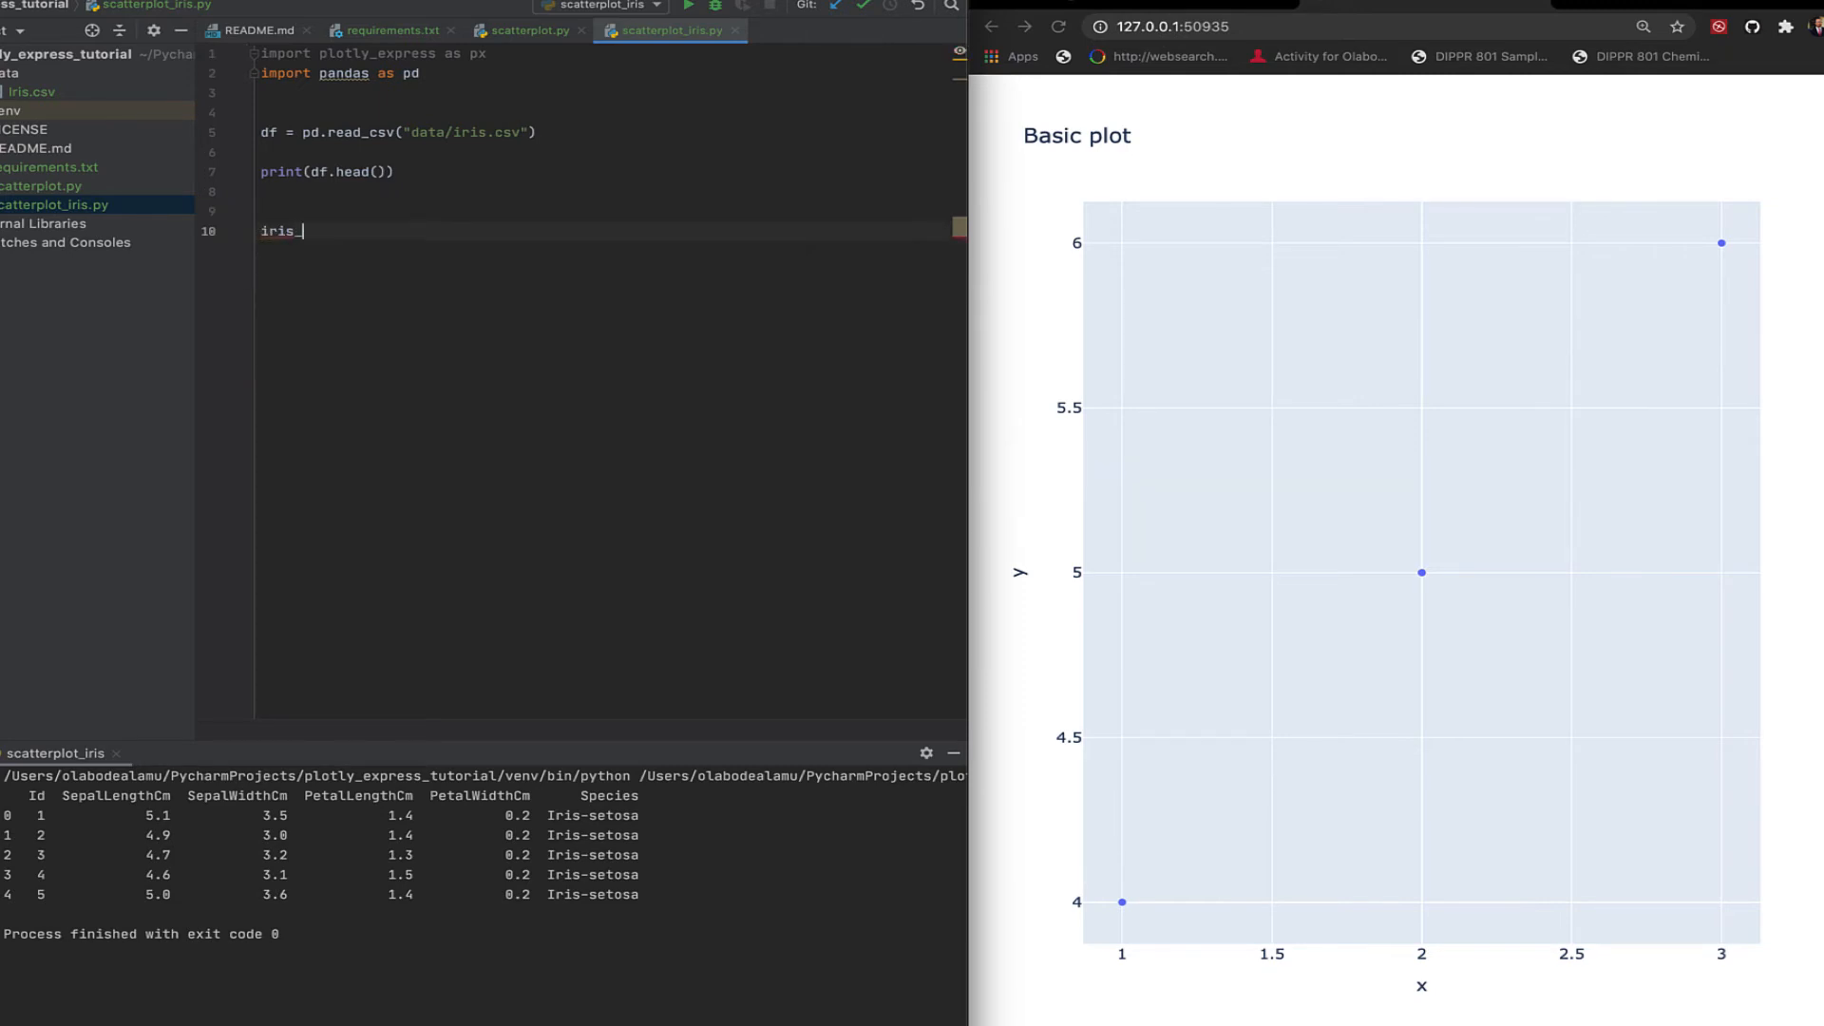
pyautogui.write('scatterplot')
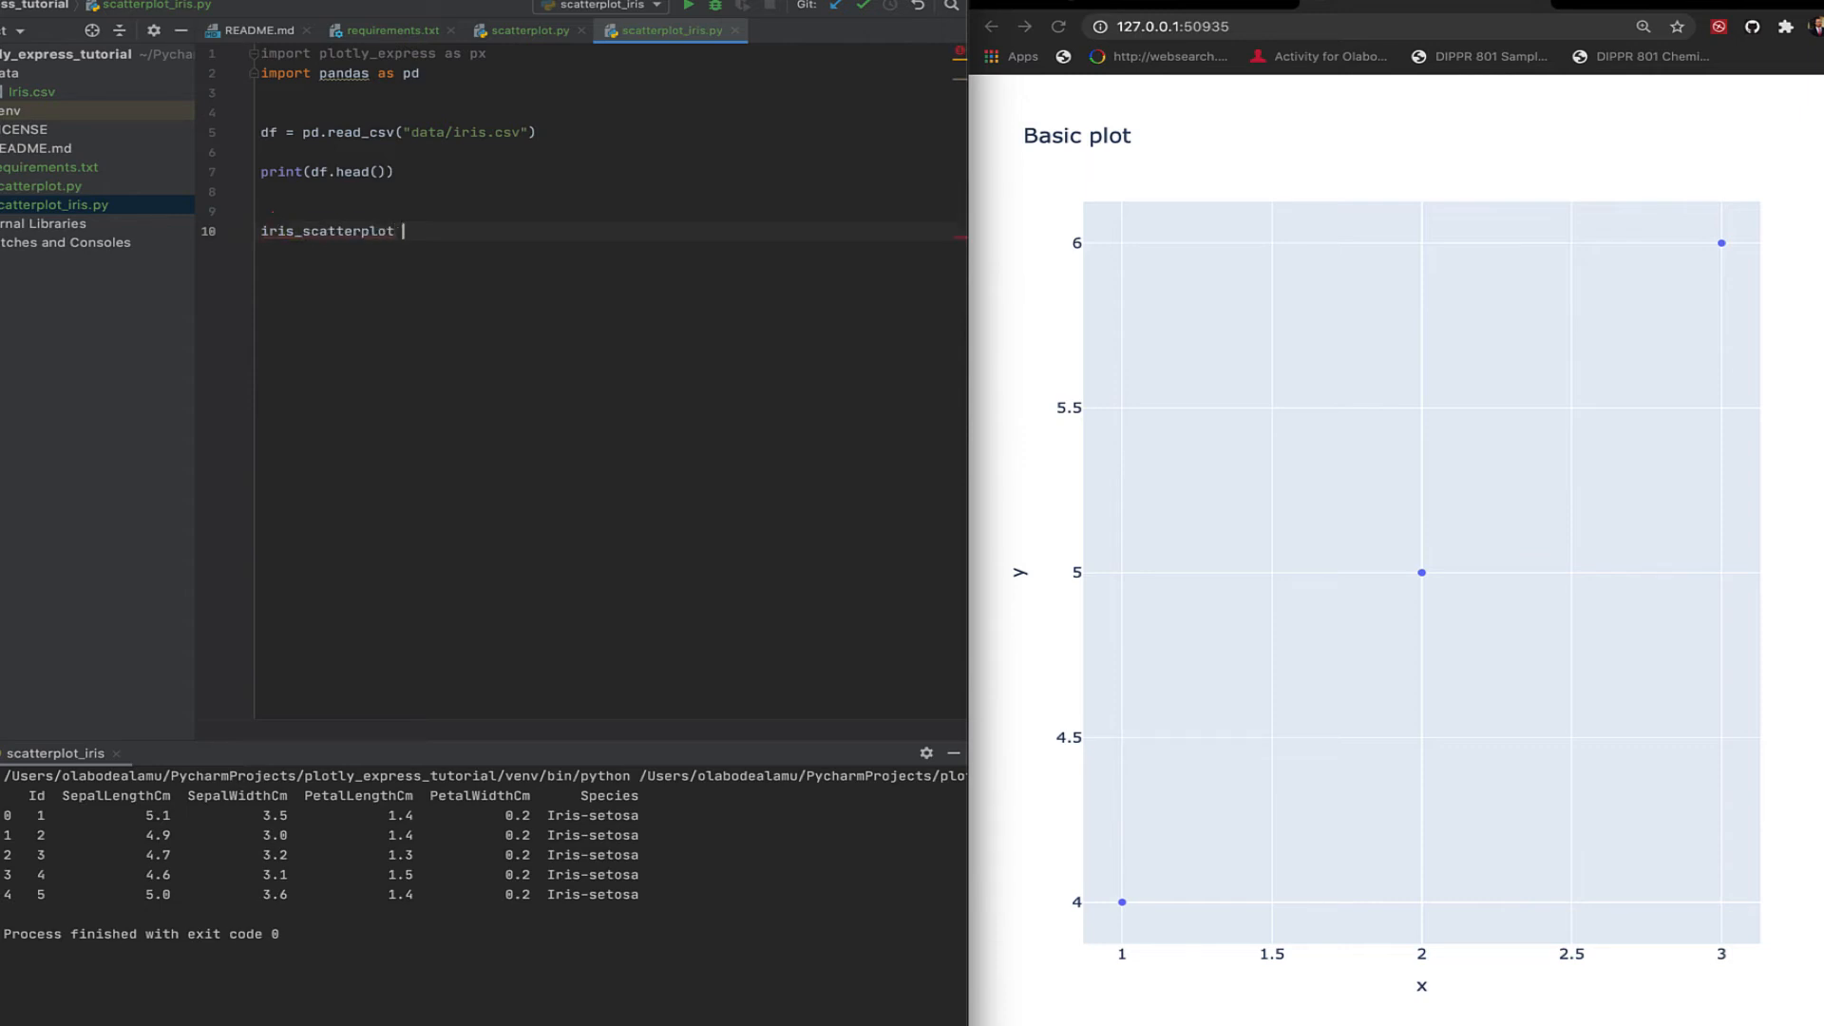
pyautogui.write('=')
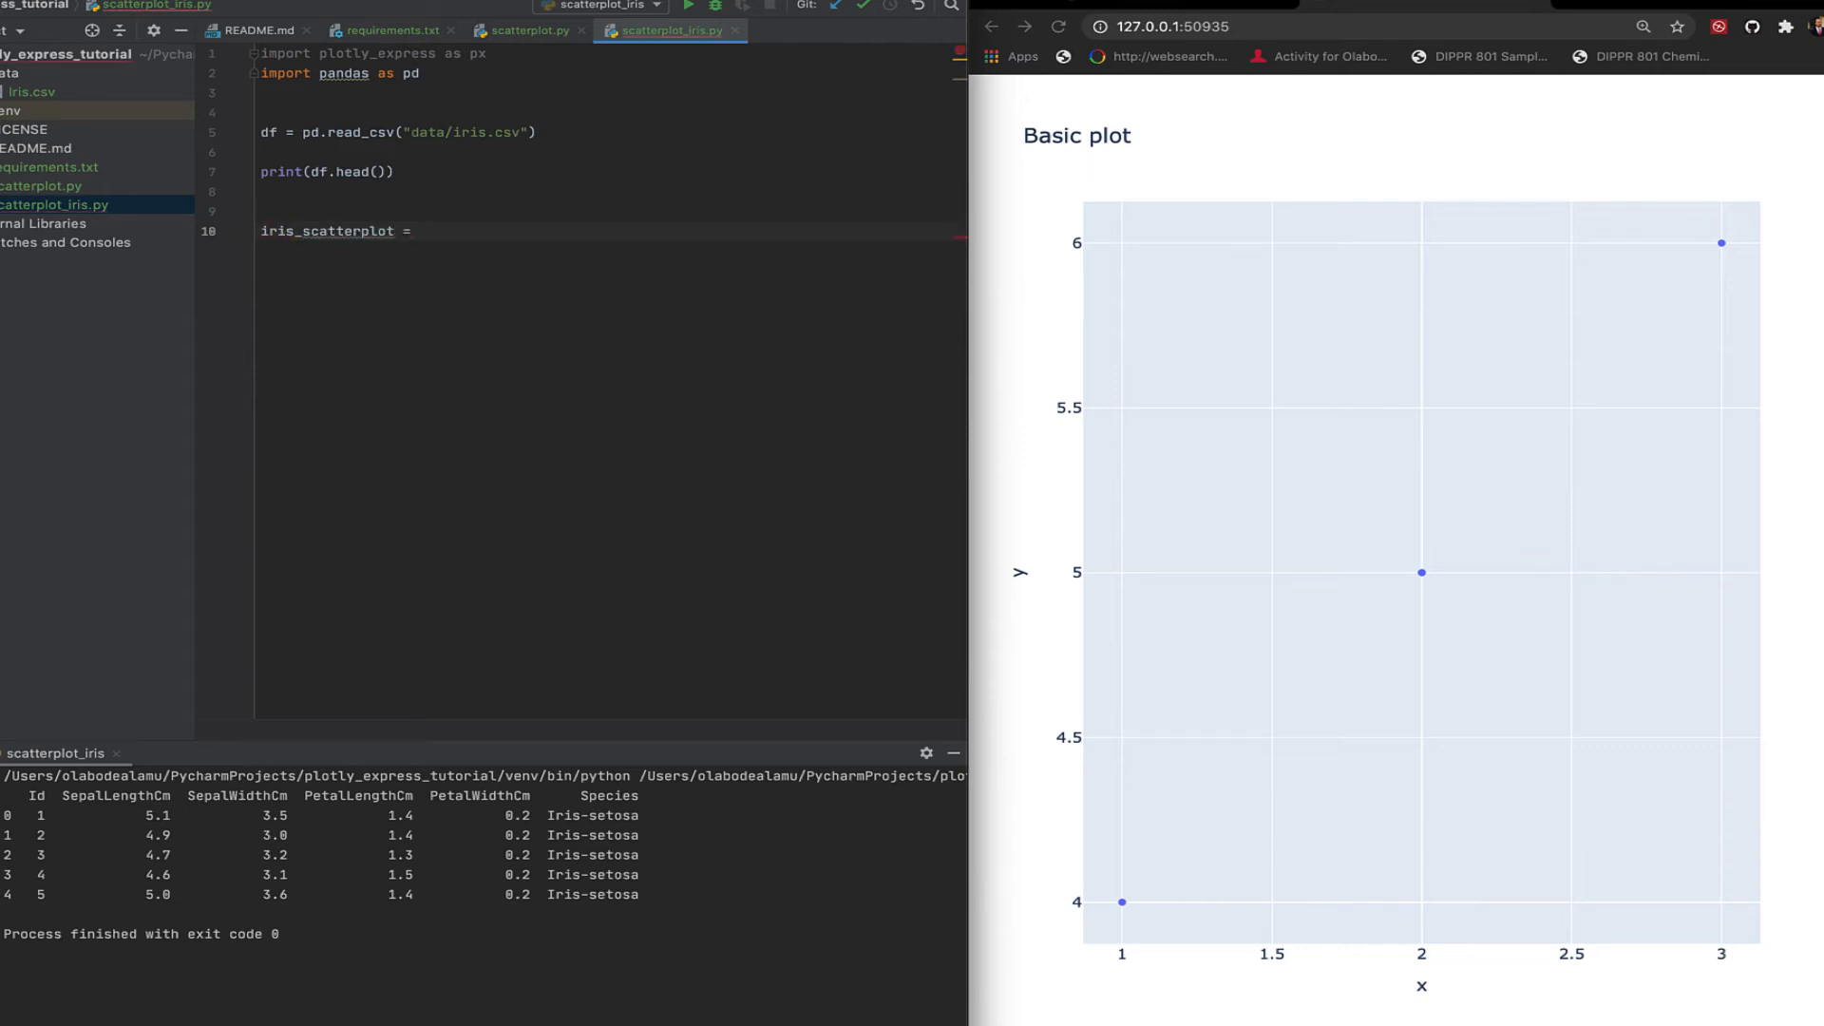
pyautogui.write('px.scatter(')
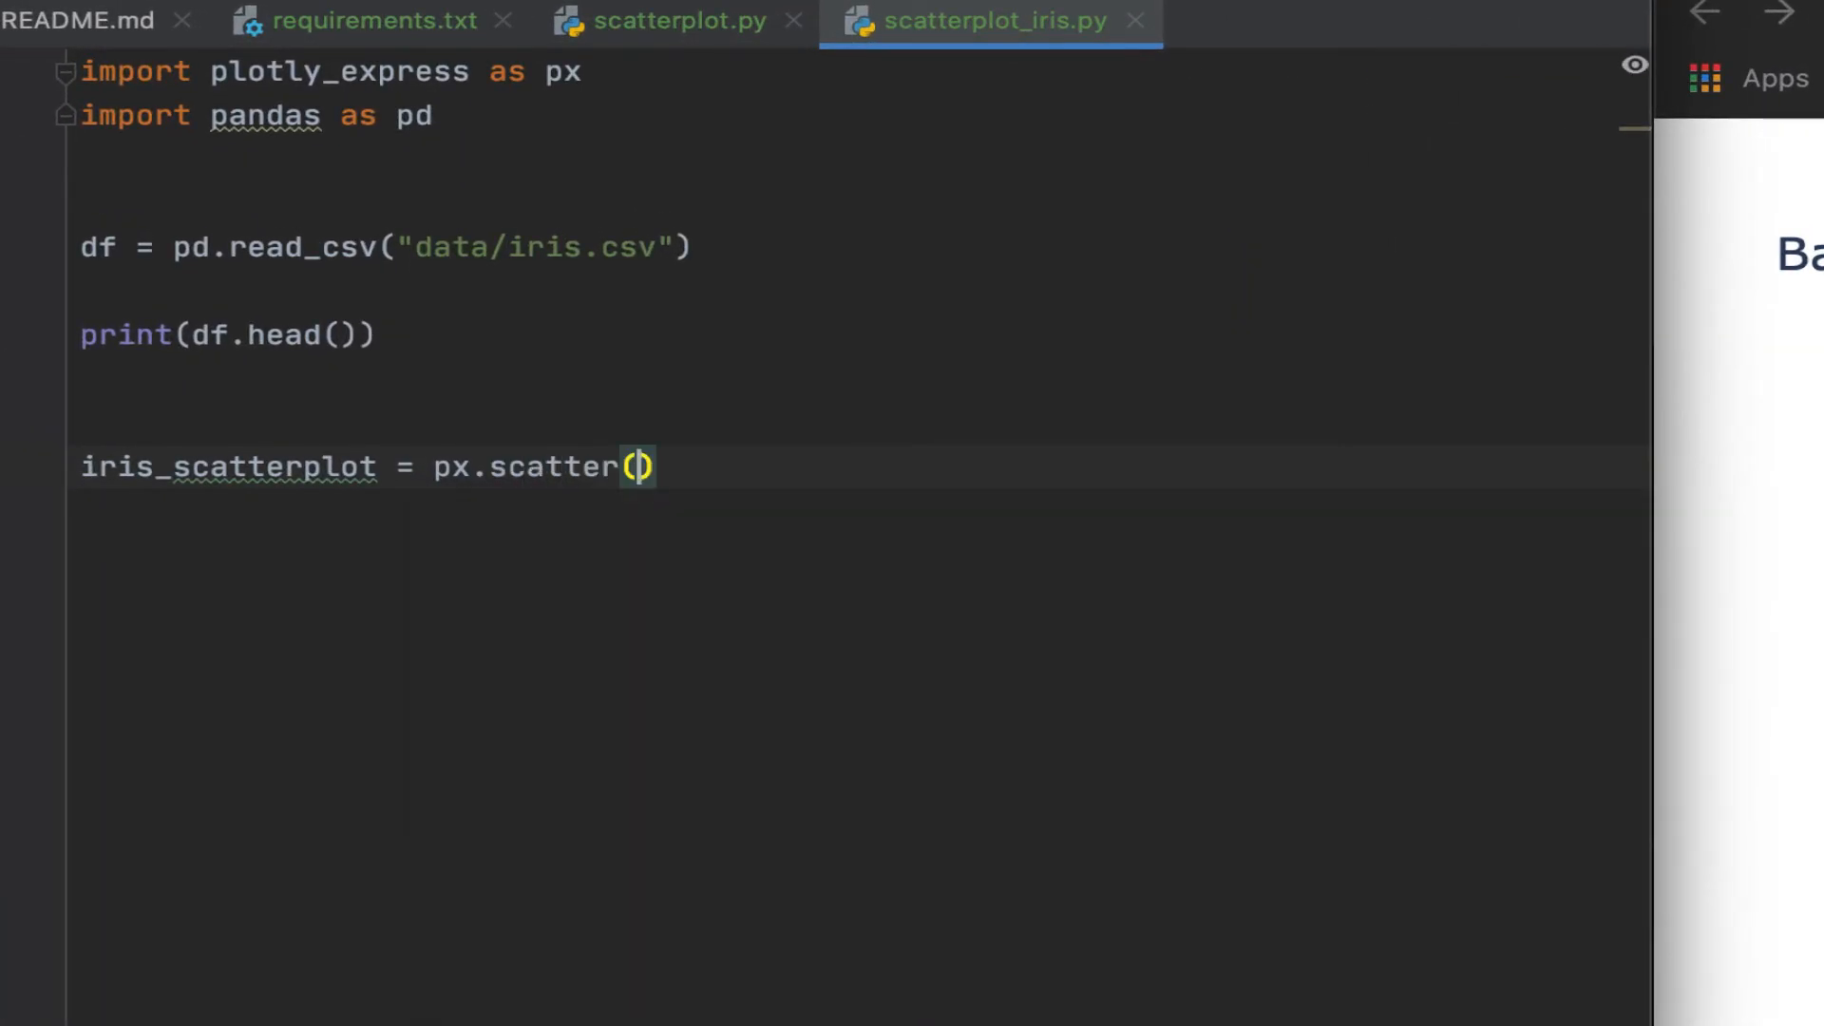
pyautogui.write('data_frame=df,')
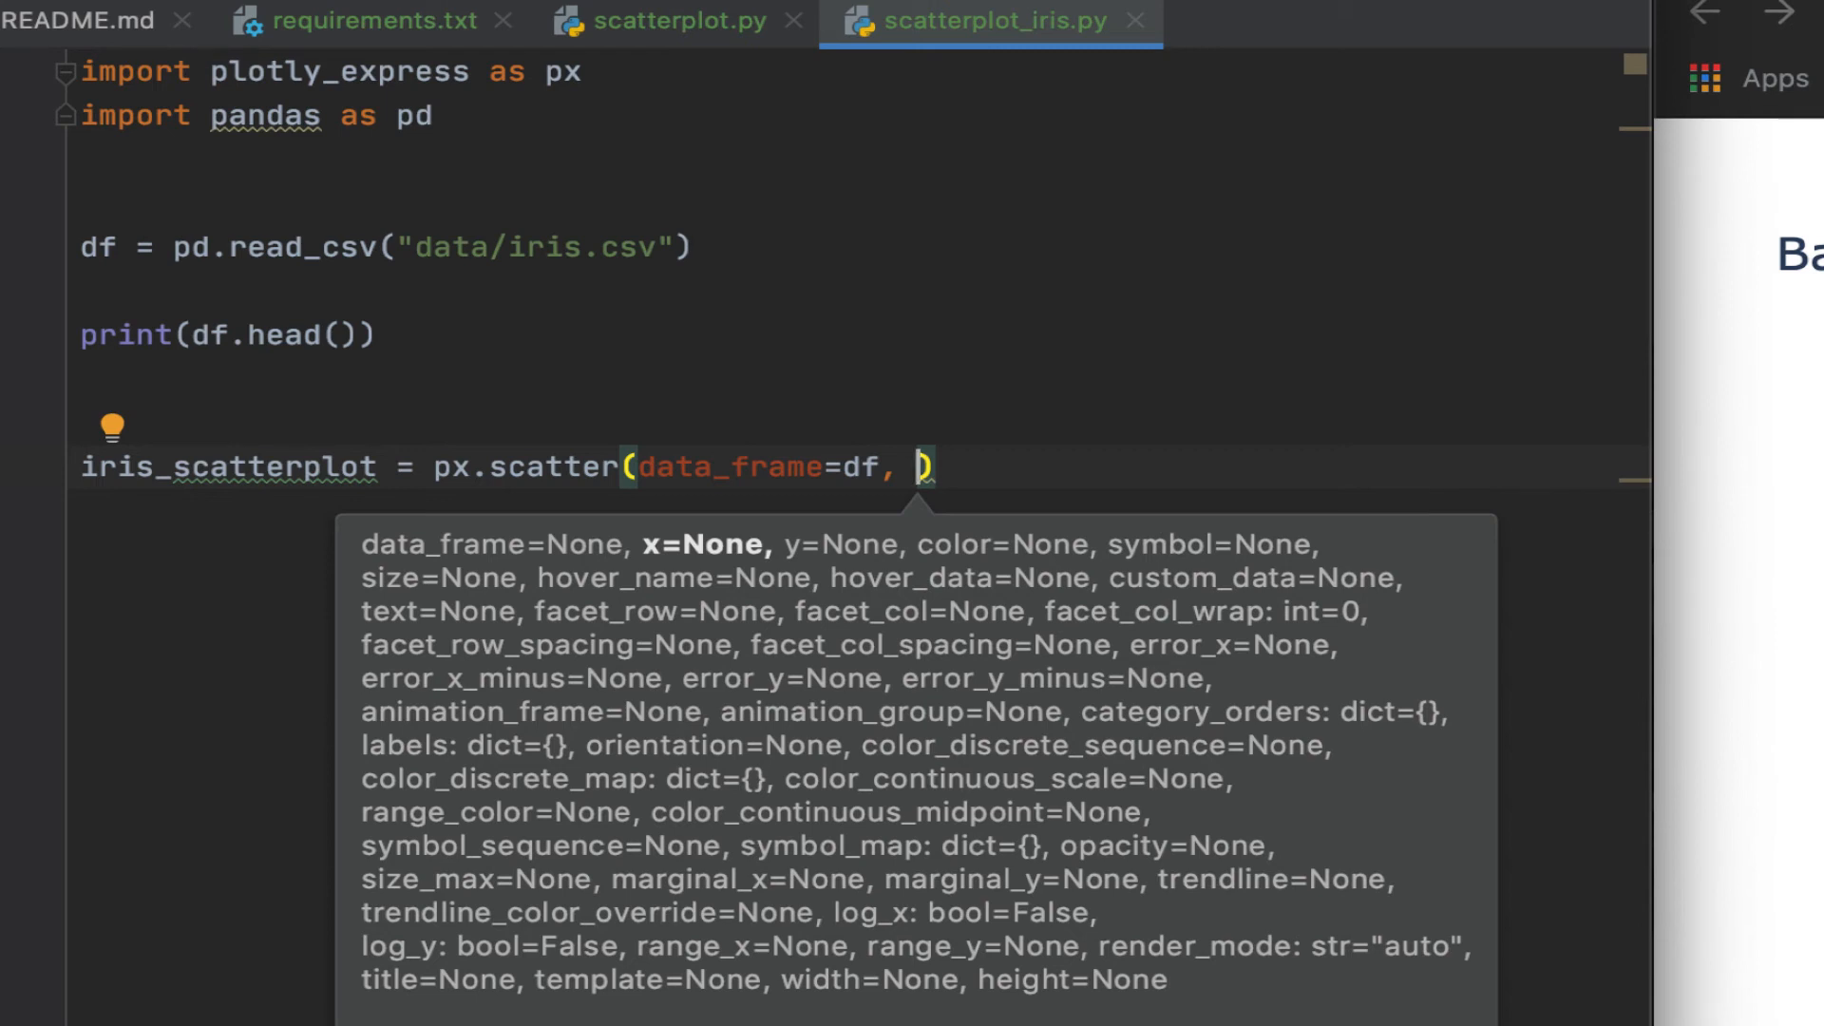
# Set x='SepalLengthCm' and y='SepalWidthCm' in the scatter call
pyautogui.write('x')
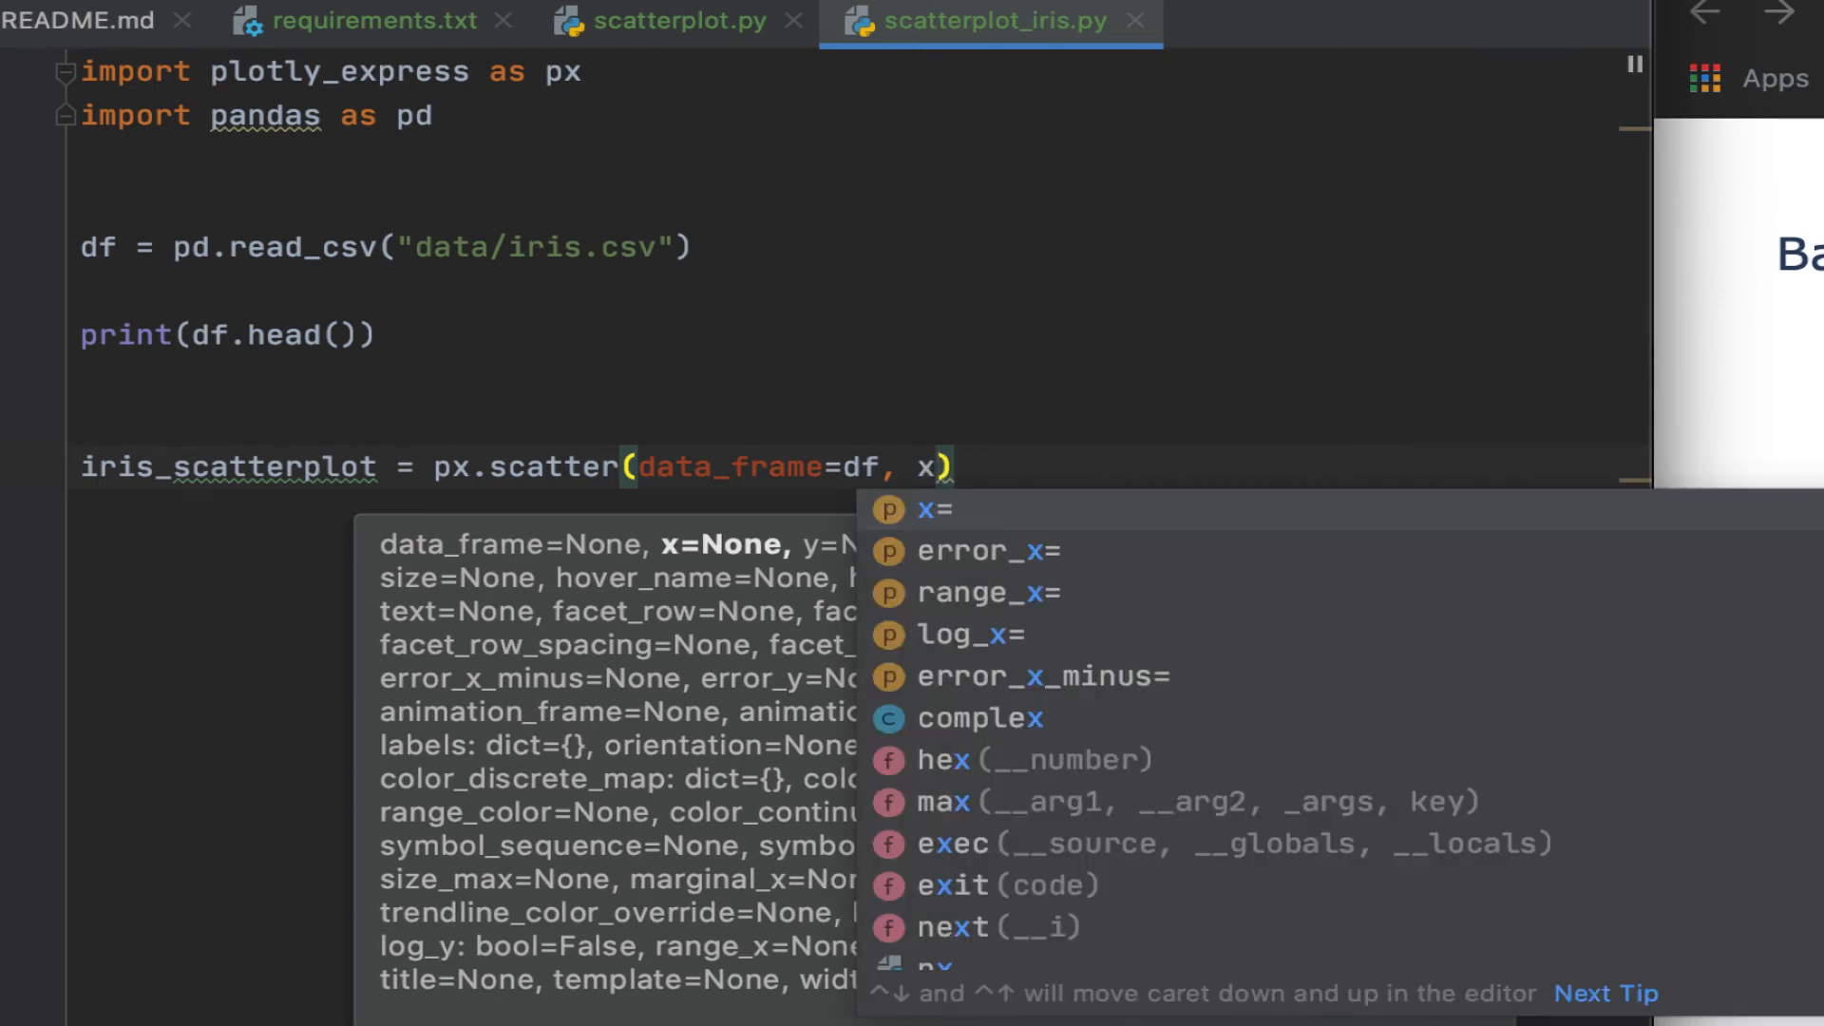
pyautogui.write('=Sep')
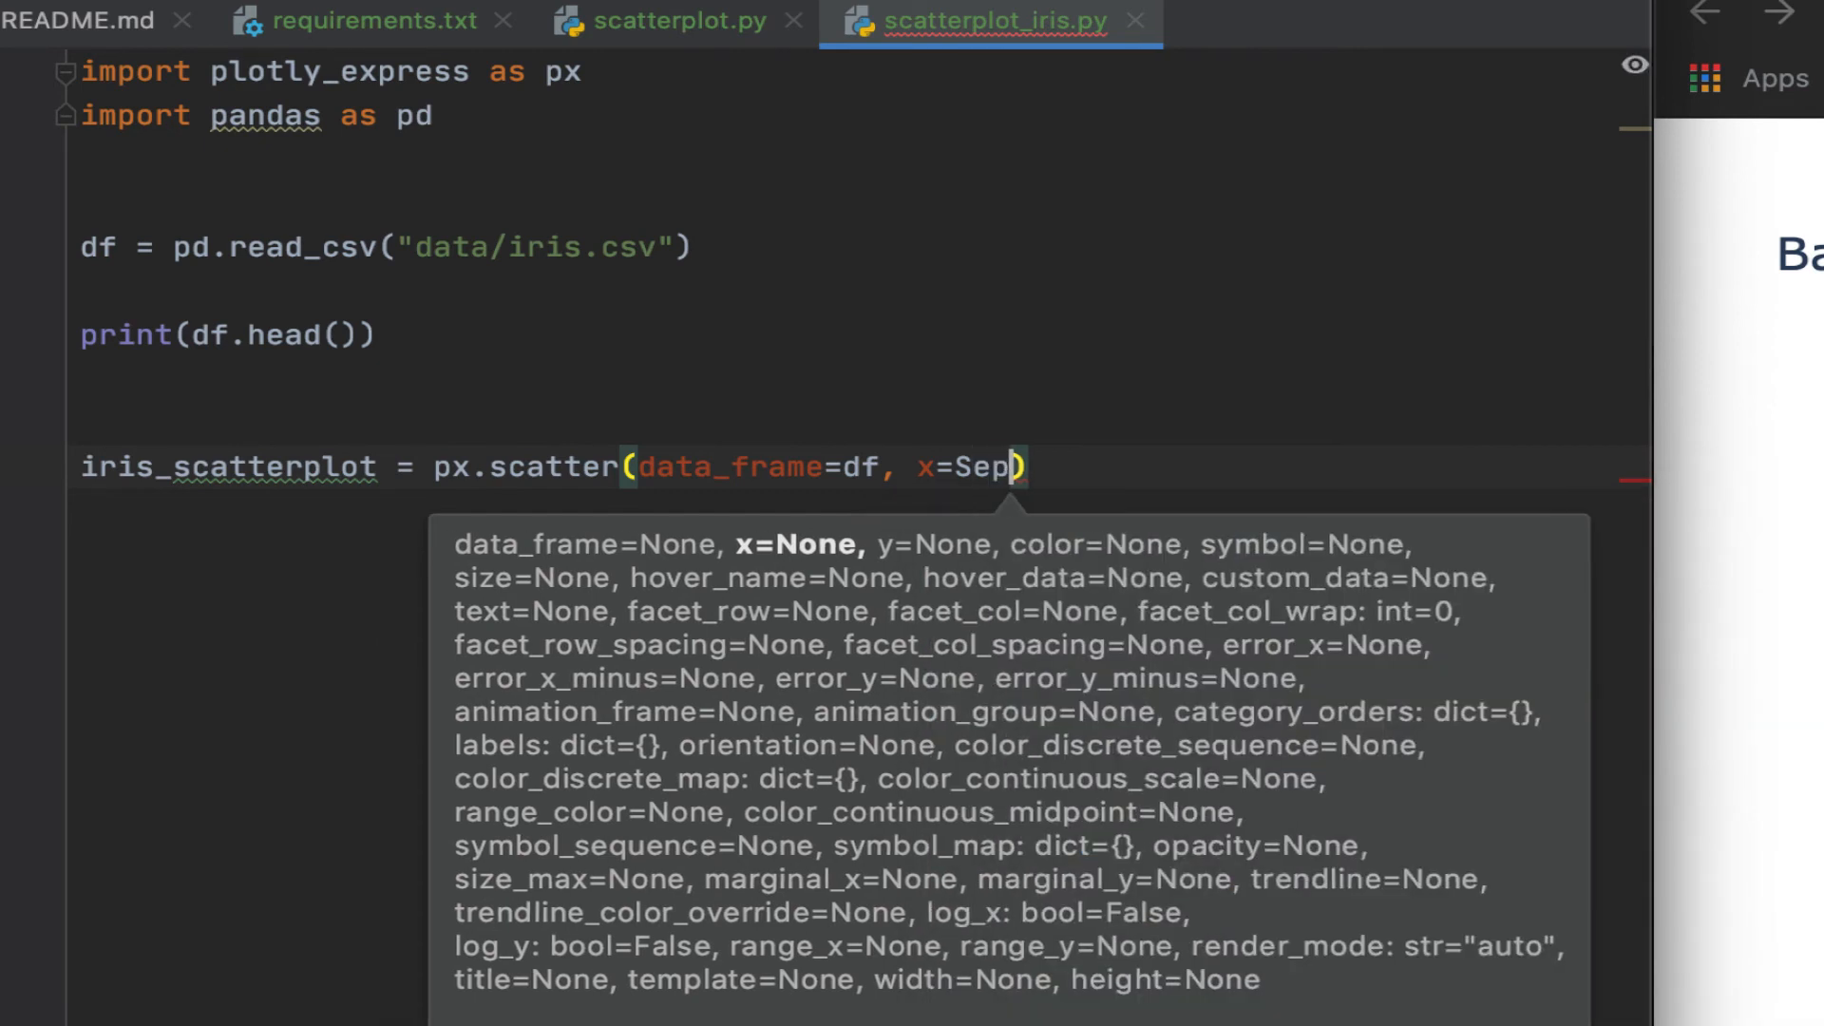
pyautogui.write('alLengthCm')
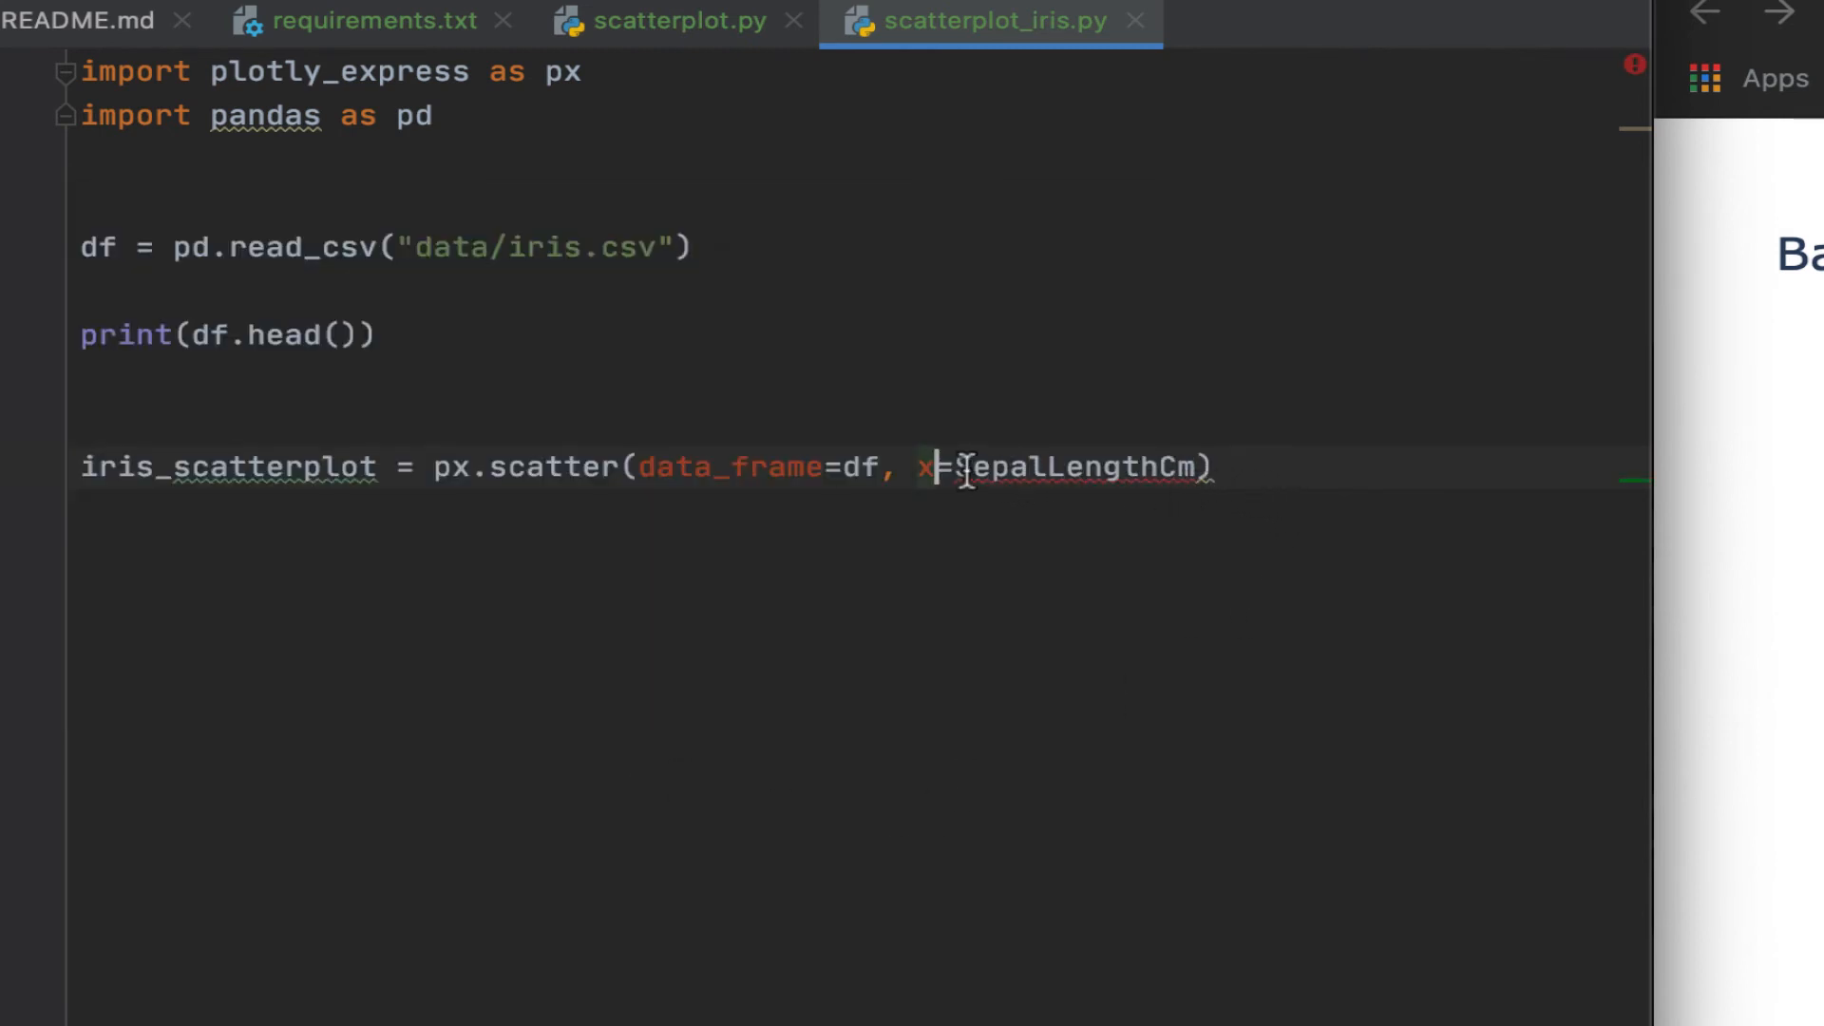
pyautogui.write("'")
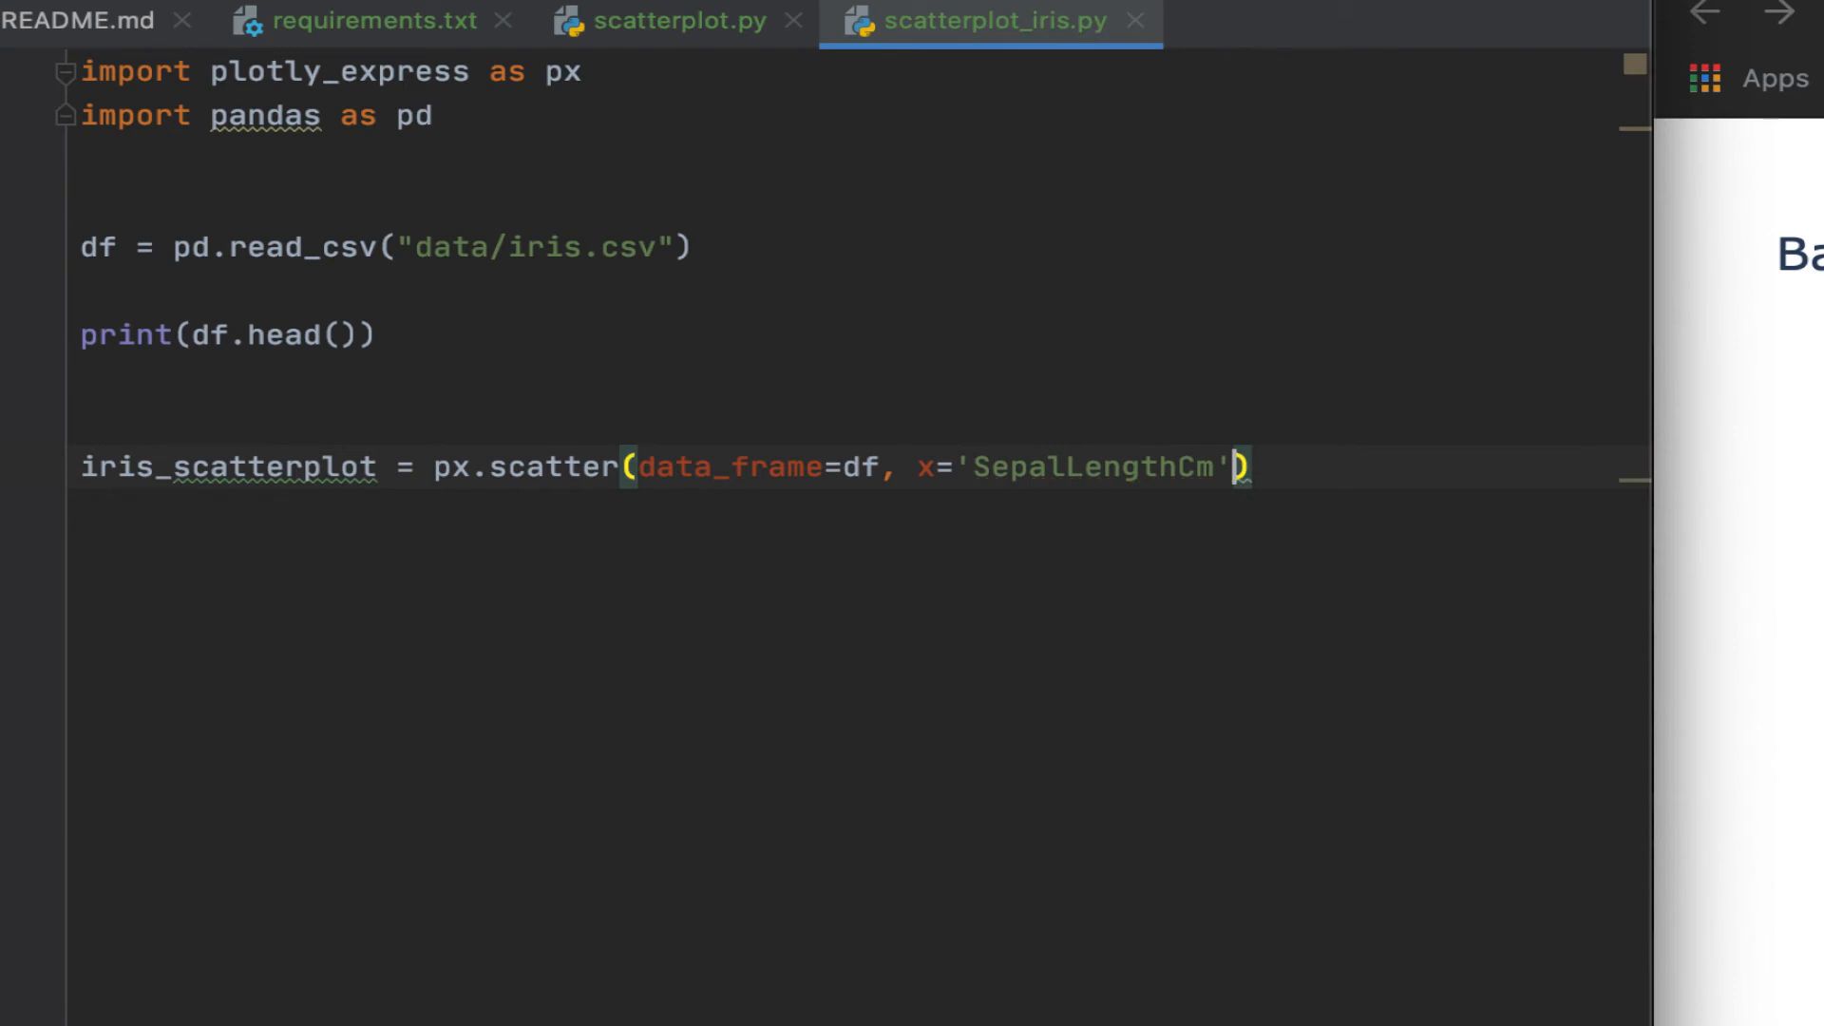
pyautogui.write(',')
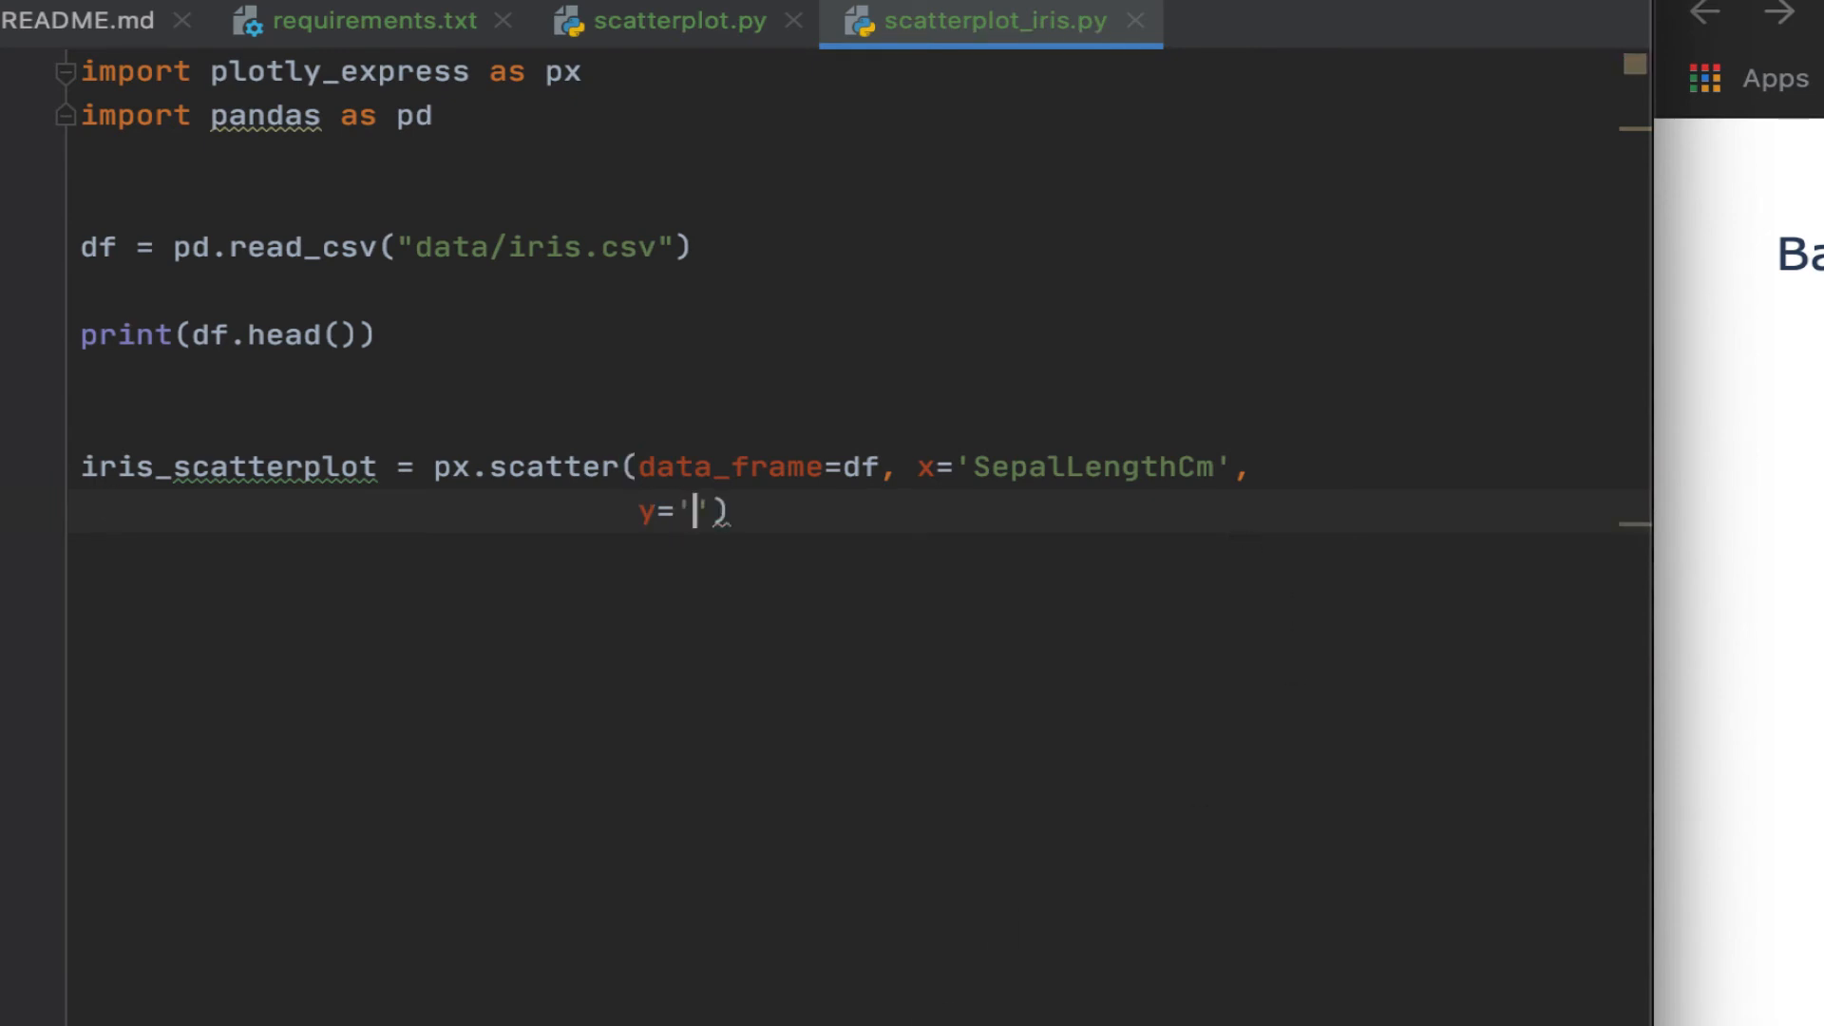
pyautogui.write('Sepal')
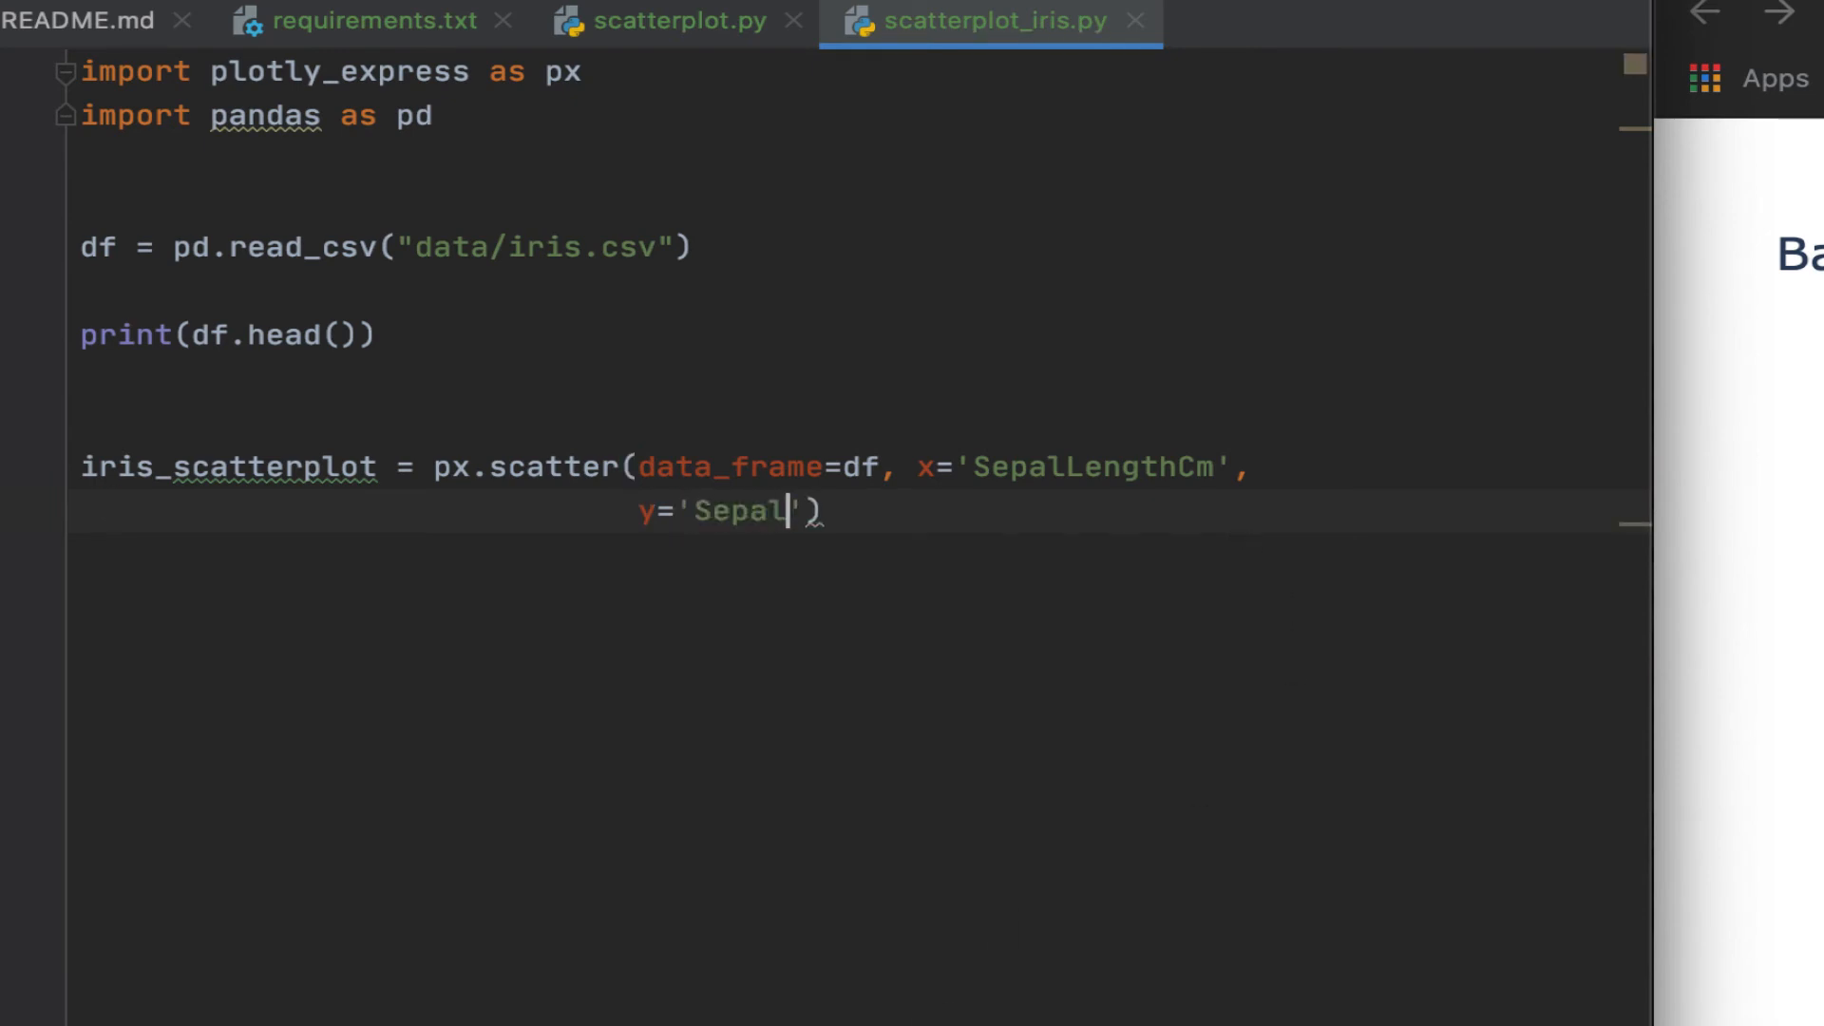
pyautogui.write('Wi')
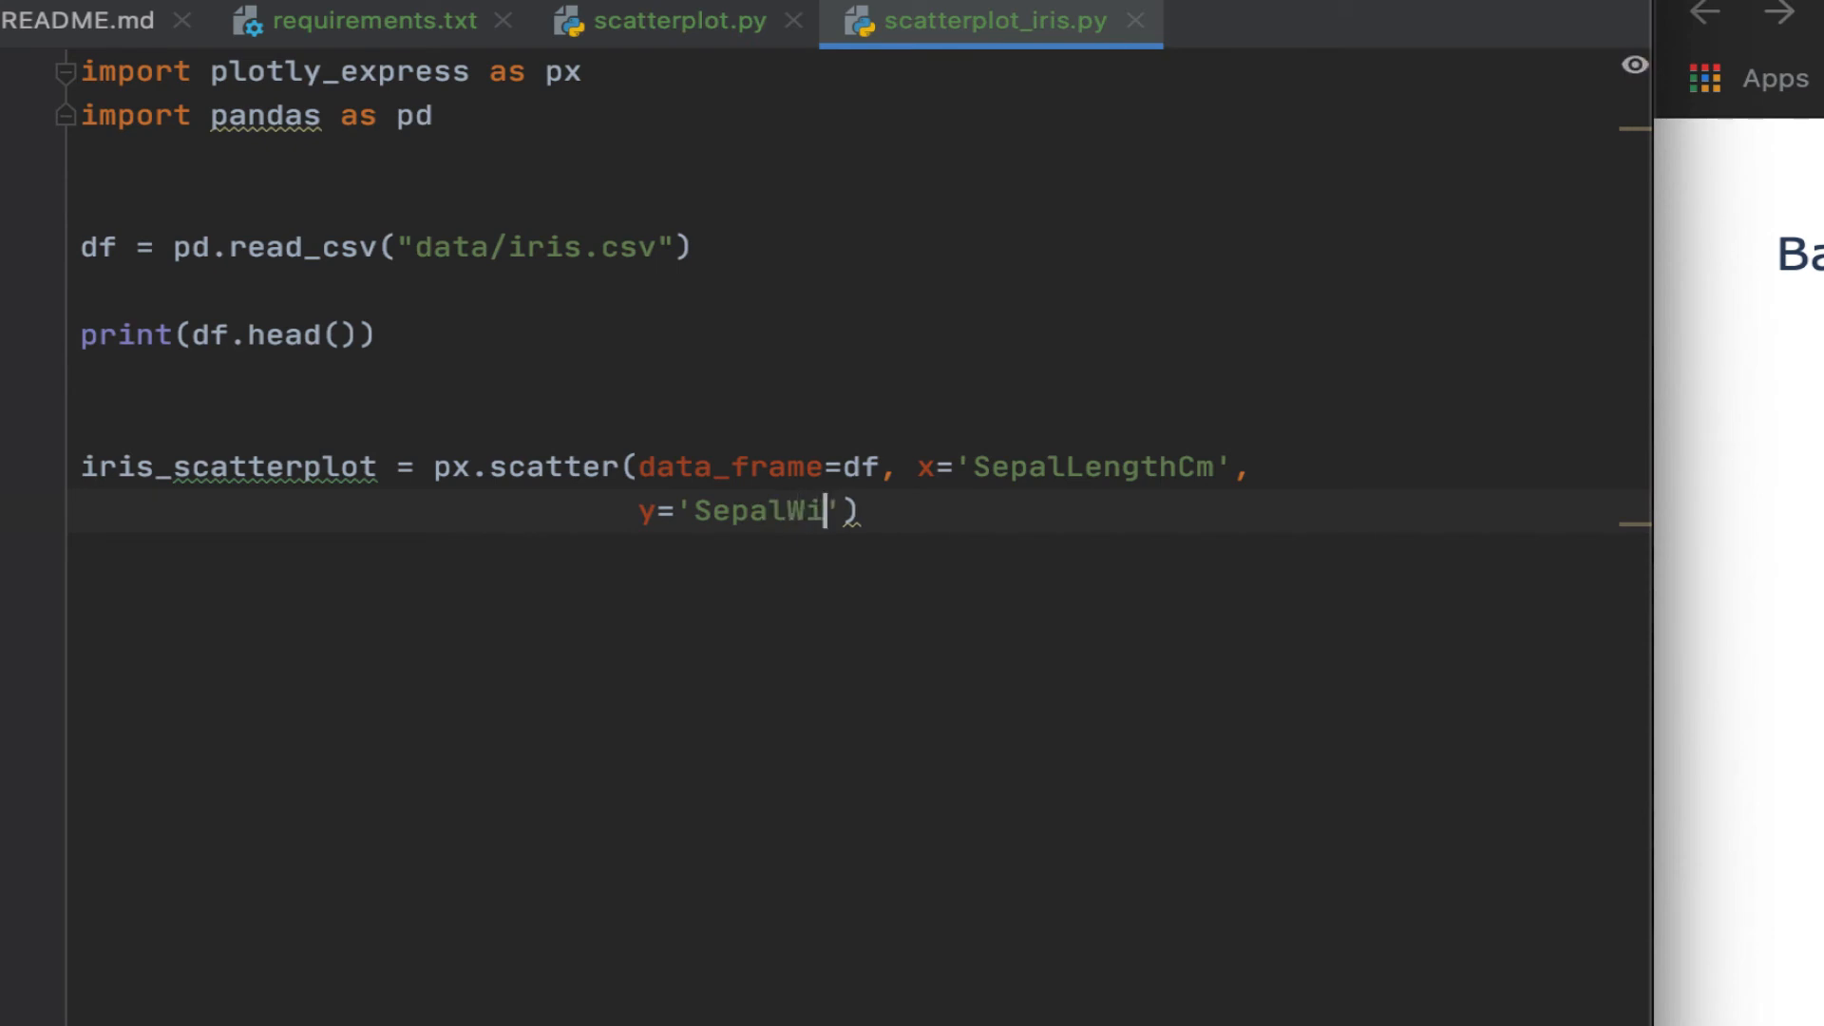
pyautogui.write('dth')
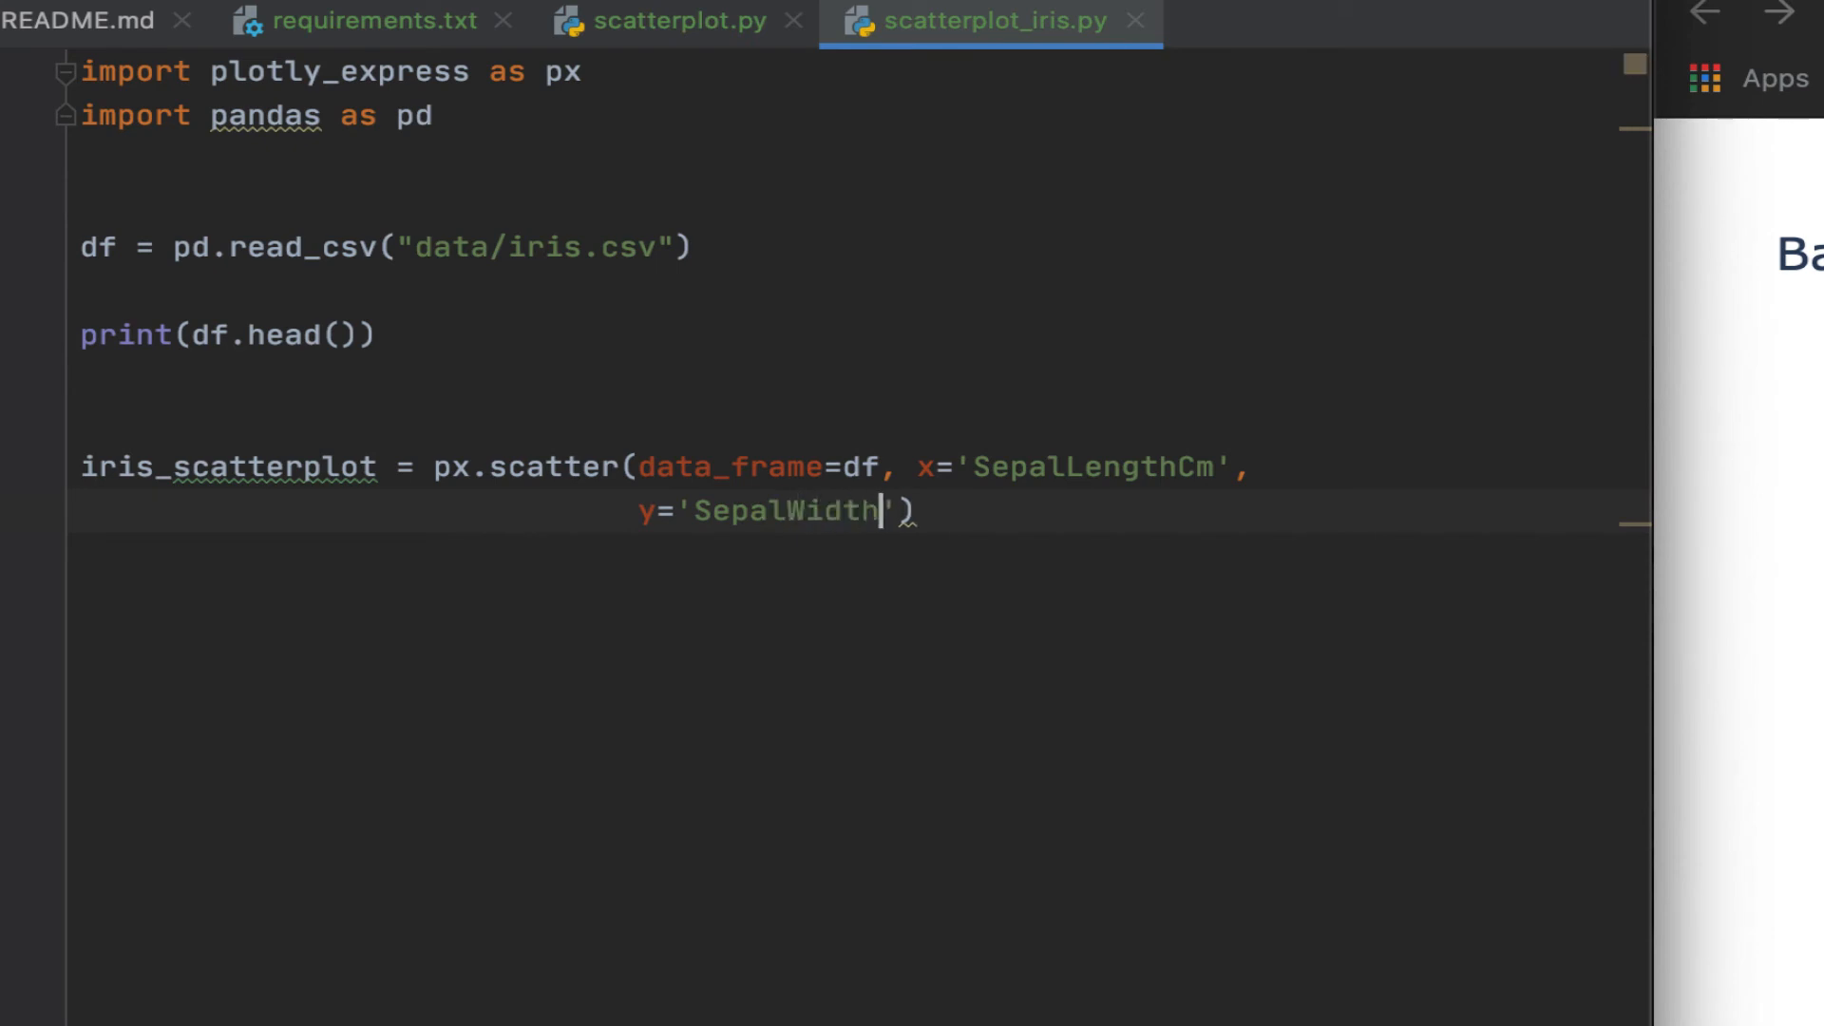
pyautogui.write('Cm')
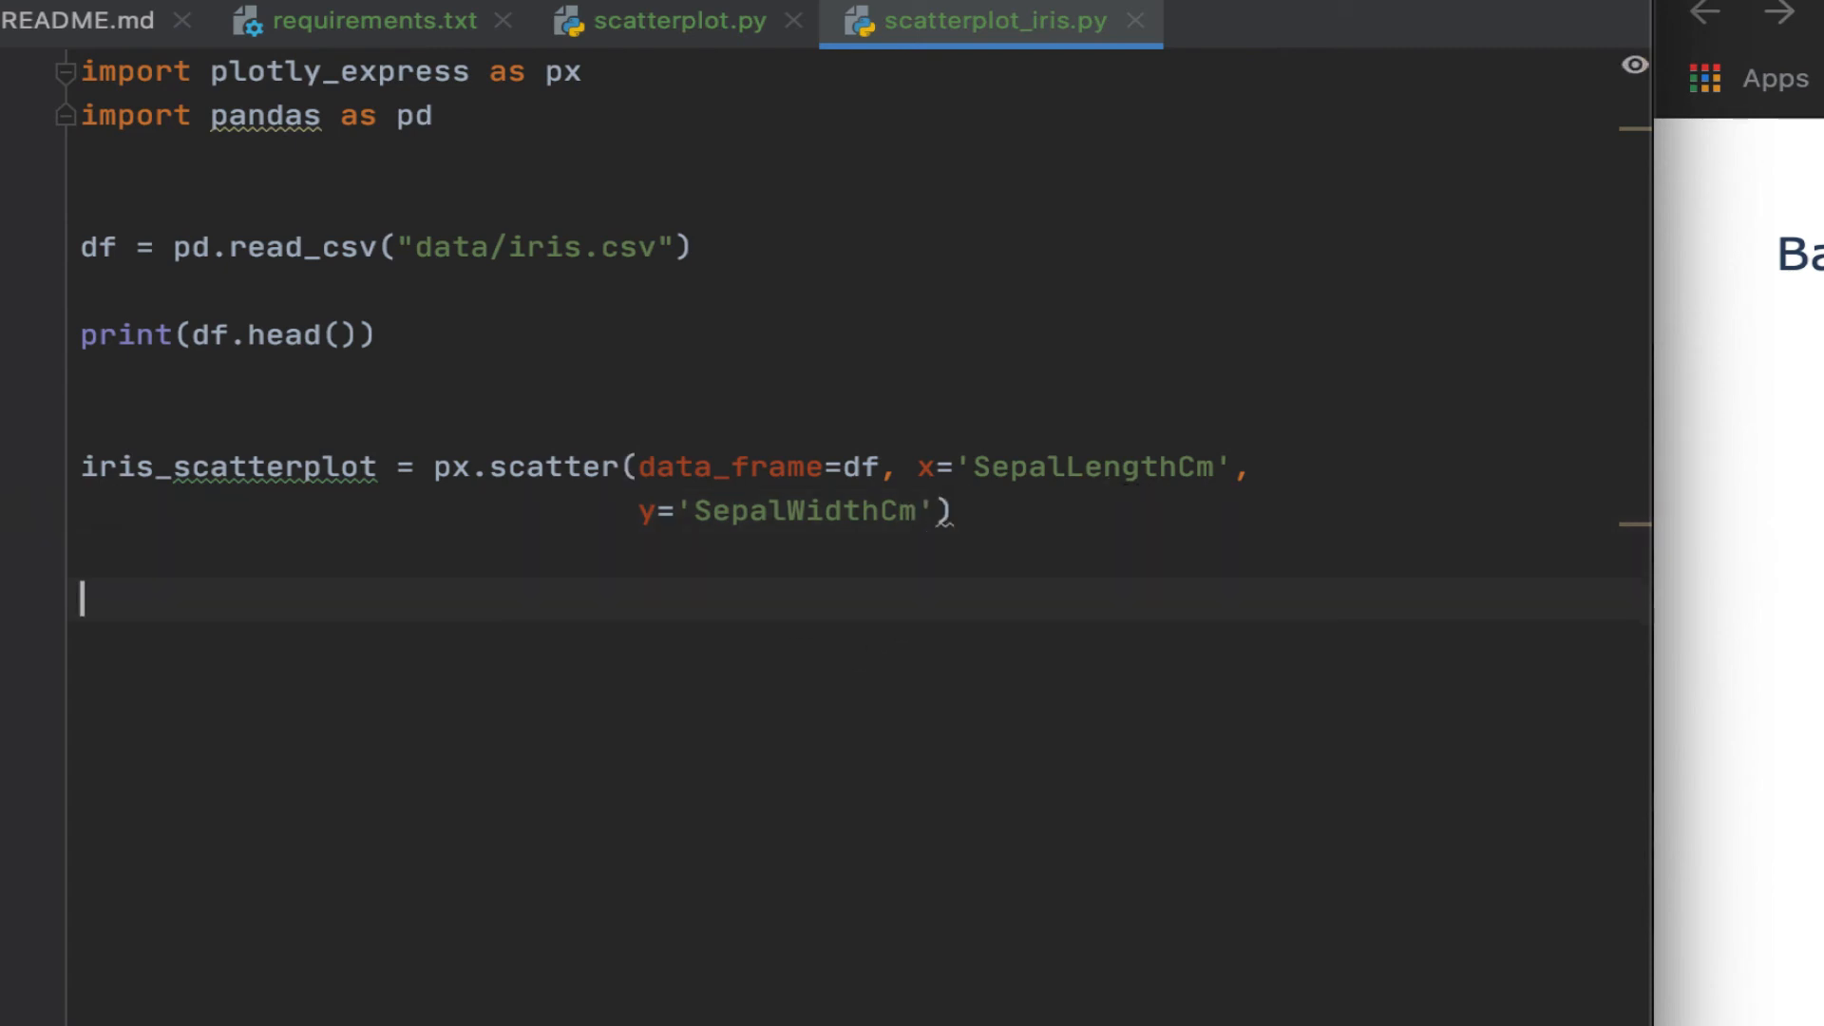
# Add iris_scatterplot.show() so the sepal scatter plot opens in the browser
pyautogui.write('iri')
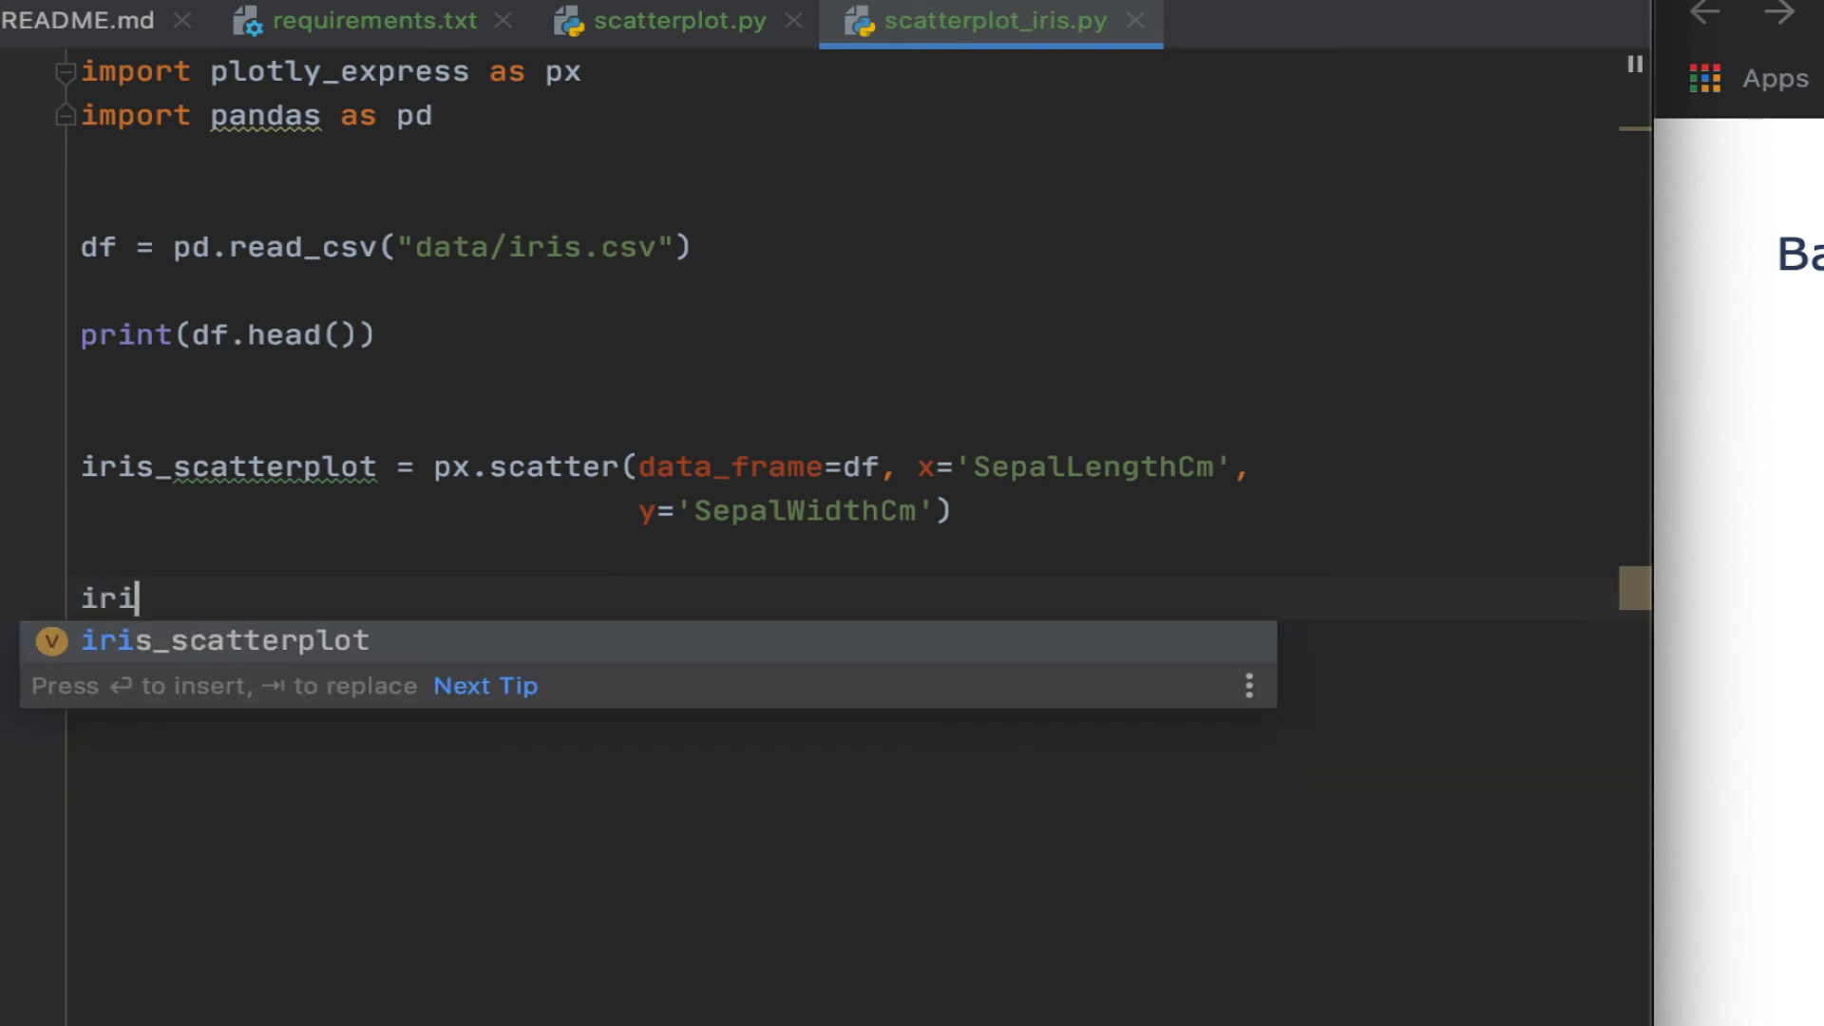
pyautogui.write('s_scatterplot.show(')
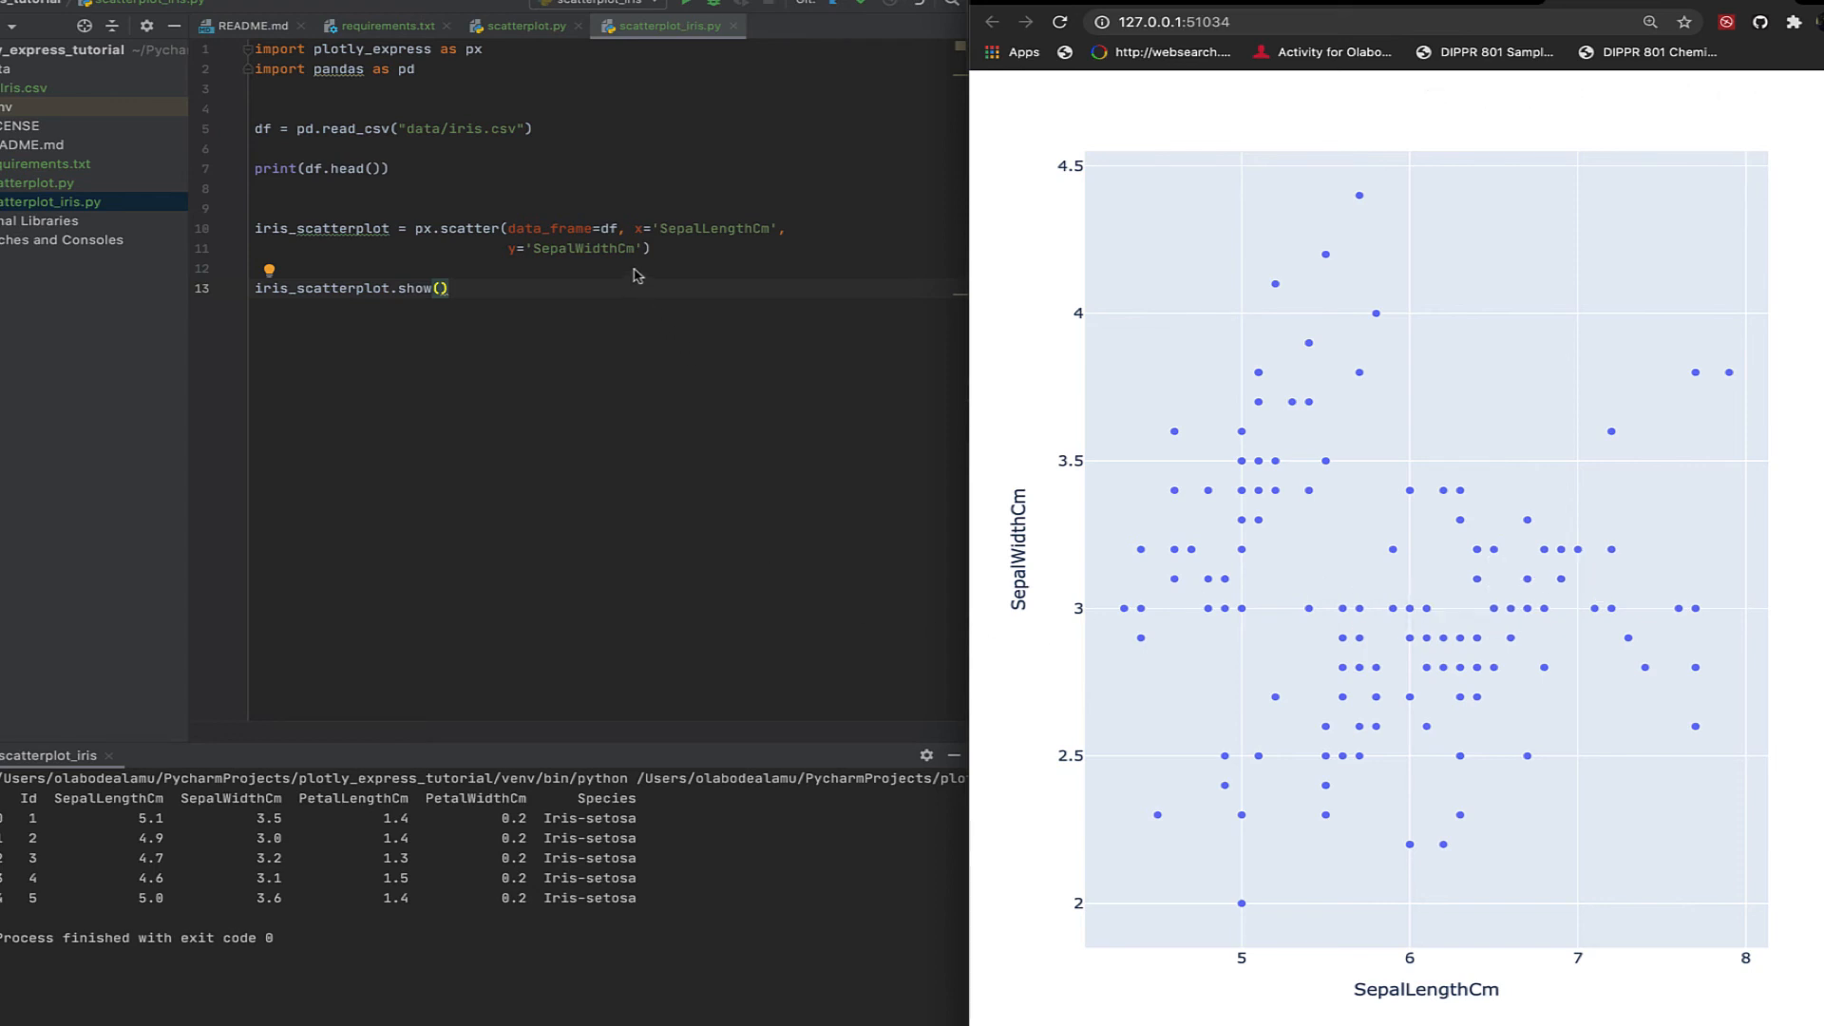
# Add color='Species' on a new line inside px.scatter to colour points by species
pyautogui.click(642, 247)
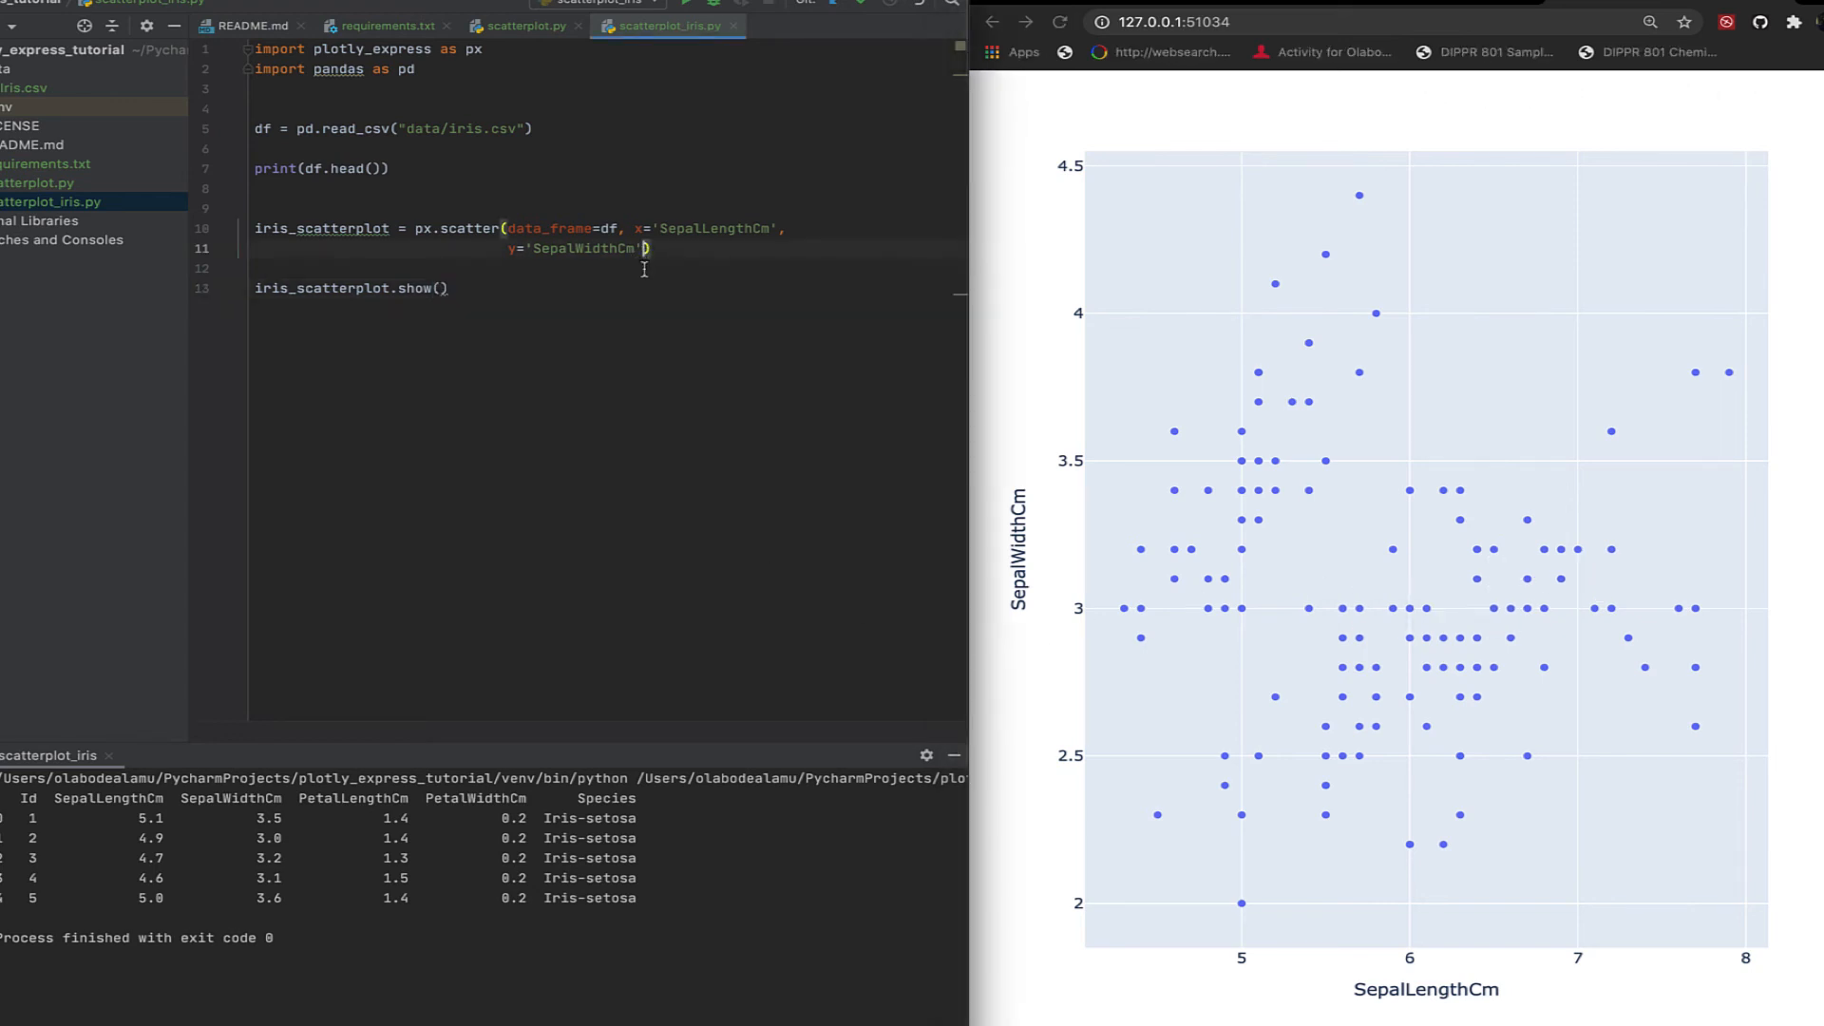
pyautogui.write(',')
pyautogui.press('enter')
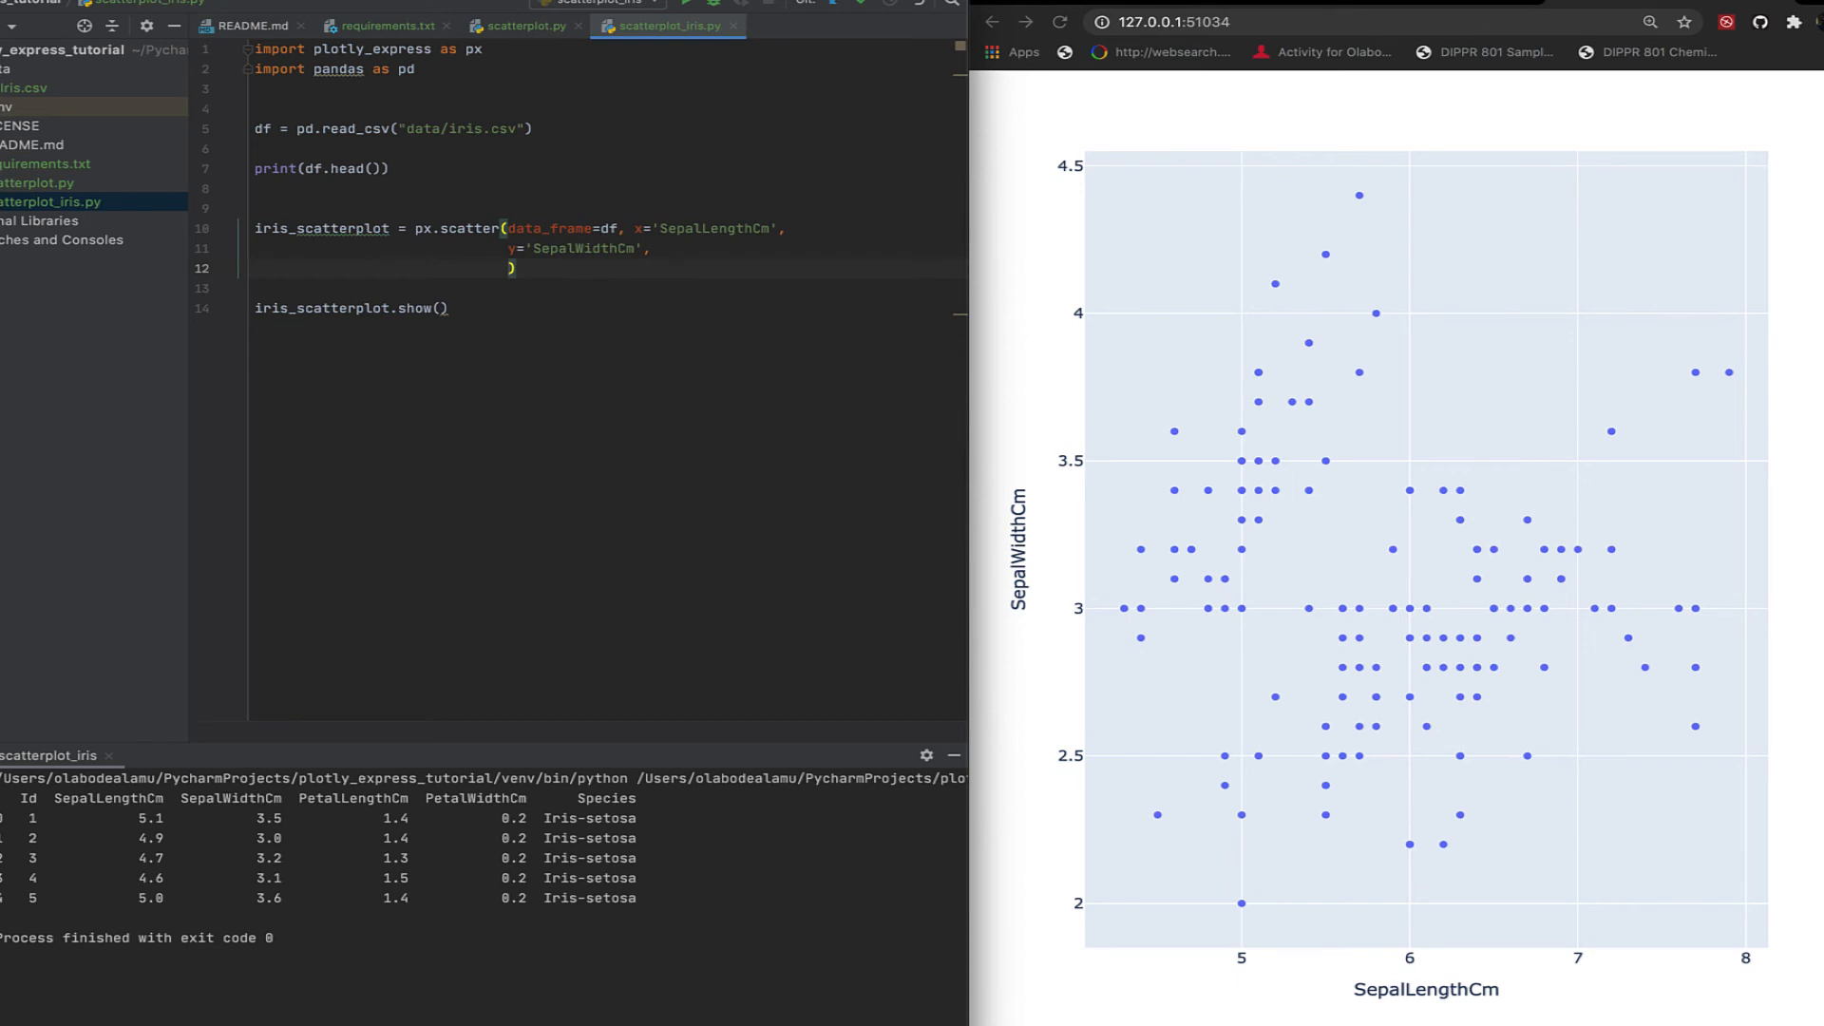
pyautogui.write('color=')
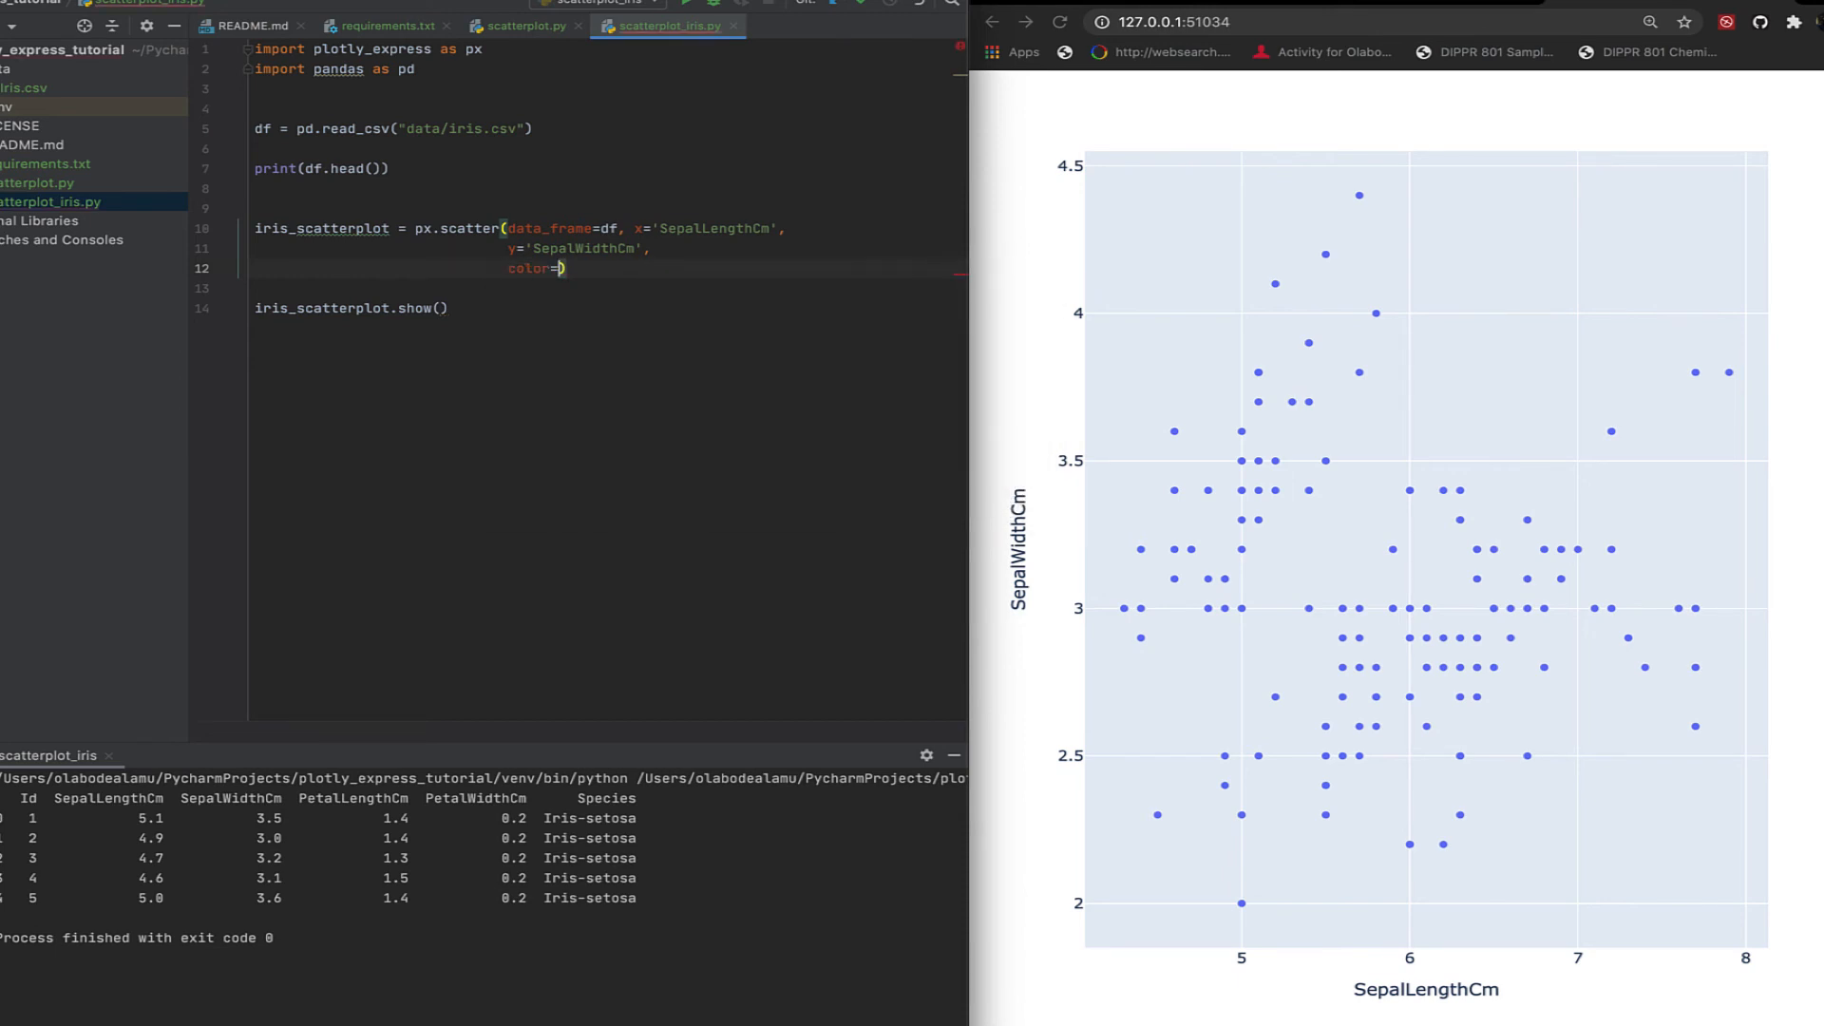
pyautogui.write("''")
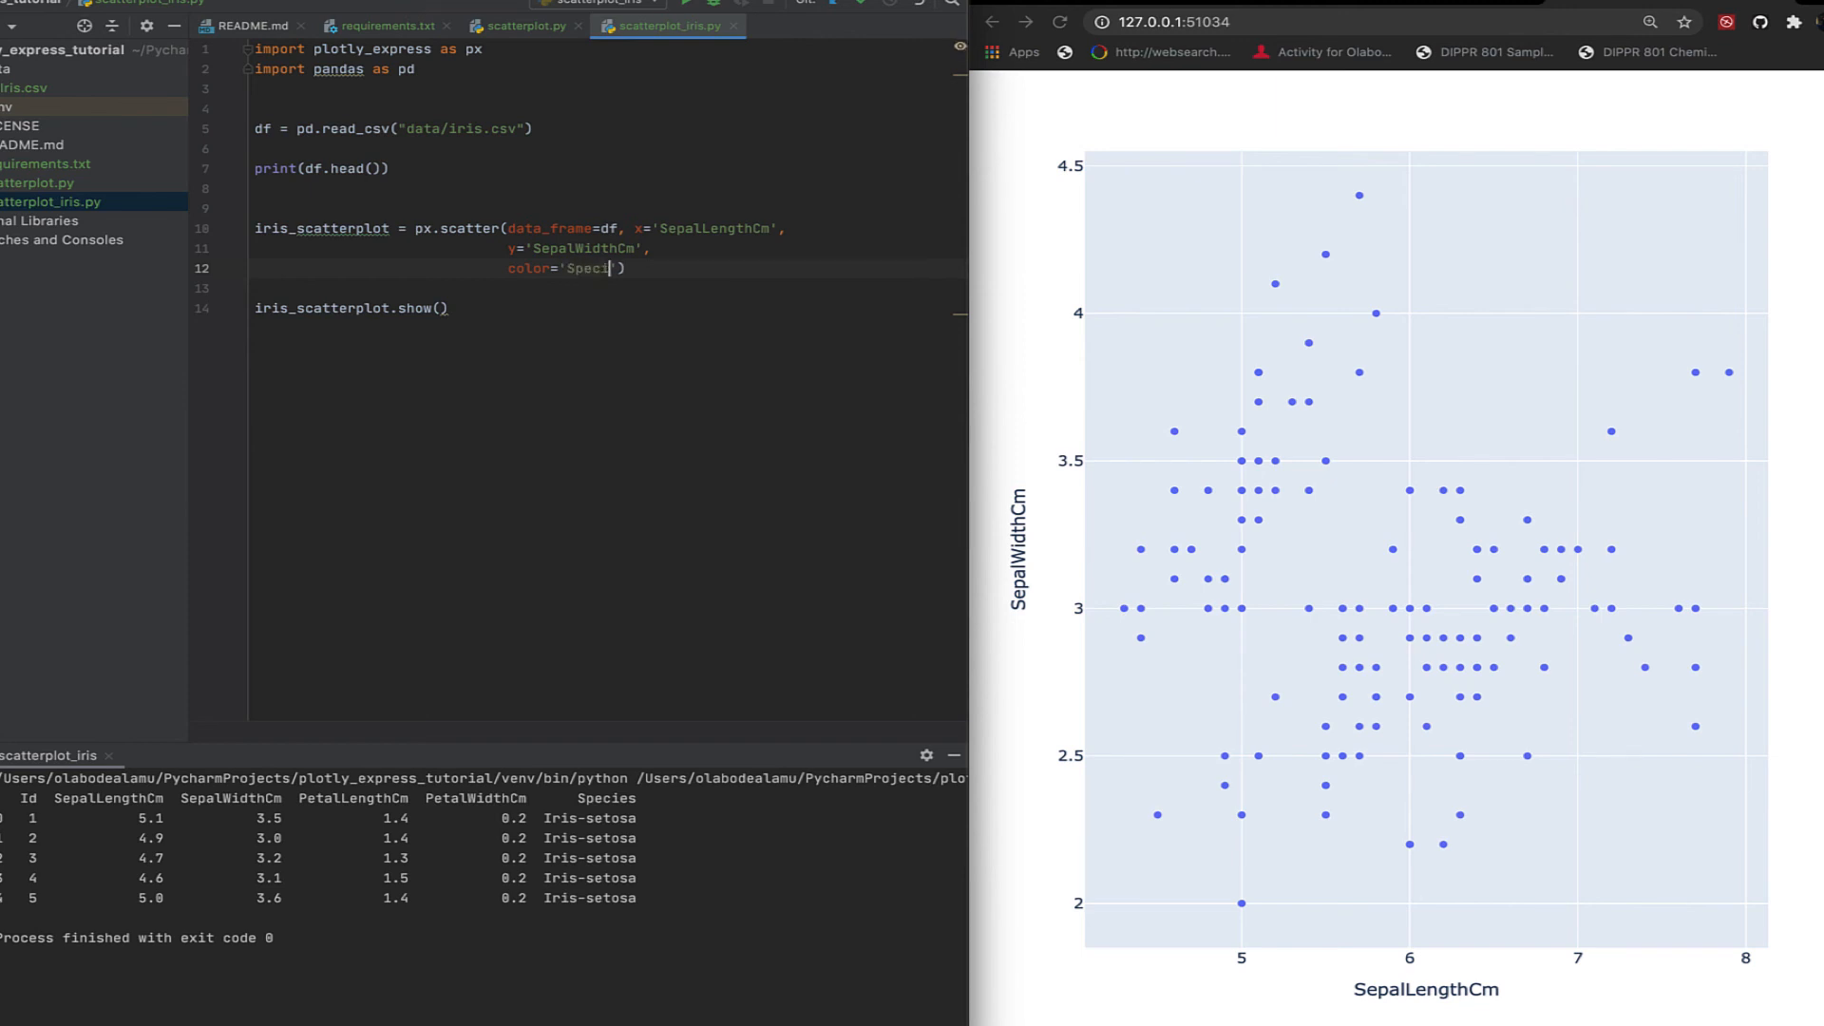
pyautogui.write('es')
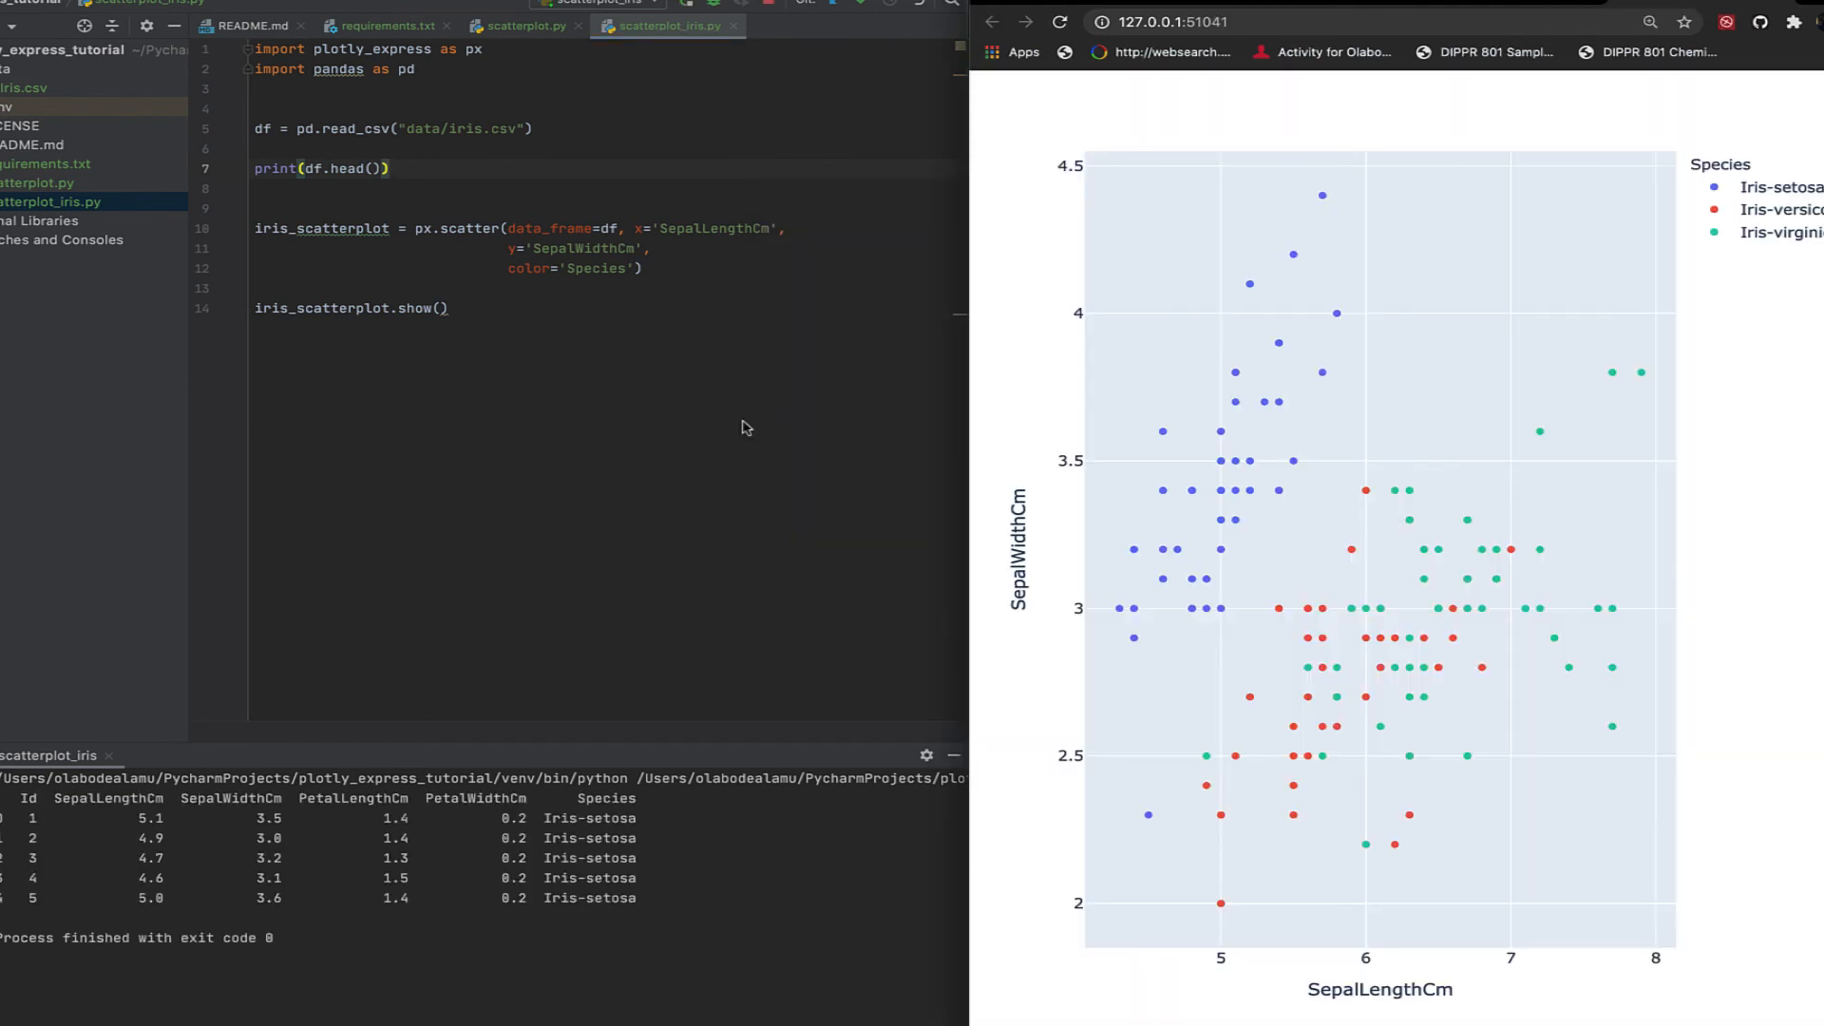
pyautogui.moveTo(1353, 551)
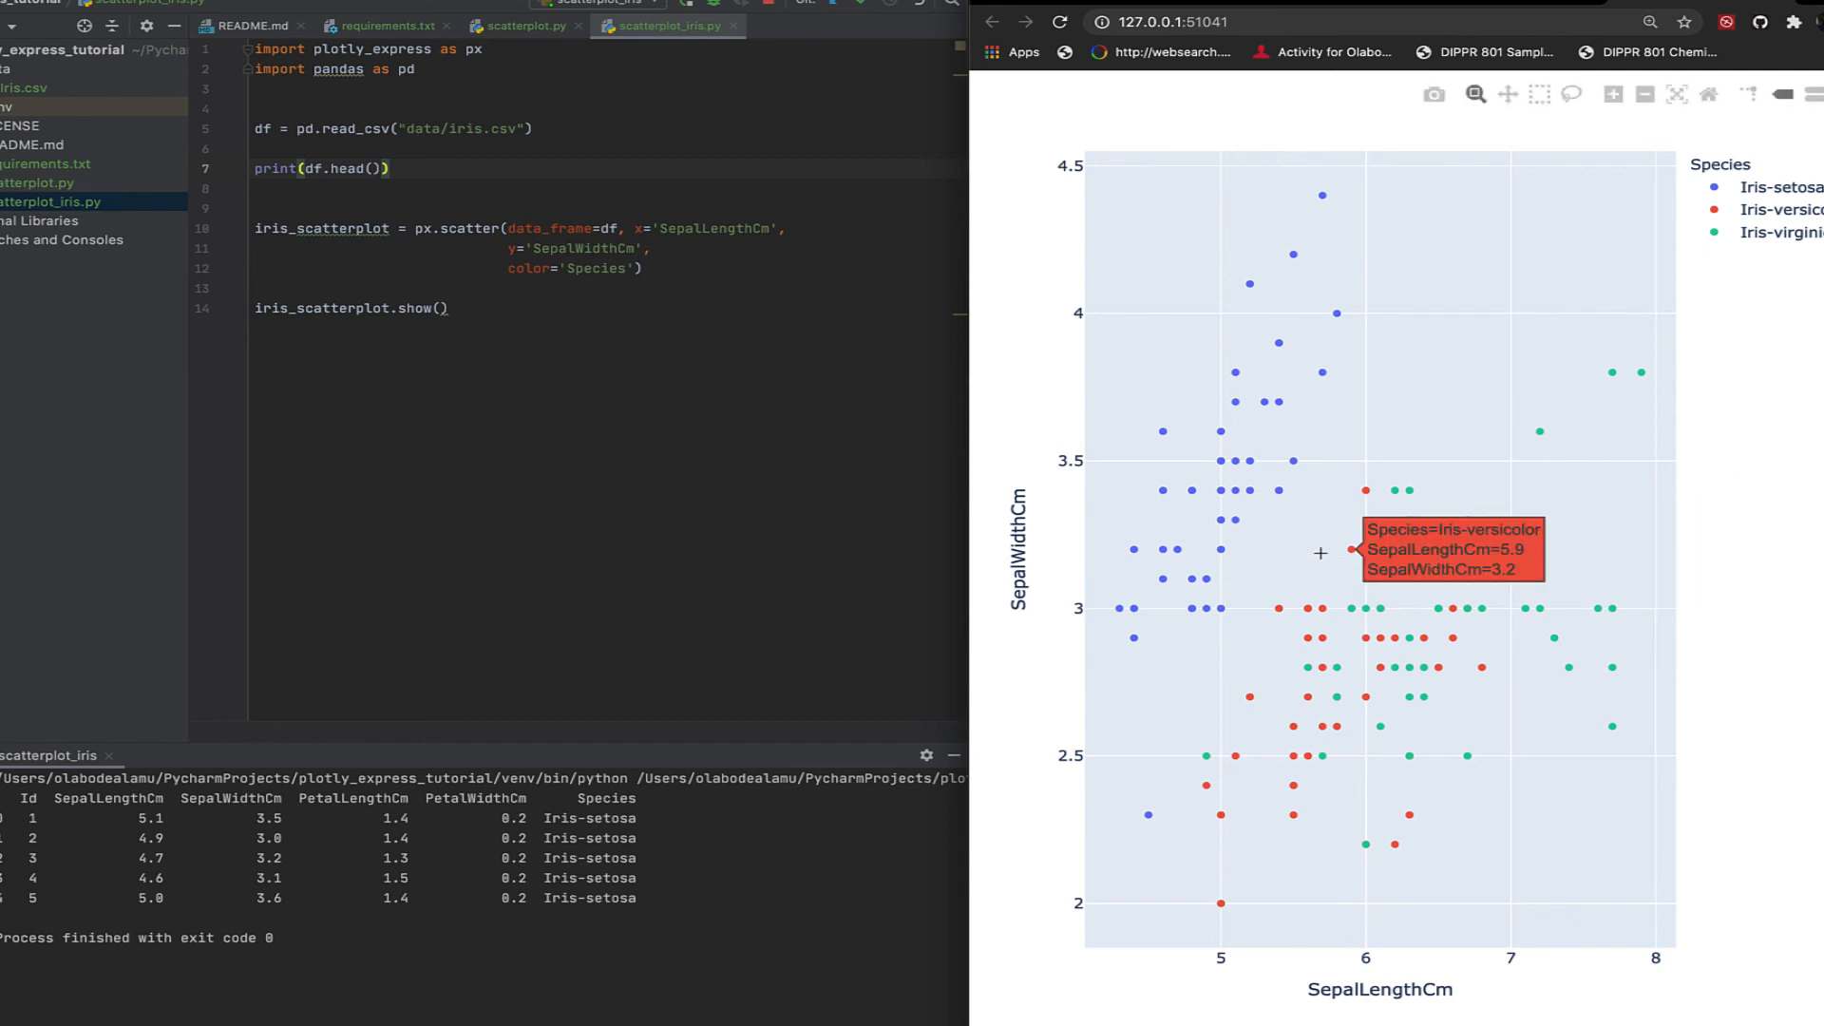
pyautogui.moveTo(1790, 207)
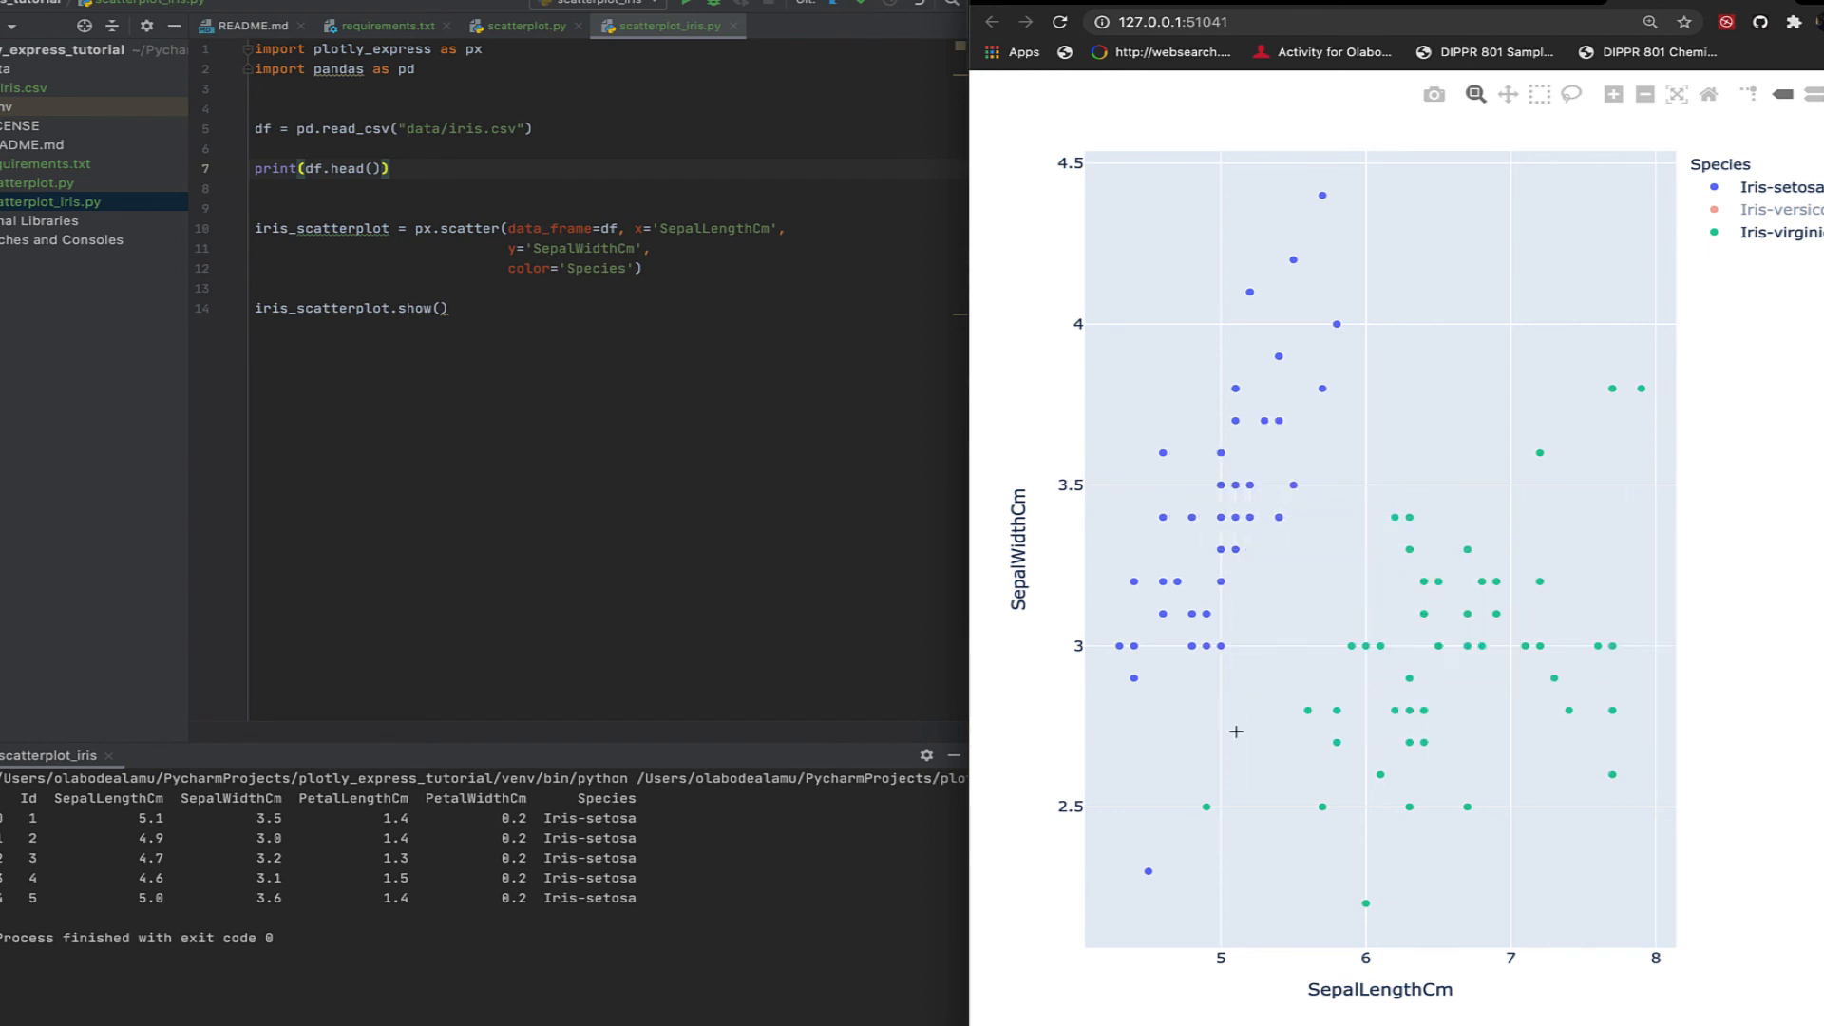
pyautogui.moveTo(1337, 747)
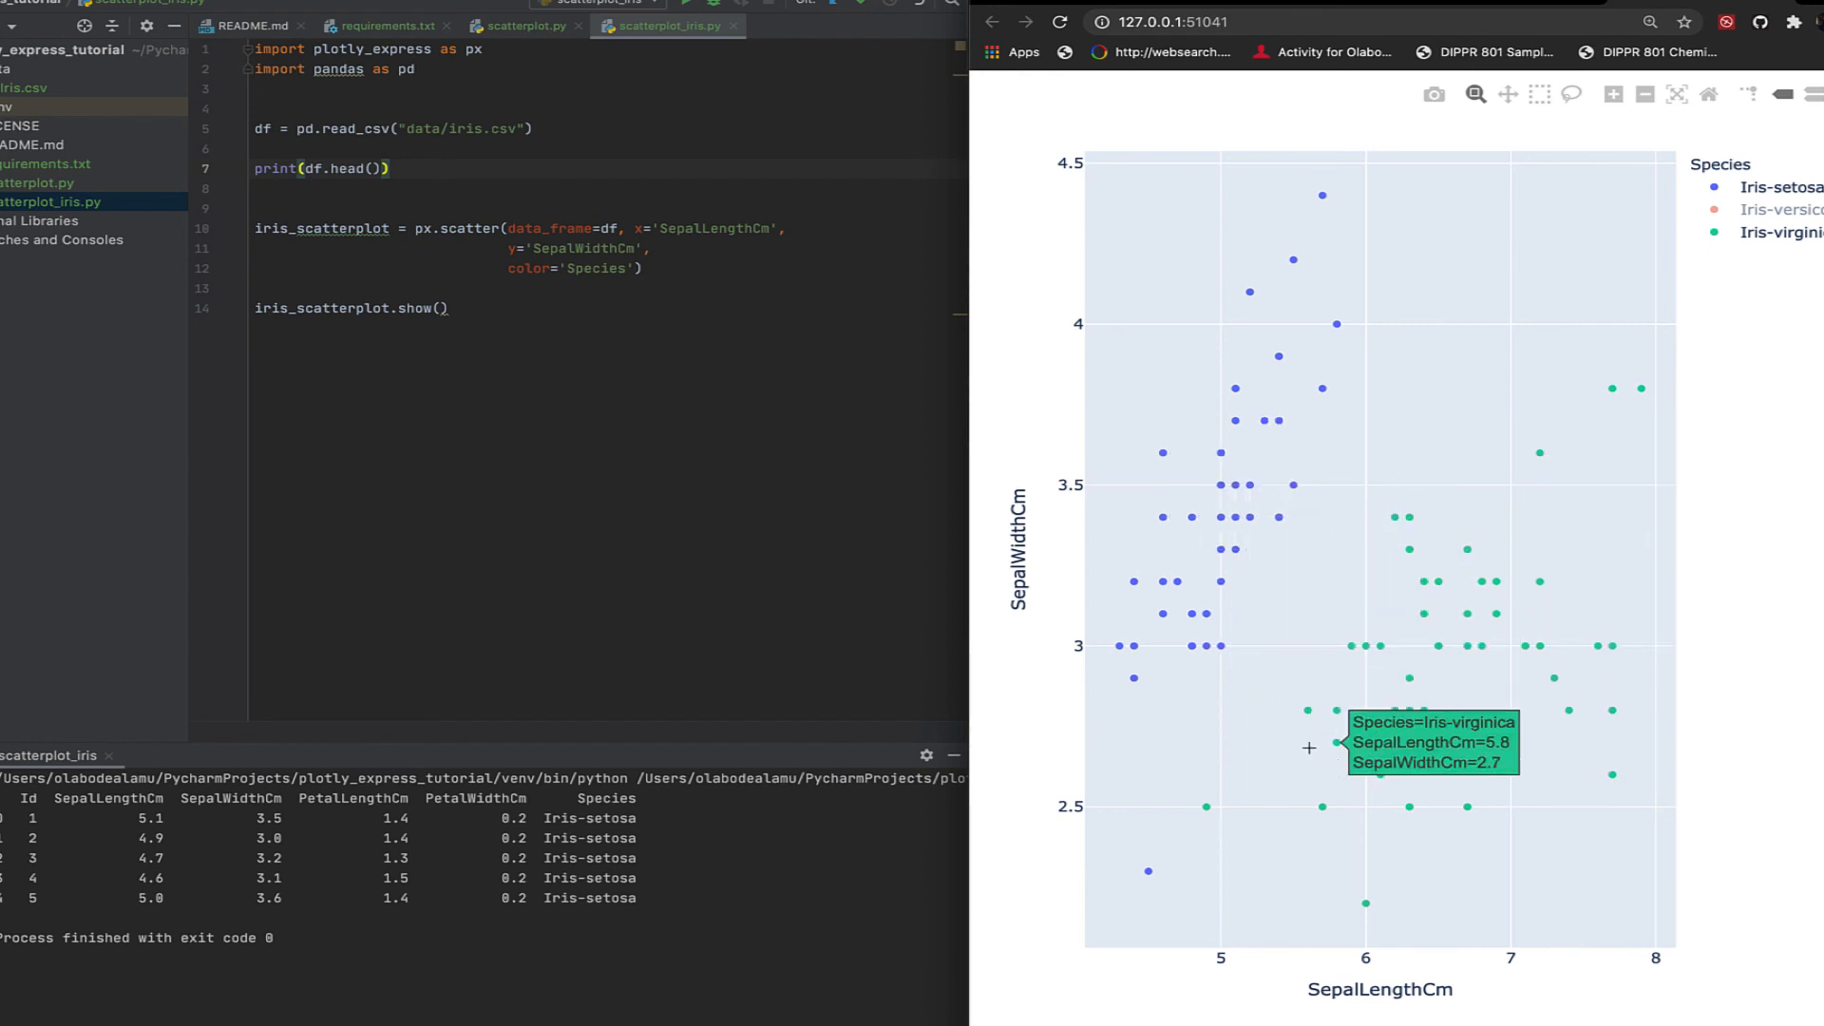
pyautogui.moveTo(1465, 547)
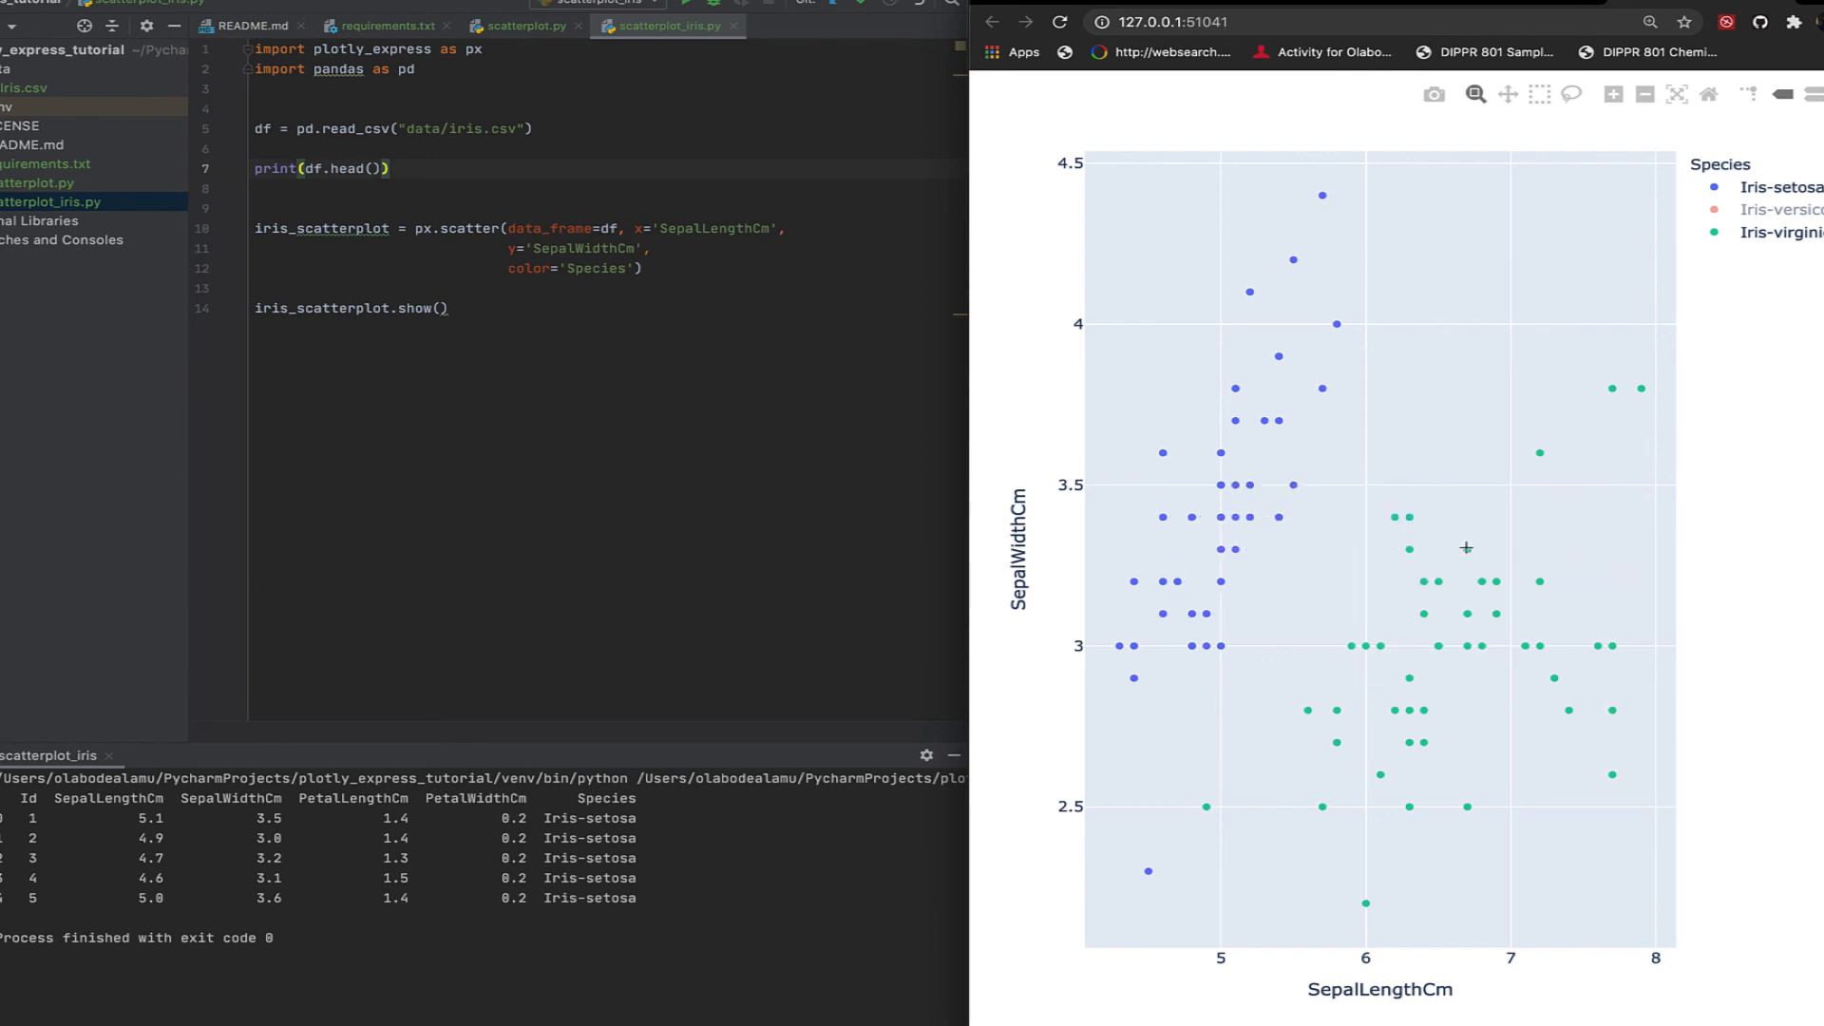
pyautogui.moveTo(1754, 211)
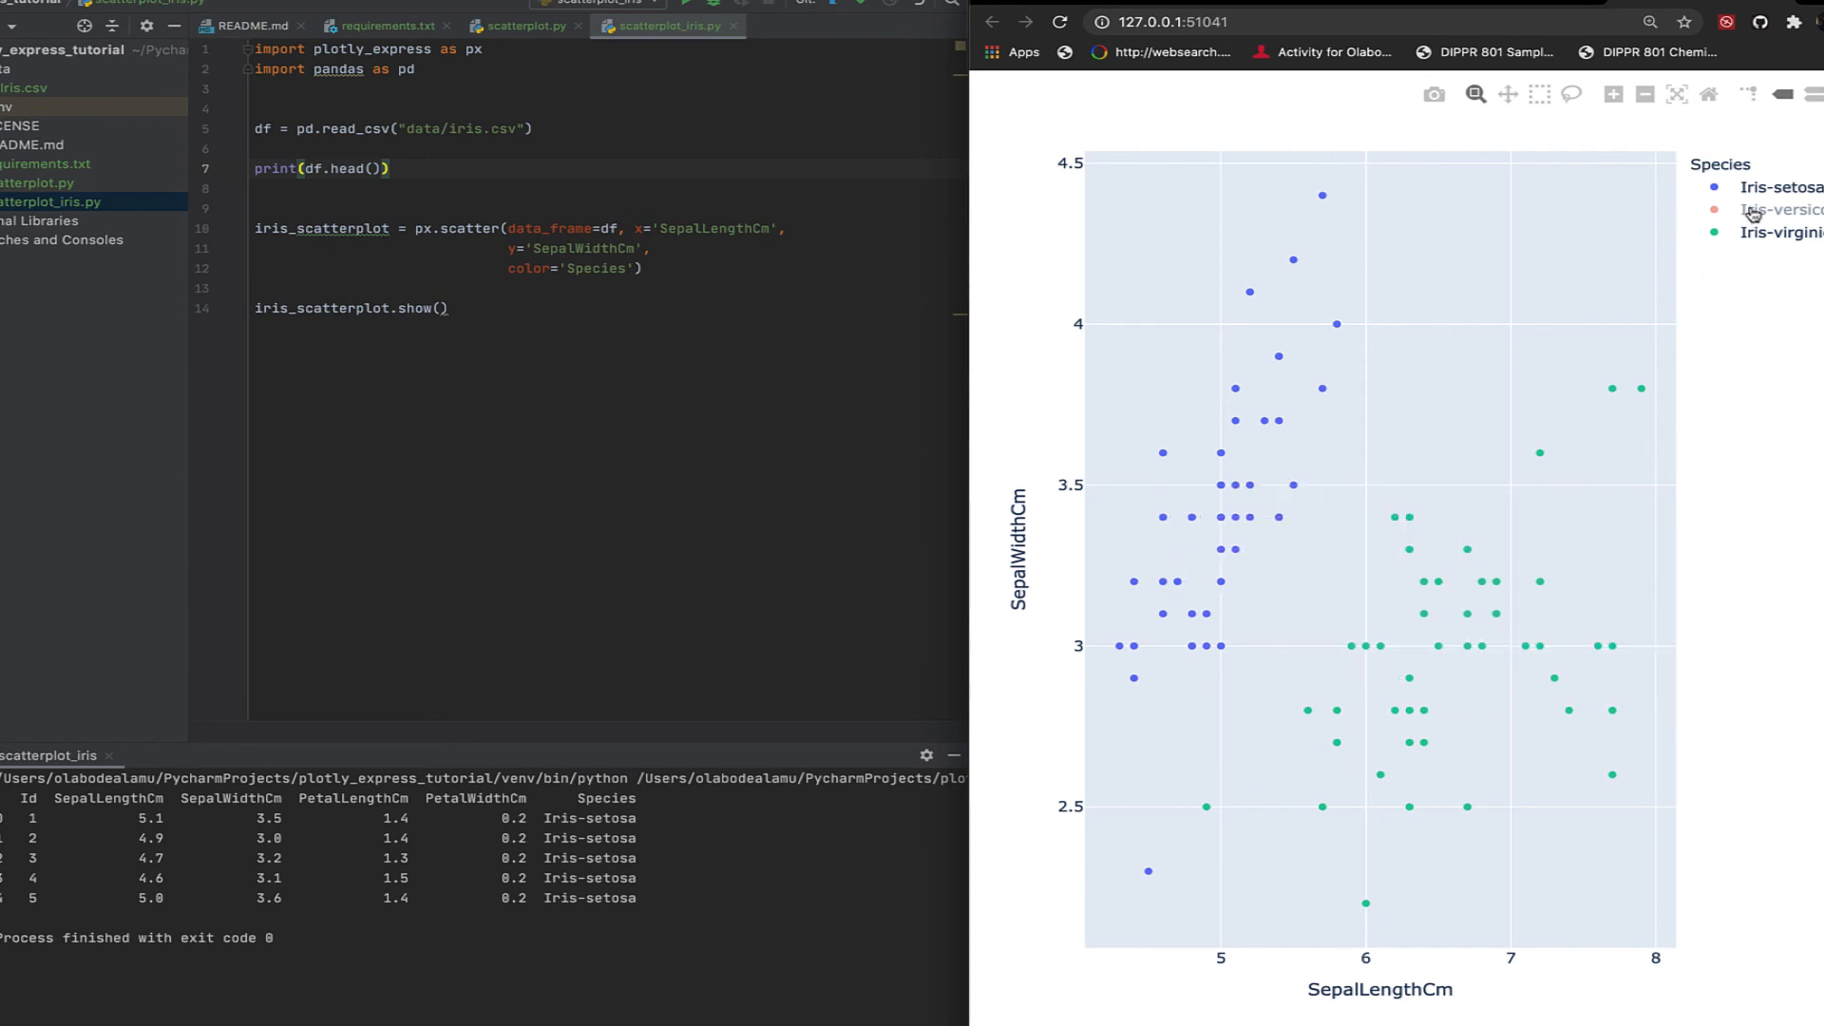
pyautogui.click(1780, 209)
pyautogui.write(',')
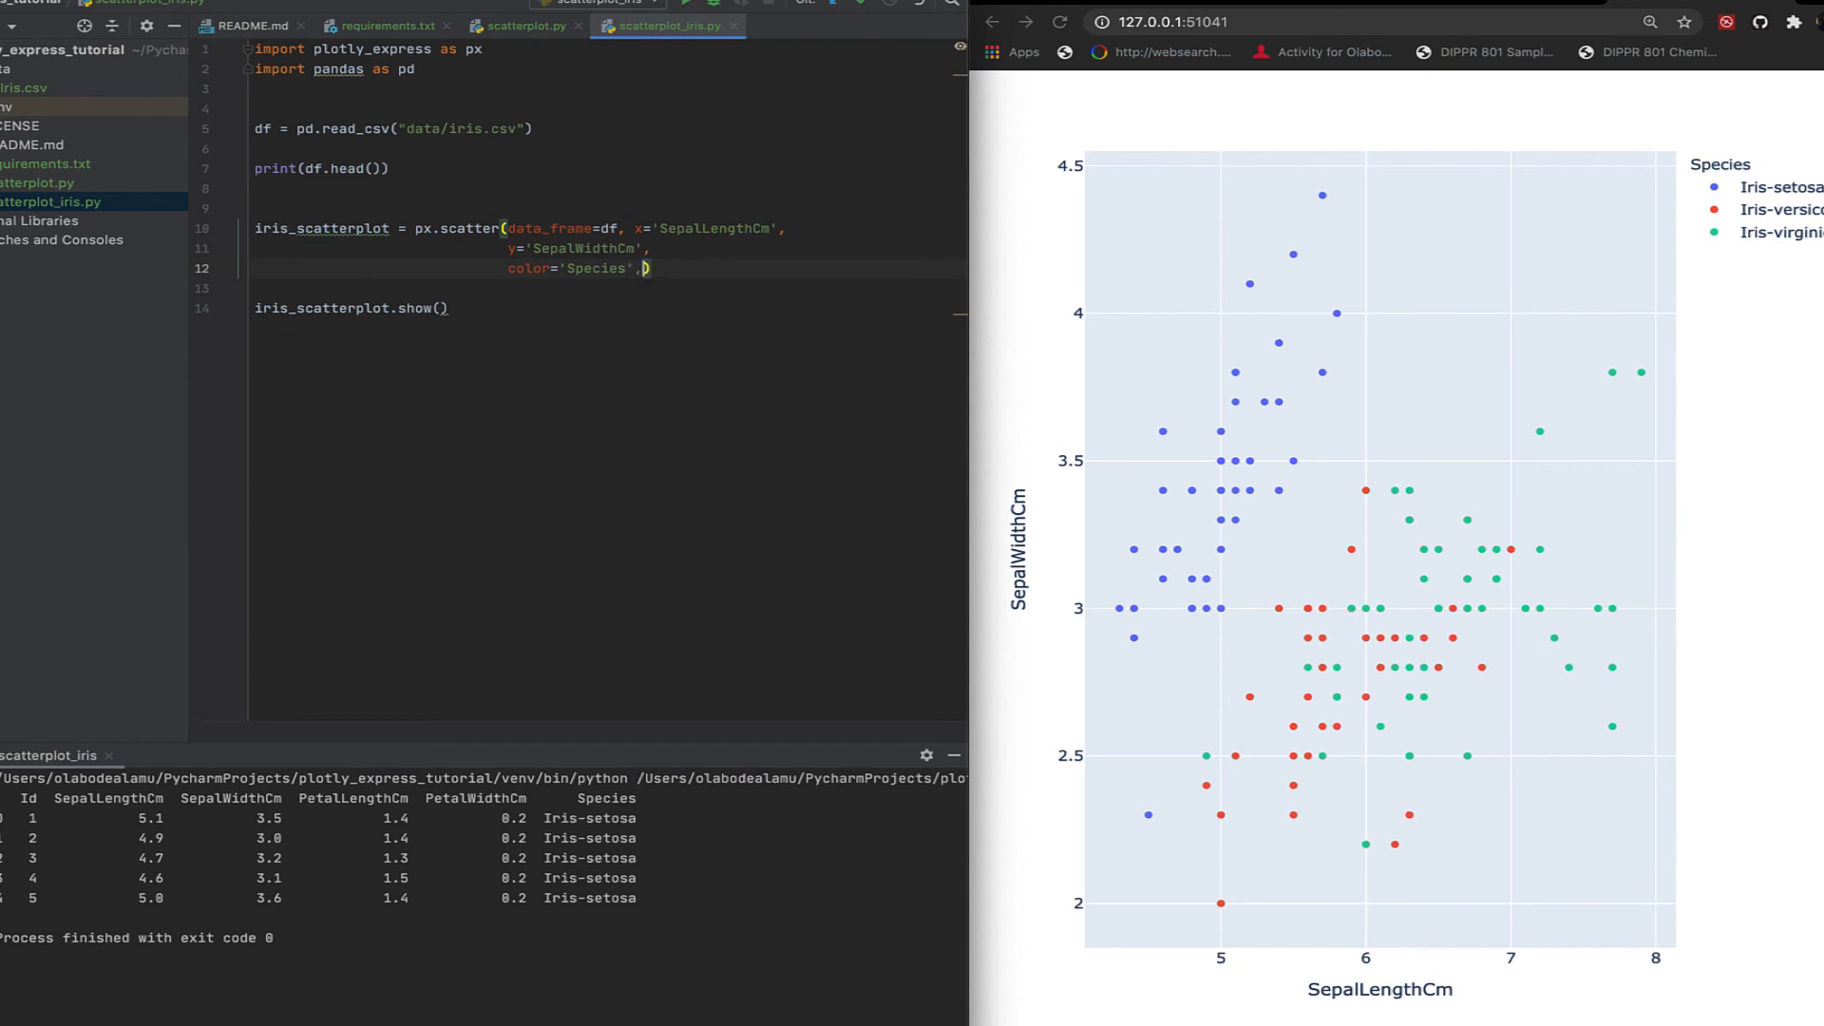
# Add title="Scatterplot of Sepal Length vs Sepal Width" to px.scatter and rerun scatterplot_iris
pyautogui.press('enter')
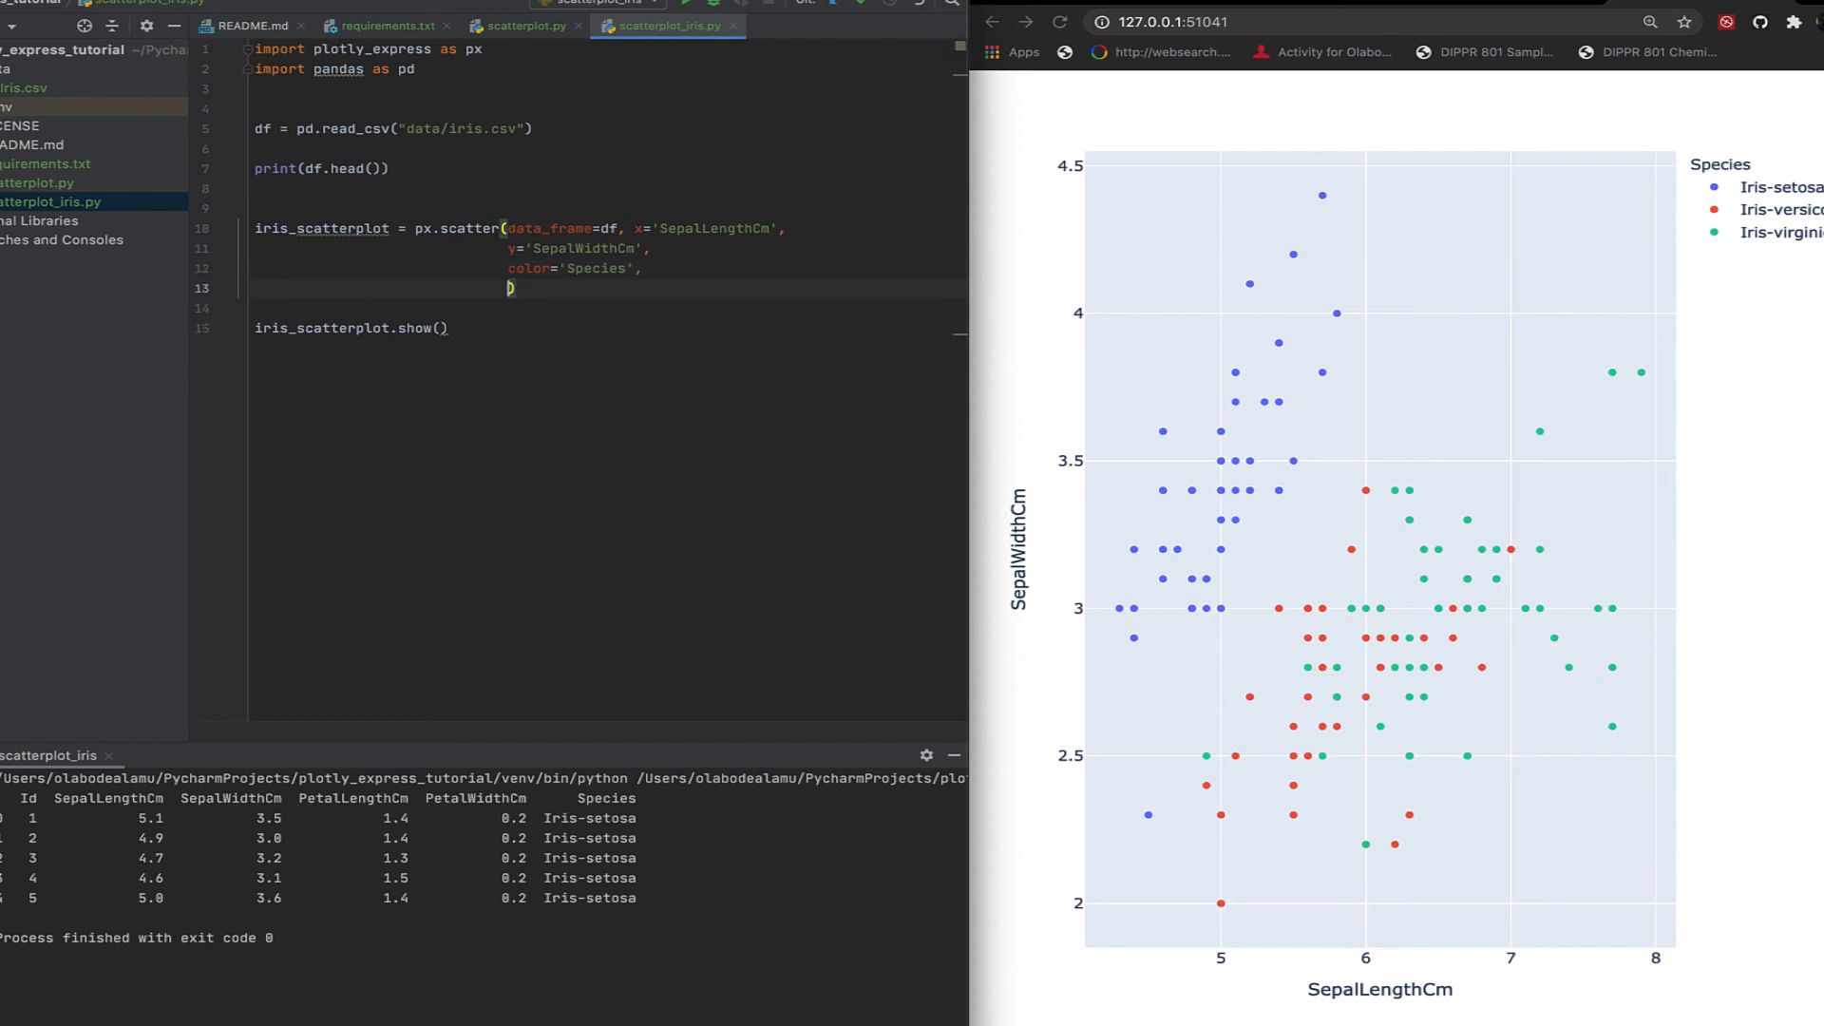
pyautogui.write('title="')
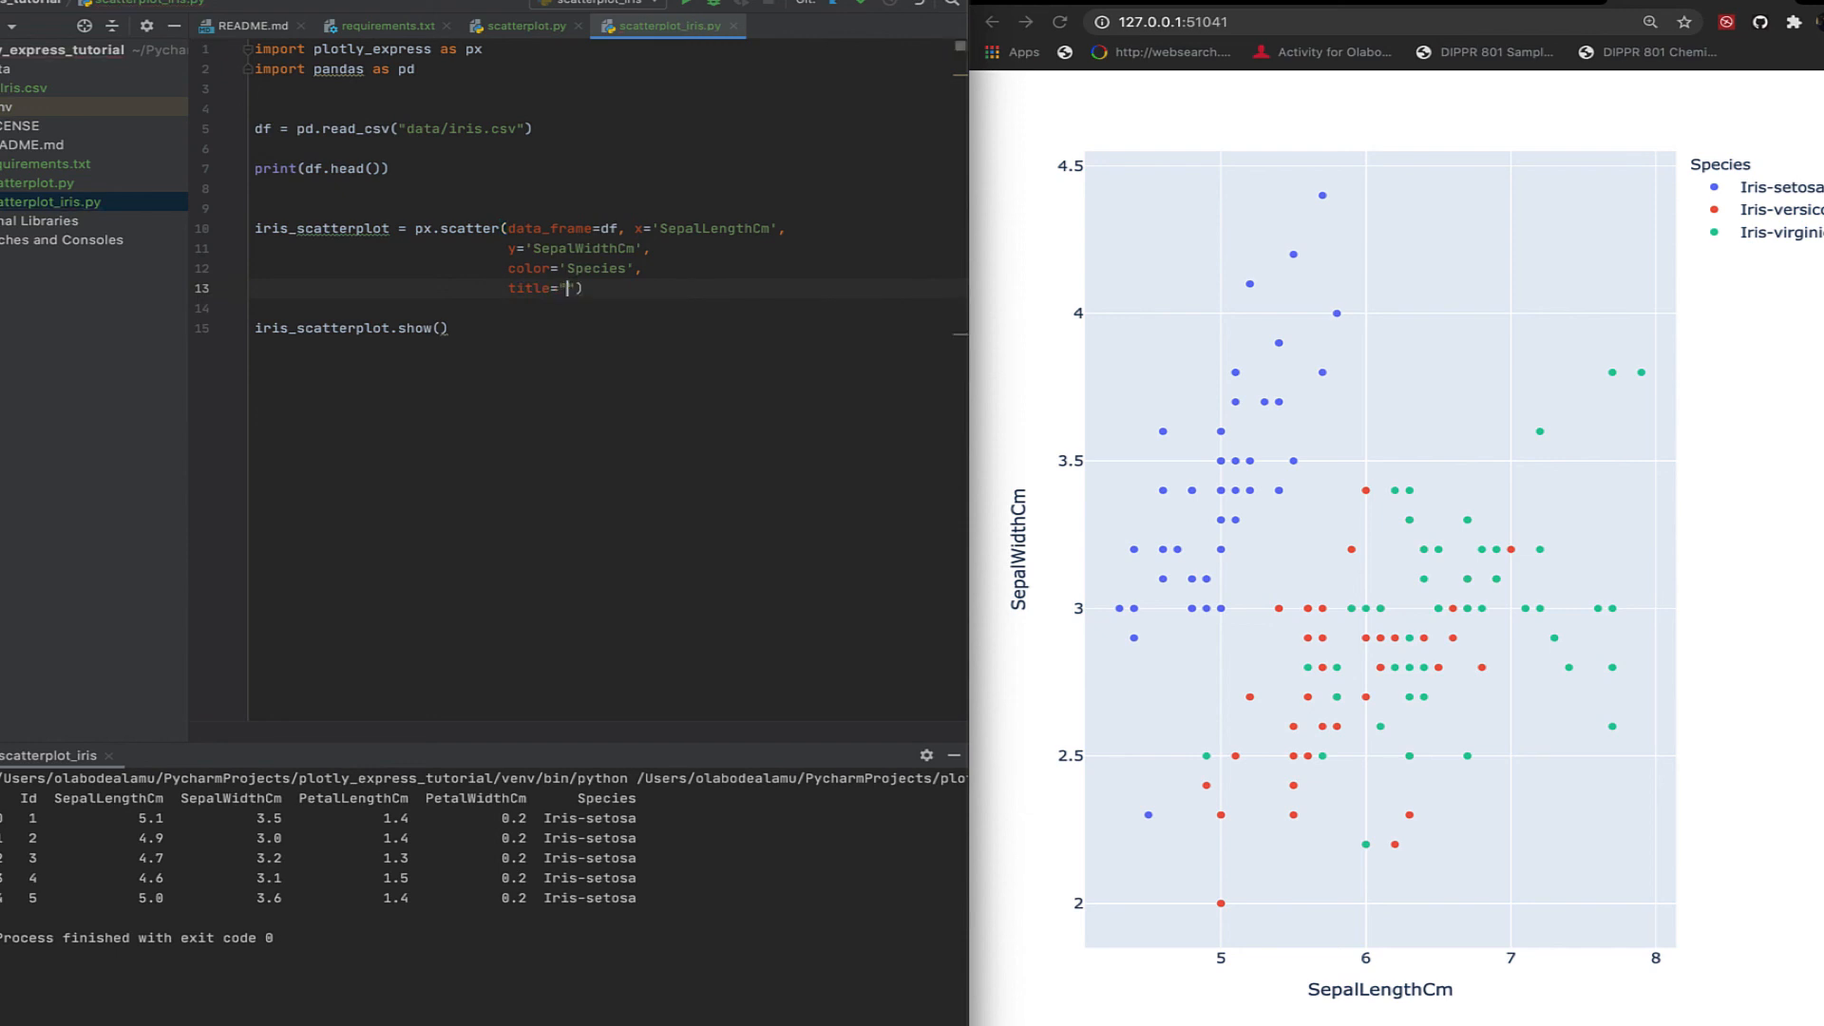
pyautogui.write('Scatterplot')
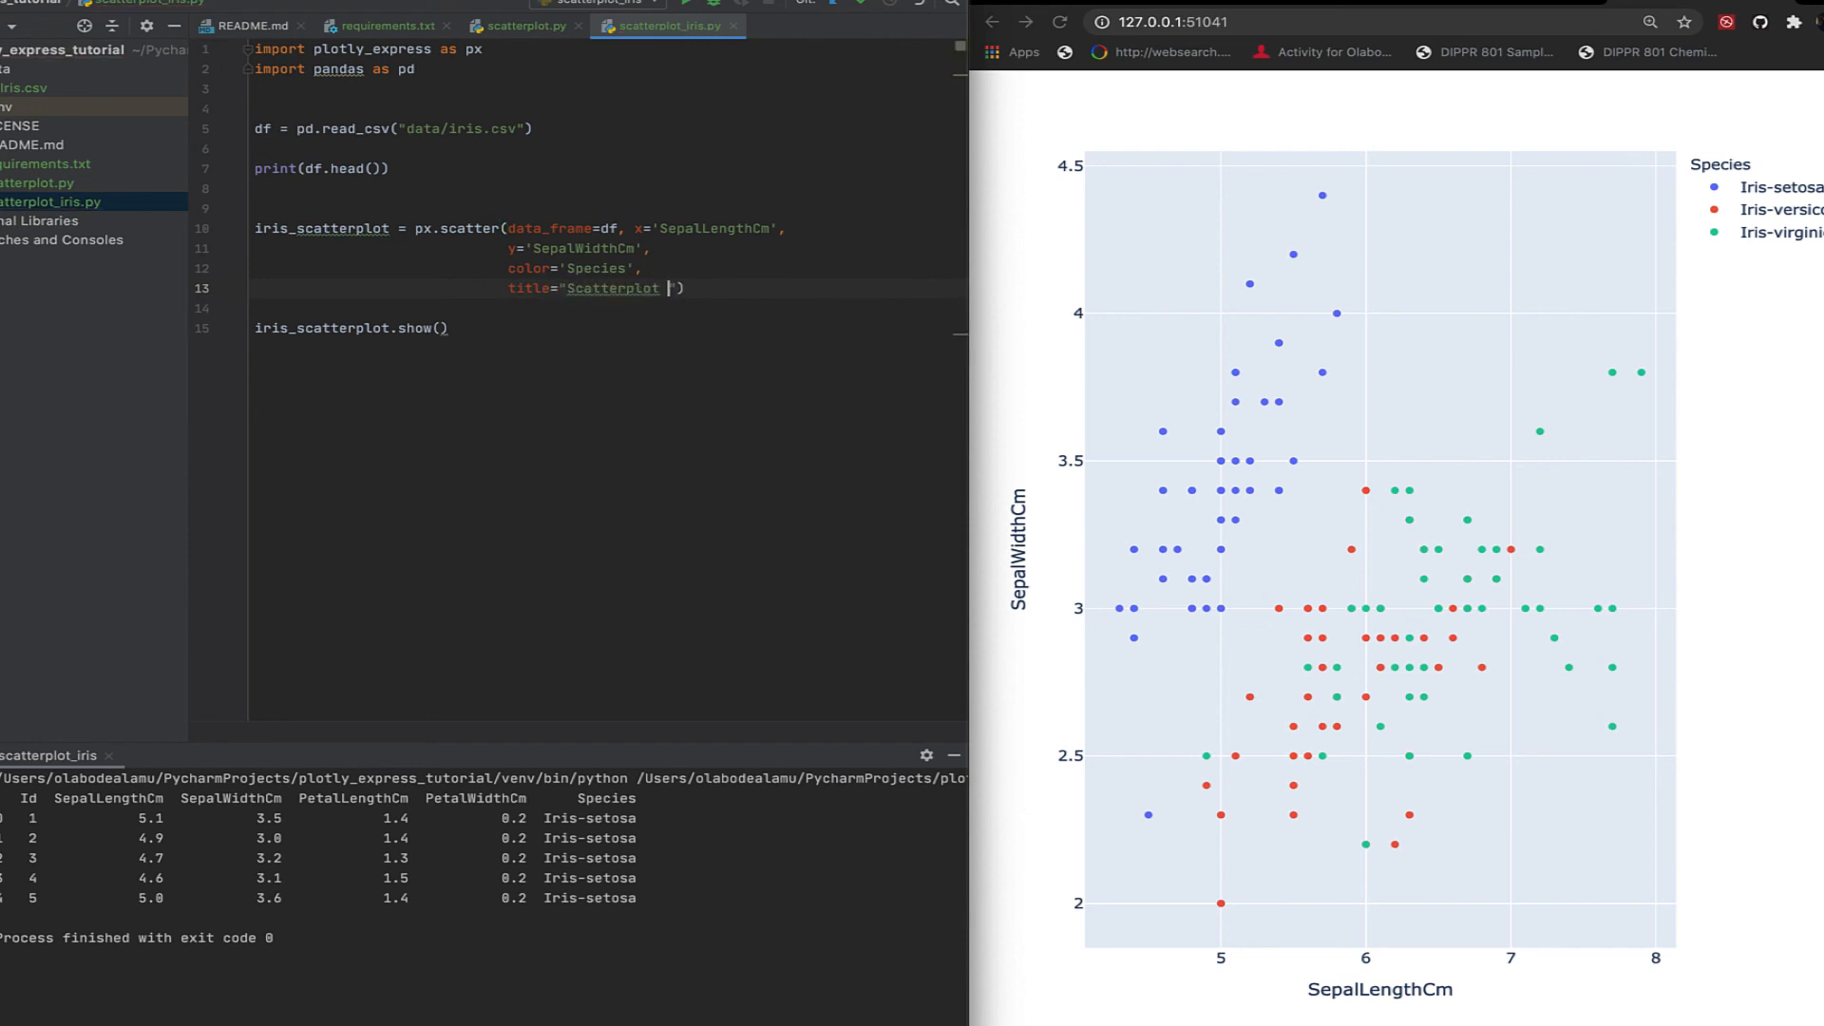
pyautogui.write('o')
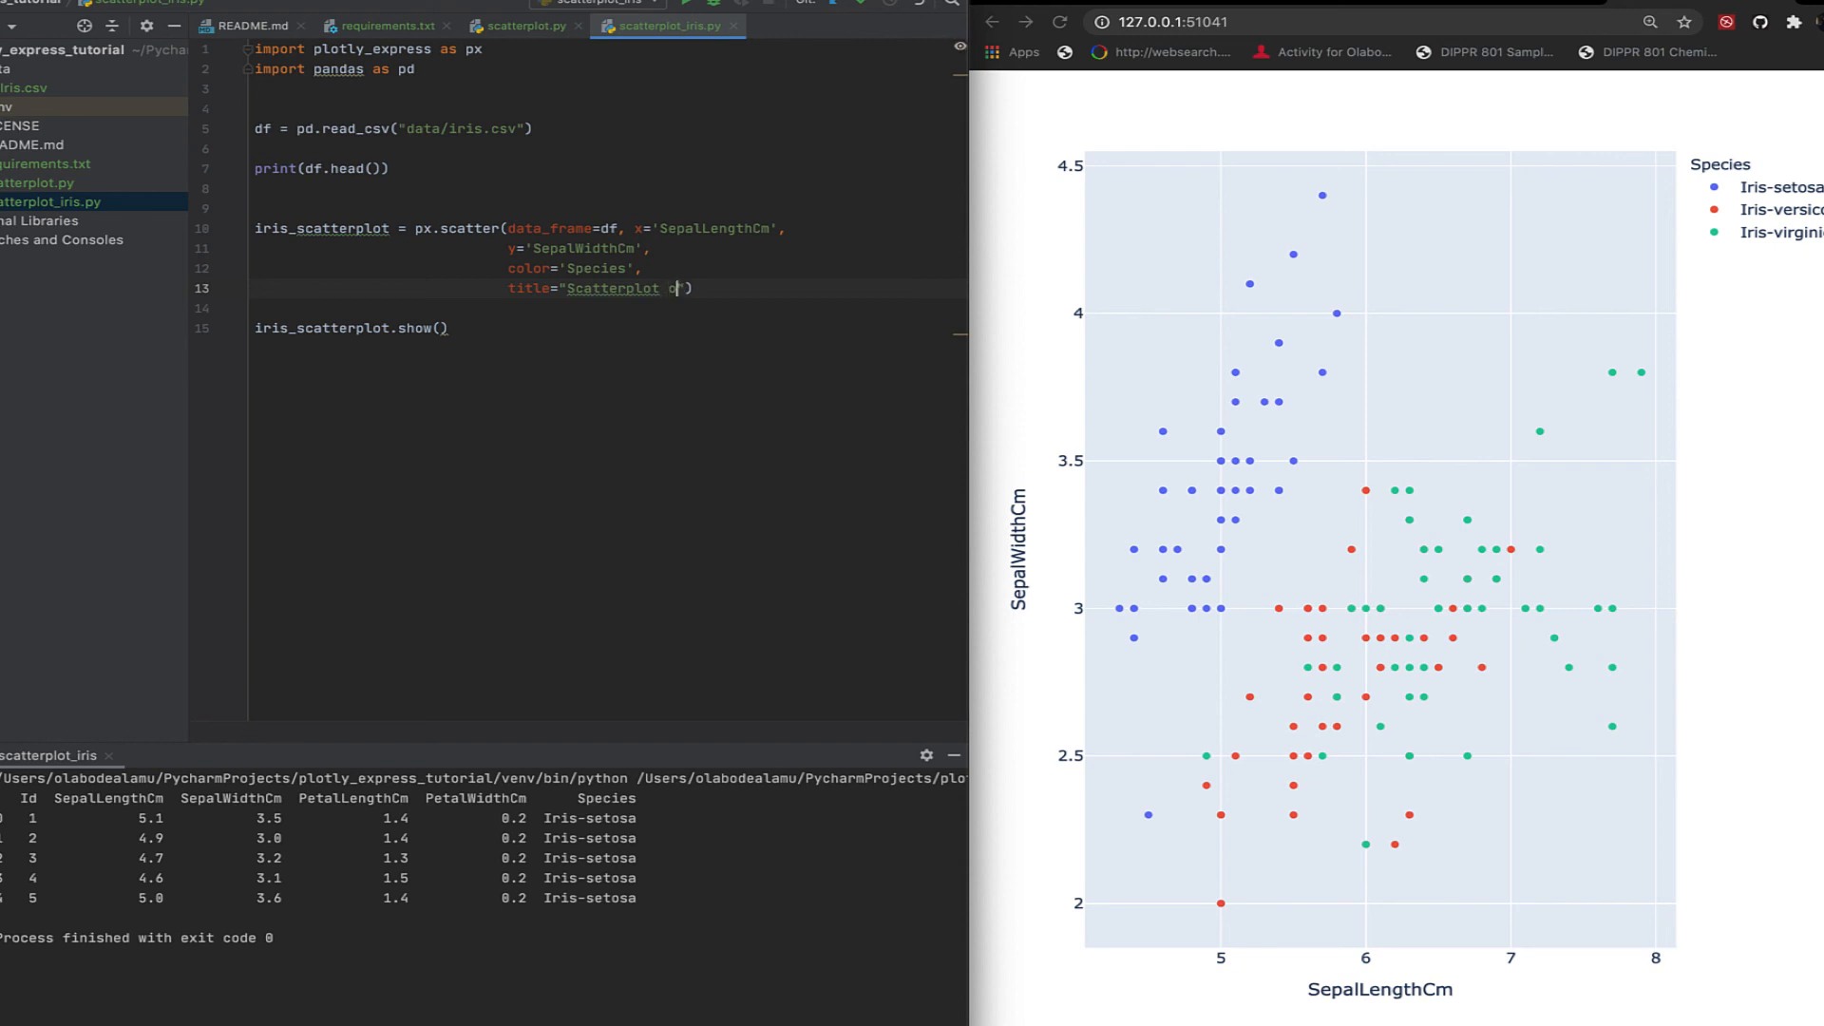
pyautogui.write('of Sep')
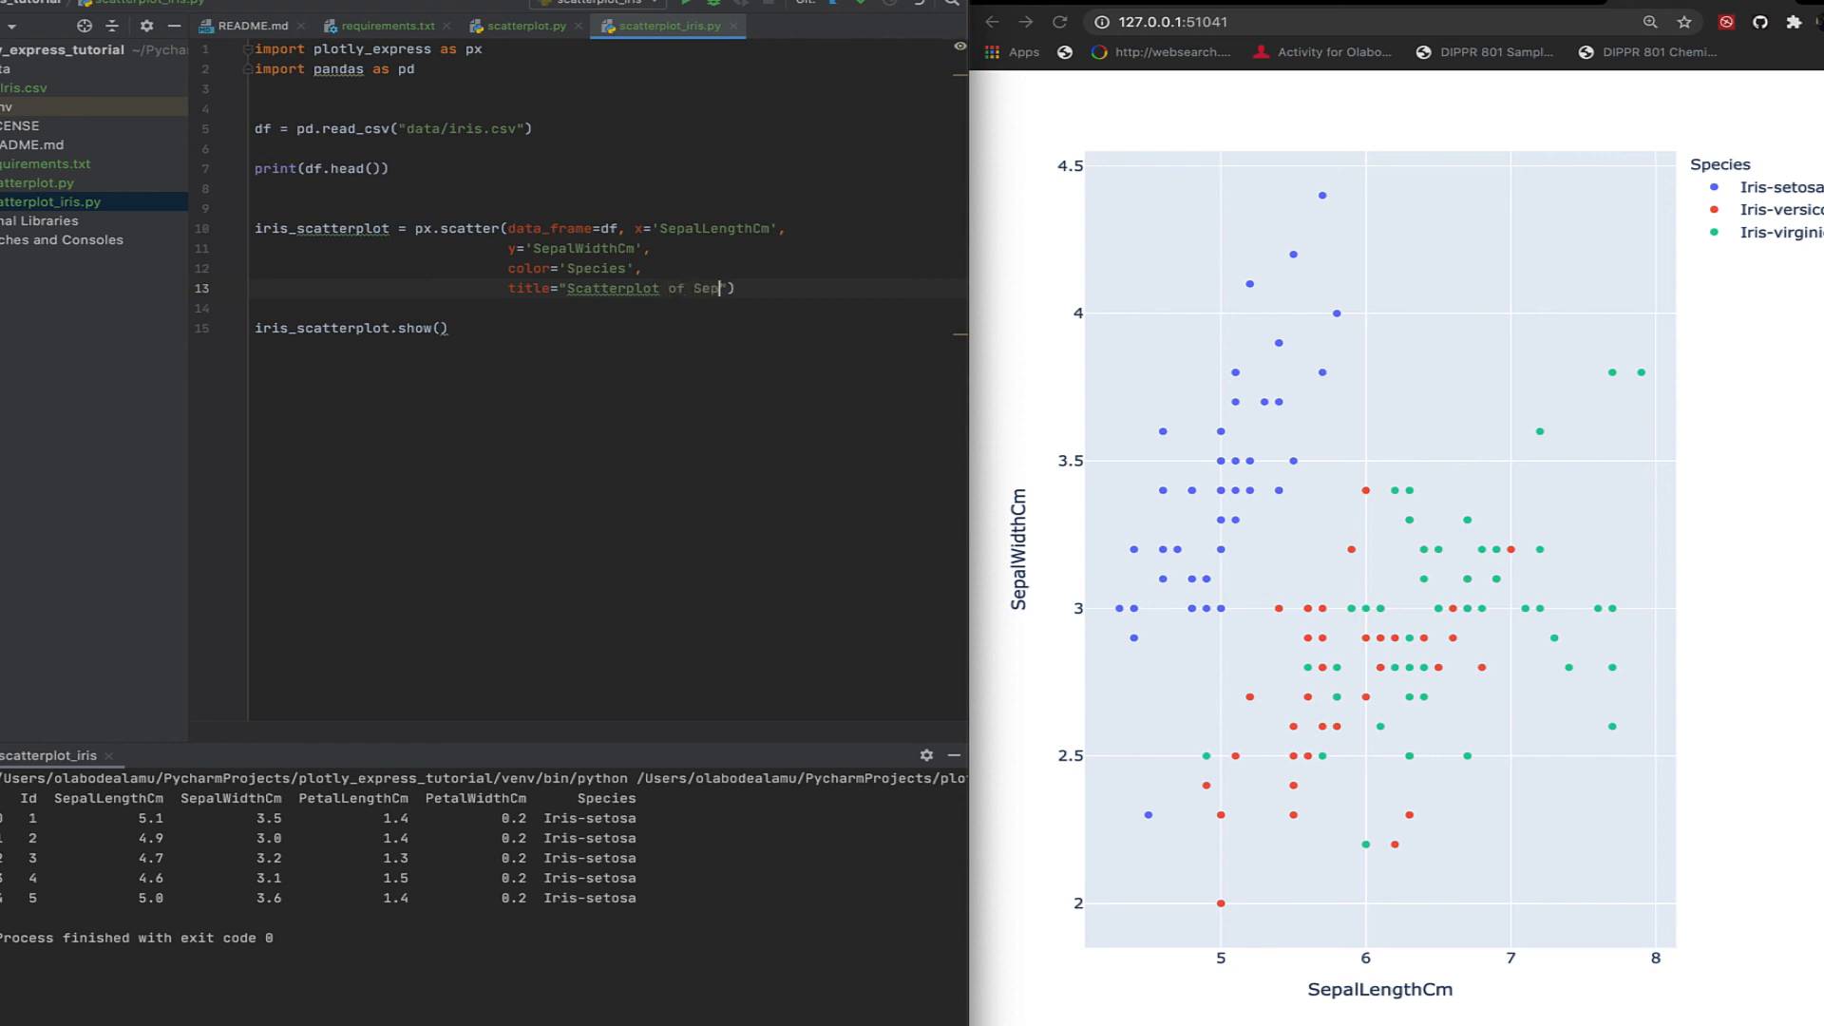
pyautogui.write('Length vs')
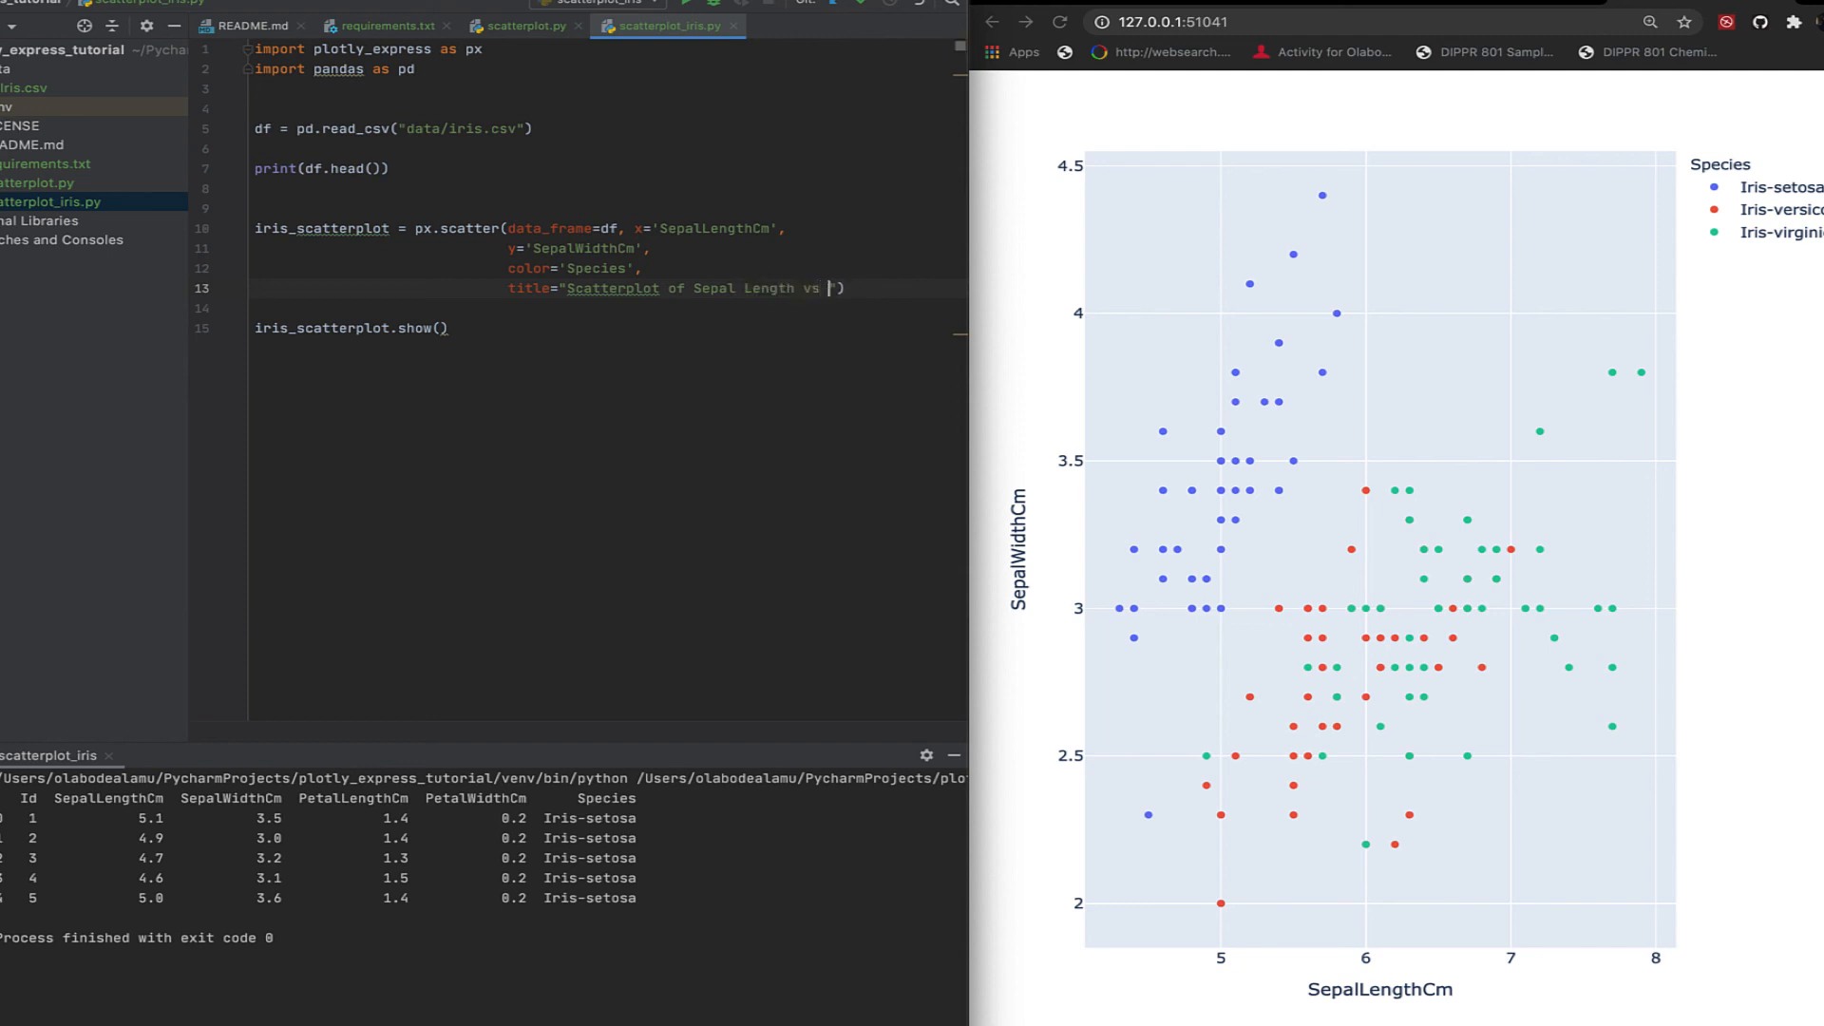
pyautogui.write('Sepal Width')
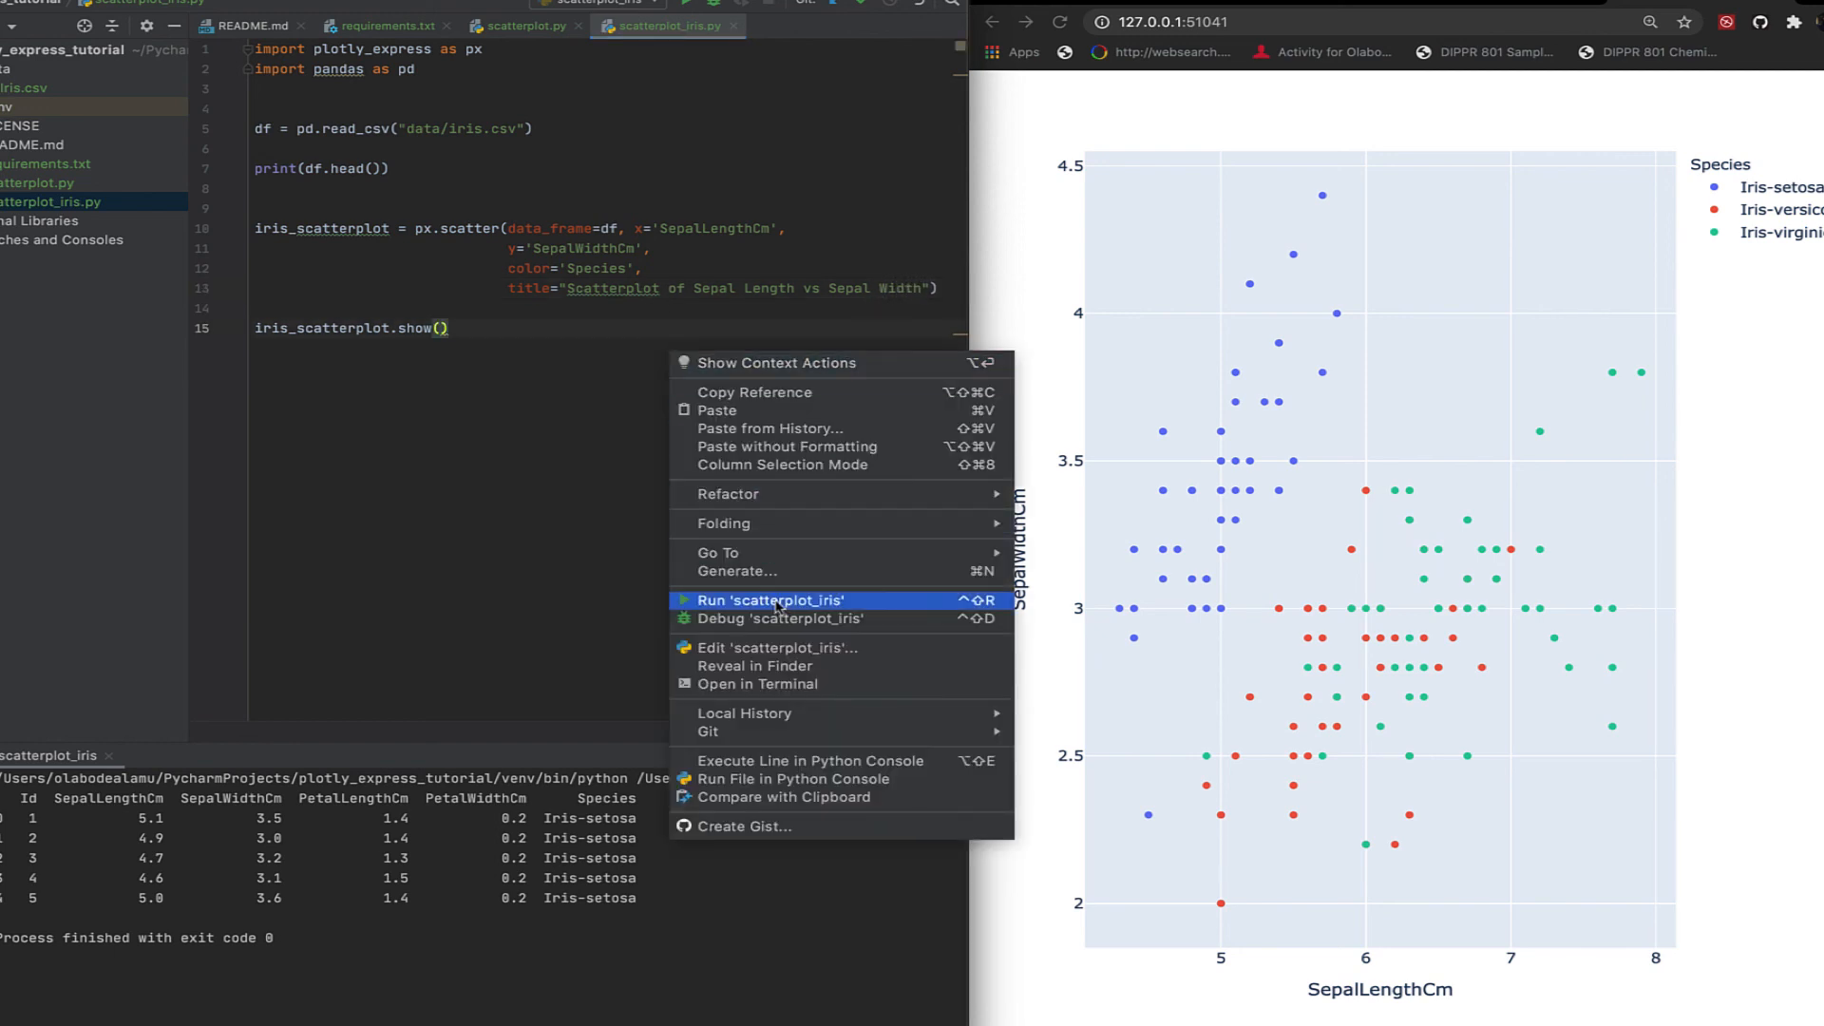
pyautogui.click(769, 601)
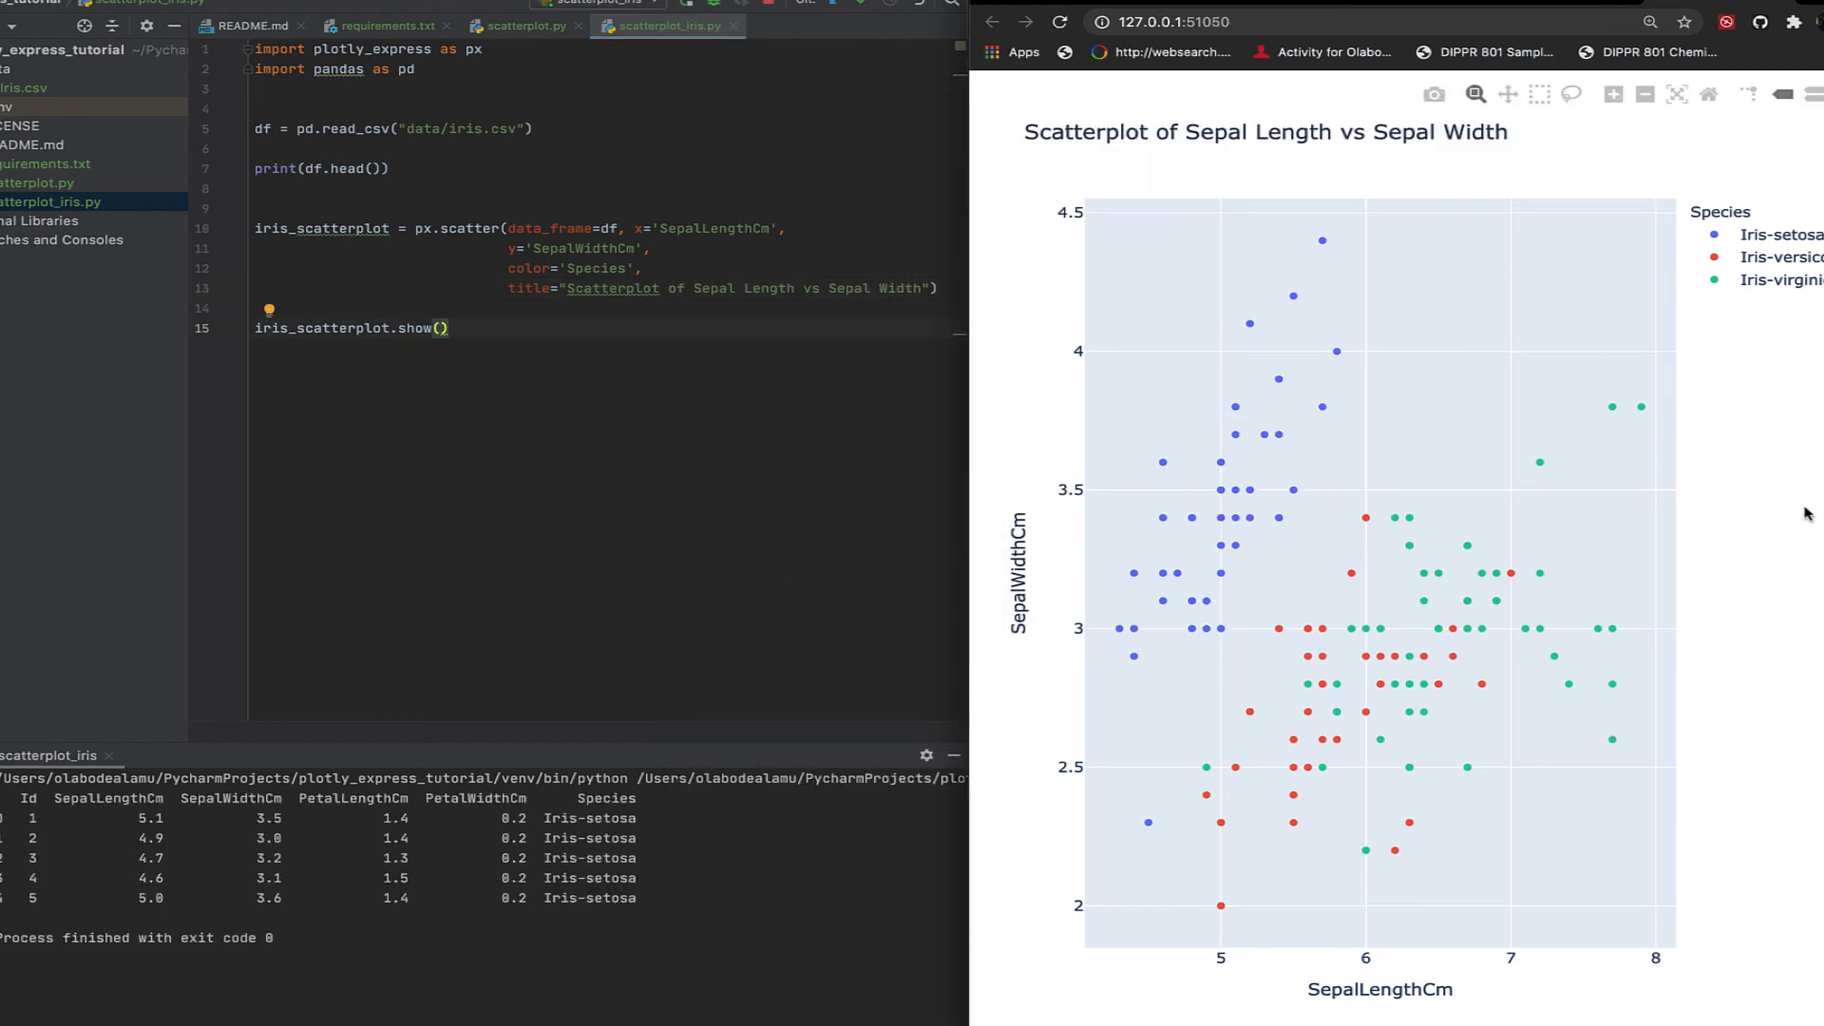
pyautogui.moveTo(1484, 378)
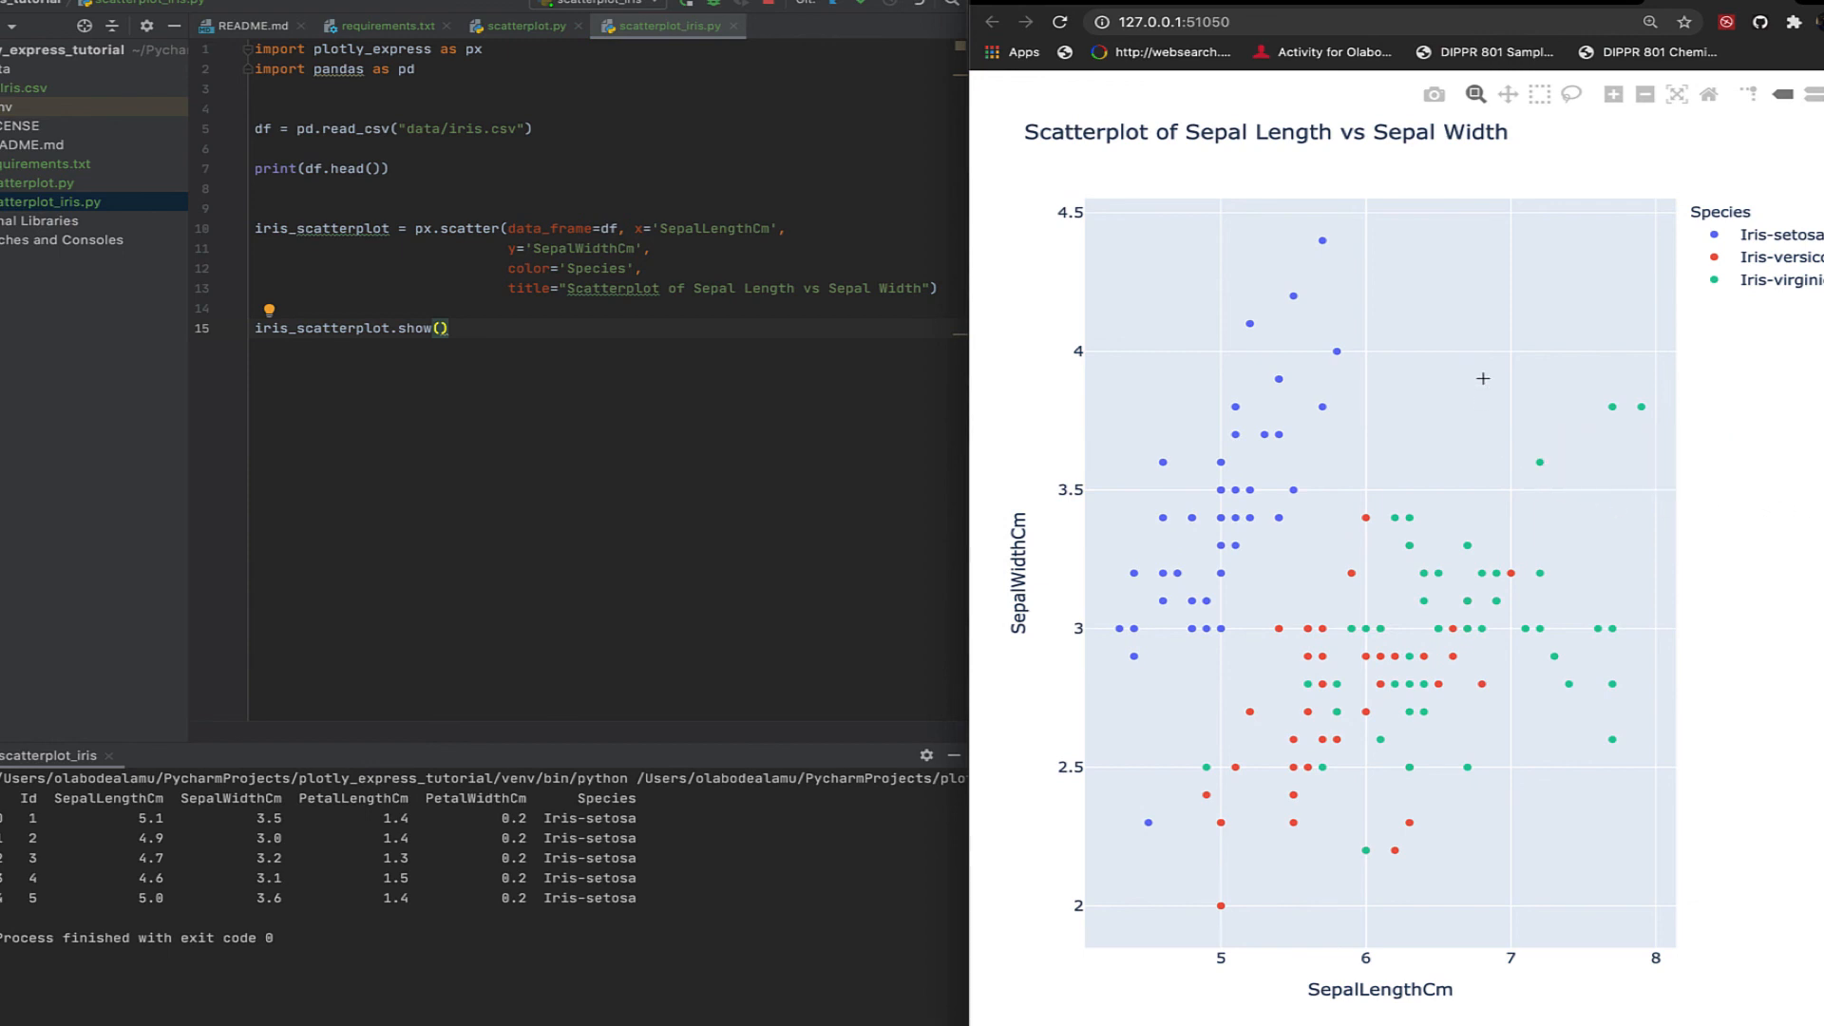